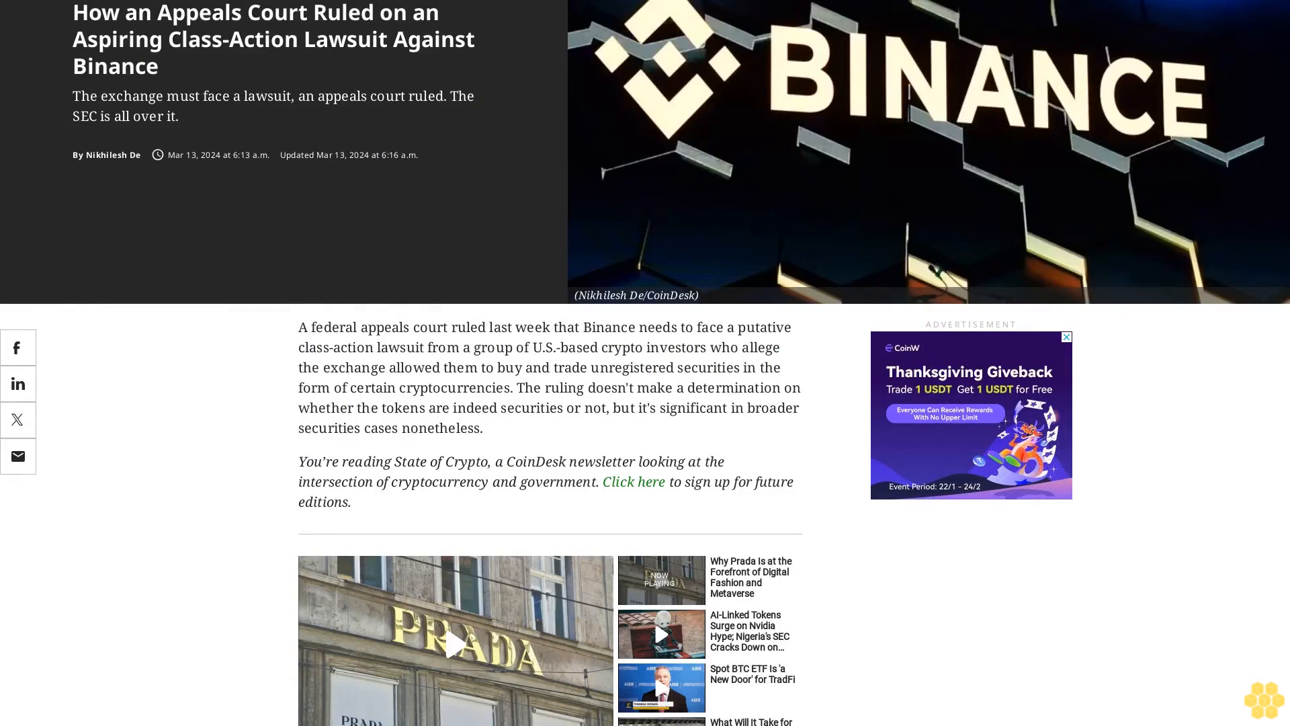
{"action": "scroll", "scroll_direction": "down", "scroll_amount": 3}
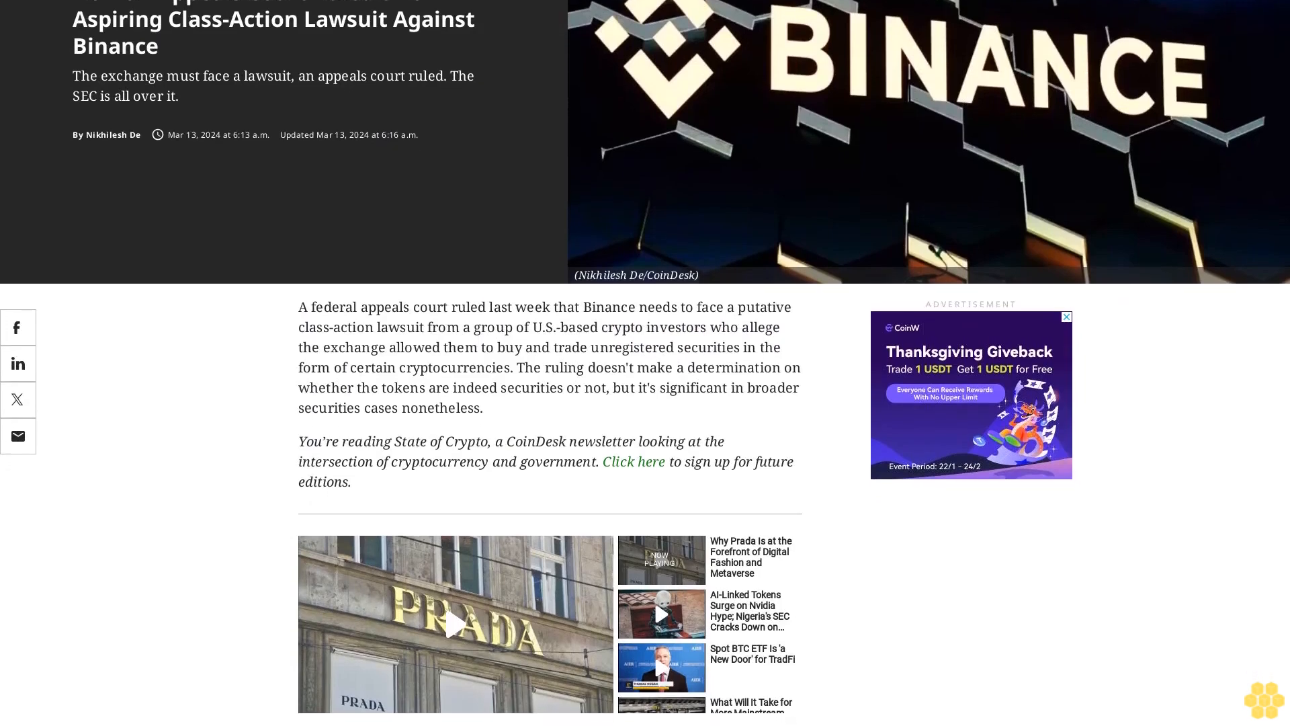
{"action": "scroll", "scroll_direction": "down", "scroll_amount": 3}
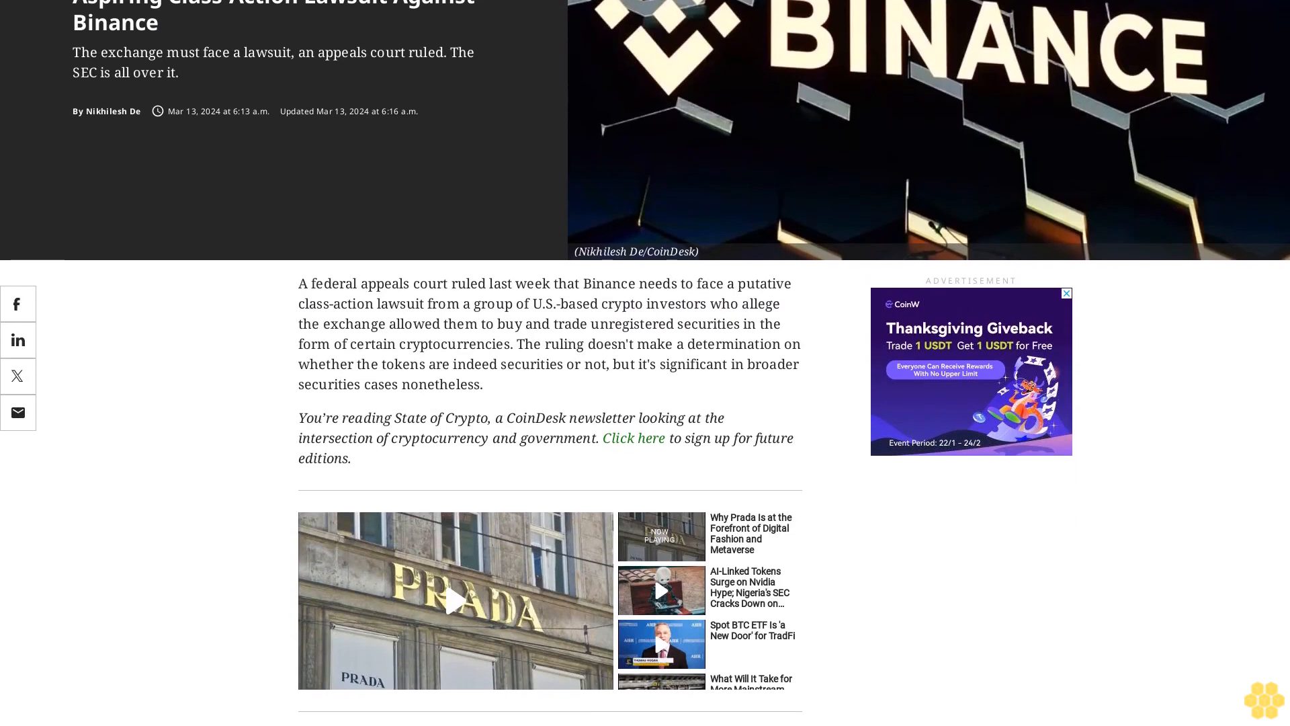
{"action": "scroll", "scroll_direction": "down", "scroll_amount": 3}
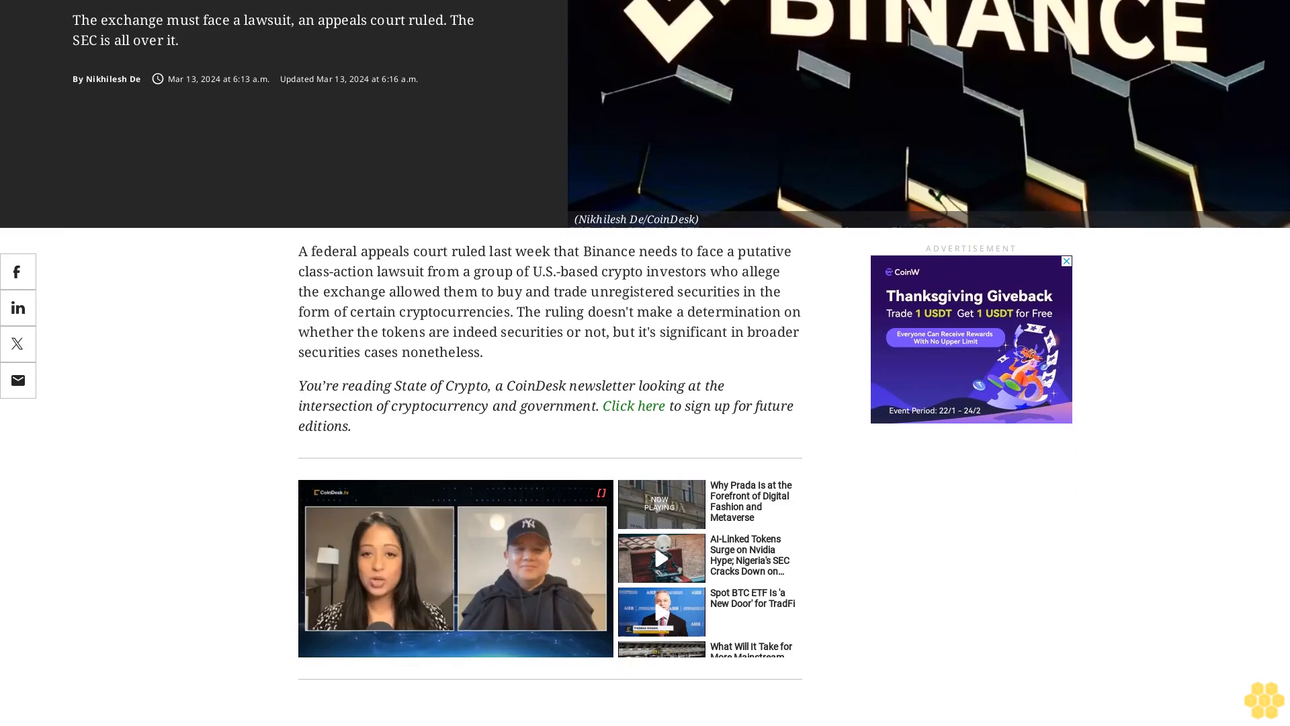
{"action": "scroll", "scroll_direction": "down", "scroll_amount": 3}
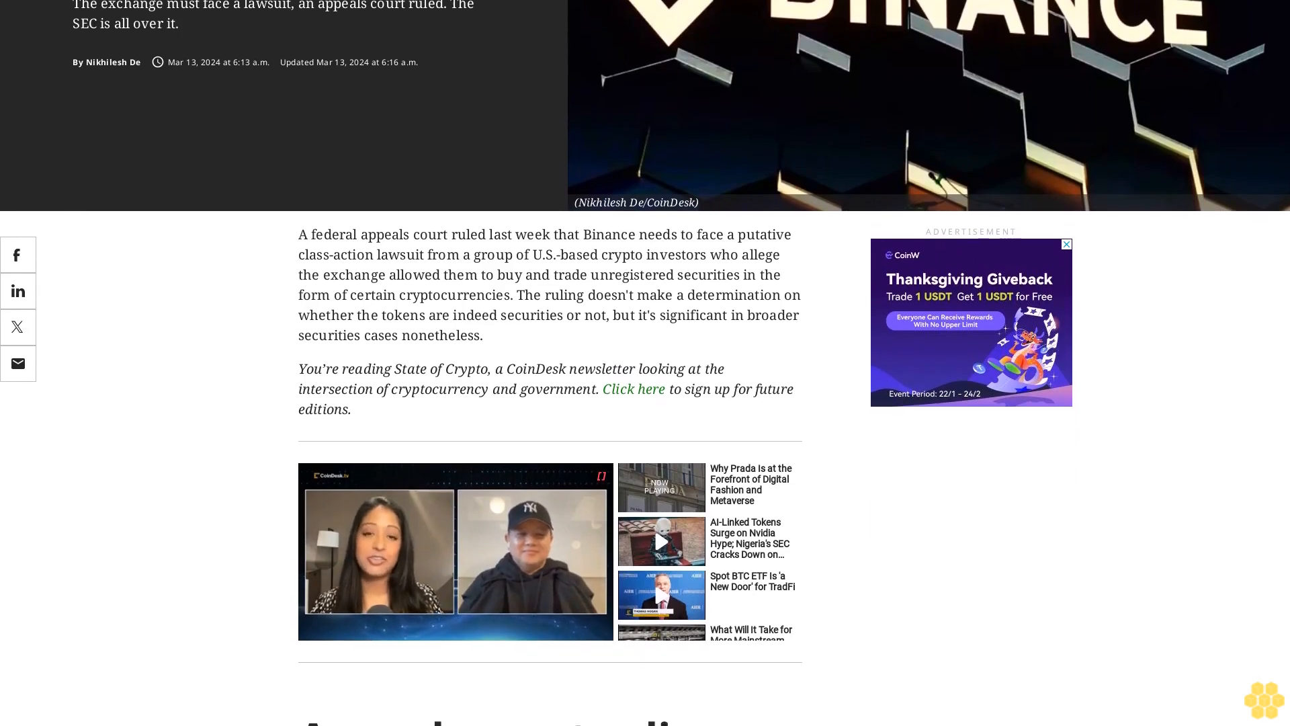
{"action": "scroll", "scroll_direction": "down", "scroll_amount": 3}
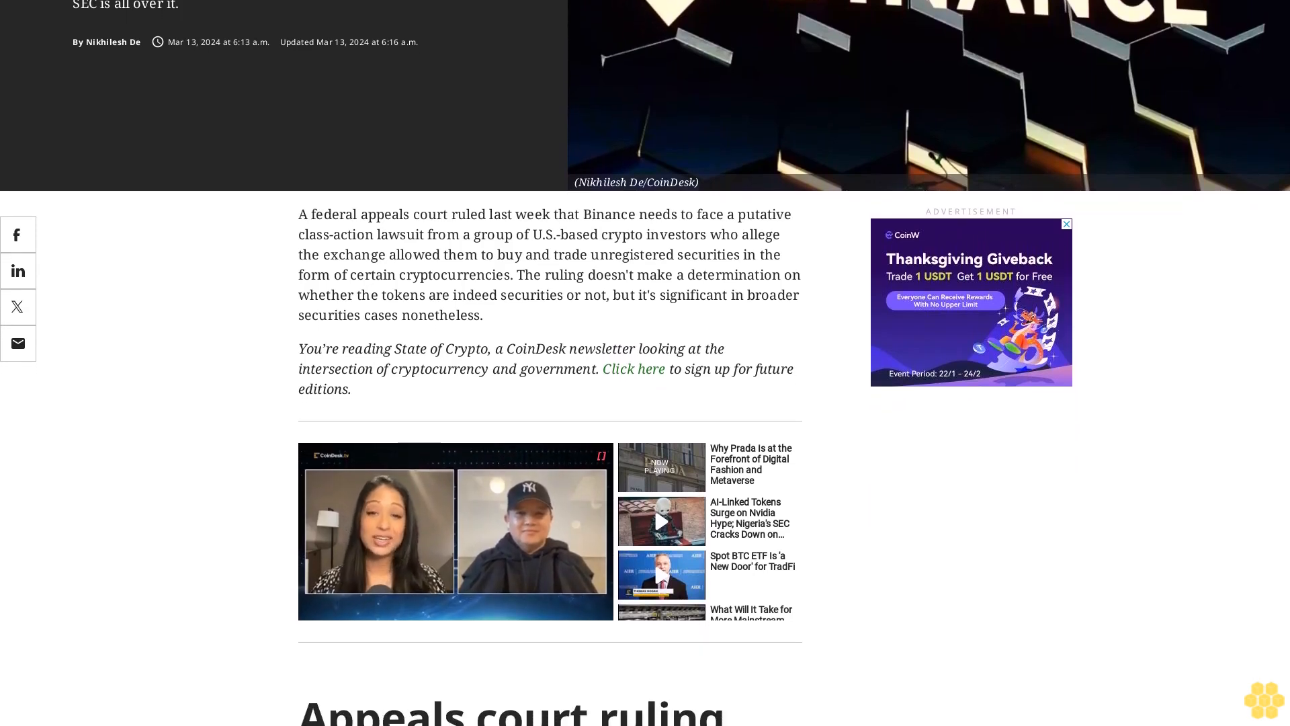
{"action": "scroll", "scroll_direction": "down", "scroll_amount": 3}
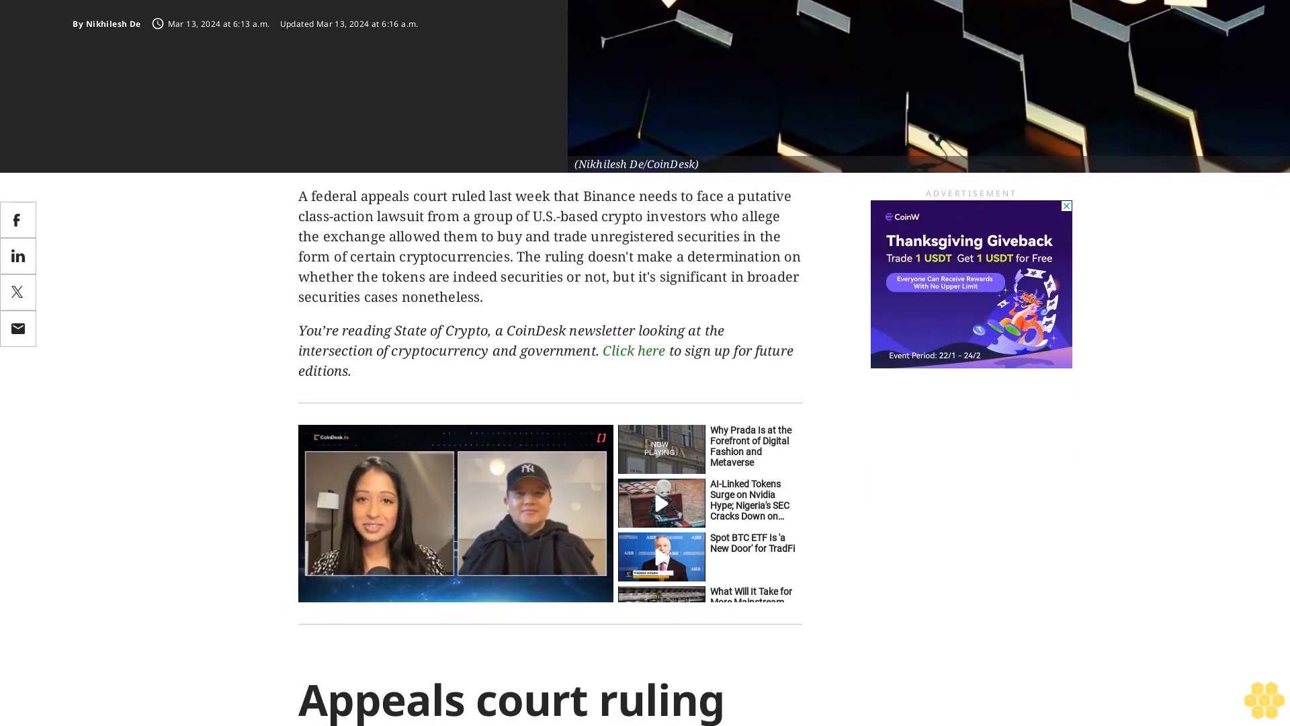
{"action": "scroll", "scroll_direction": "down", "scroll_amount": 3}
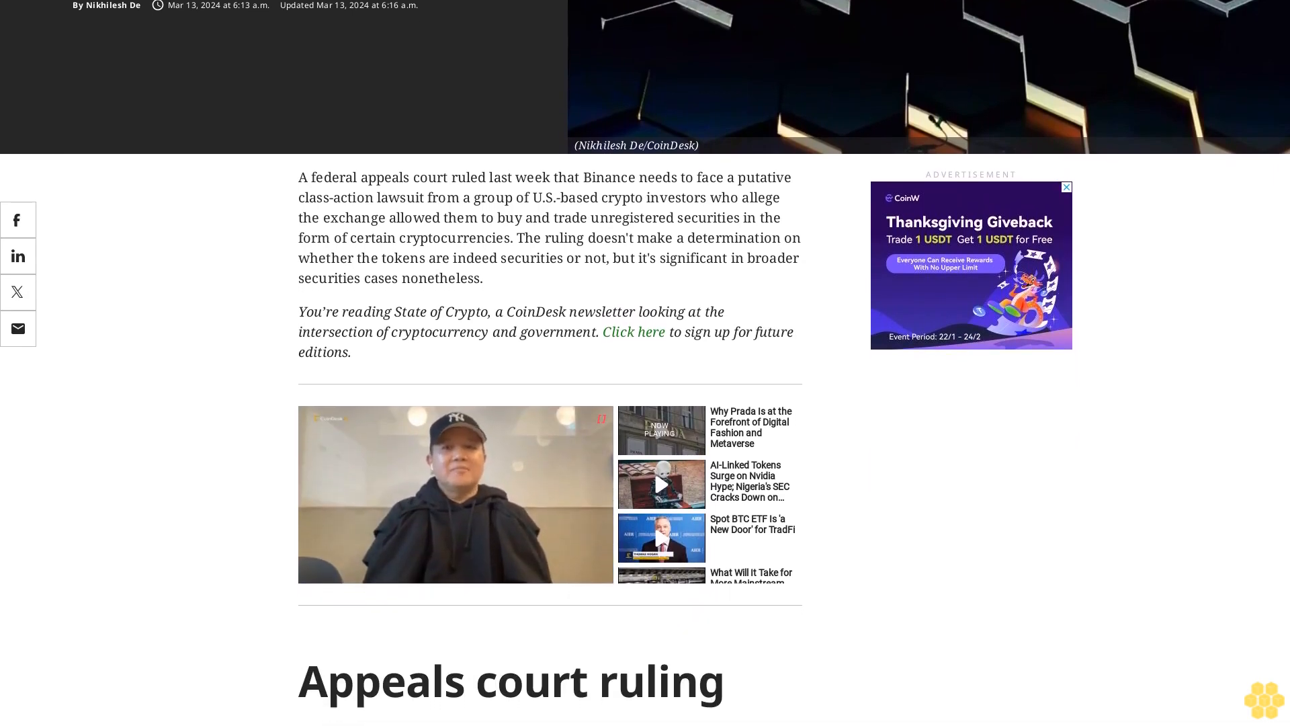
{"action": "scroll", "scroll_direction": "down", "scroll_amount": 3}
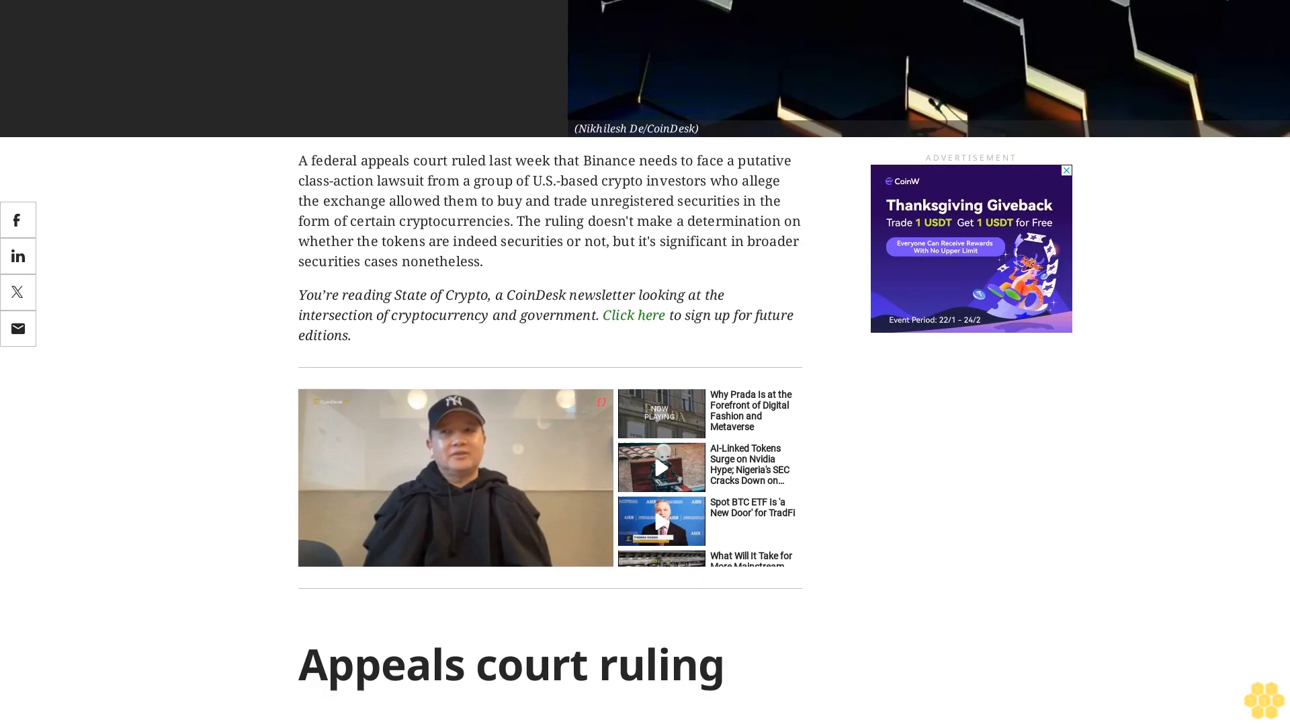
{"action": "scroll", "scroll_direction": "down", "scroll_amount": 3}
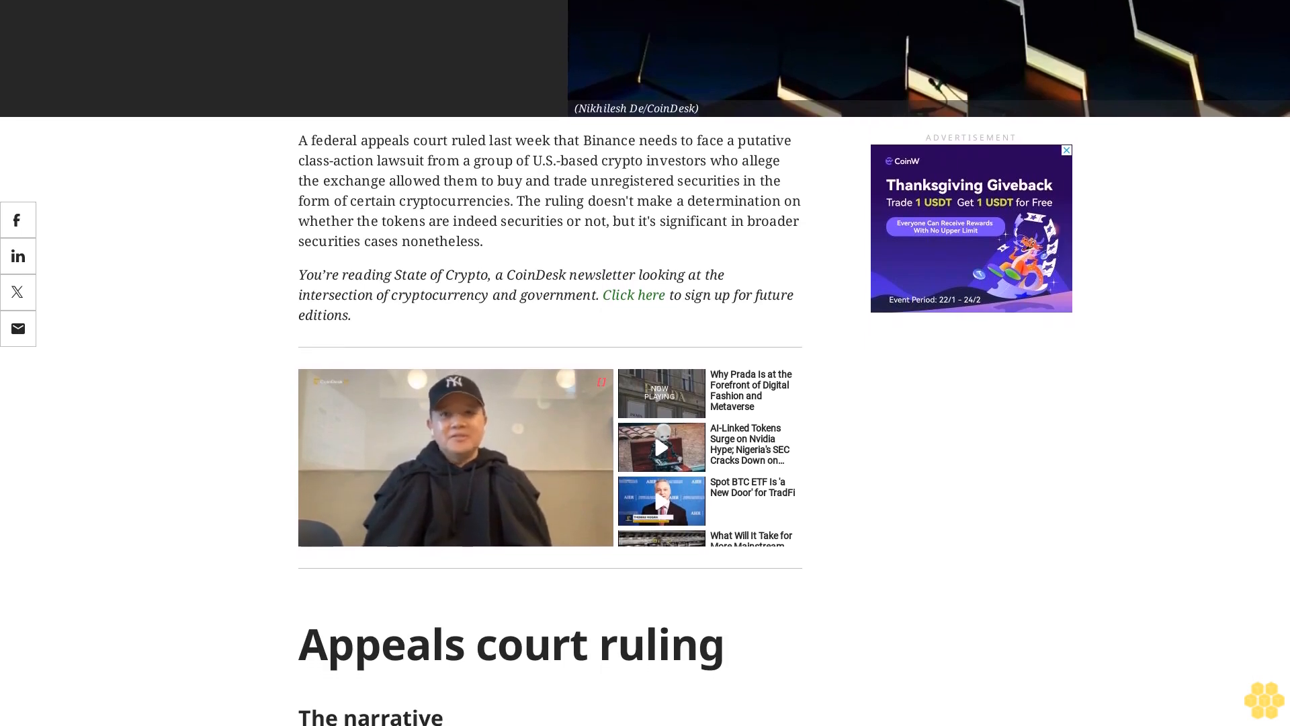
{"action": "scroll", "scroll_direction": "down", "scroll_amount": 3}
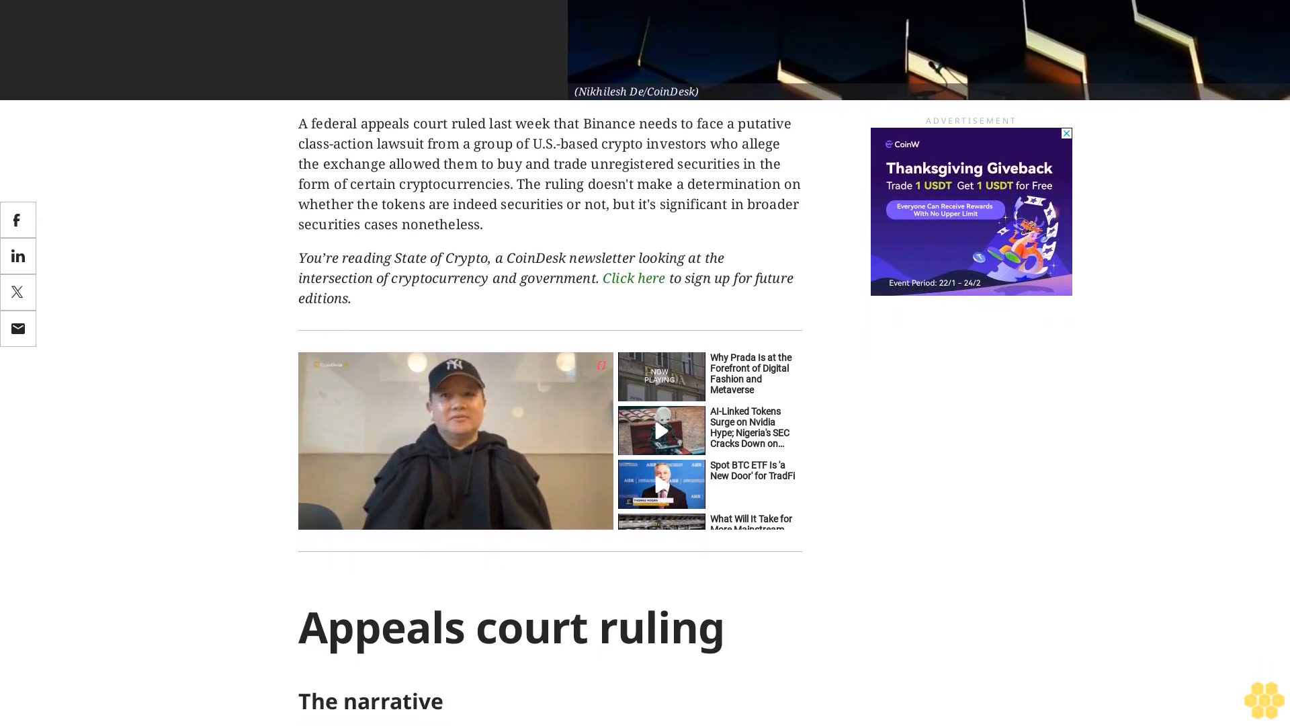
{"action": "scroll", "scroll_direction": "down", "scroll_amount": 3}
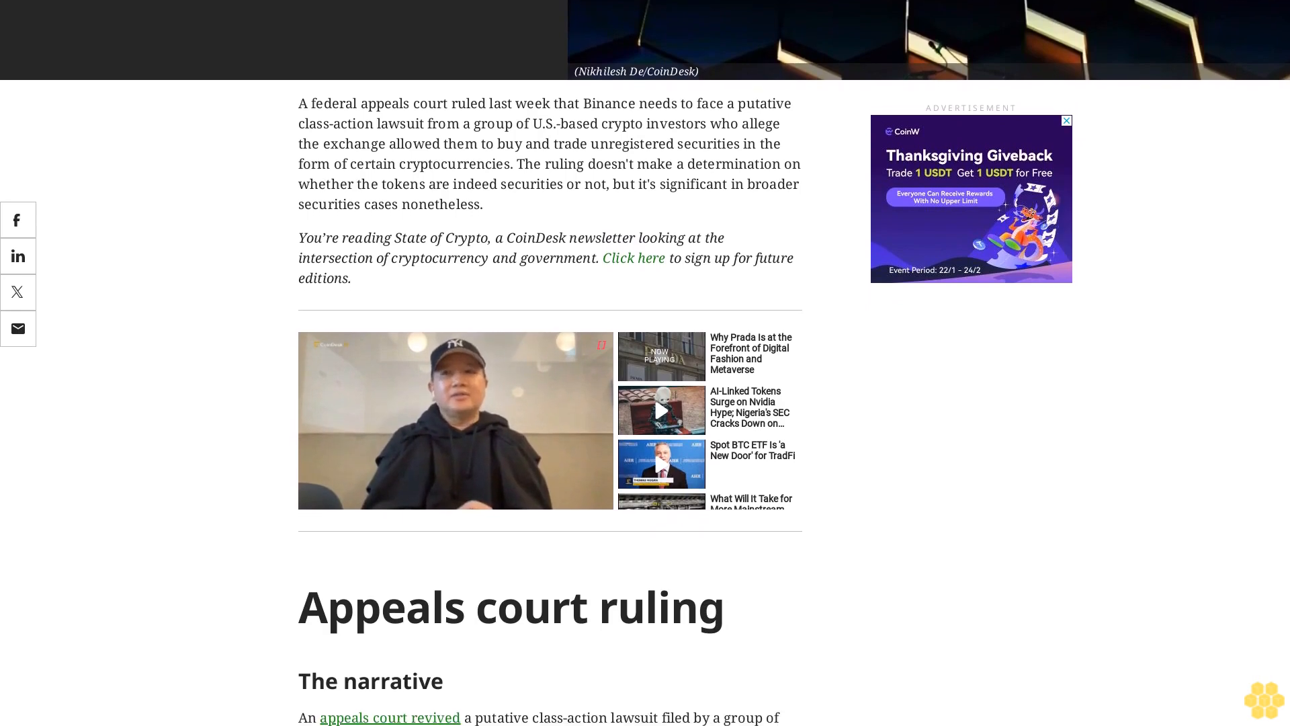
{"action": "scroll", "scroll_direction": "down", "scroll_amount": 3}
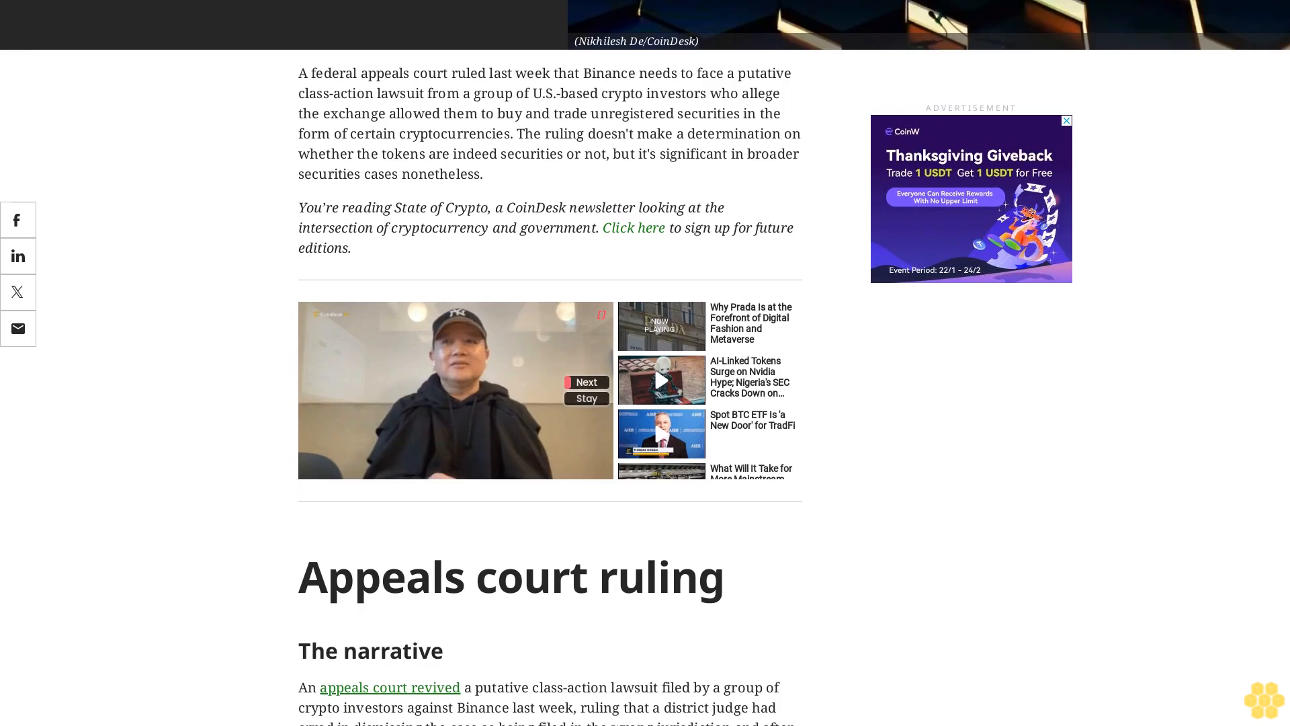
{"action": "scroll", "scroll_direction": "down", "scroll_amount": 3}
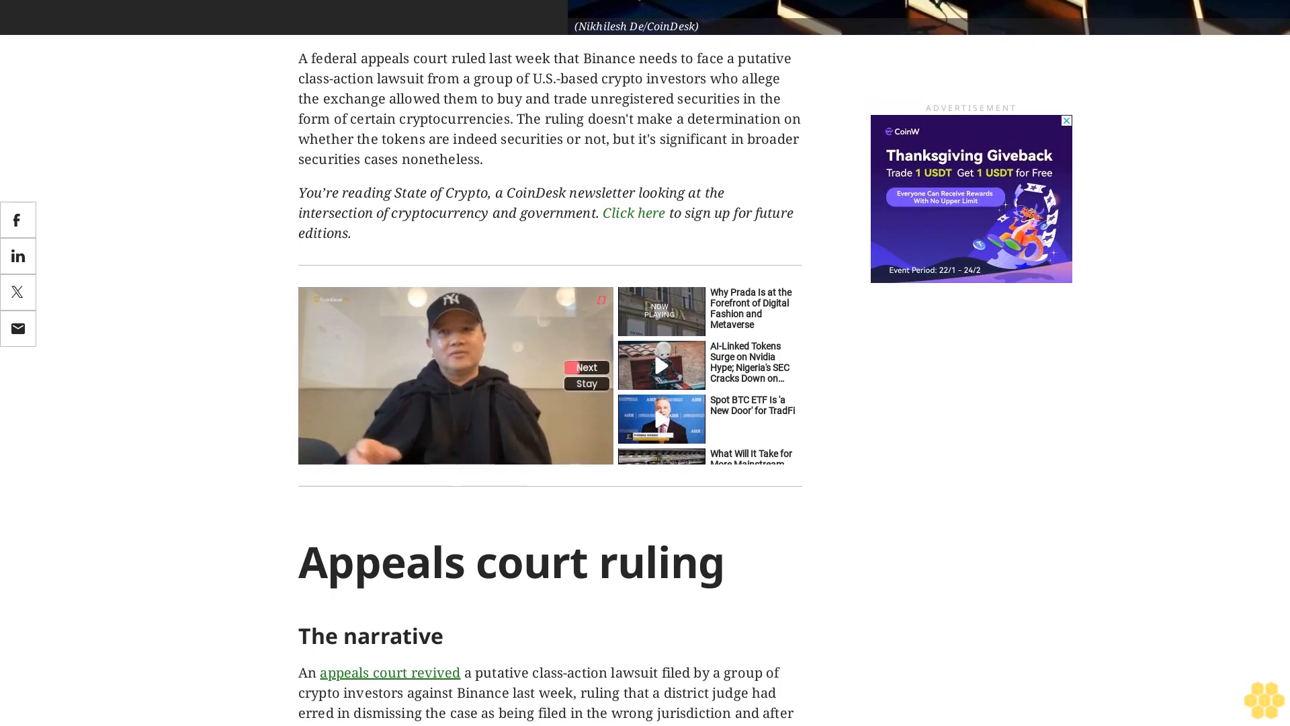
{"action": "scroll", "scroll_direction": "down", "scroll_amount": 3}
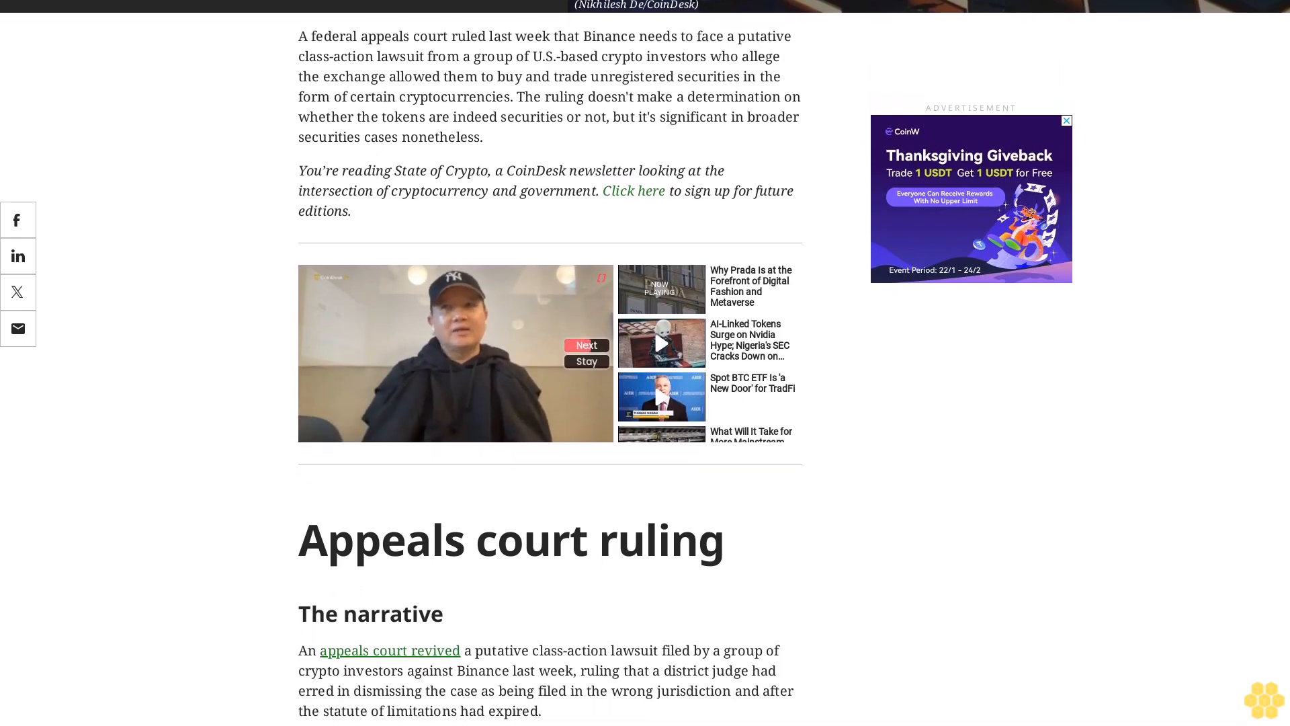
{"action": "scroll", "scroll_direction": "down", "scroll_amount": 3}
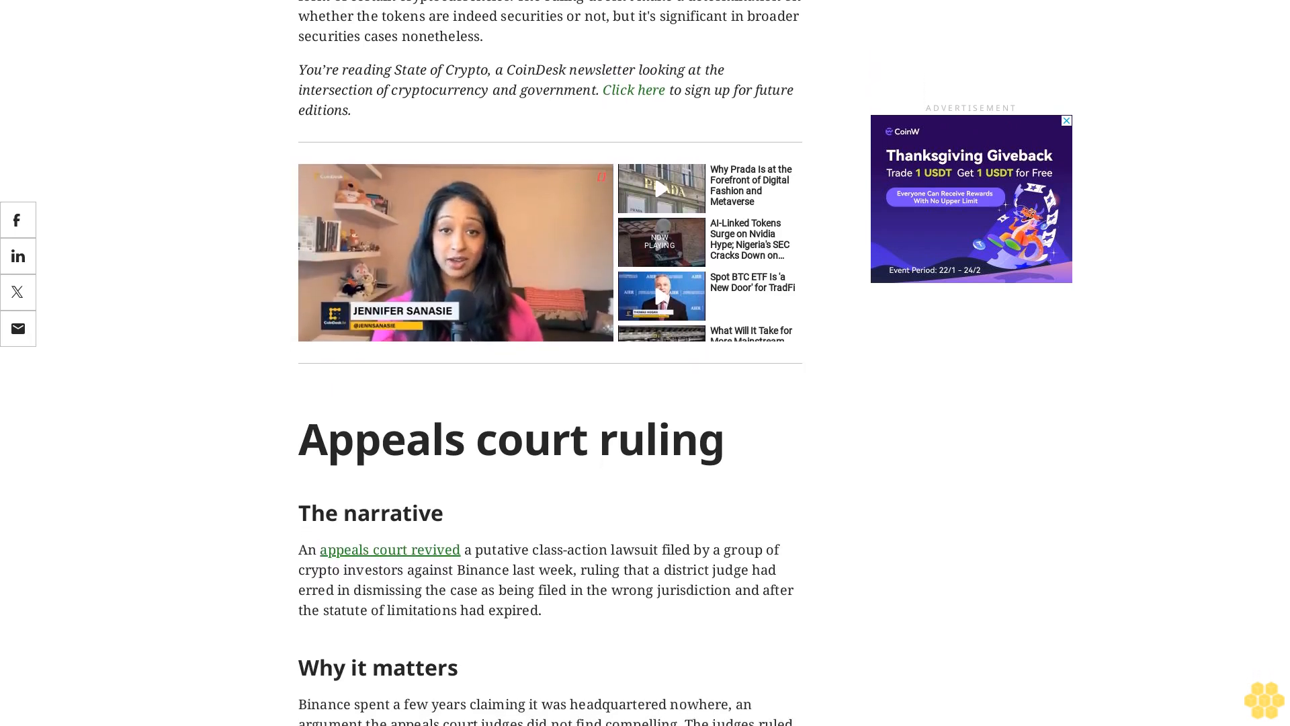
{"action": "scroll", "scroll_direction": "down", "scroll_amount": 3}
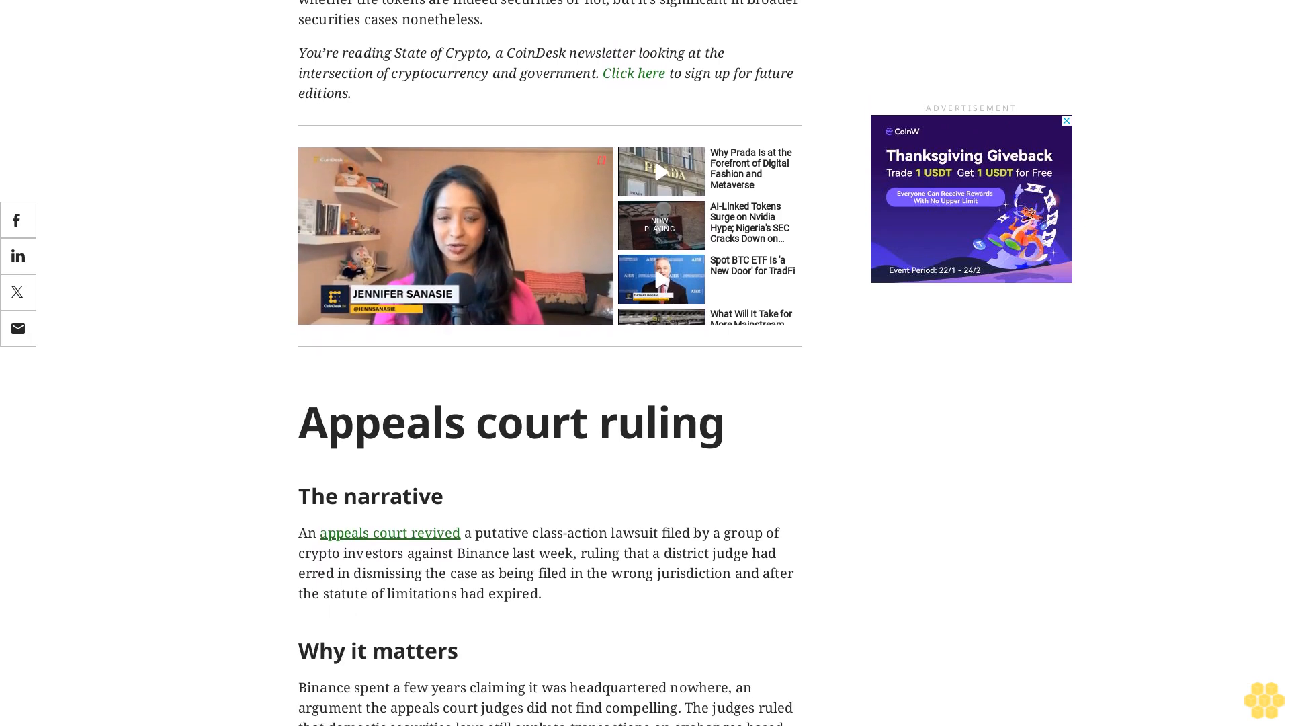
{"action": "scroll", "scroll_direction": "down", "scroll_amount": 3}
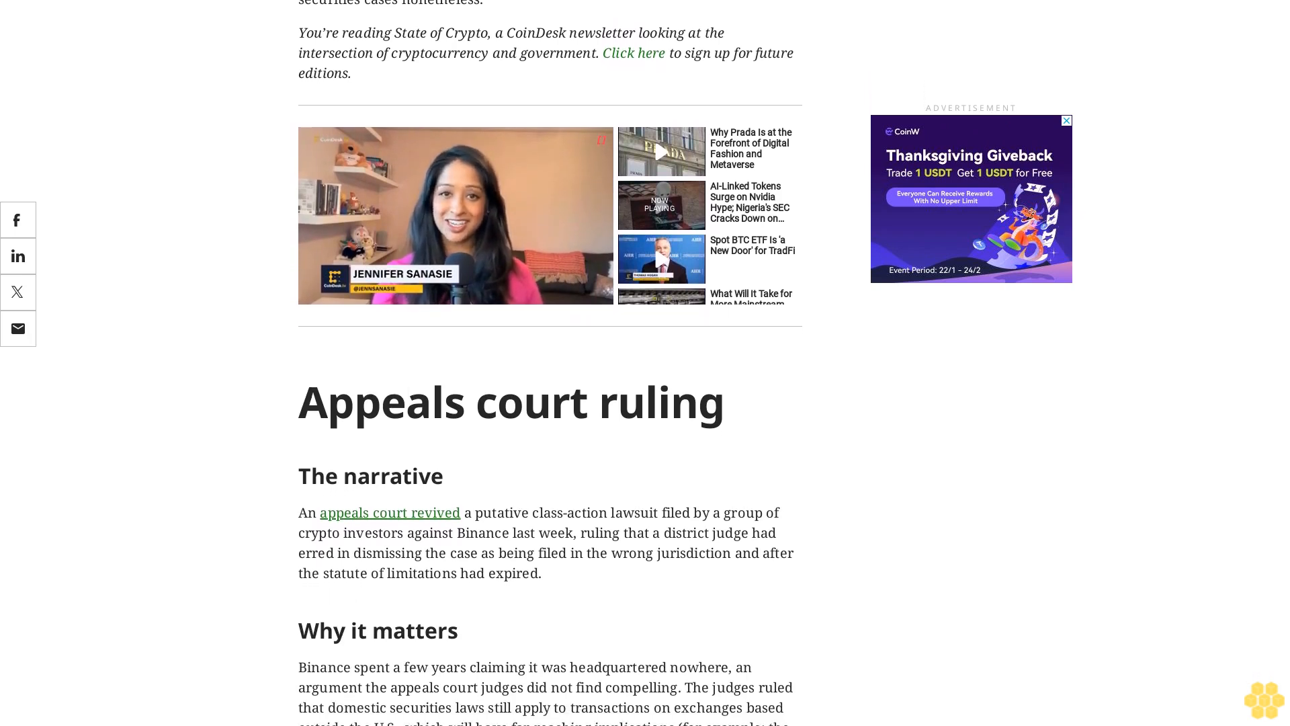
{"action": "scroll", "scroll_direction": "down", "scroll_amount": 3}
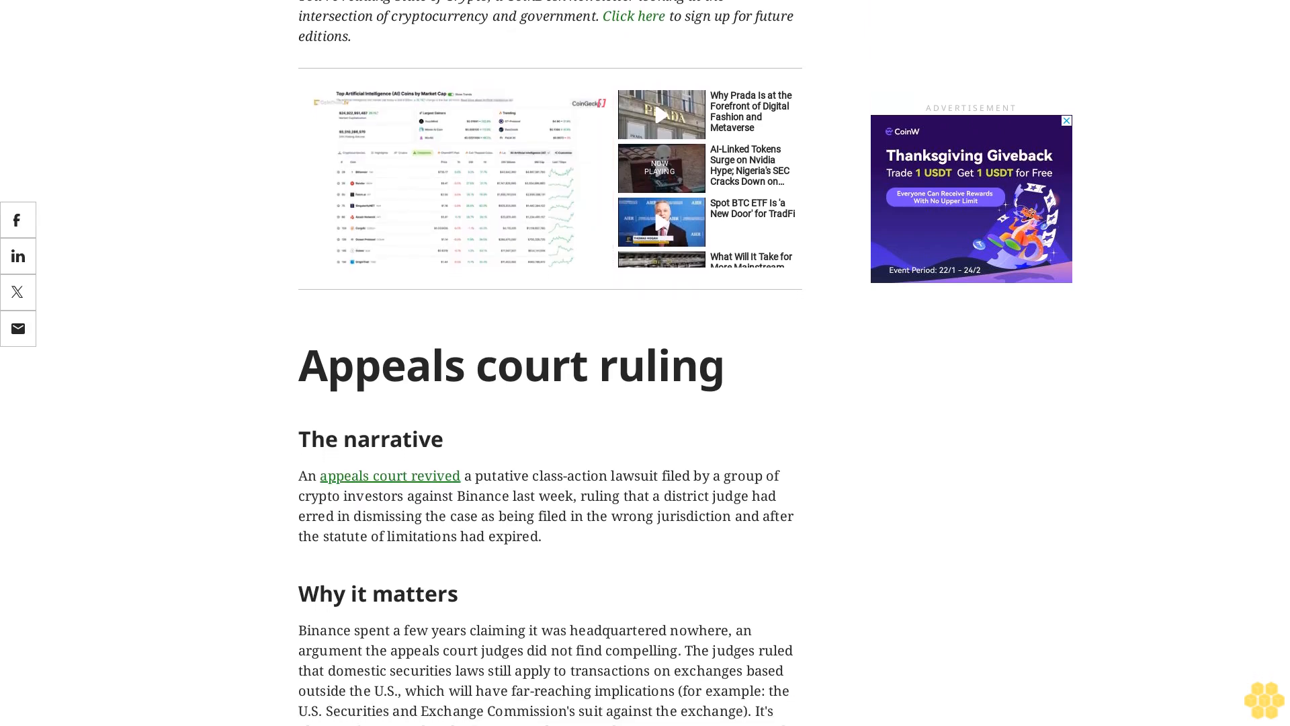
{"action": "scroll", "scroll_direction": "down", "scroll_amount": 3}
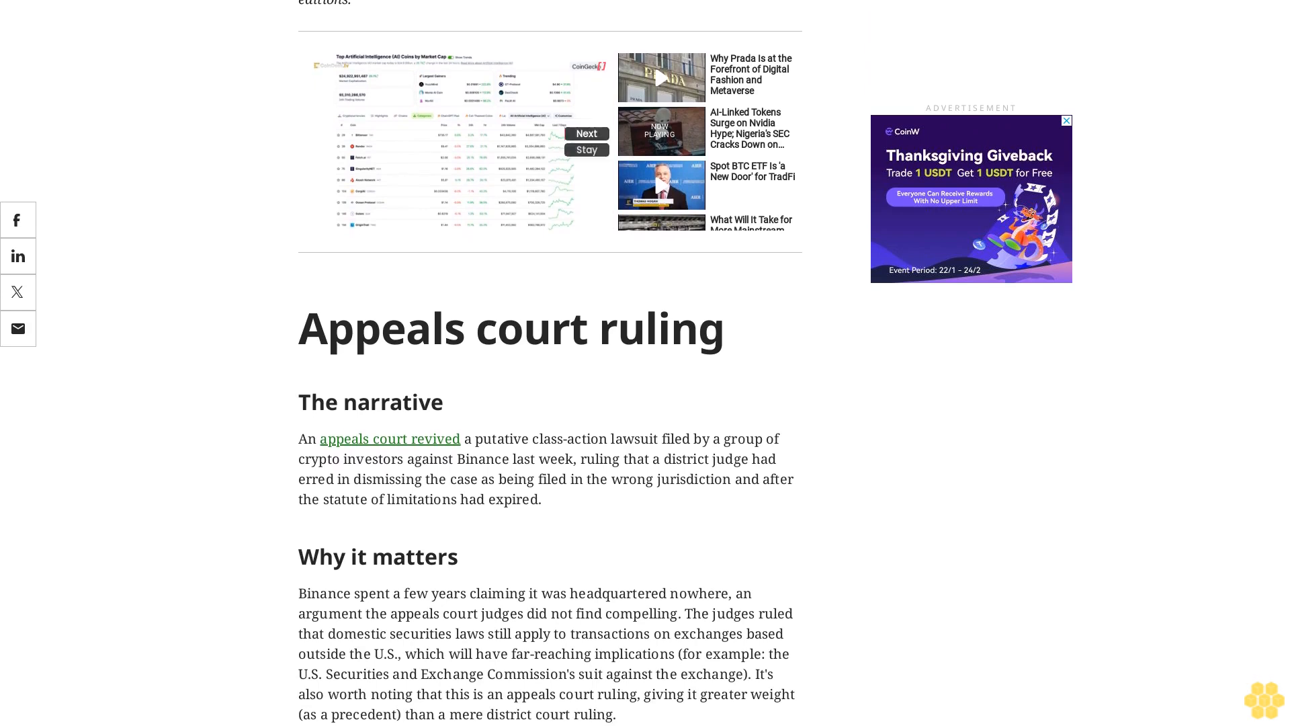
{"action": "scroll", "scroll_direction": "down", "scroll_amount": 3}
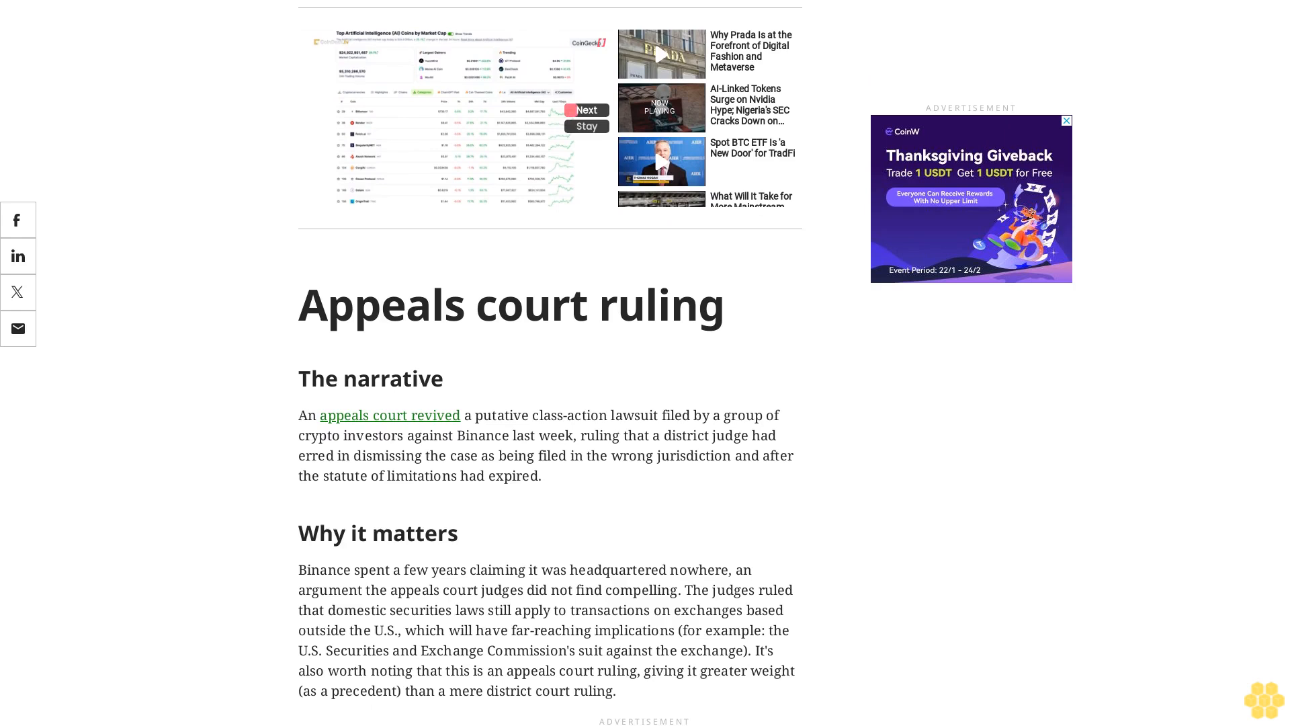
{"action": "scroll", "scroll_direction": "down", "scroll_amount": 3}
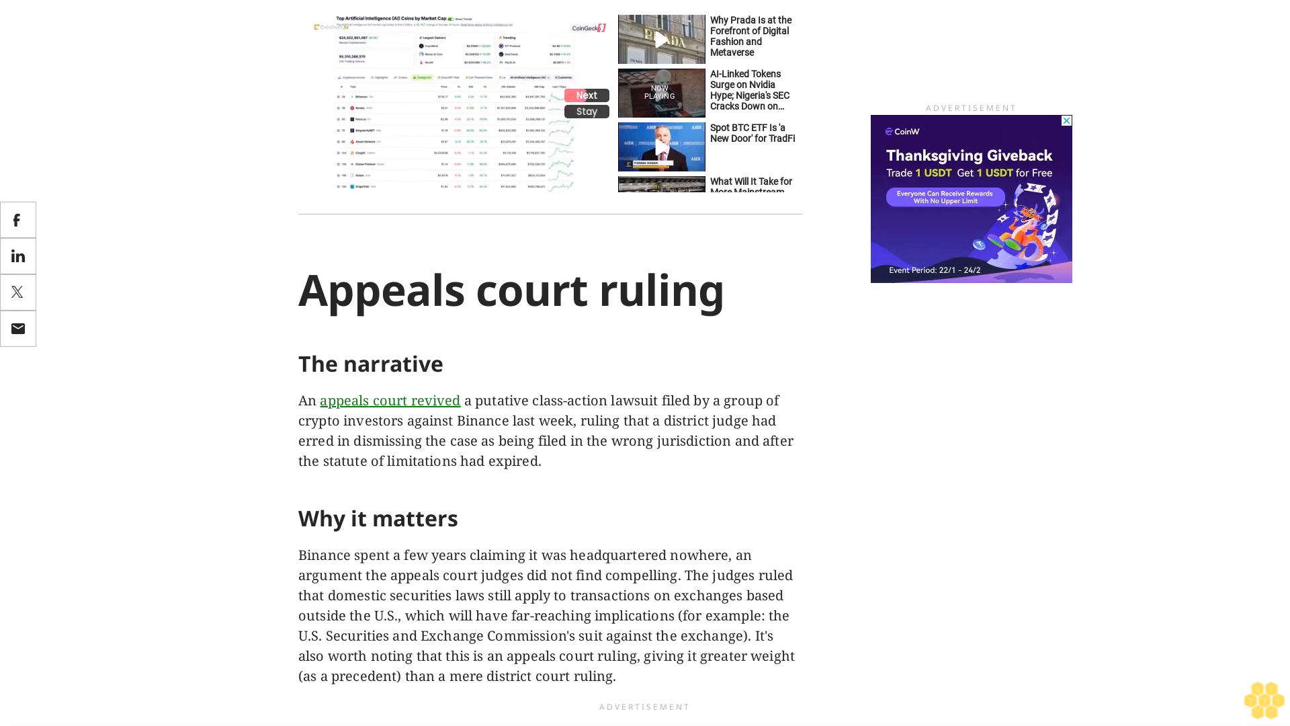
{"action": "scroll", "scroll_direction": "down", "scroll_amount": 3}
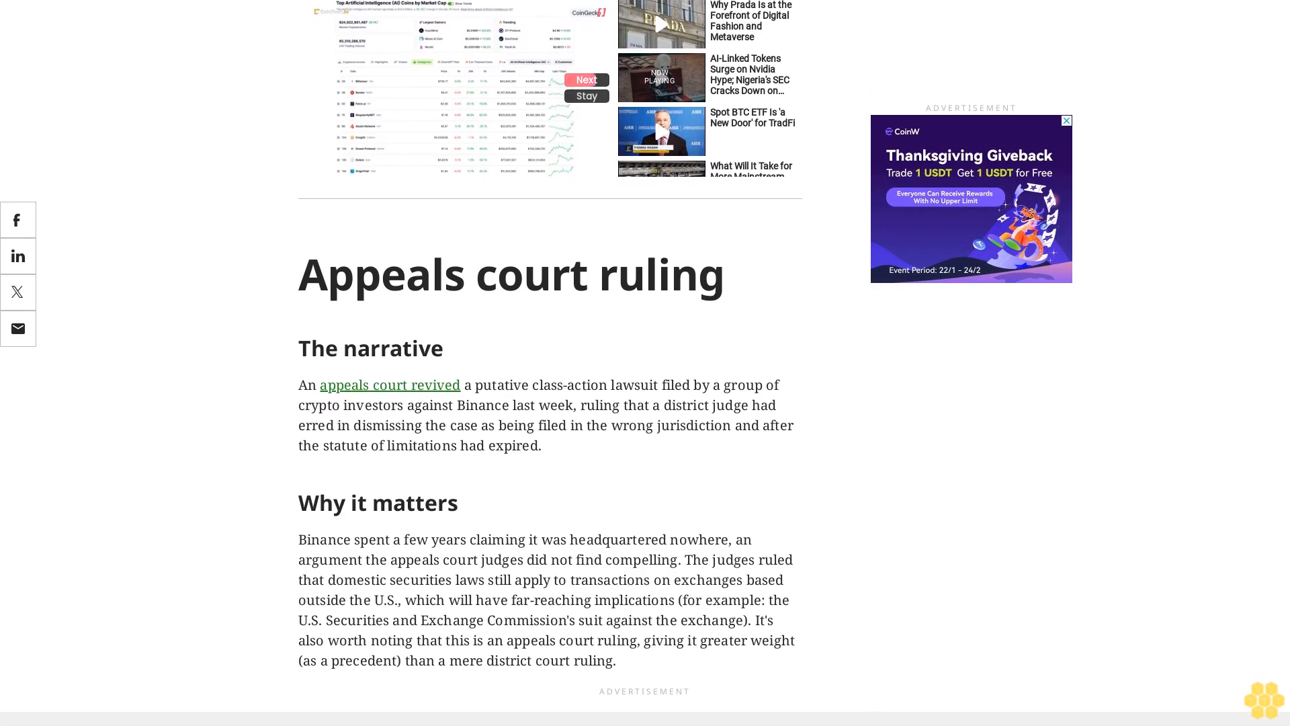
{"action": "scroll", "scroll_direction": "down", "scroll_amount": 3}
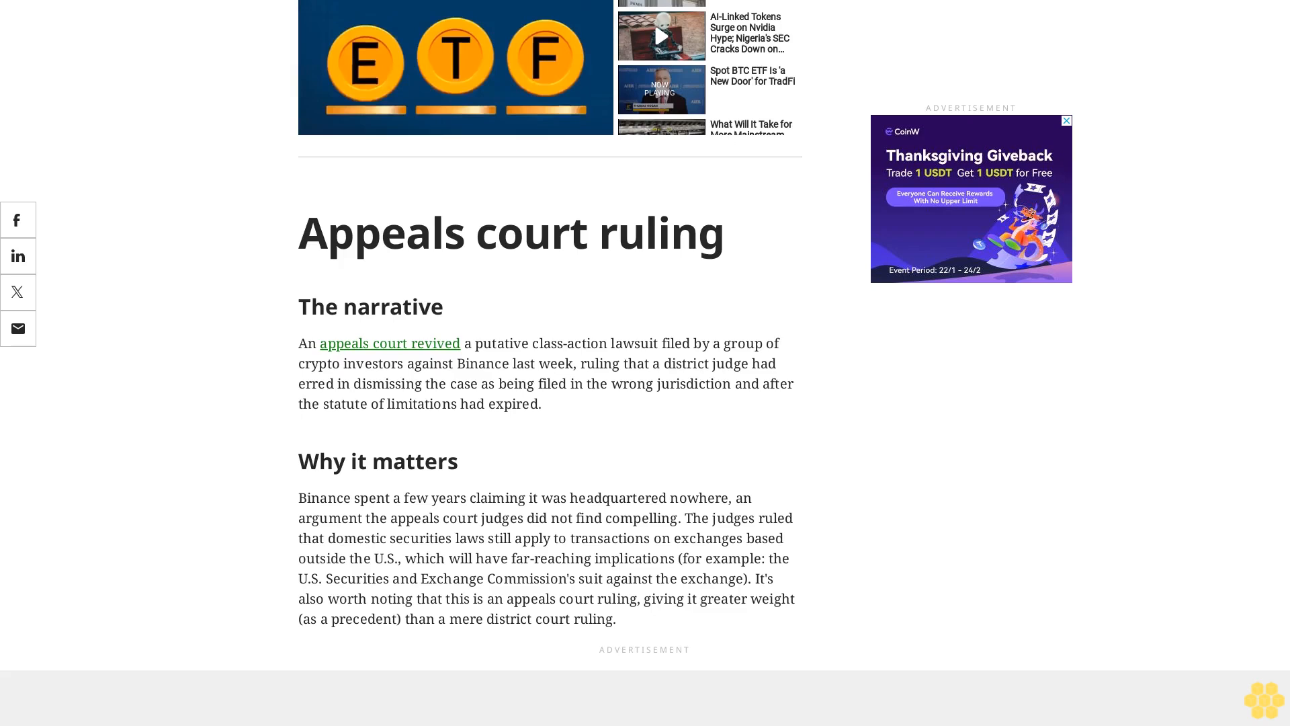
{"action": "scroll", "scroll_direction": "down", "scroll_amount": 3}
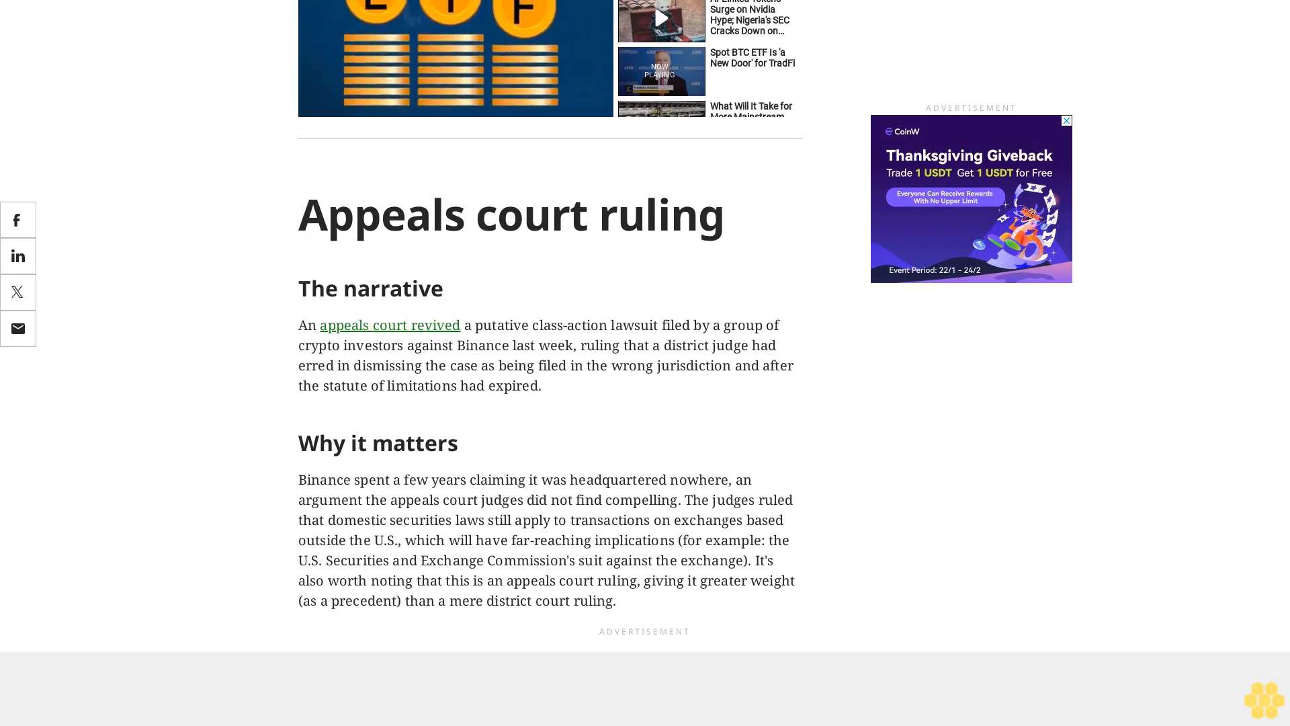
{"action": "scroll", "scroll_direction": "down", "scroll_amount": 3}
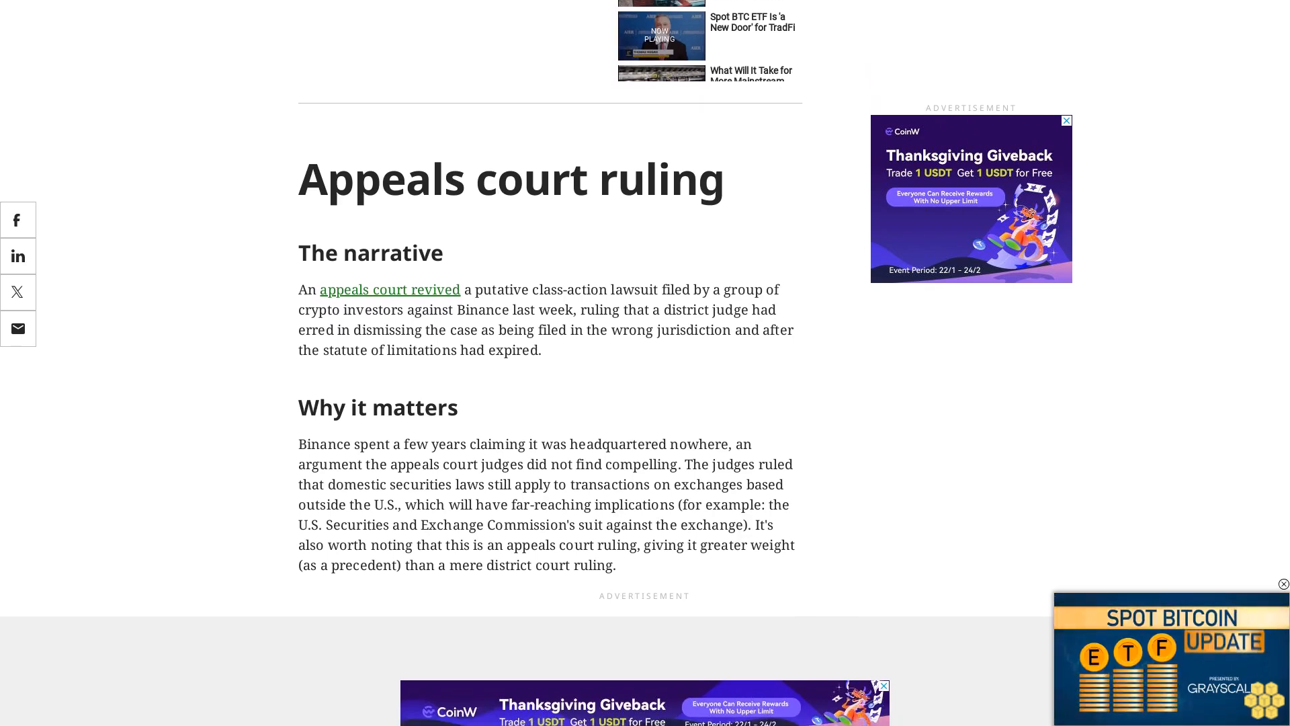
{"action": "scroll", "scroll_direction": "down", "scroll_amount": 3}
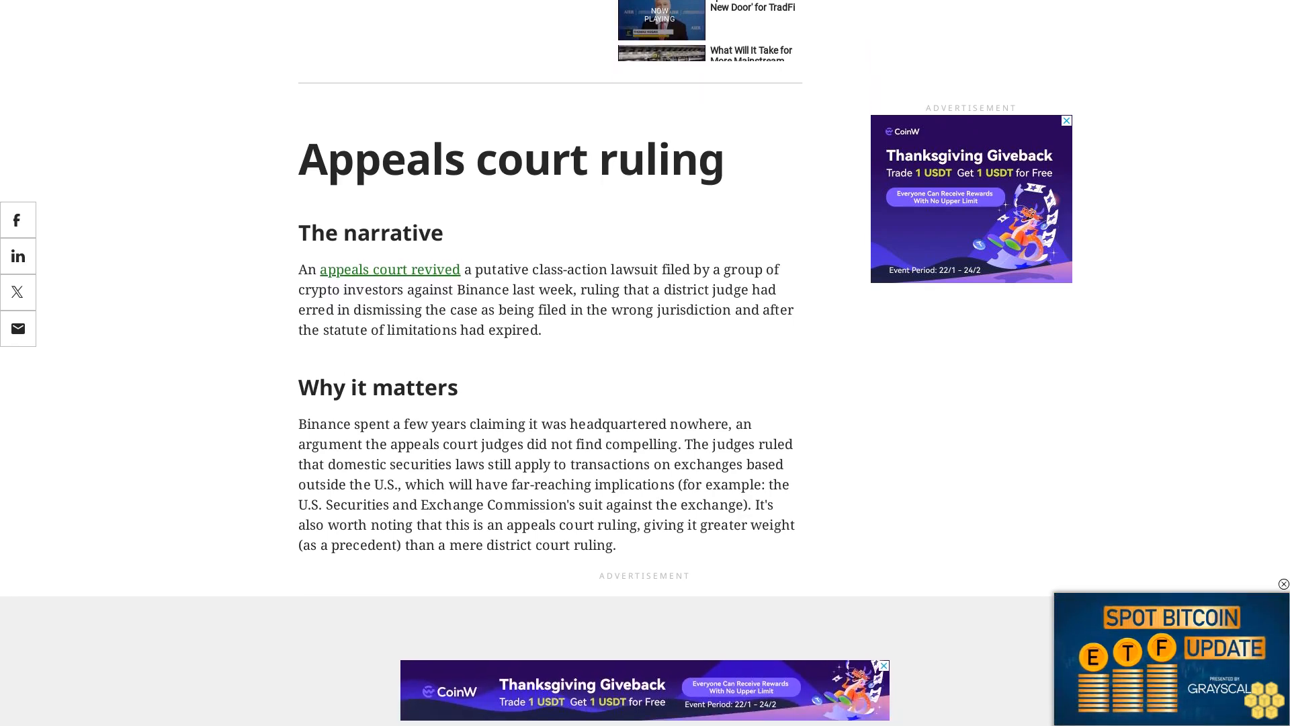
{"action": "scroll", "scroll_direction": "down", "scroll_amount": 3}
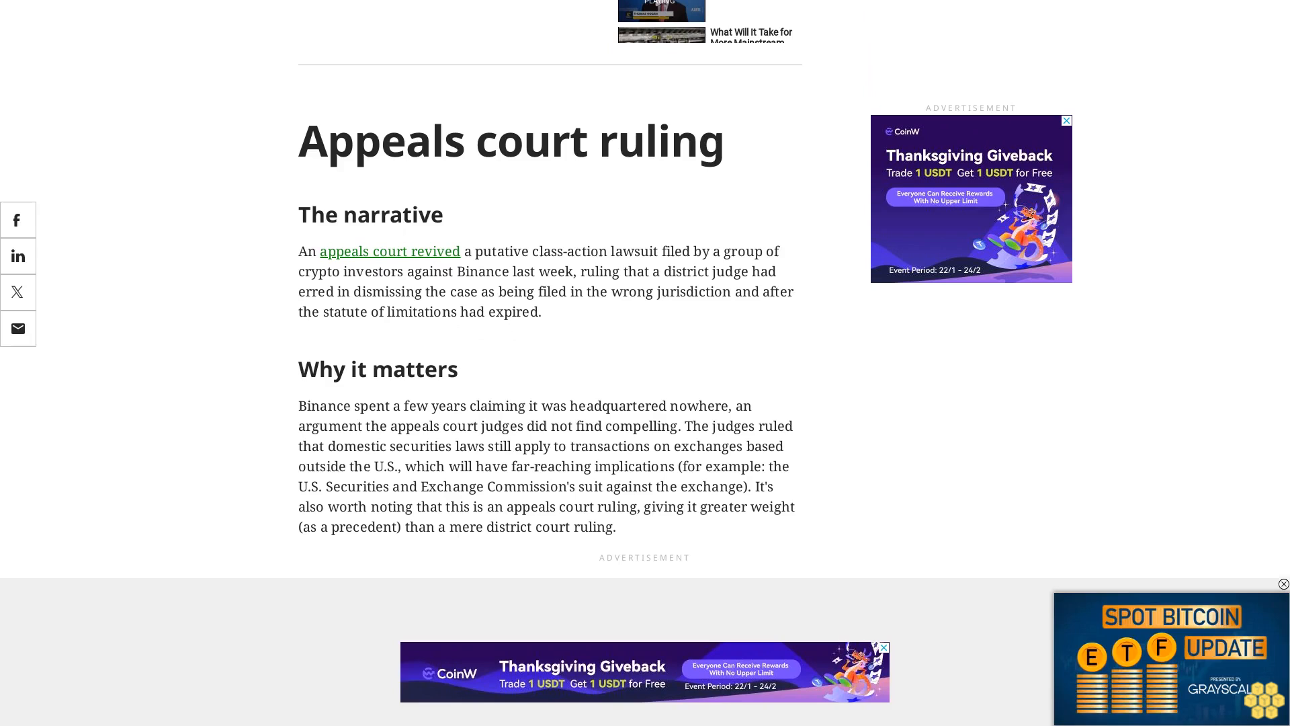
{"action": "scroll", "scroll_direction": "down", "scroll_amount": 3}
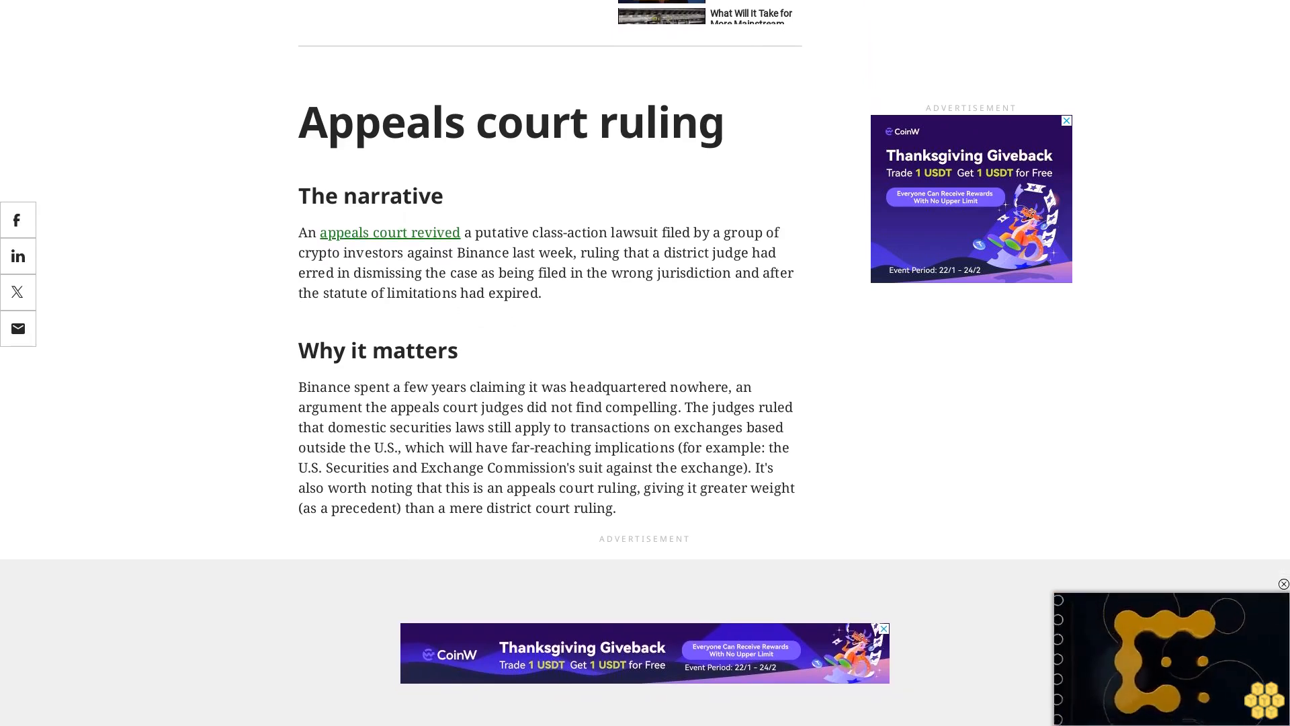
{"action": "scroll", "scroll_direction": "down", "scroll_amount": 3}
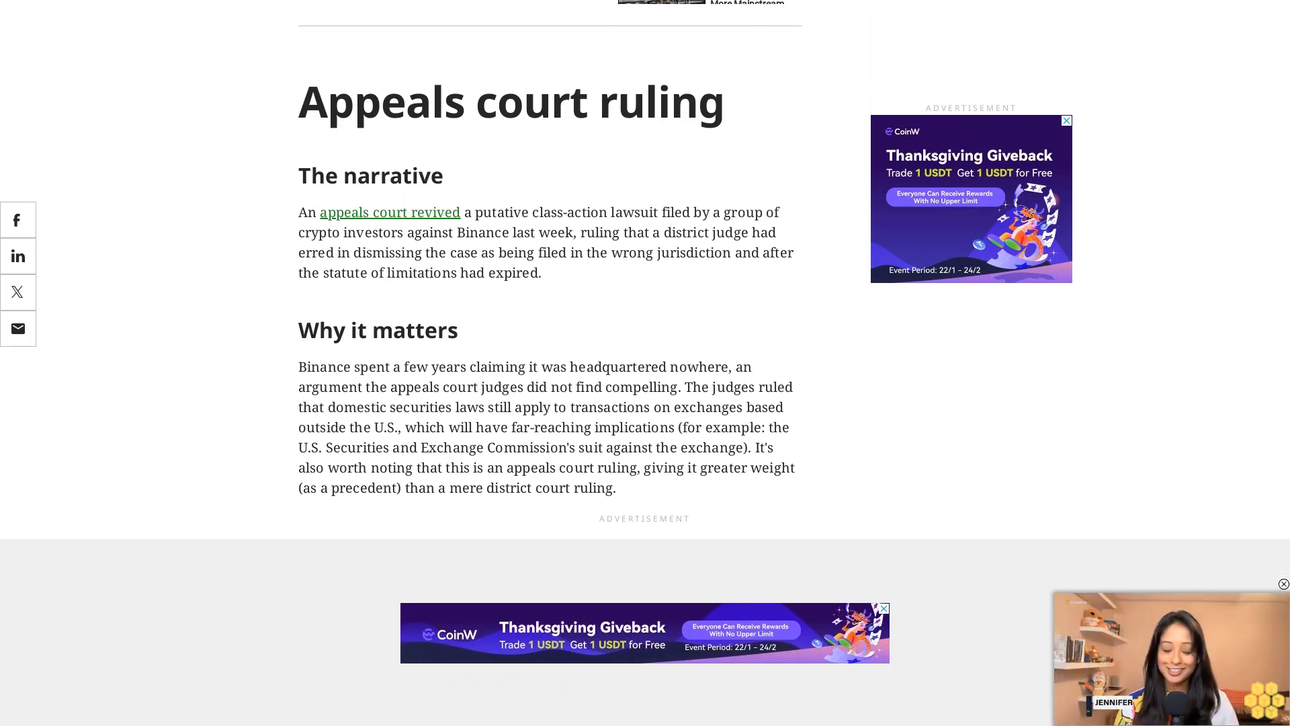
{"action": "scroll", "scroll_direction": "down", "scroll_amount": 3}
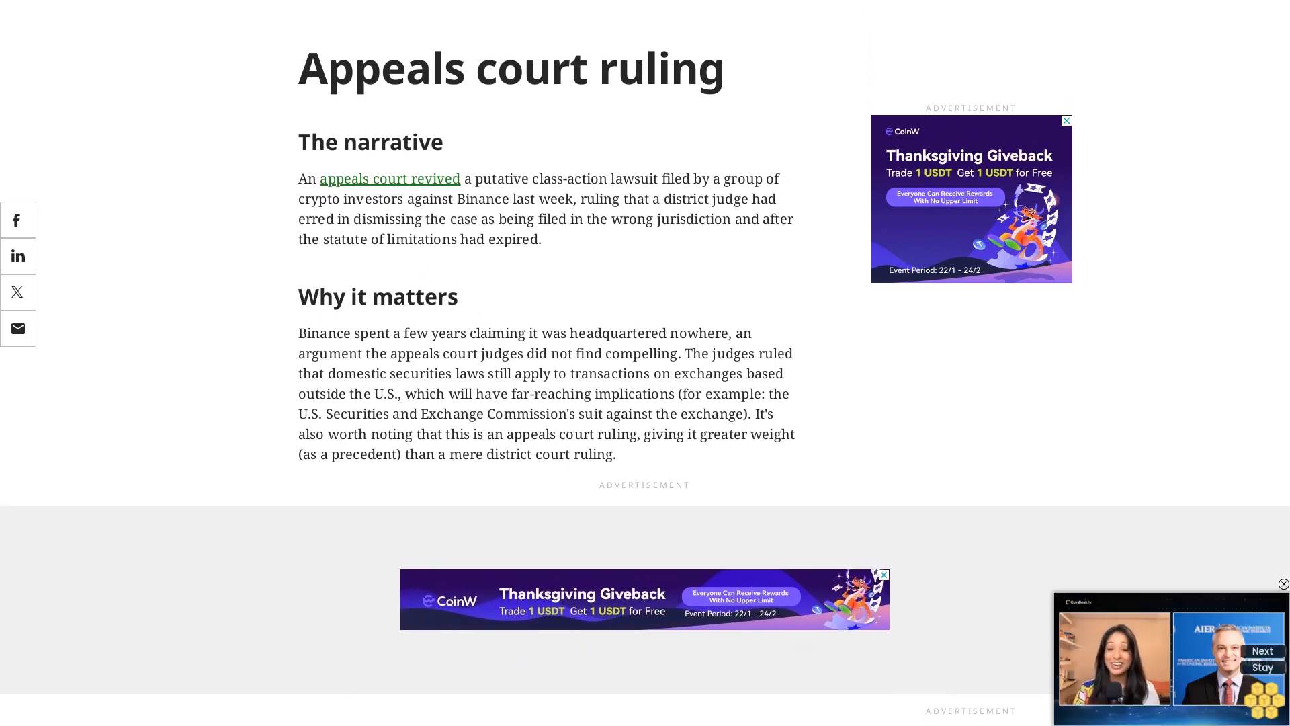
{"action": "scroll", "scroll_direction": "down", "scroll_amount": 3}
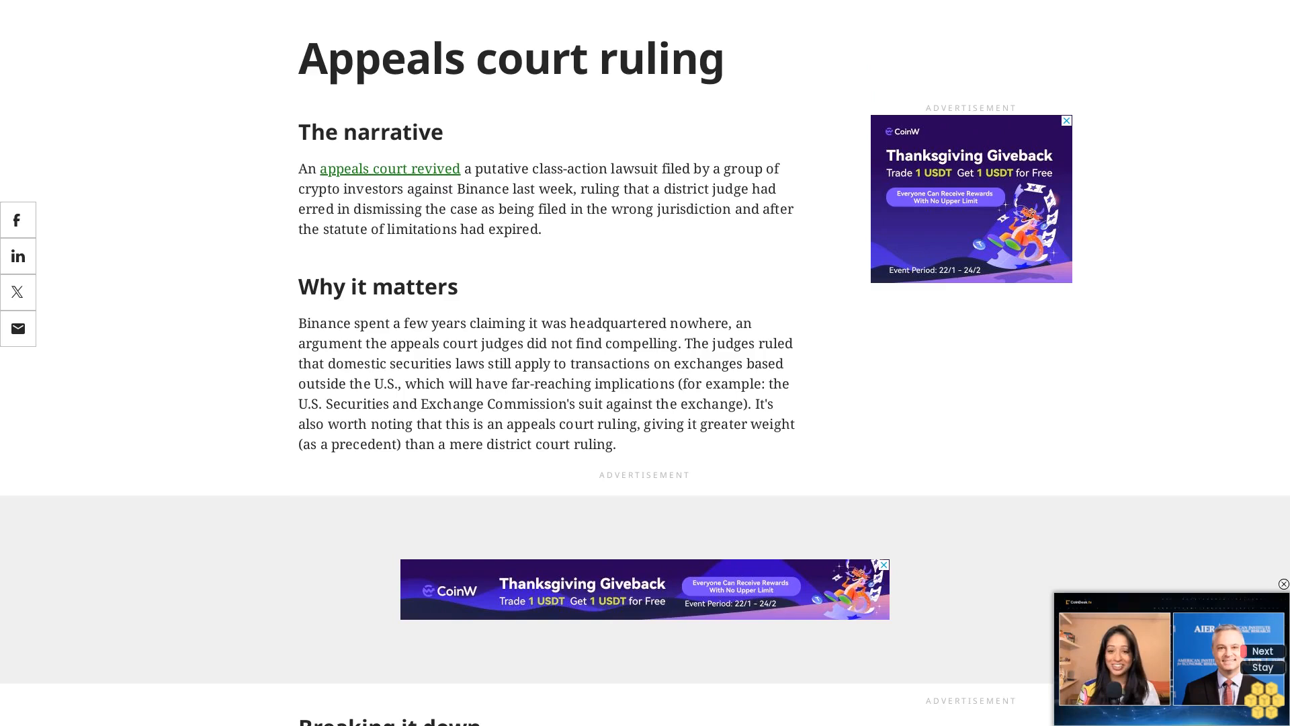
{"action": "scroll", "scroll_direction": "down", "scroll_amount": 3}
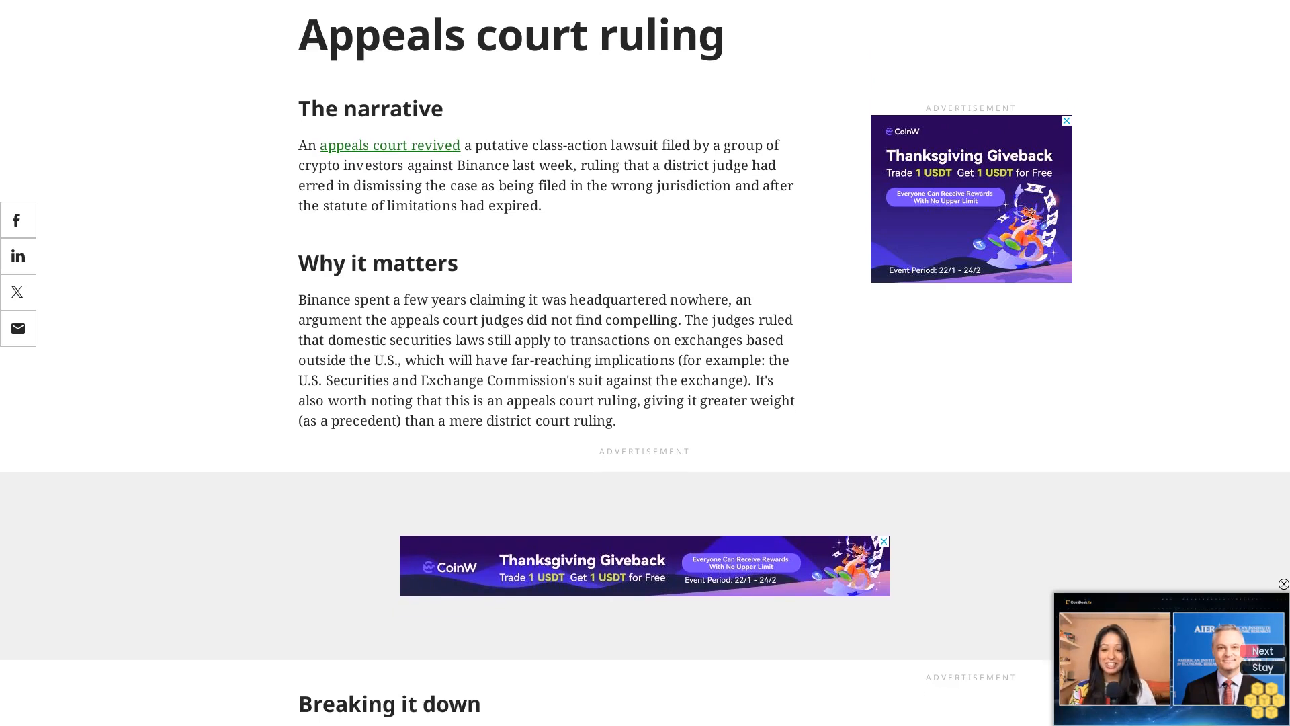
{"action": "scroll", "scroll_direction": "down", "scroll_amount": 3}
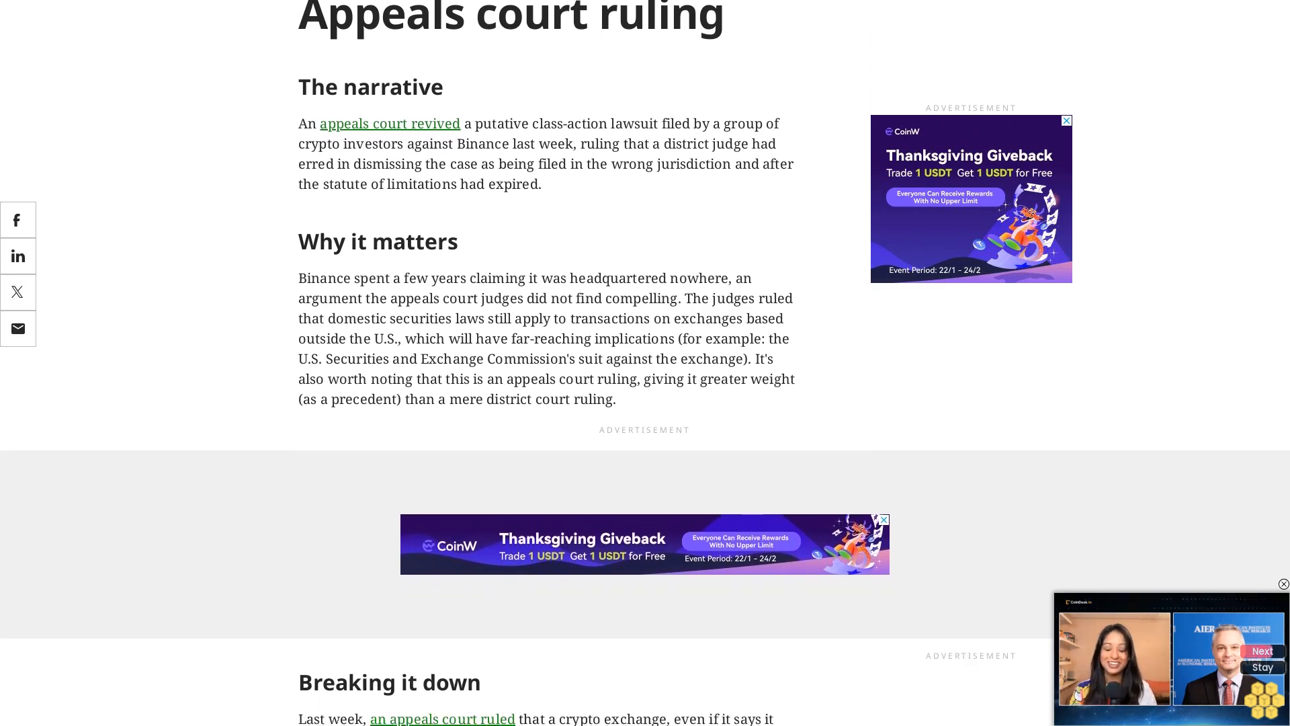
{"action": "scroll", "scroll_direction": "down", "scroll_amount": 3}
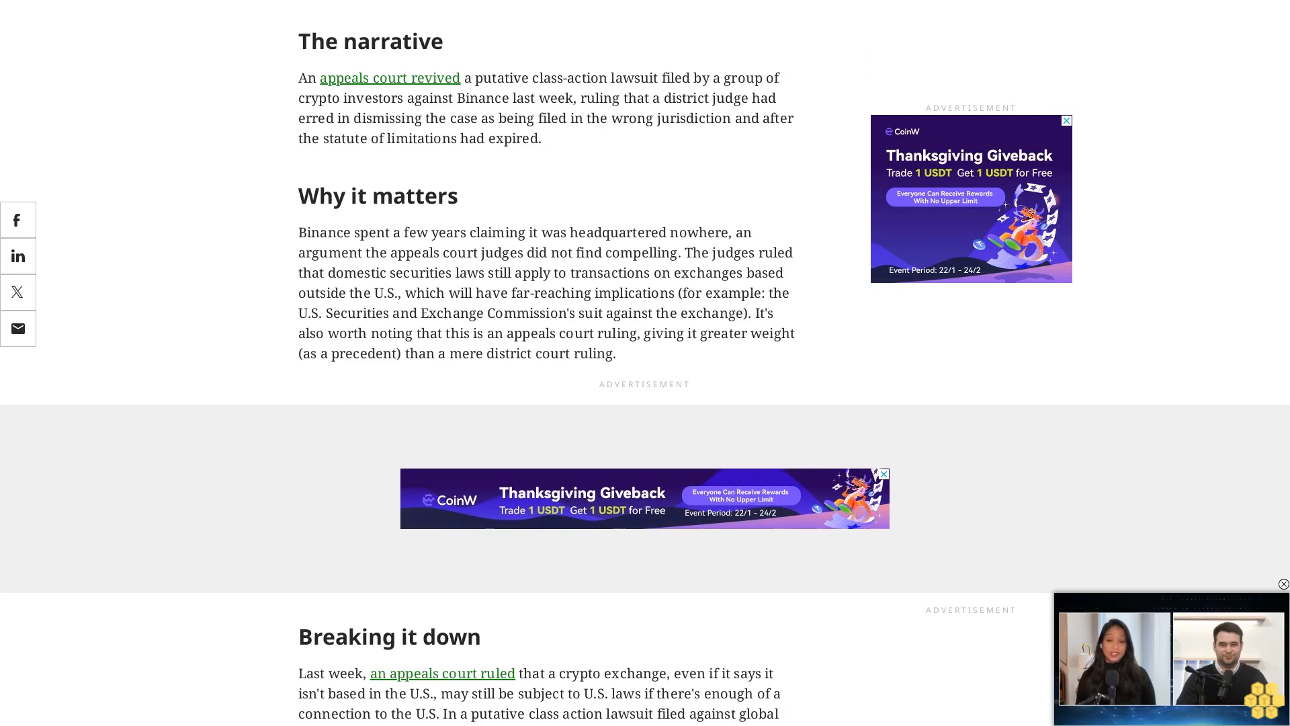
{"action": "scroll", "scroll_direction": "down", "scroll_amount": 3}
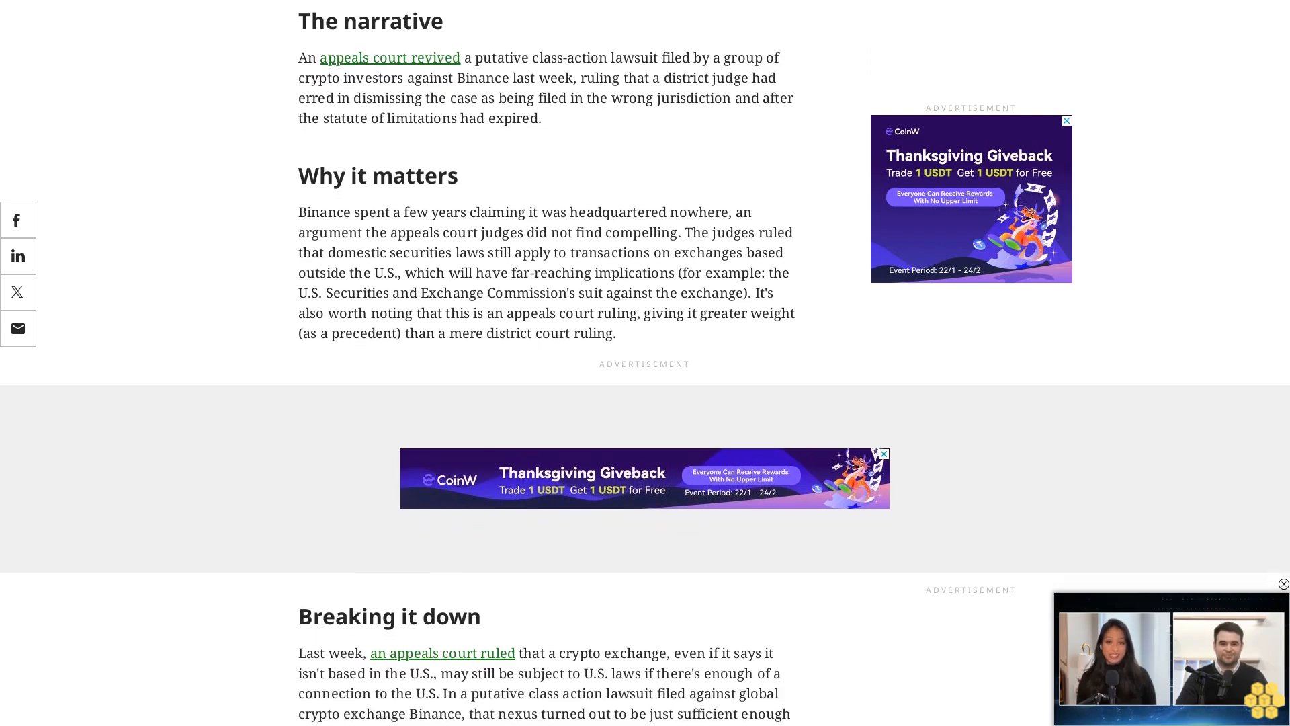
{"action": "scroll", "scroll_direction": "down", "scroll_amount": 3}
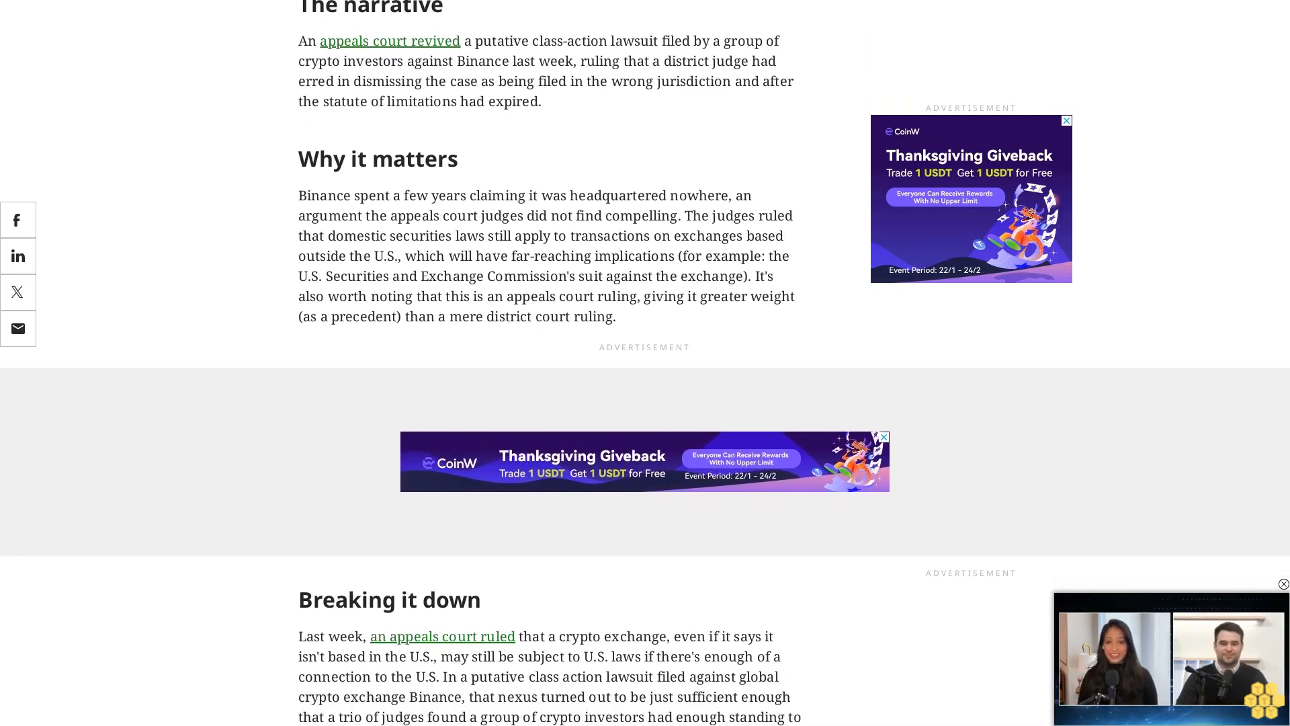
{"action": "scroll", "scroll_direction": "down", "scroll_amount": 3}
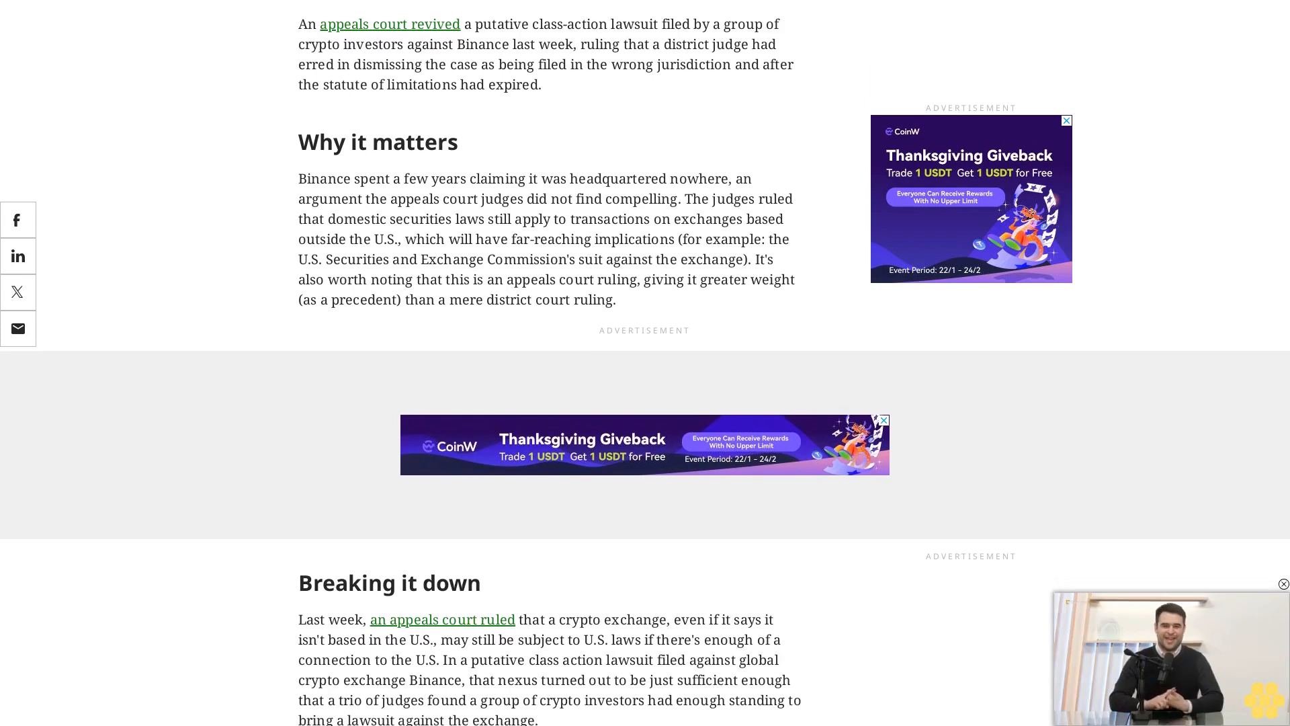
{"action": "scroll", "scroll_direction": "down", "scroll_amount": 3}
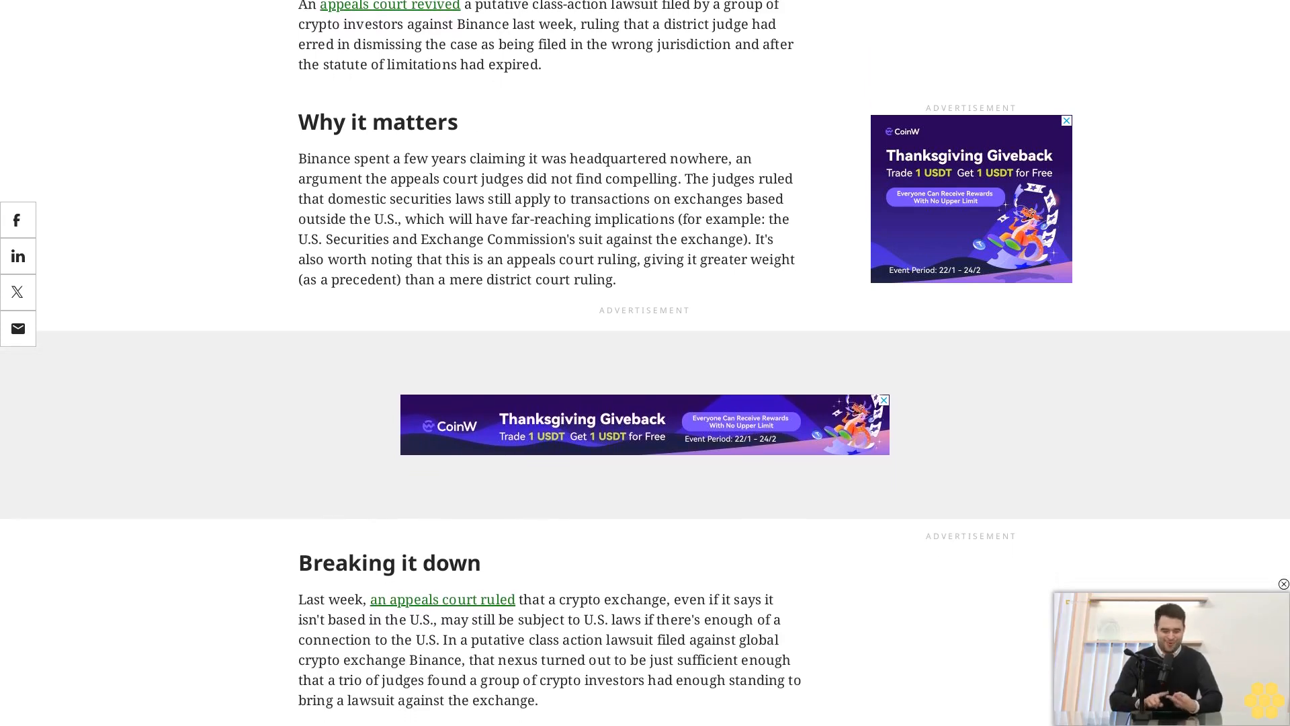
{"action": "scroll", "scroll_direction": "down", "scroll_amount": 3}
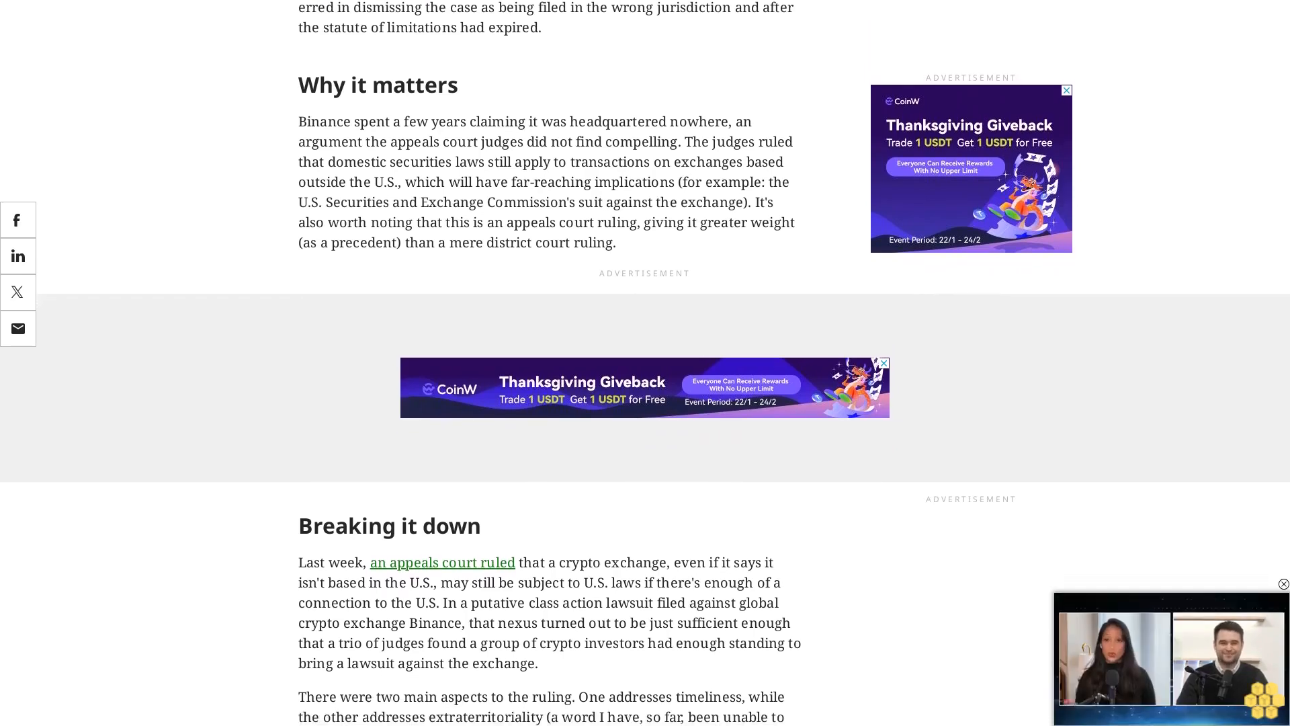
{"action": "scroll", "scroll_direction": "down", "scroll_amount": 3}
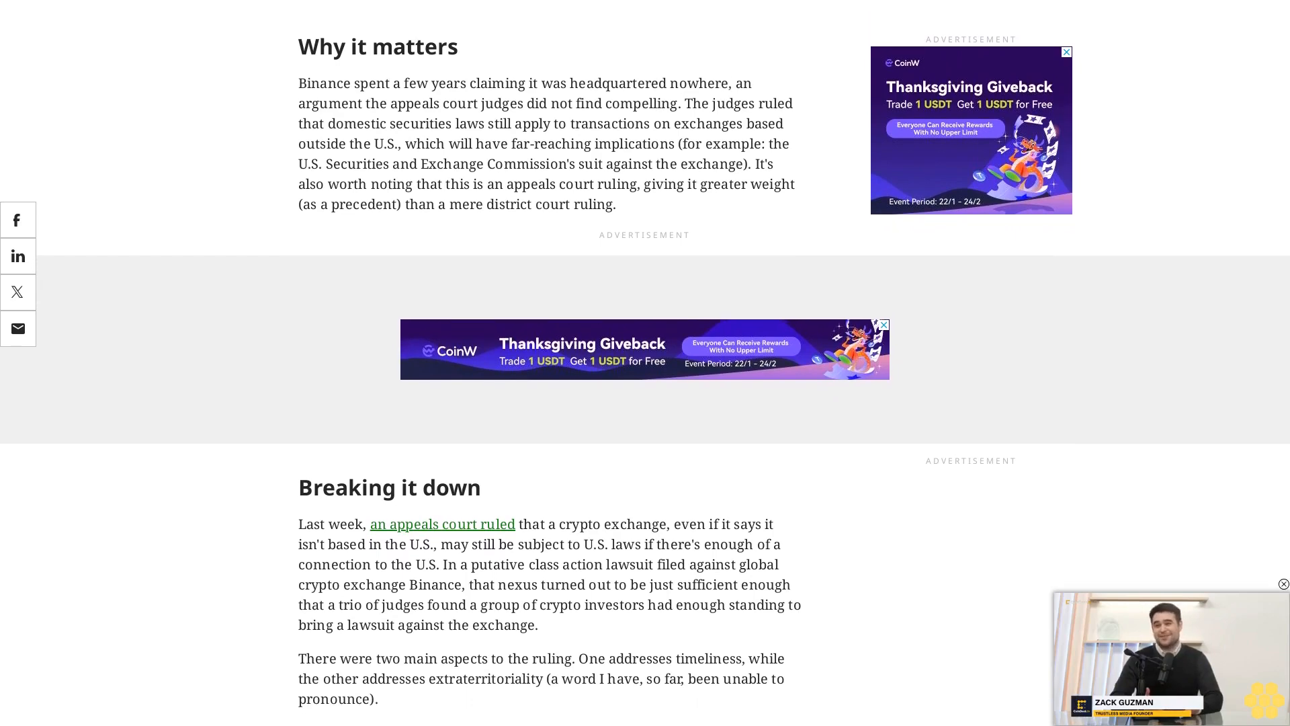
{"action": "scroll", "scroll_direction": "down", "scroll_amount": 3}
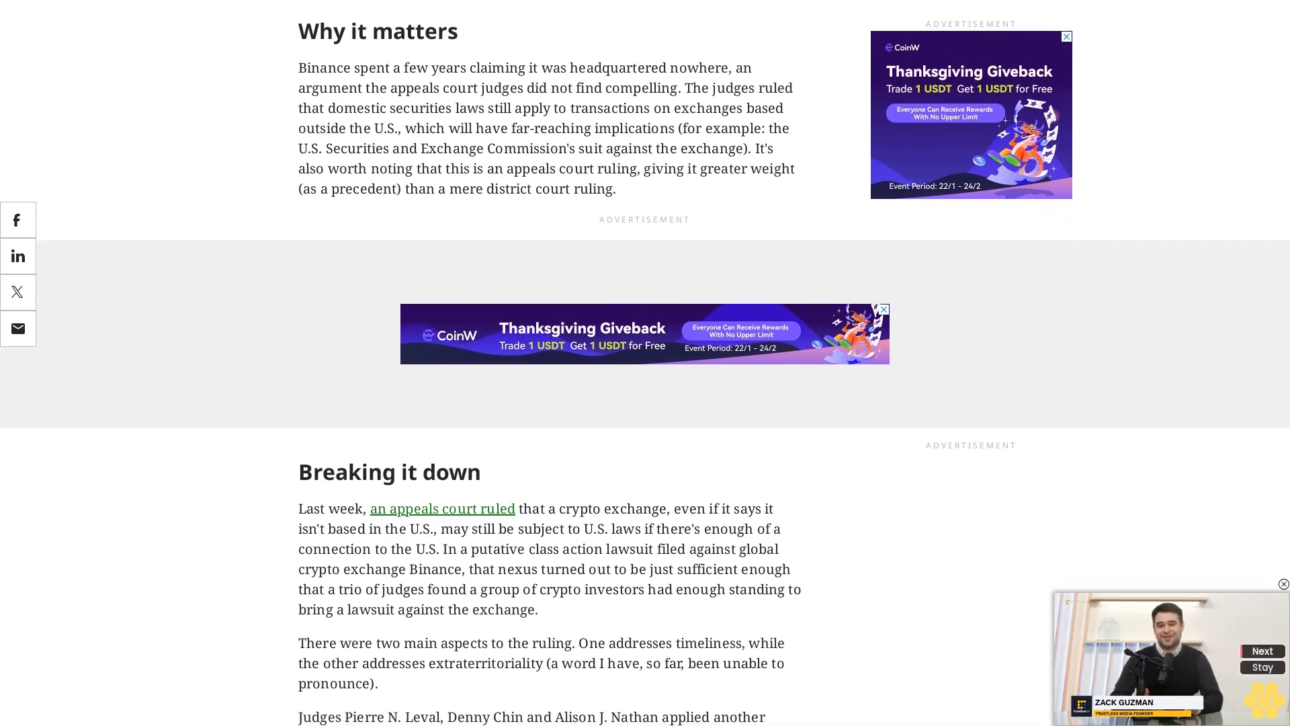
{"action": "scroll", "scroll_direction": "down", "scroll_amount": 3}
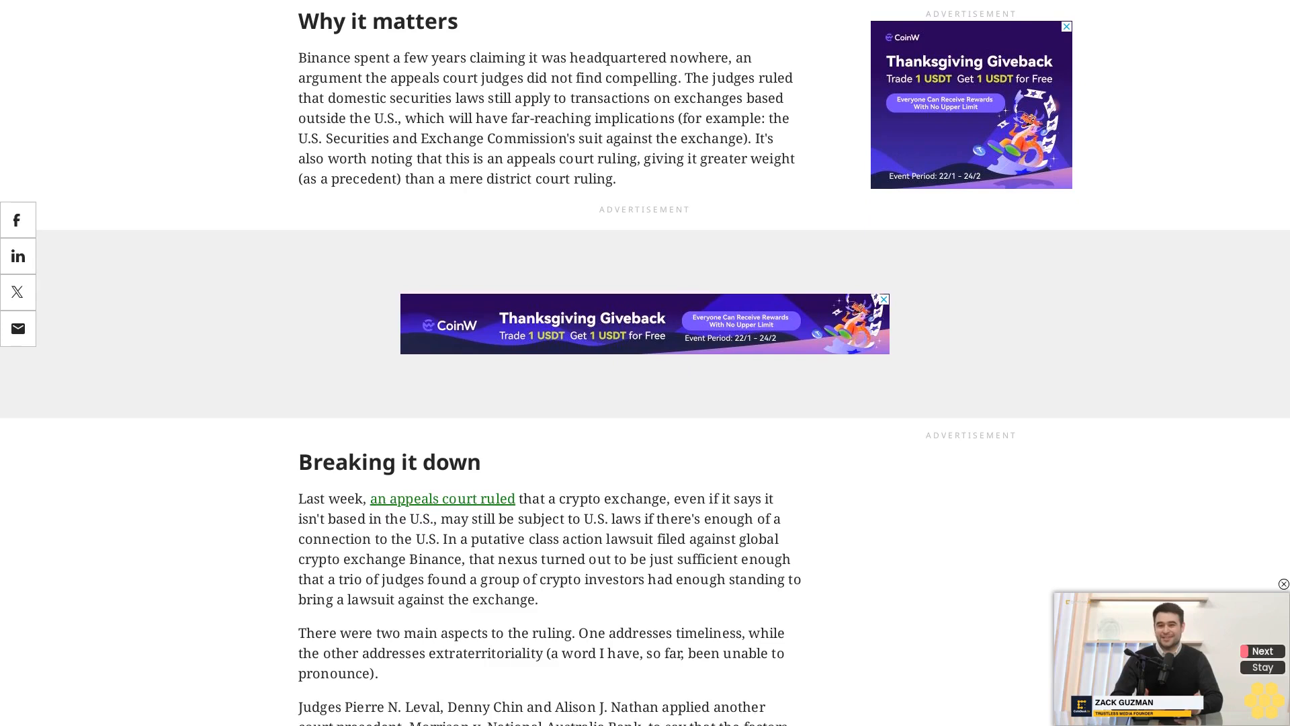
{"action": "scroll", "scroll_direction": "down", "scroll_amount": 3}
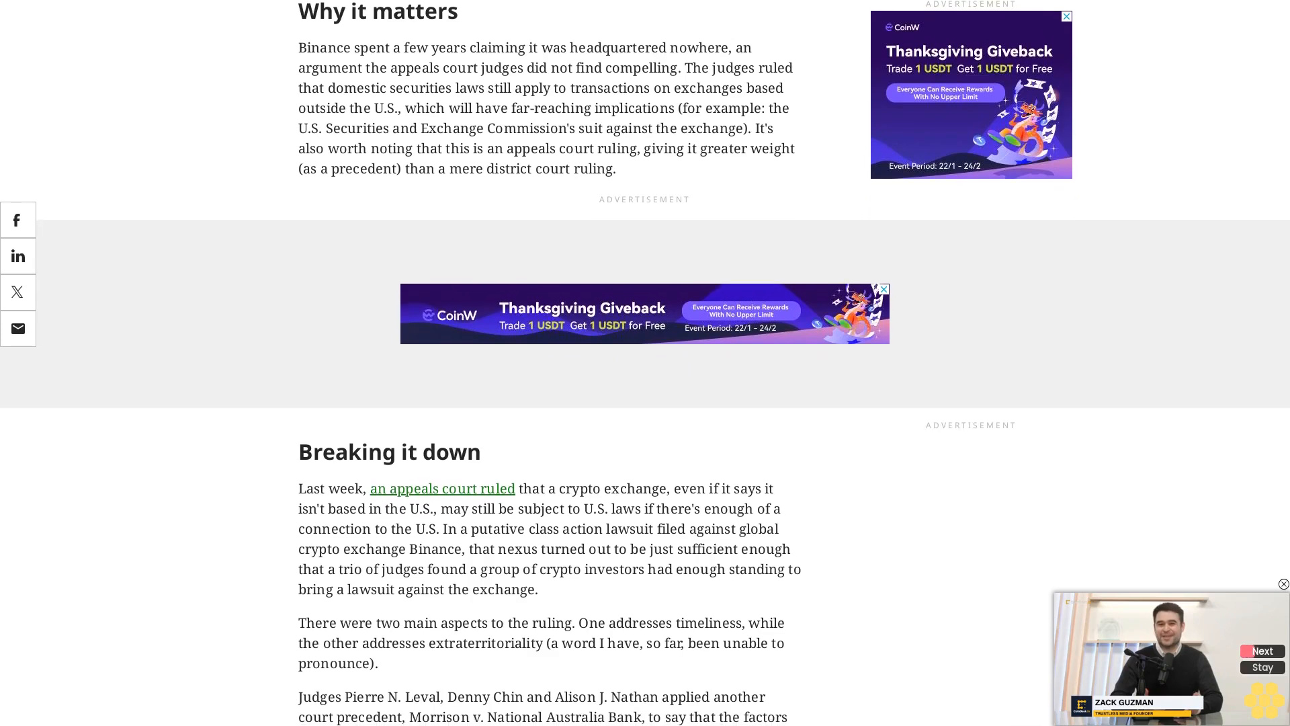
{"action": "scroll", "scroll_direction": "down", "scroll_amount": 3}
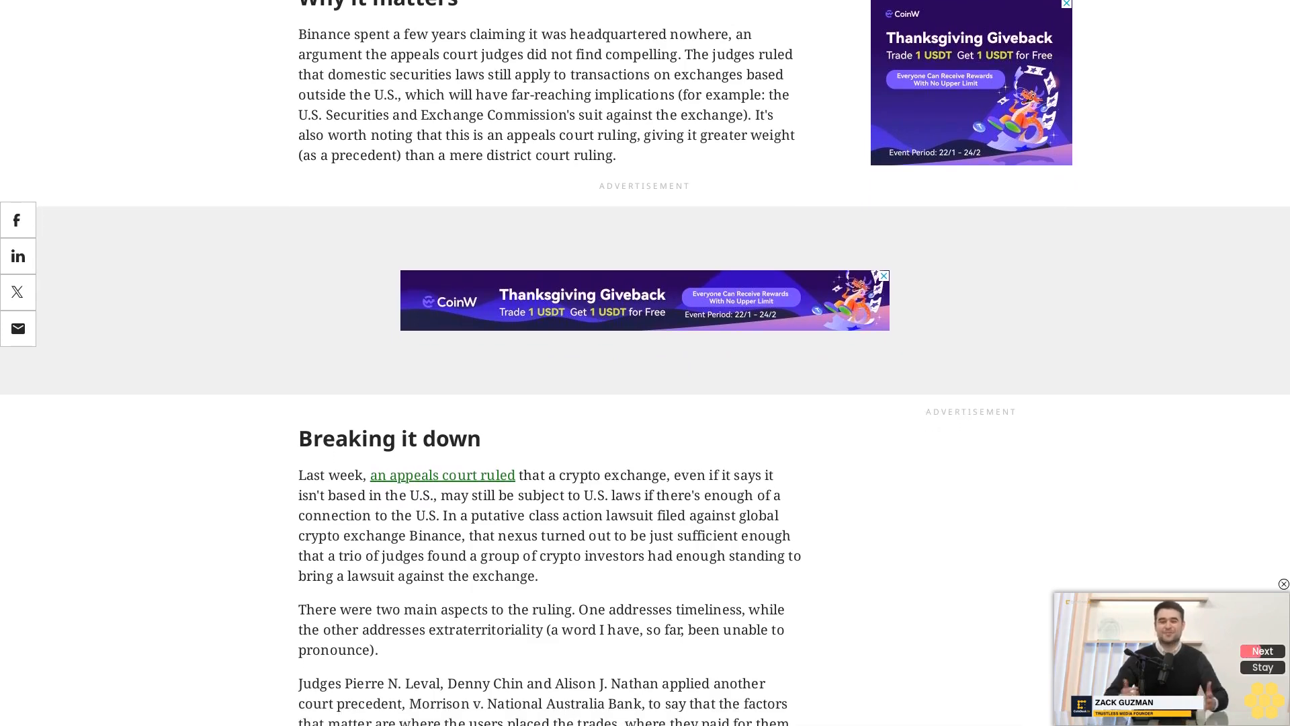
{"action": "scroll", "scroll_direction": "down", "scroll_amount": 3}
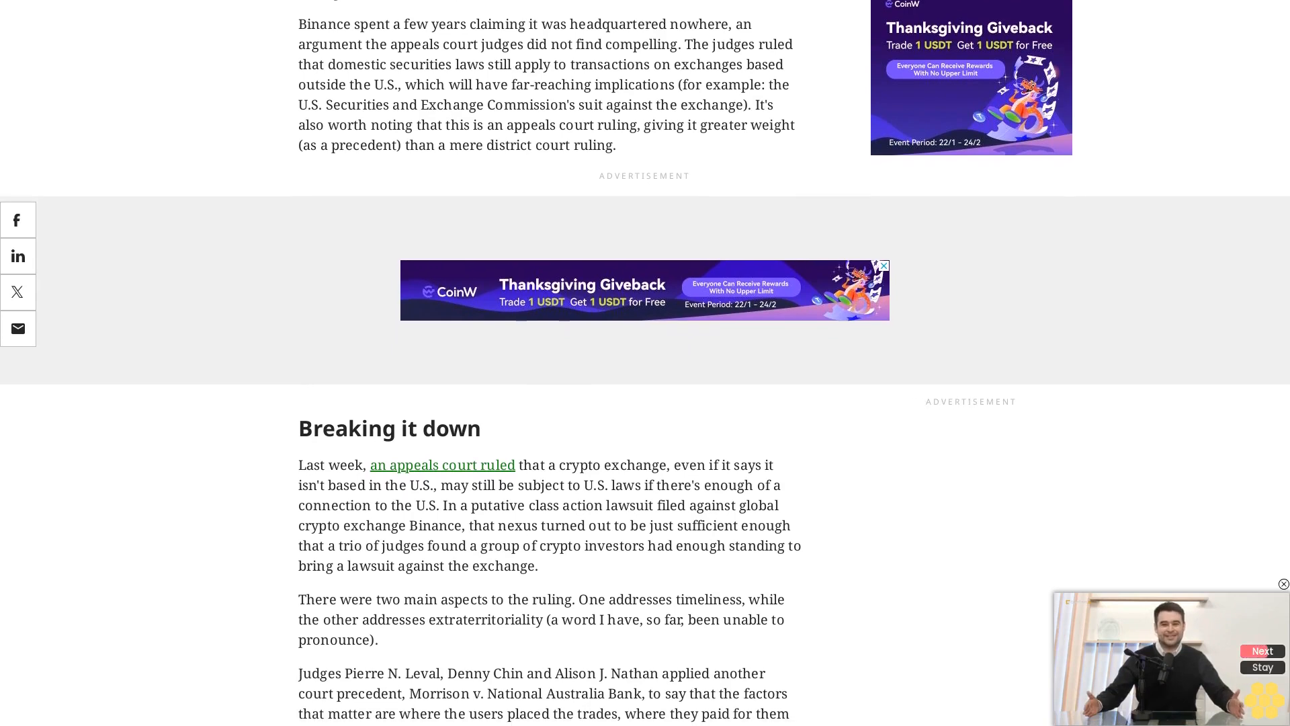
{"action": "scroll", "scroll_direction": "down", "scroll_amount": 3}
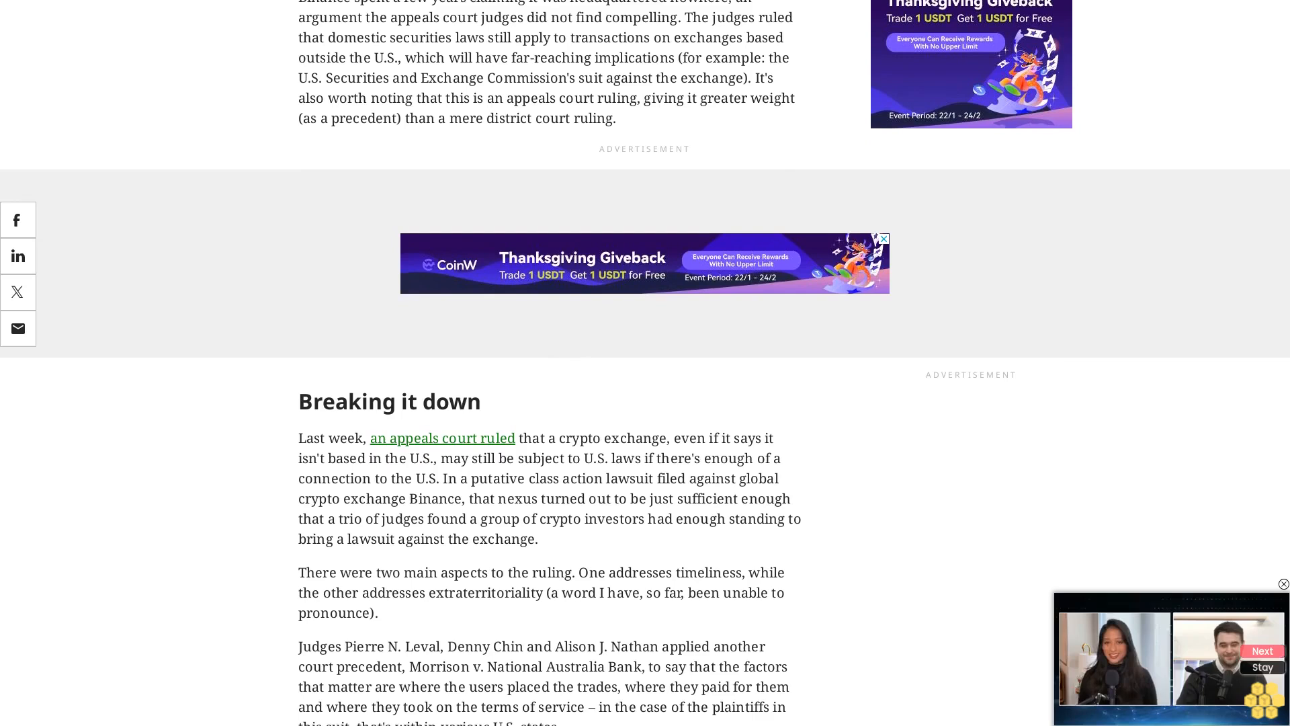
{"action": "scroll", "scroll_direction": "down", "scroll_amount": 3}
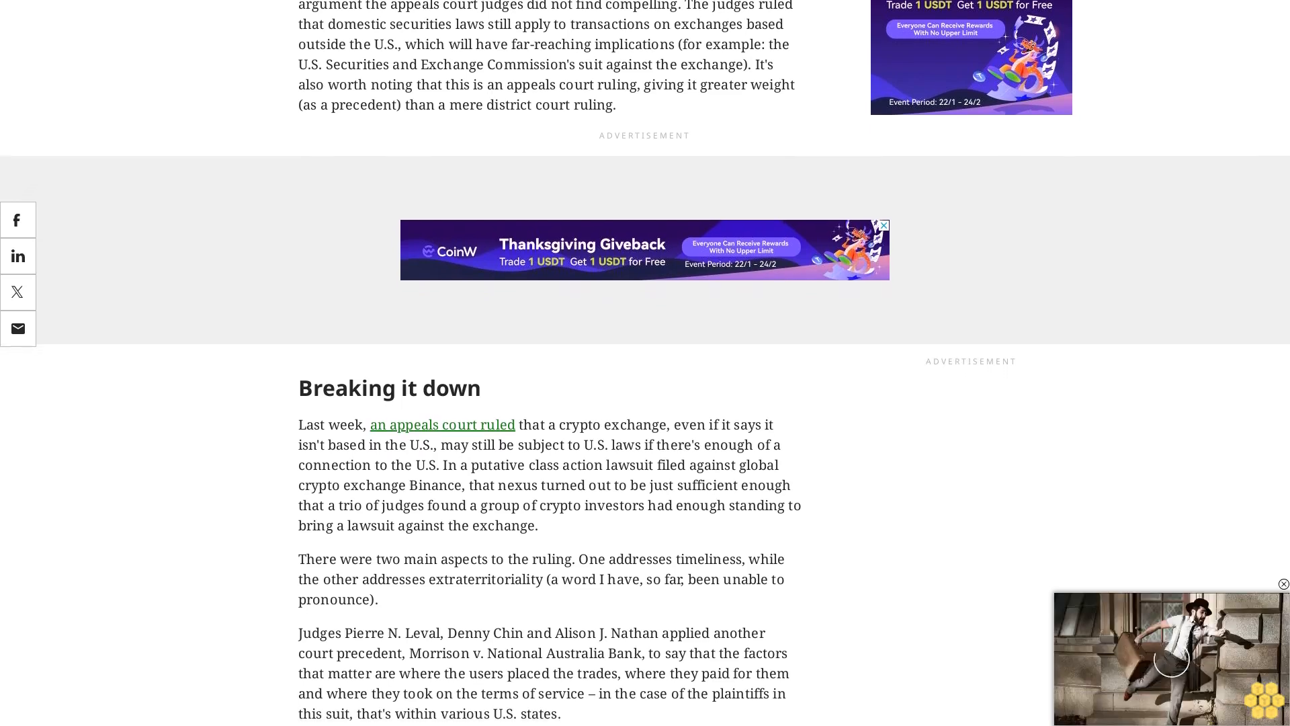
{"action": "scroll", "scroll_direction": "down", "scroll_amount": 3}
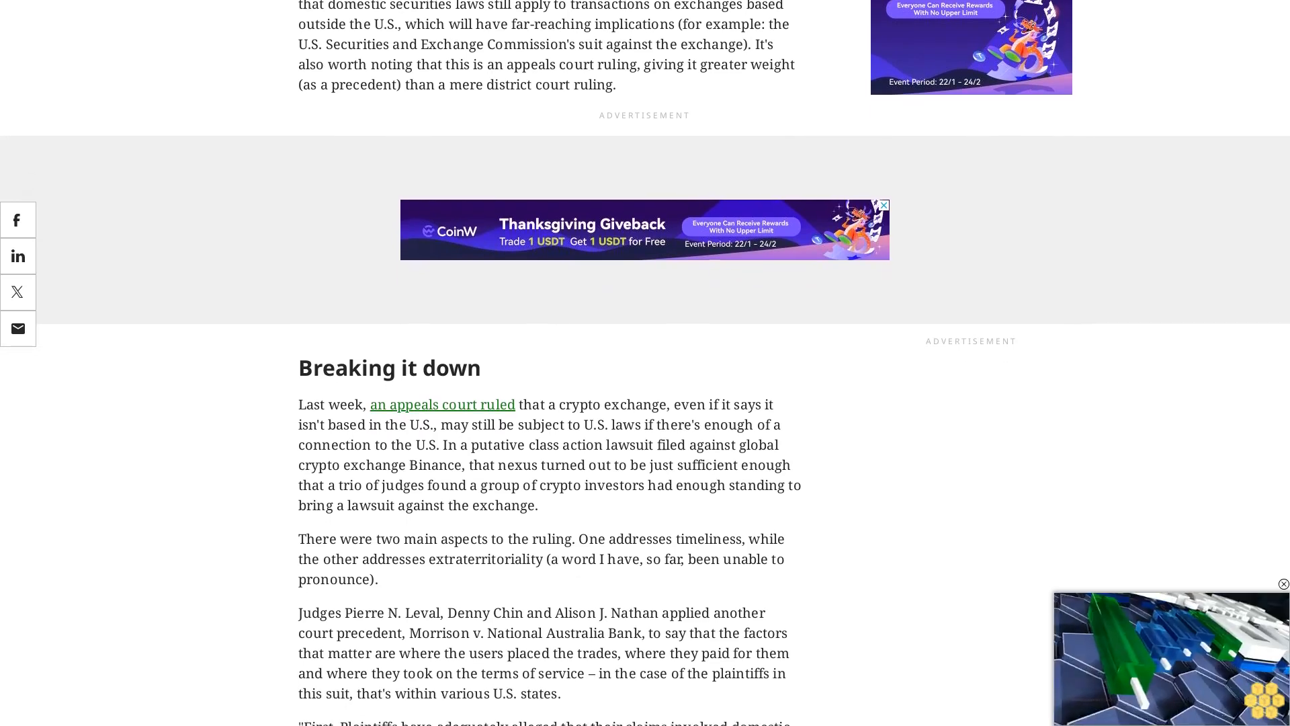
{"action": "scroll", "scroll_direction": "down", "scroll_amount": 3}
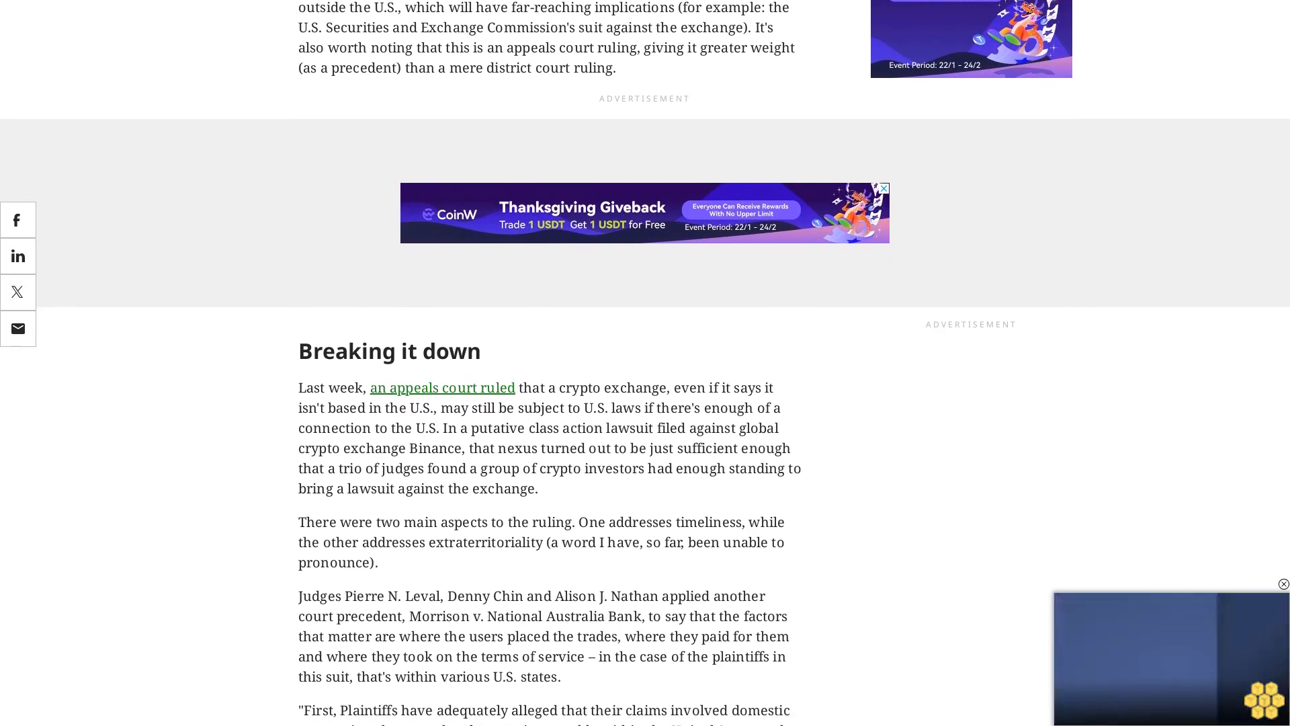
{"action": "scroll", "scroll_direction": "down", "scroll_amount": 3}
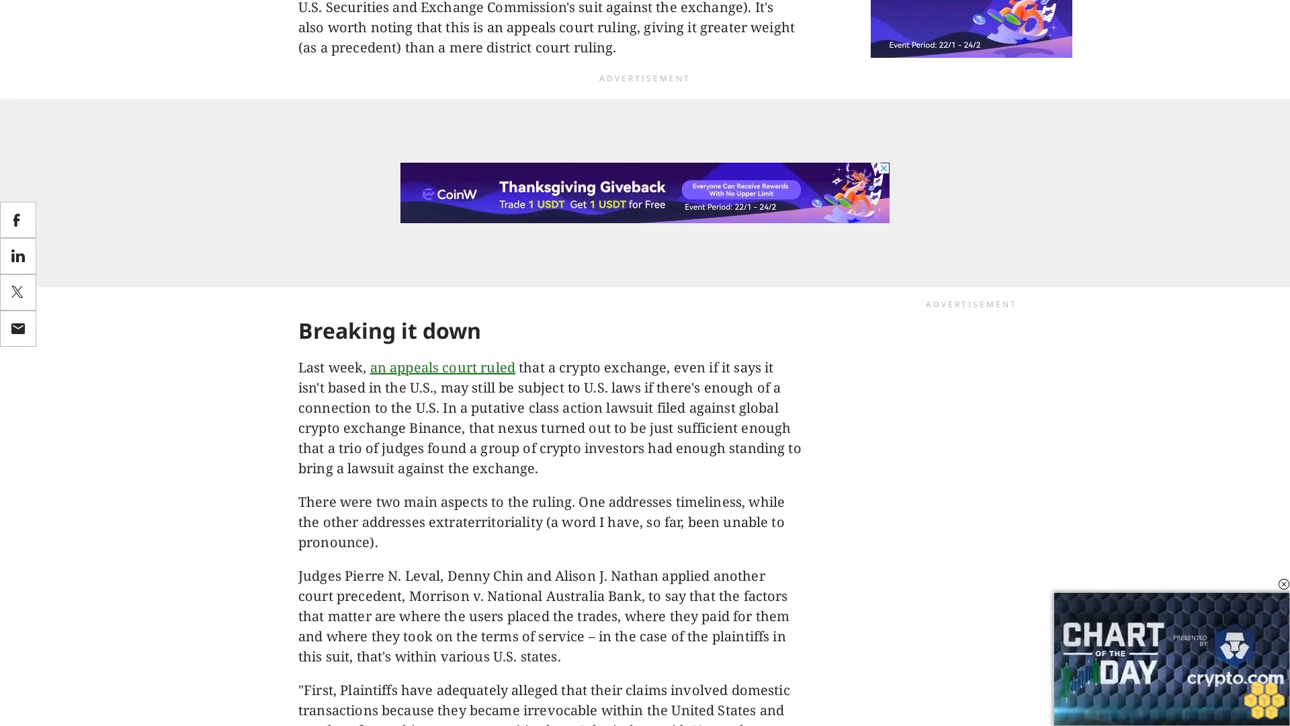
{"action": "scroll", "scroll_direction": "down", "scroll_amount": 3}
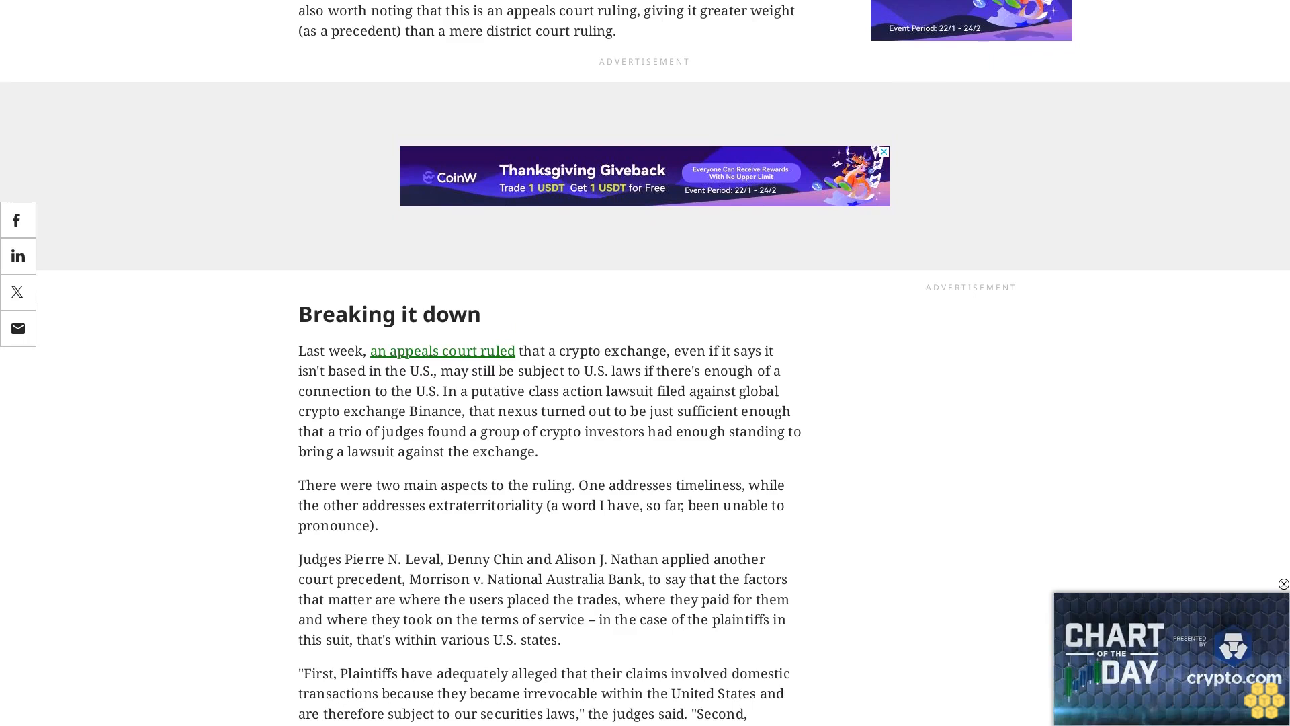
{"action": "scroll", "scroll_direction": "down", "scroll_amount": 3}
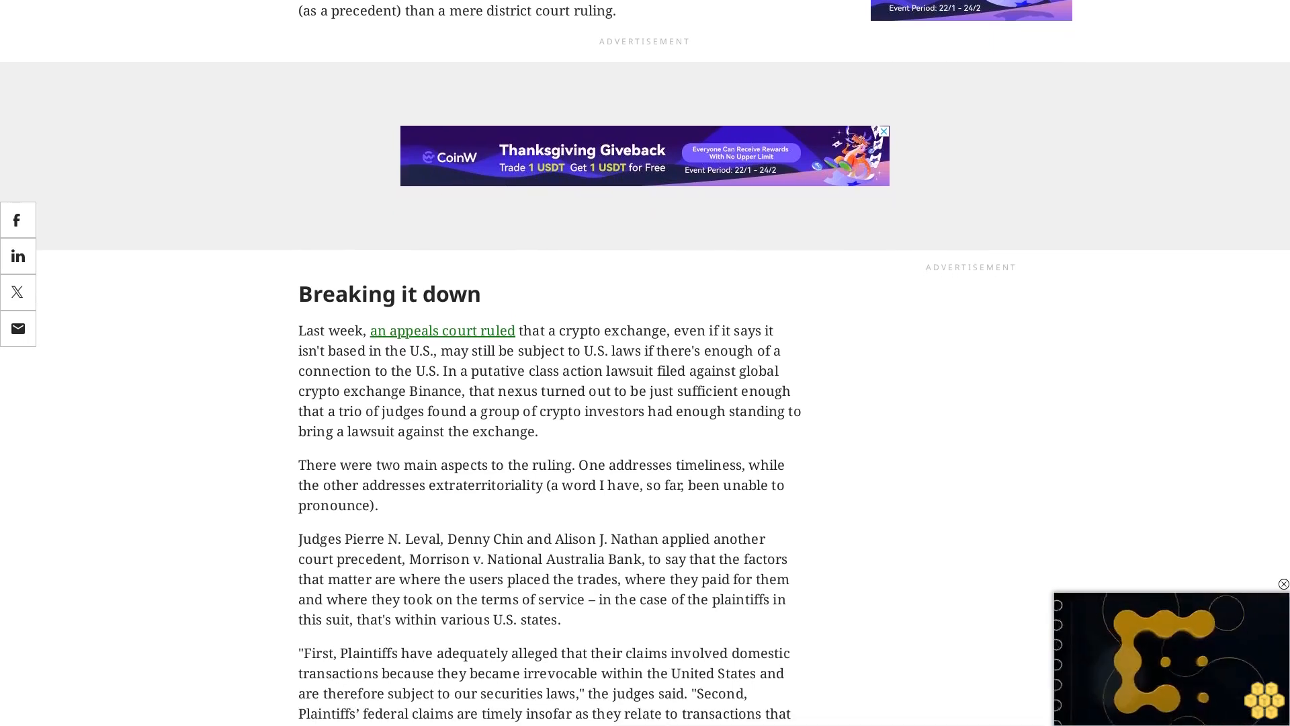
{"action": "scroll", "scroll_direction": "down", "scroll_amount": 3}
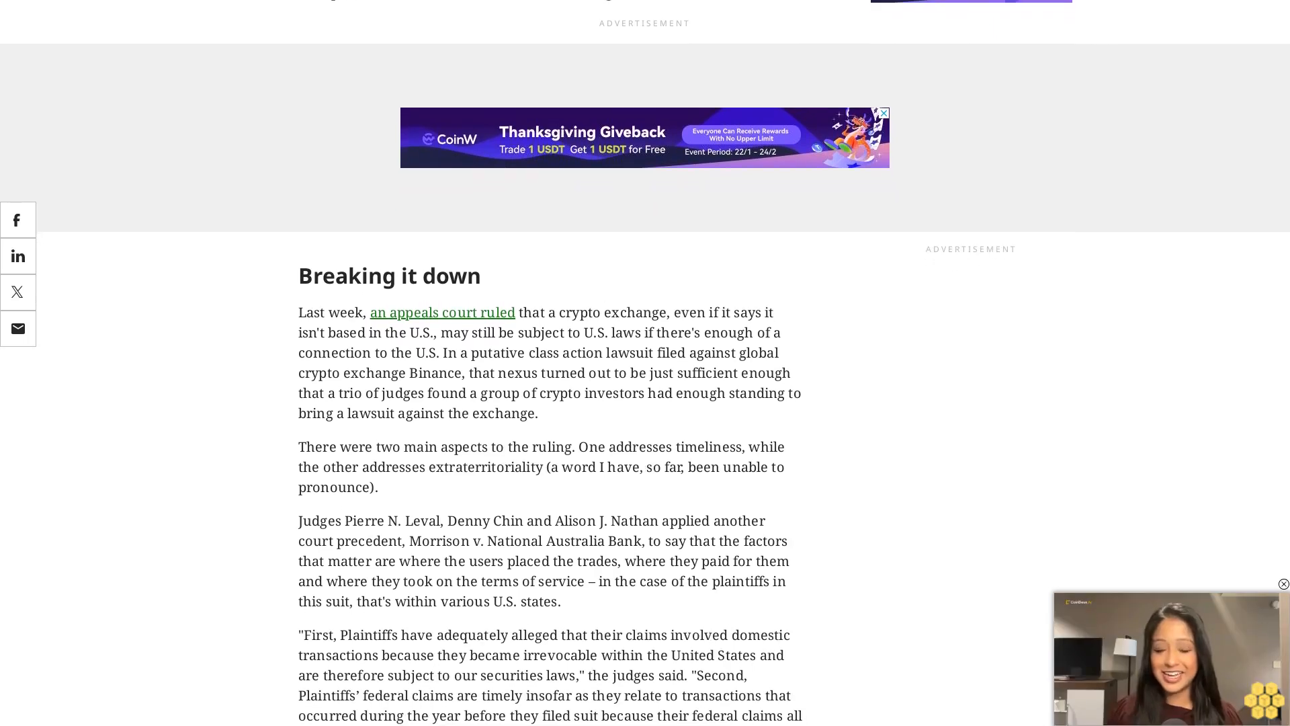
{"action": "scroll", "scroll_direction": "down", "scroll_amount": 3}
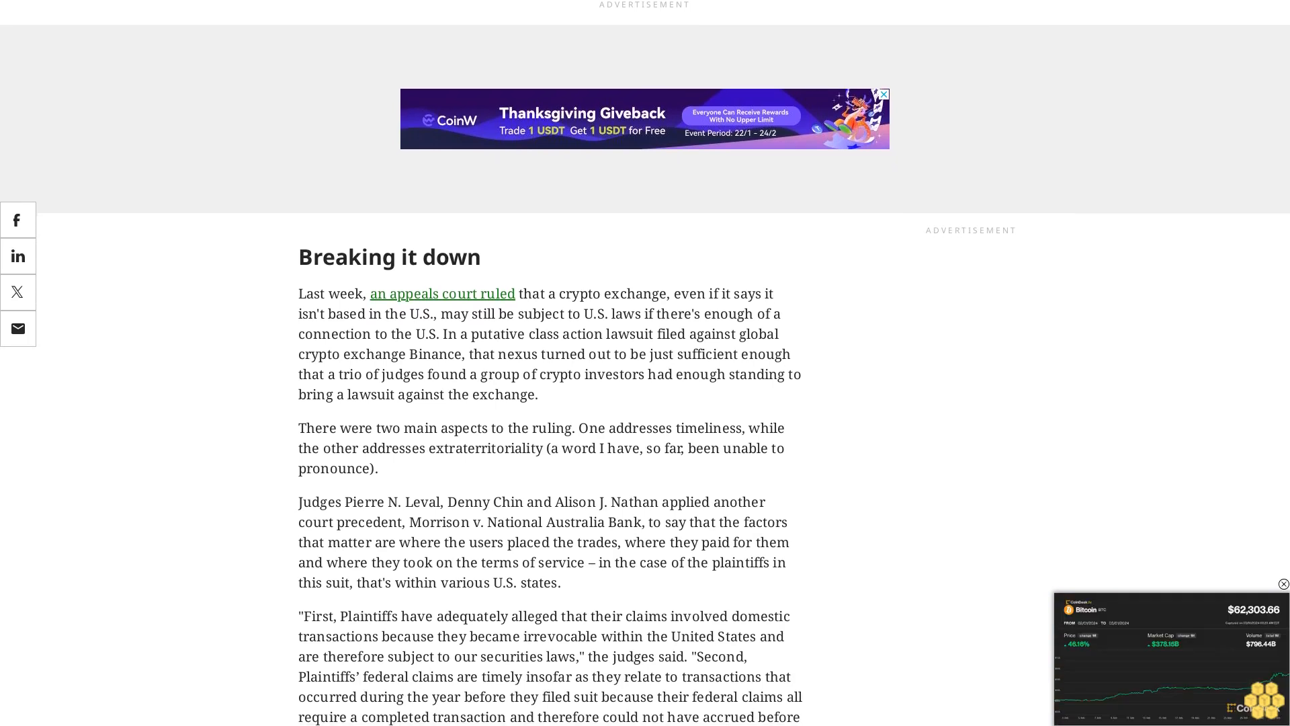
{"action": "scroll", "scroll_direction": "down", "scroll_amount": 3}
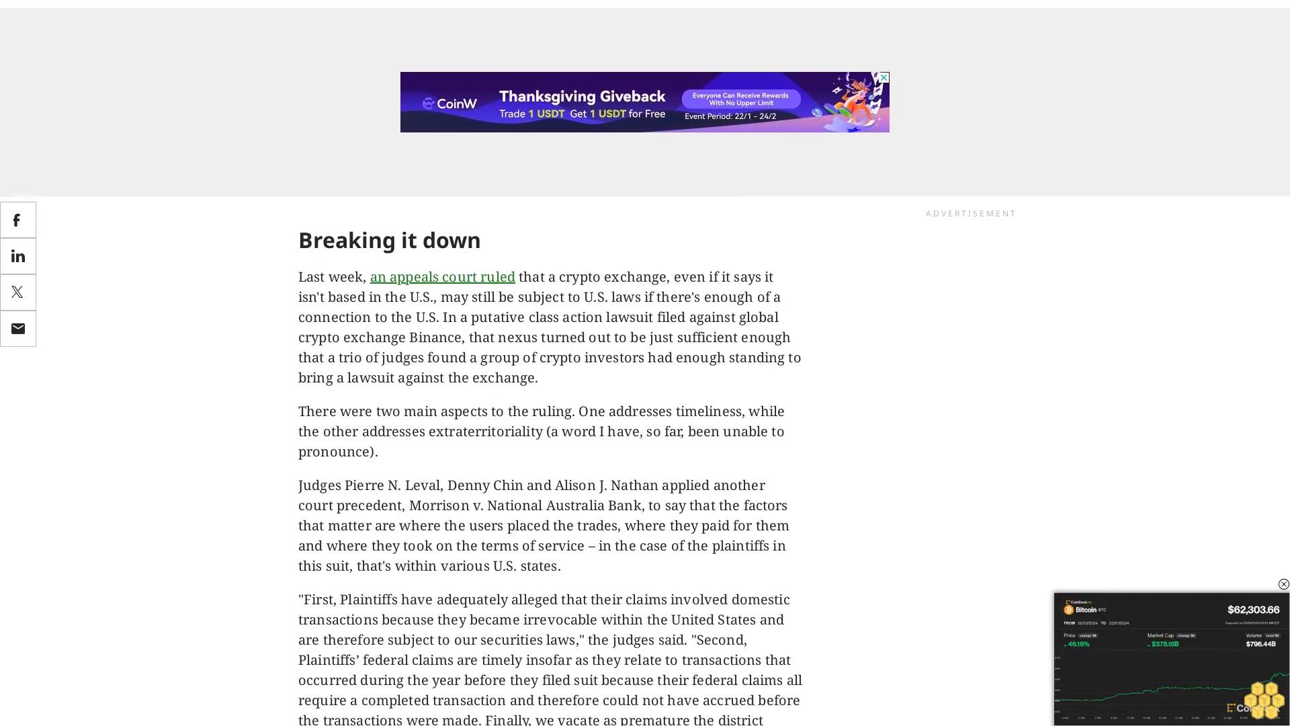
{"action": "scroll", "scroll_direction": "down", "scroll_amount": 3}
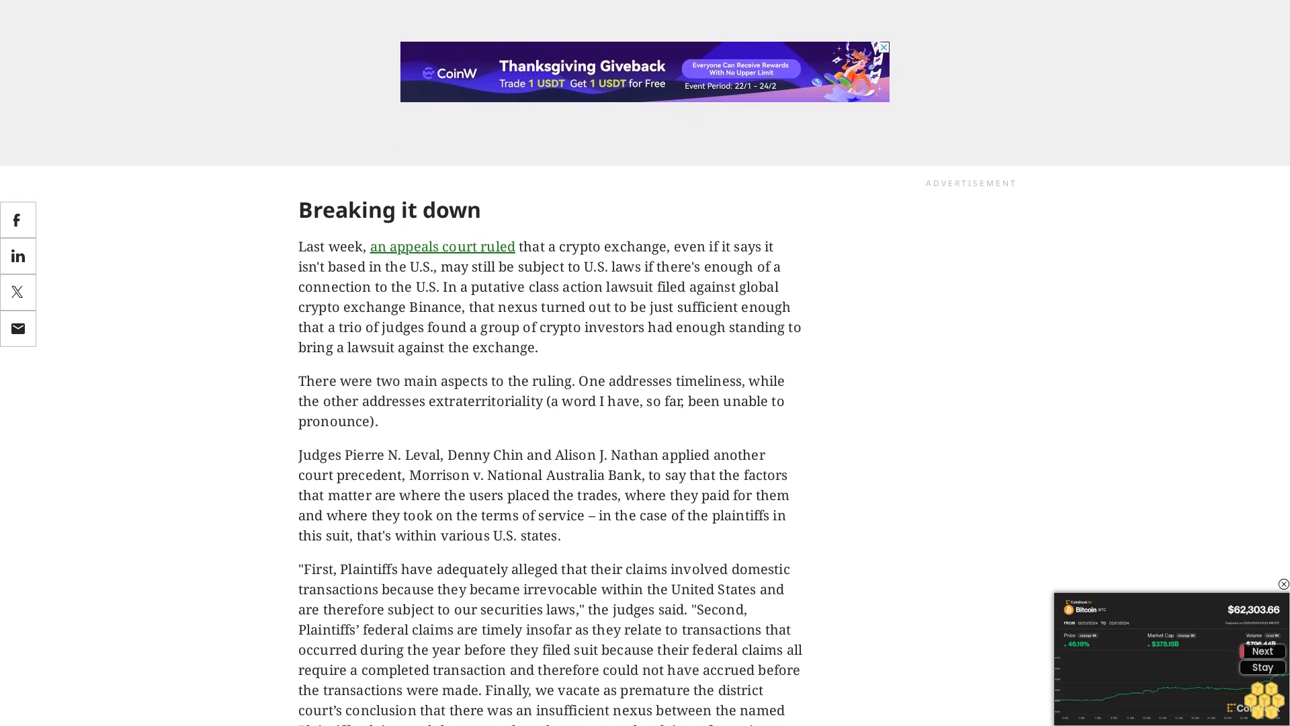
{"action": "scroll", "scroll_direction": "down", "scroll_amount": 3}
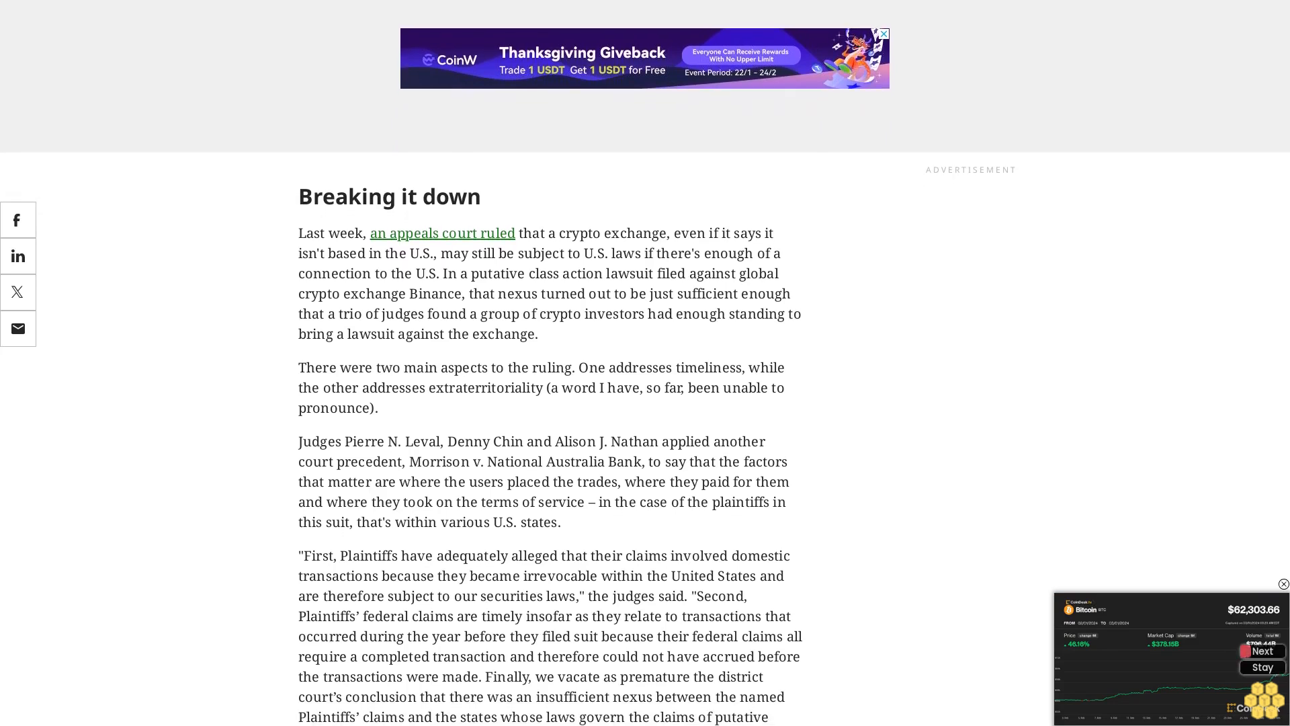
{"action": "scroll", "scroll_direction": "down", "scroll_amount": 3}
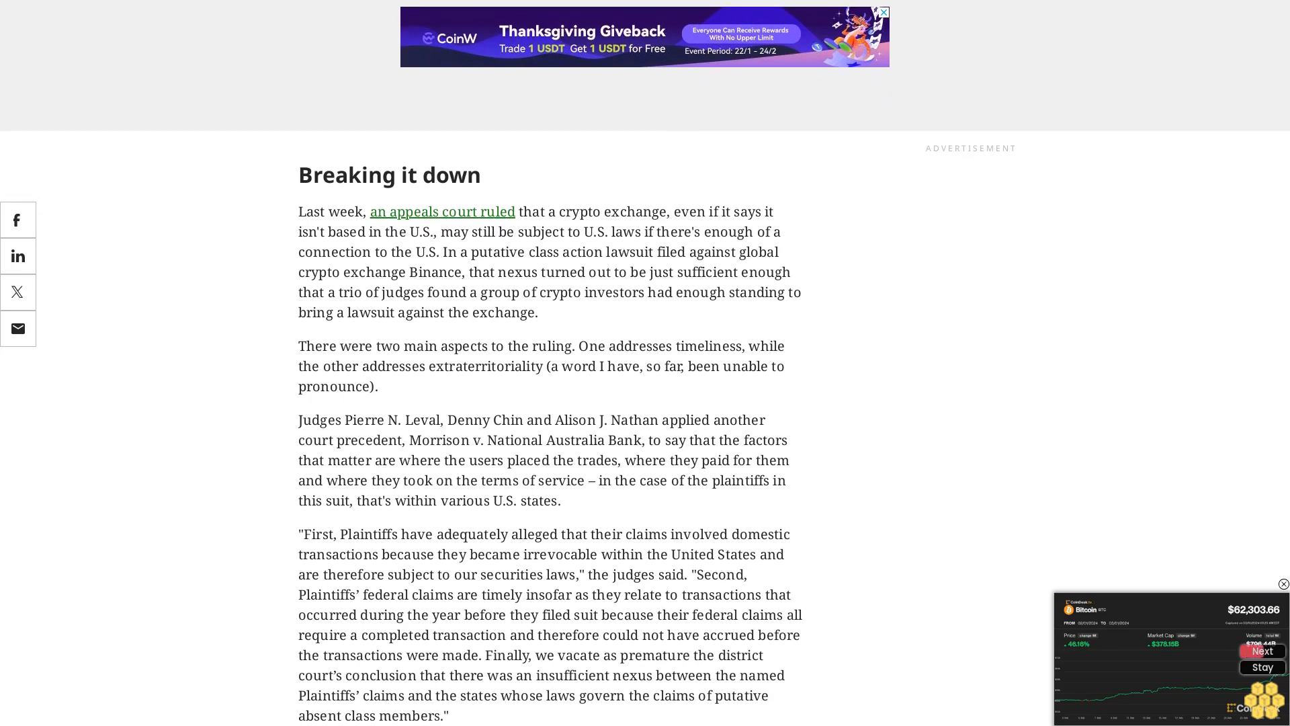
{"action": "scroll", "scroll_direction": "down", "scroll_amount": 3}
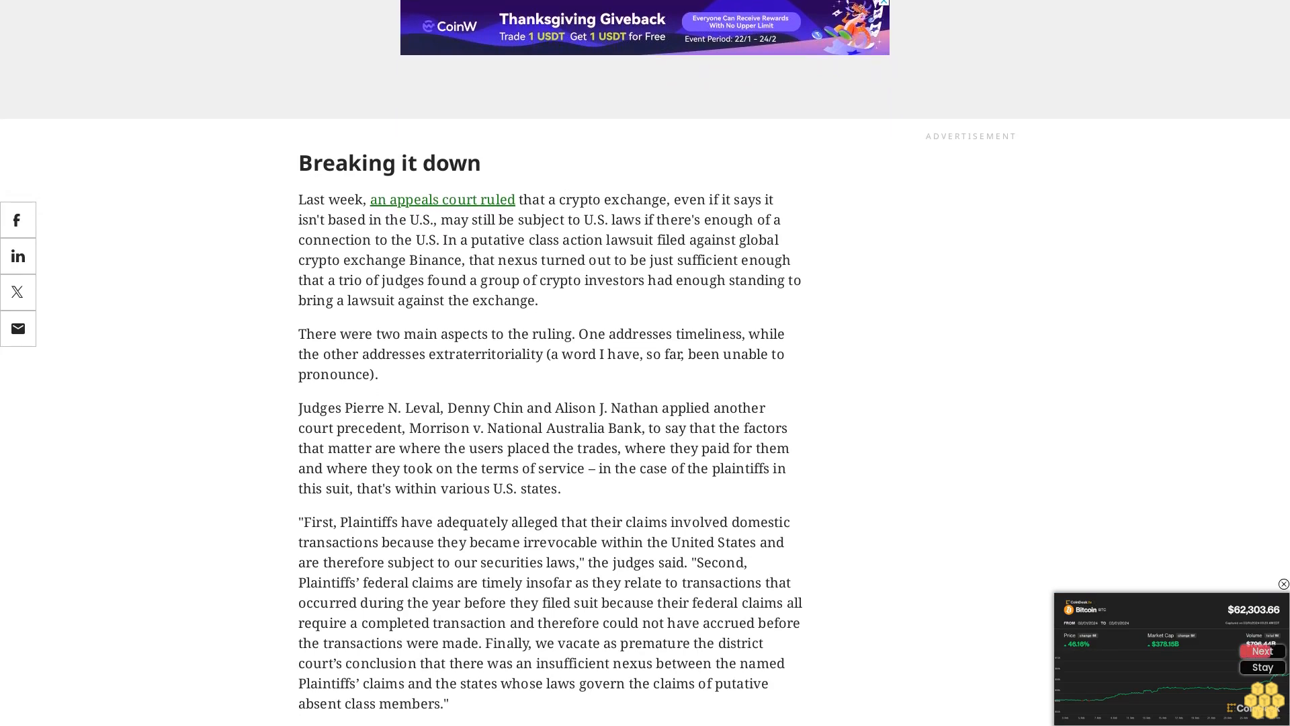
{"action": "scroll", "scroll_direction": "down", "scroll_amount": 3}
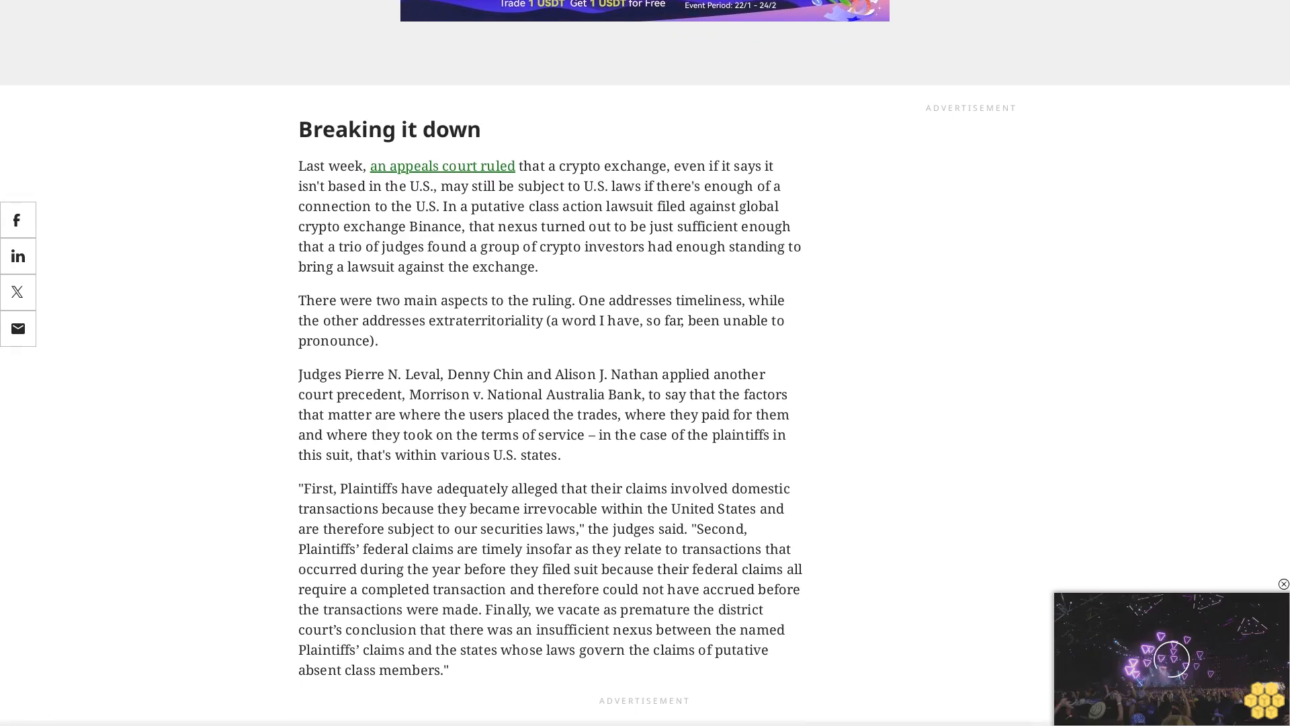
{"action": "scroll", "scroll_direction": "down", "scroll_amount": 3}
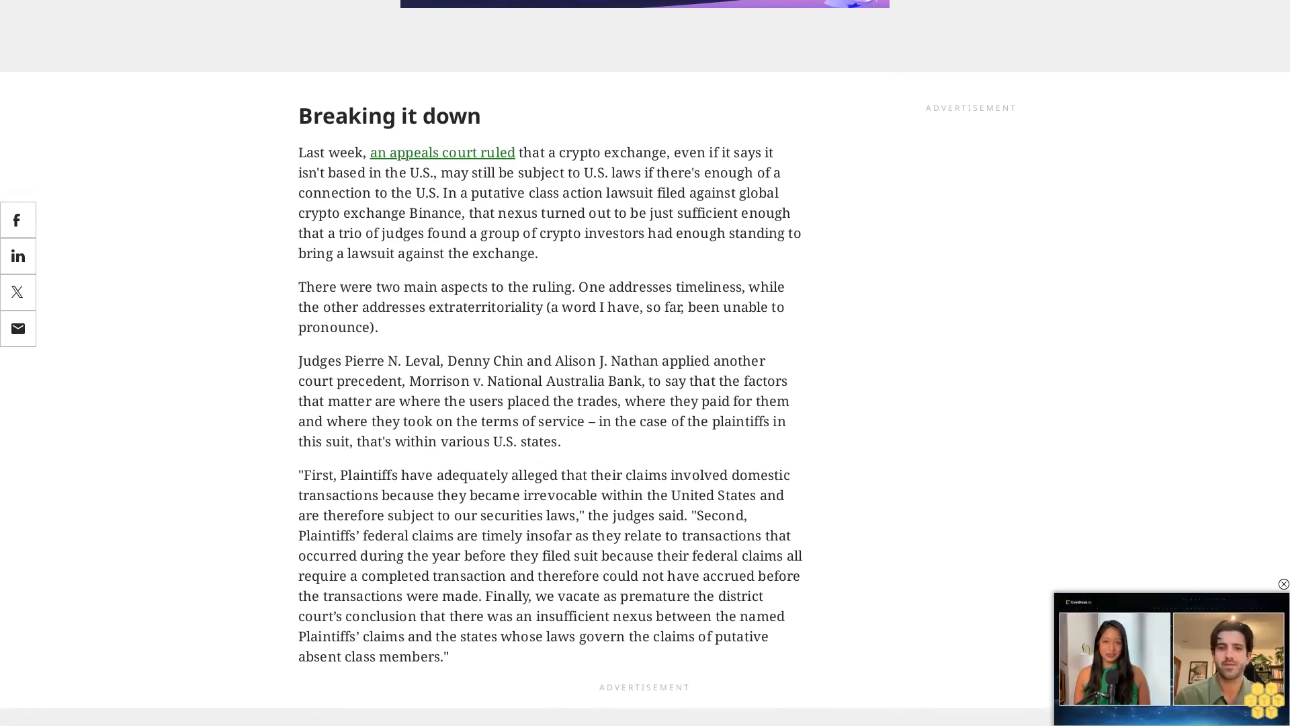
{"action": "scroll", "scroll_direction": "down", "scroll_amount": 3}
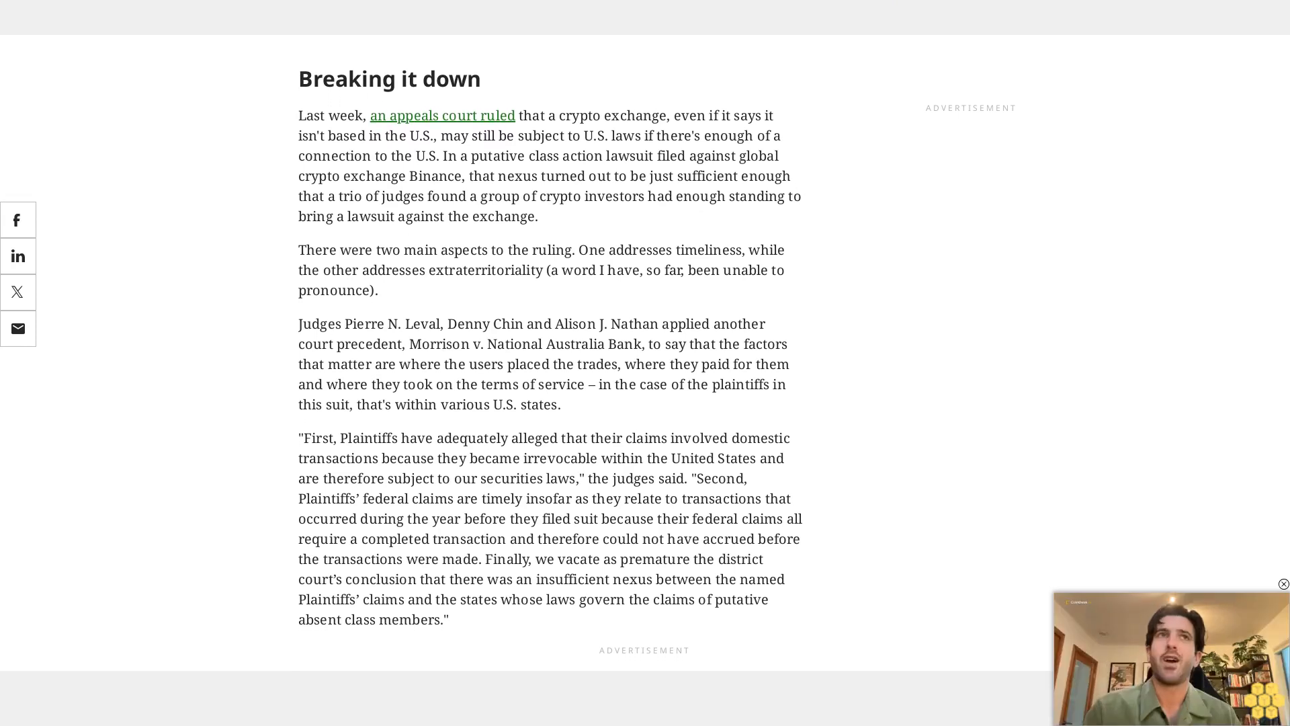
{"action": "scroll", "scroll_direction": "down", "scroll_amount": 3}
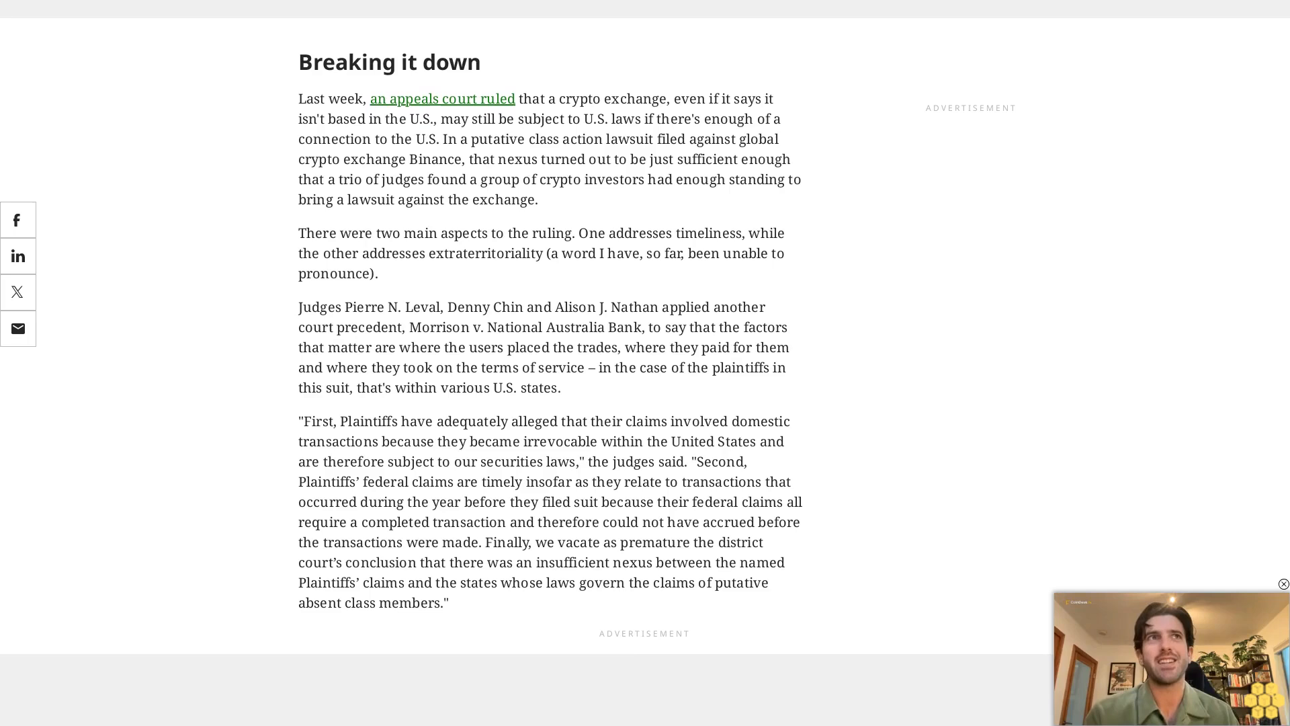
{"action": "scroll", "scroll_direction": "down", "scroll_amount": 3}
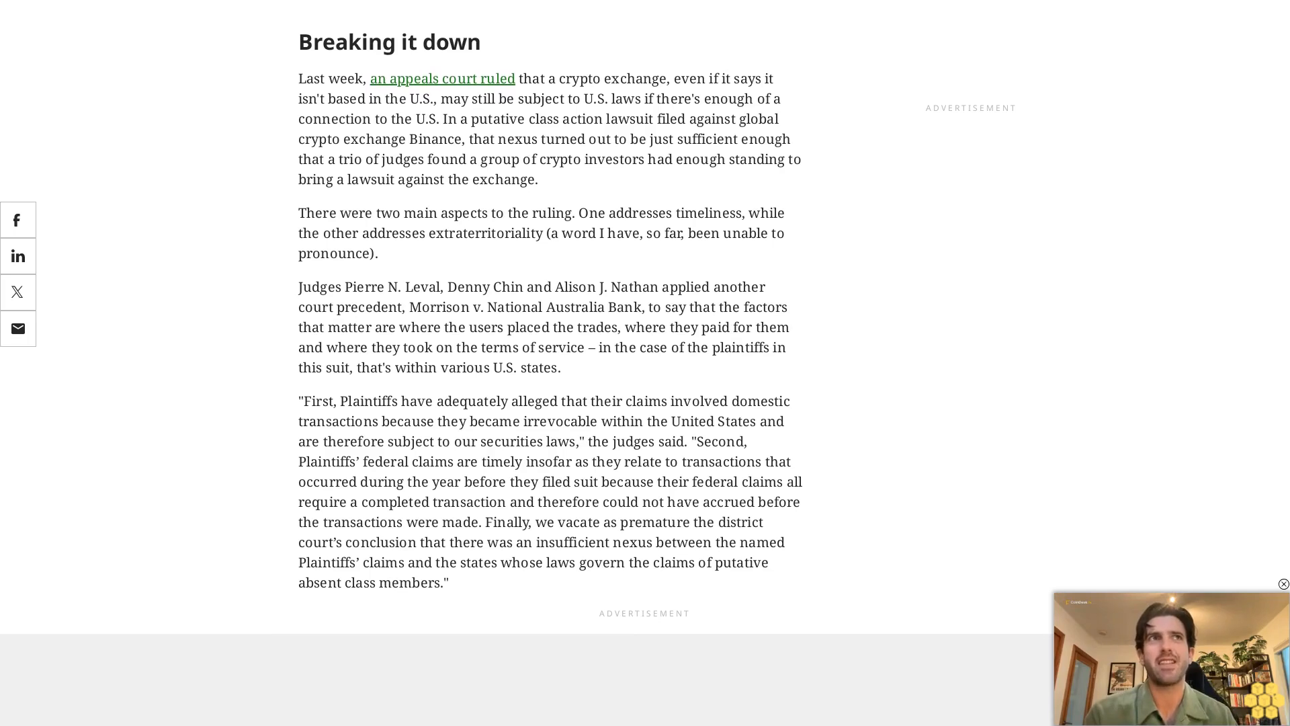
{"action": "scroll", "scroll_direction": "down", "scroll_amount": 3}
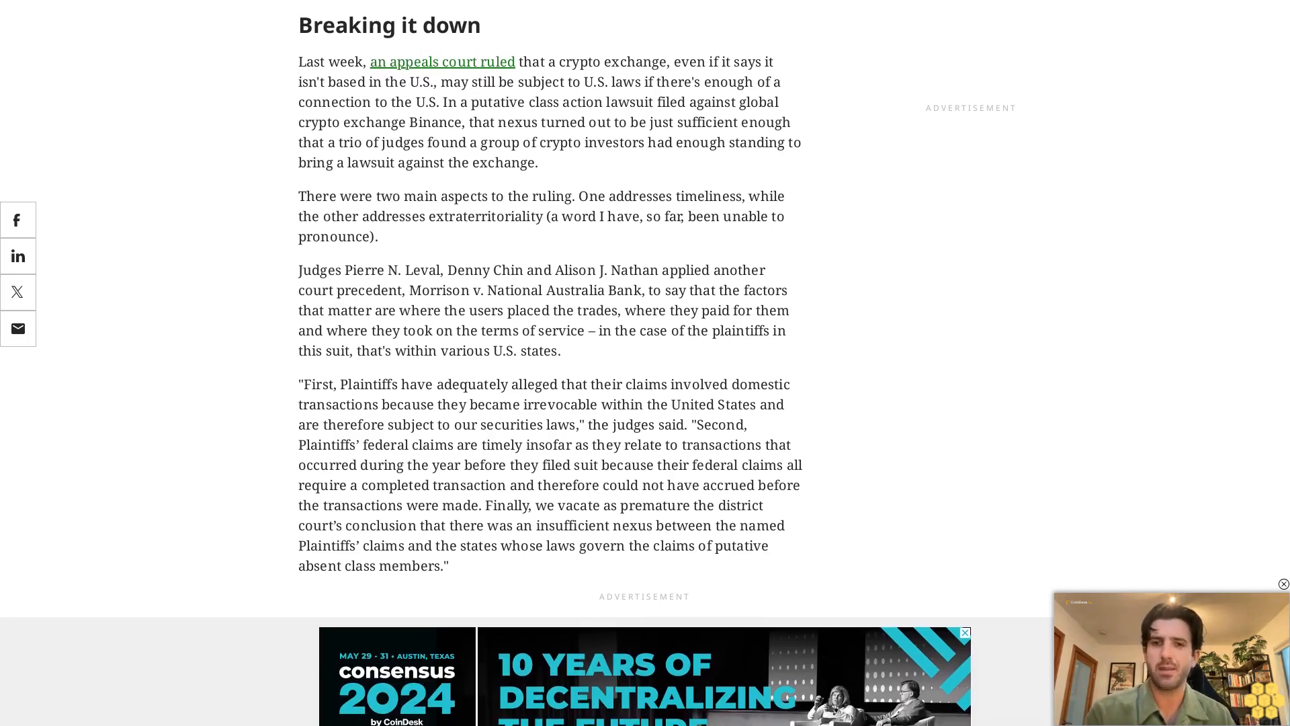
{"action": "scroll", "scroll_direction": "down", "scroll_amount": 3}
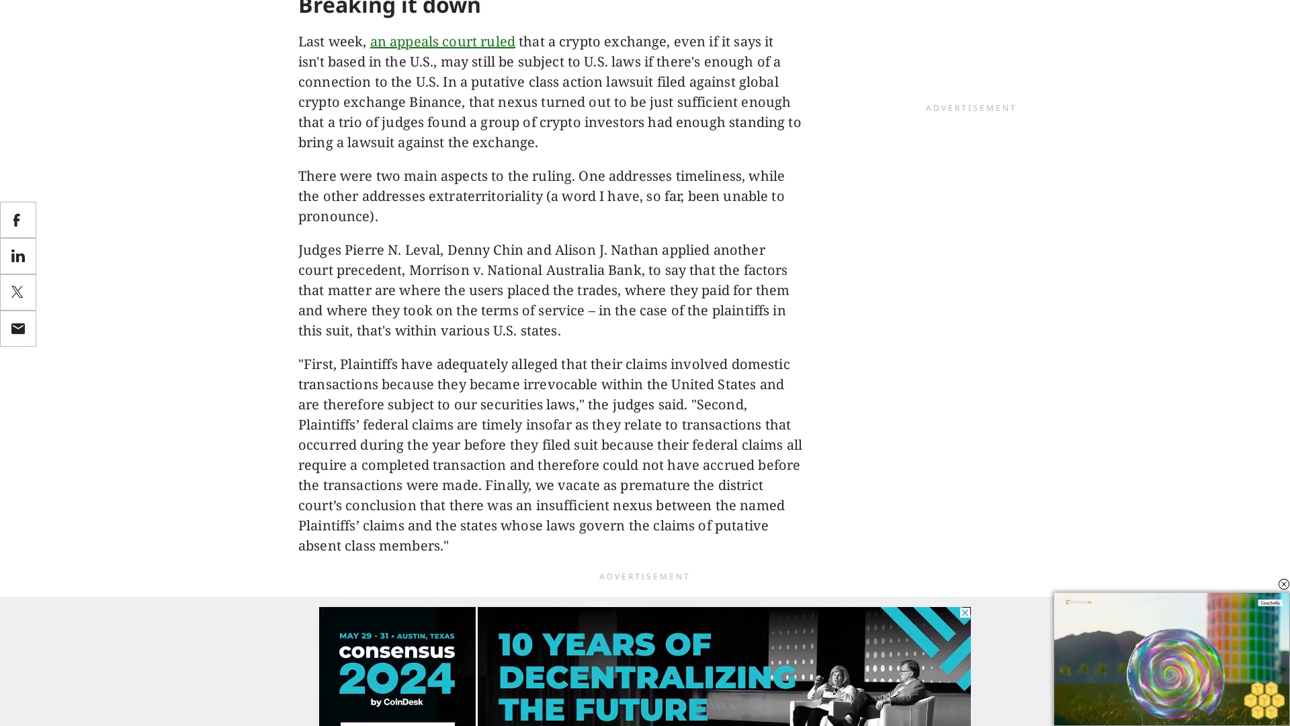
{"action": "scroll", "scroll_direction": "down", "scroll_amount": 3}
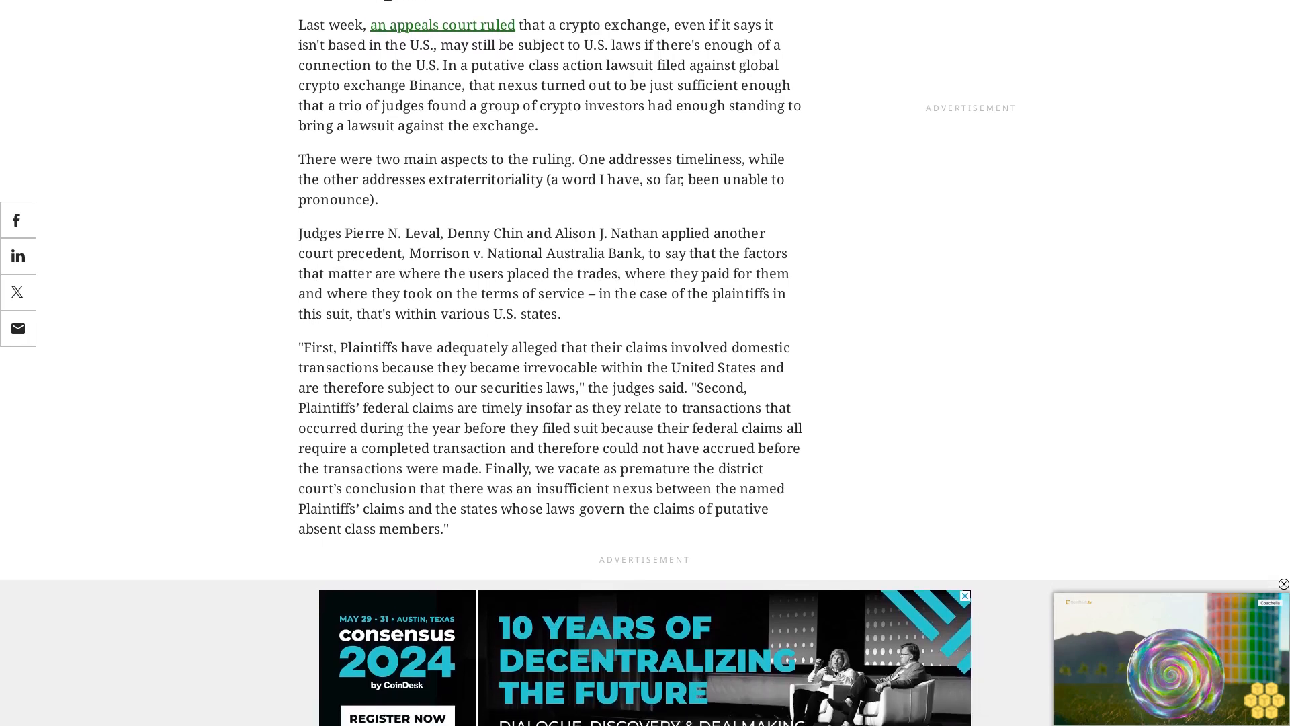
{"action": "scroll", "scroll_direction": "down", "scroll_amount": 3}
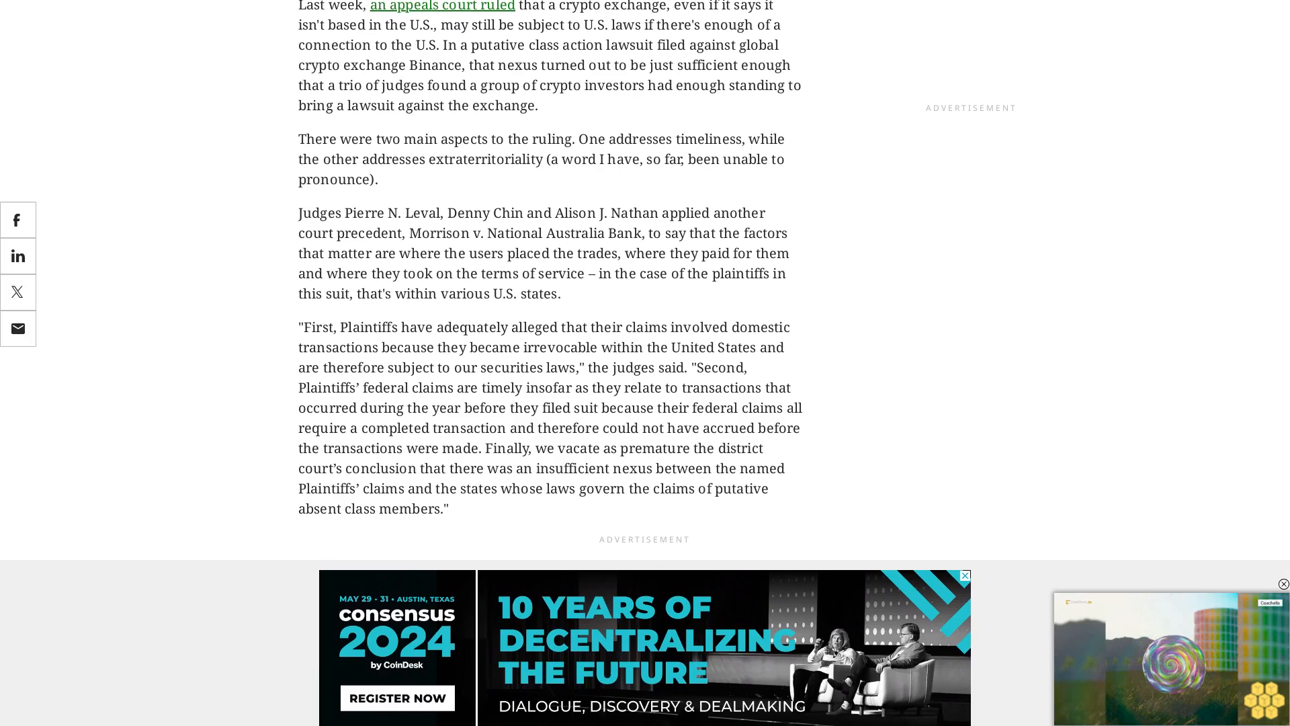
{"action": "scroll", "scroll_direction": "down", "scroll_amount": 3}
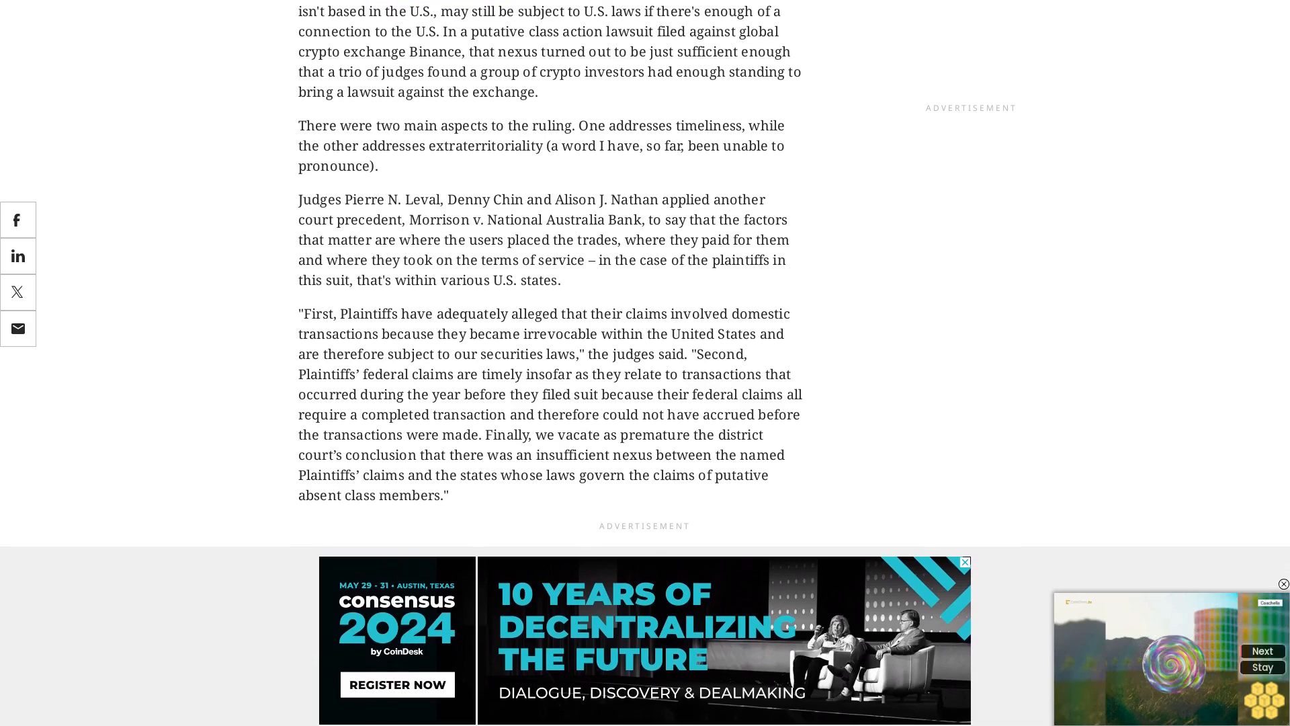
{"action": "scroll", "scroll_direction": "down", "scroll_amount": 3}
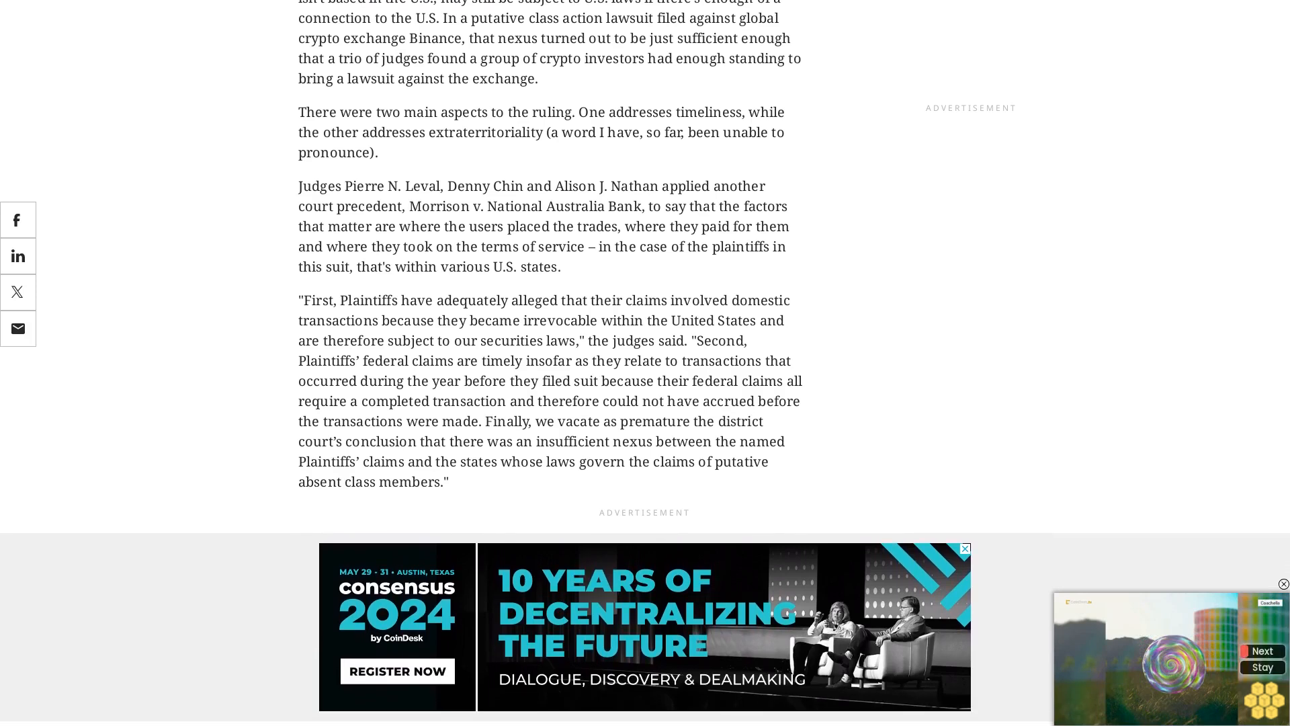
{"action": "scroll", "scroll_direction": "down", "scroll_amount": 3}
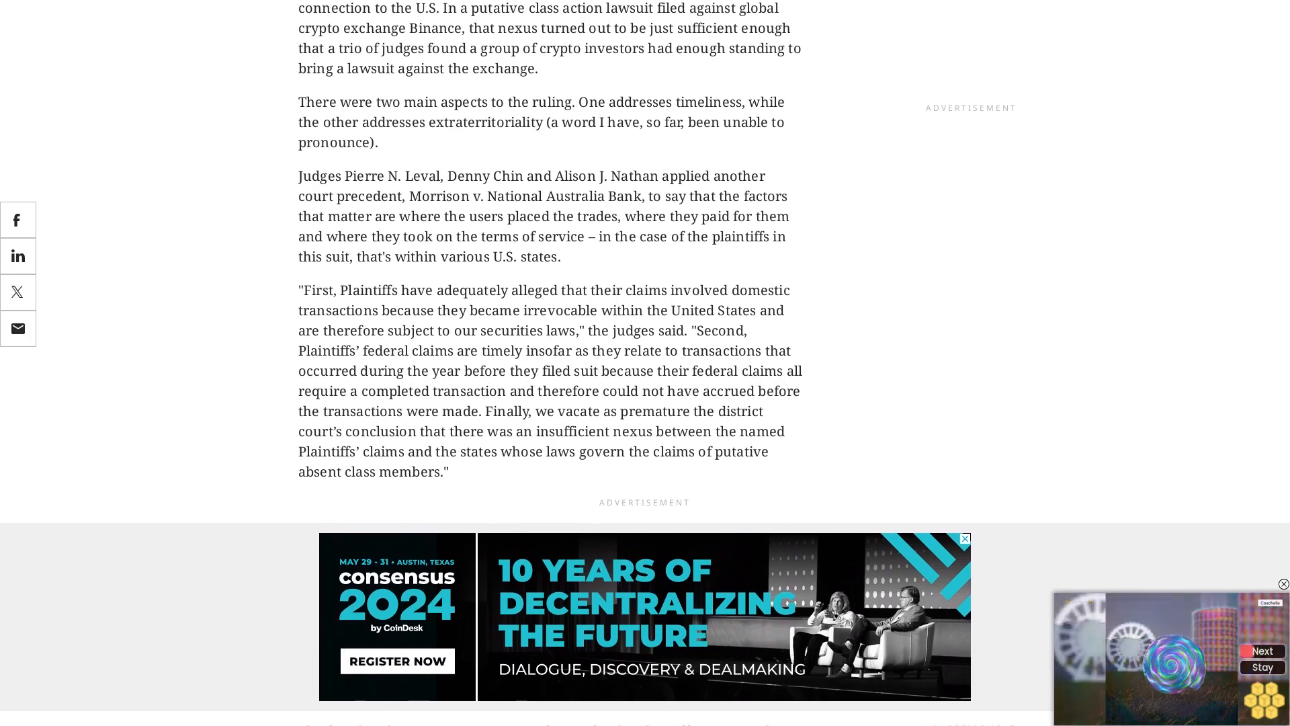
{"action": "scroll", "scroll_direction": "down", "scroll_amount": 3}
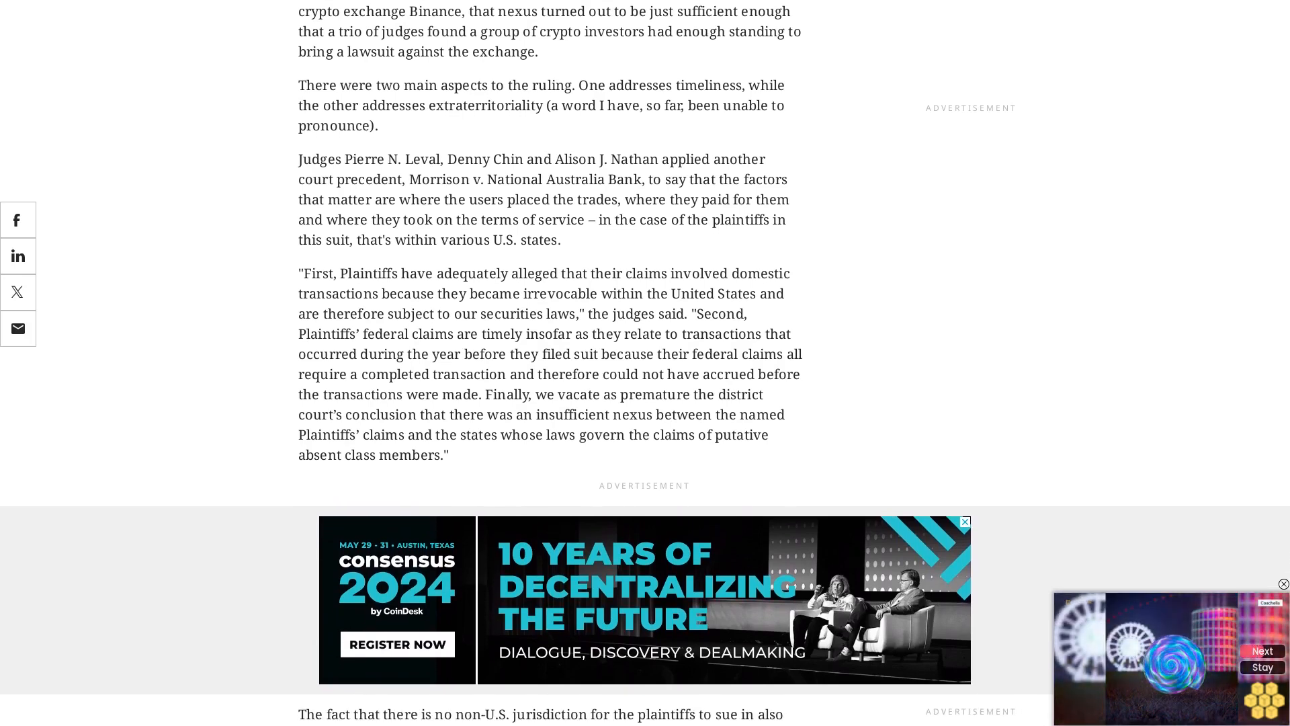
{"action": "scroll", "scroll_direction": "down", "scroll_amount": 3}
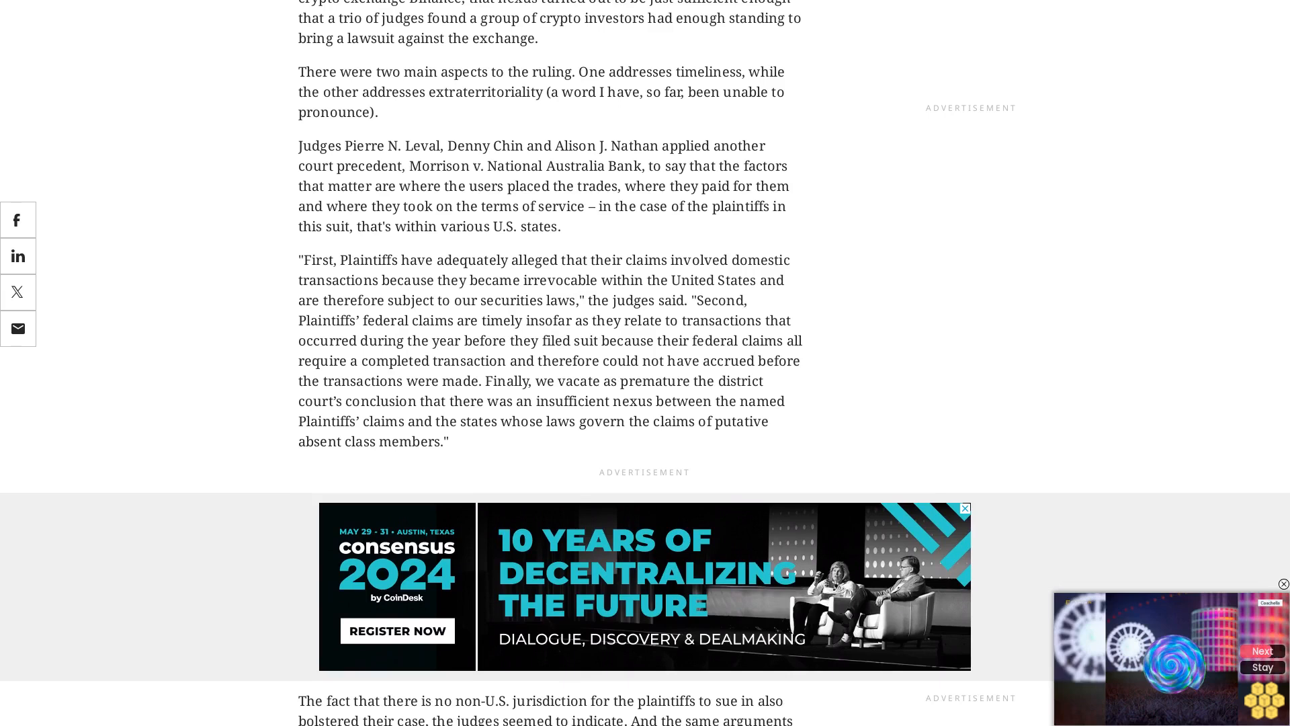
{"action": "scroll", "scroll_direction": "down", "scroll_amount": 3}
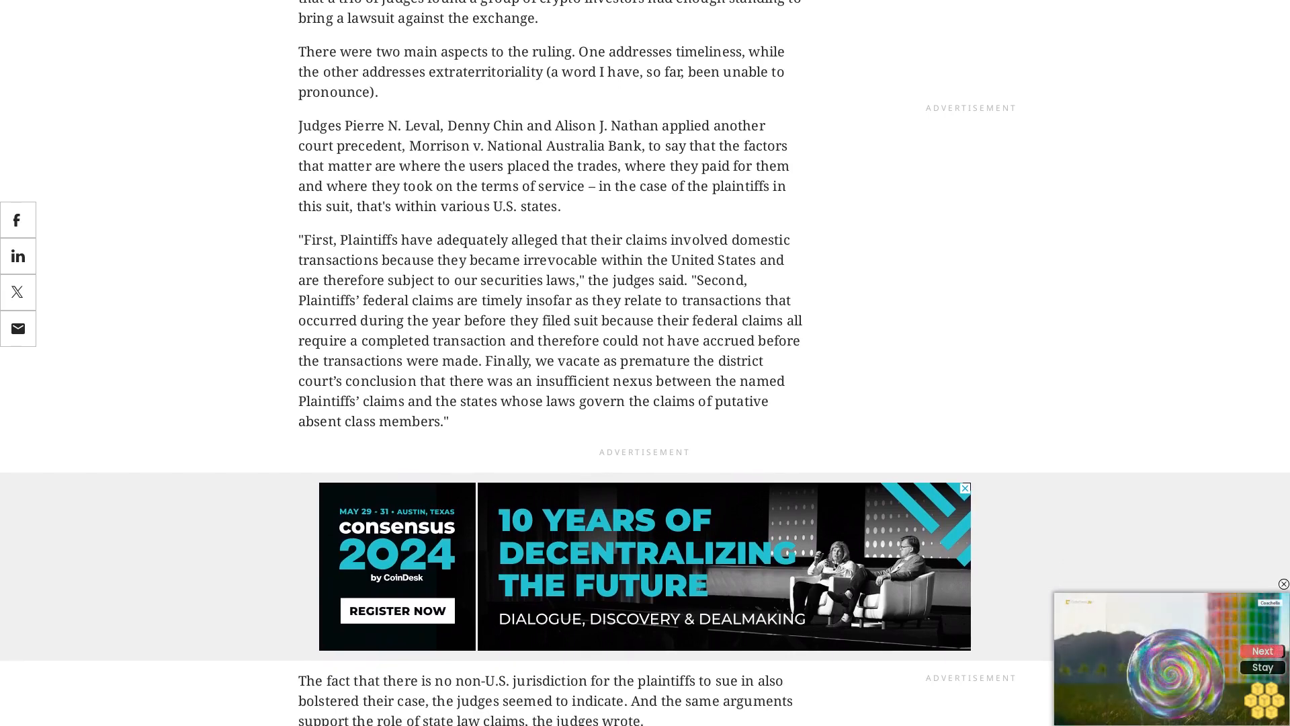
{"action": "scroll", "scroll_direction": "down", "scroll_amount": 3}
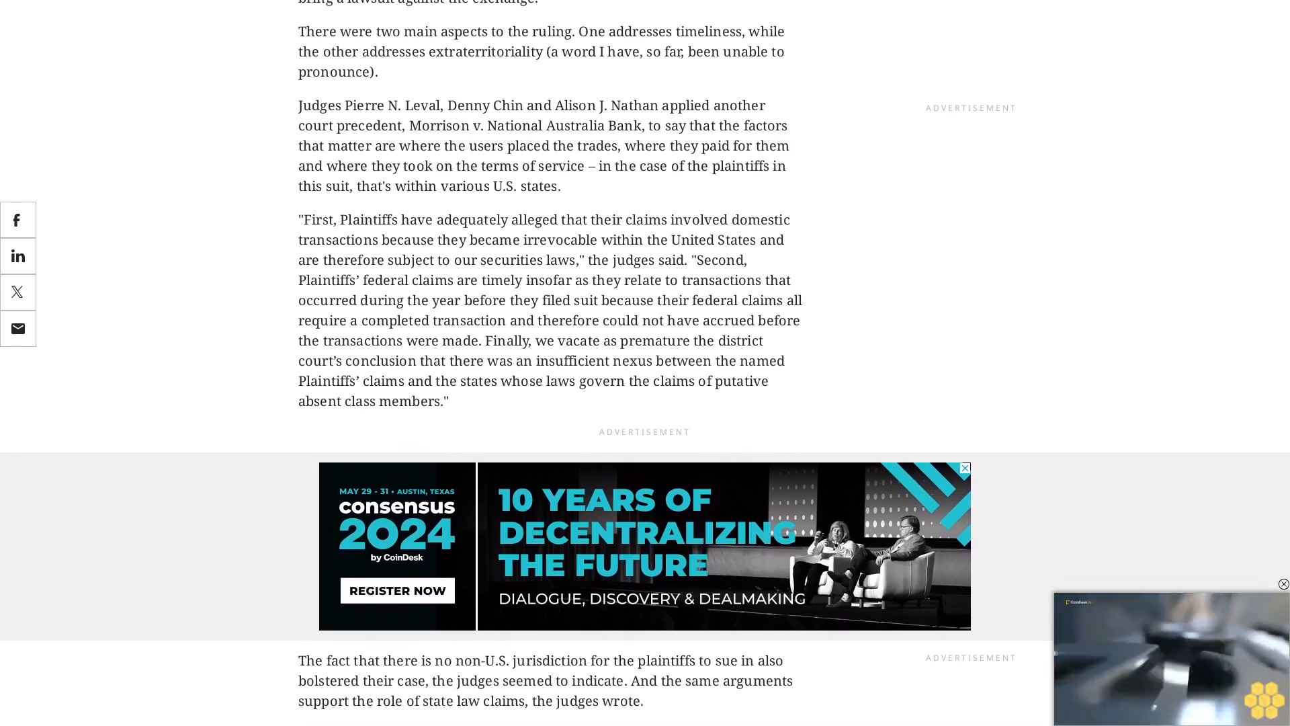
{"action": "scroll", "scroll_direction": "down", "scroll_amount": 3}
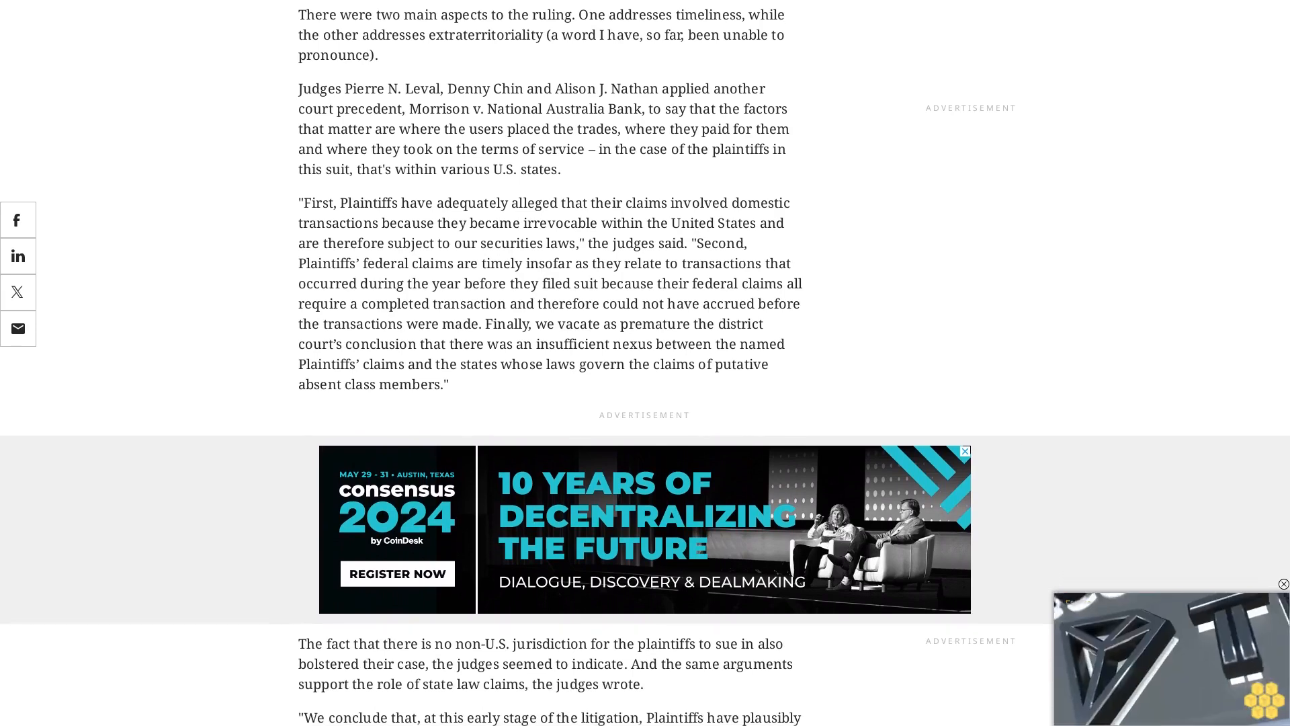
{"action": "scroll", "scroll_direction": "down", "scroll_amount": 3}
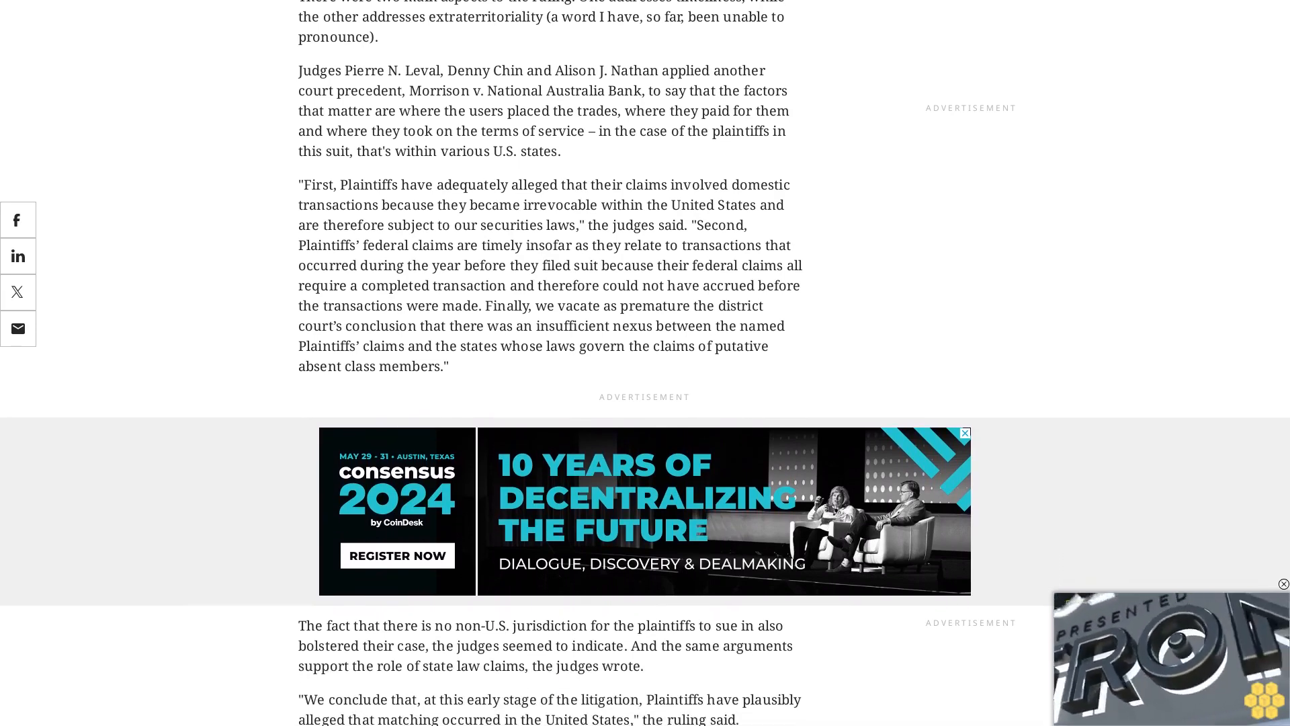
{"action": "scroll", "scroll_direction": "down", "scroll_amount": 3}
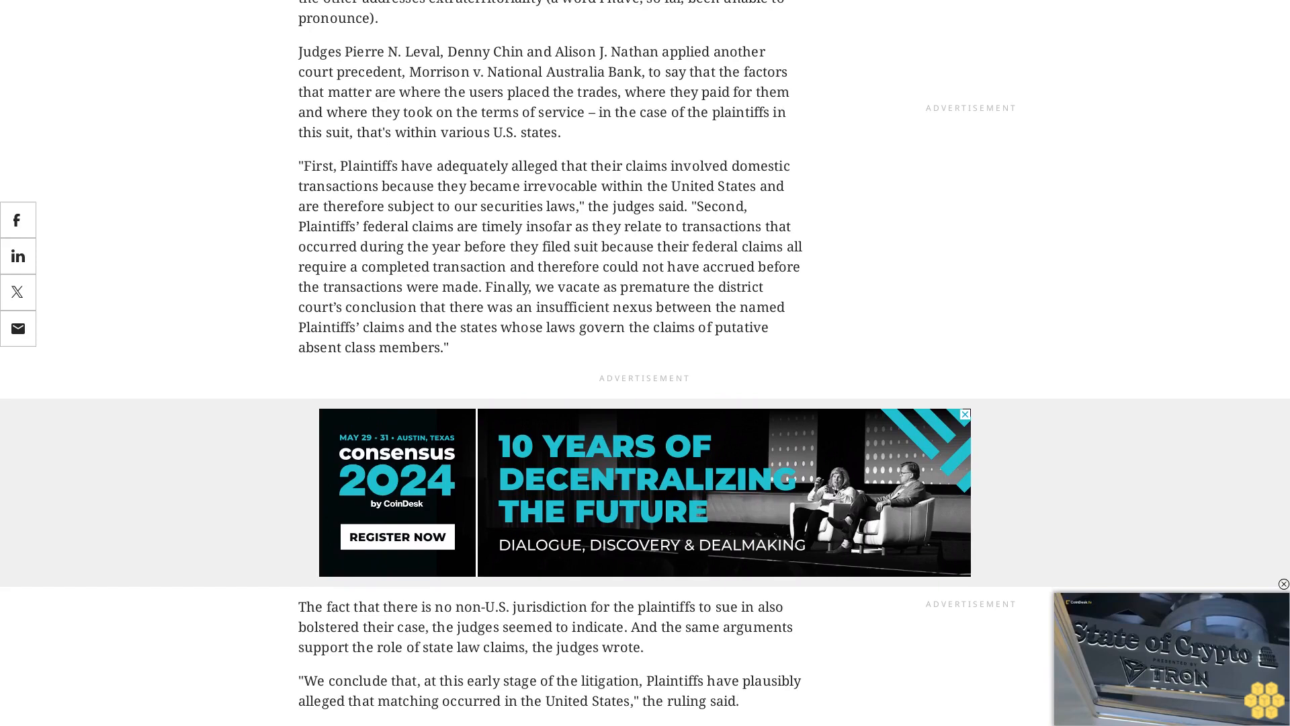
{"action": "scroll", "scroll_direction": "down", "scroll_amount": 3}
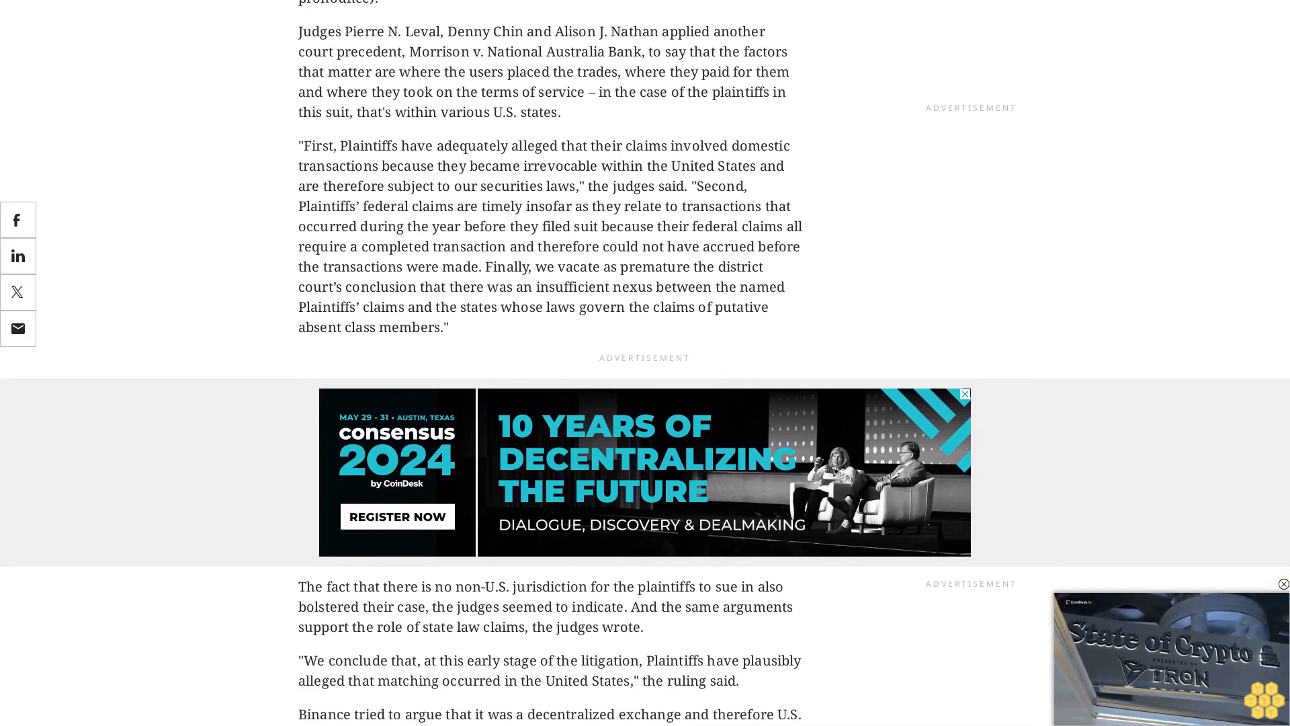
{"action": "scroll", "scroll_direction": "down", "scroll_amount": 3}
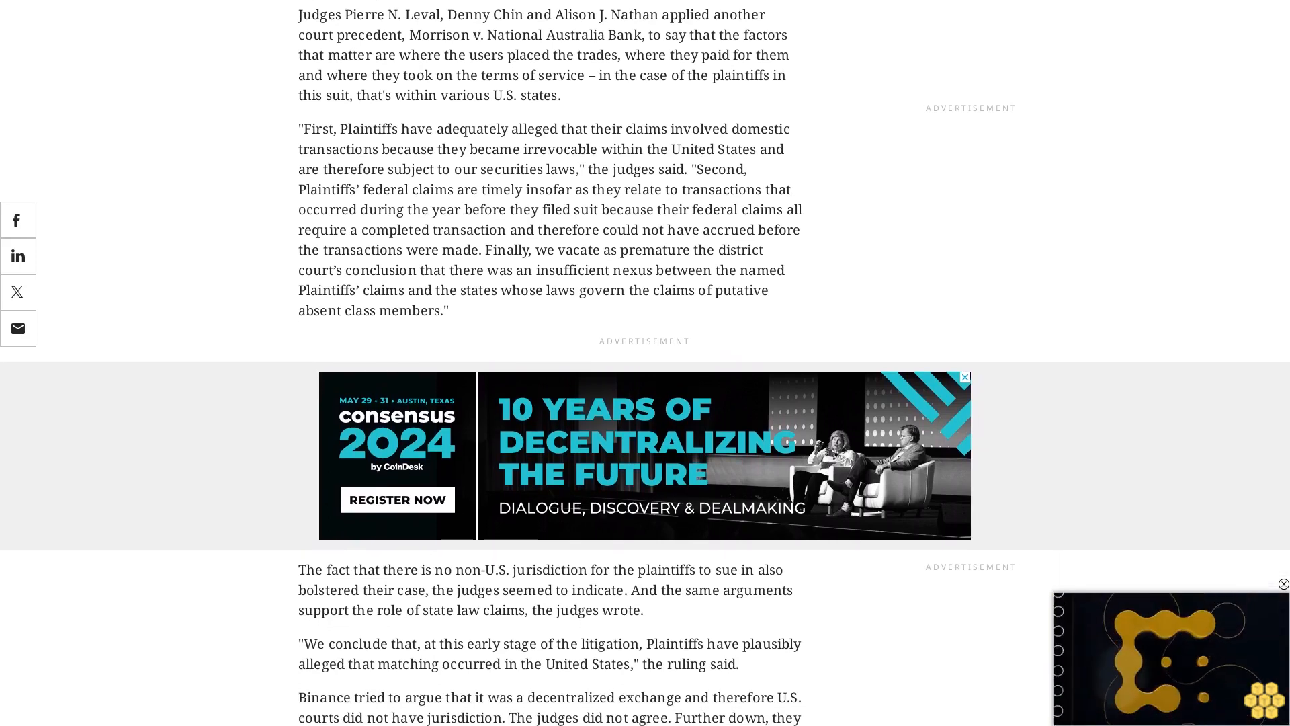
{"action": "scroll", "scroll_direction": "down", "scroll_amount": 3}
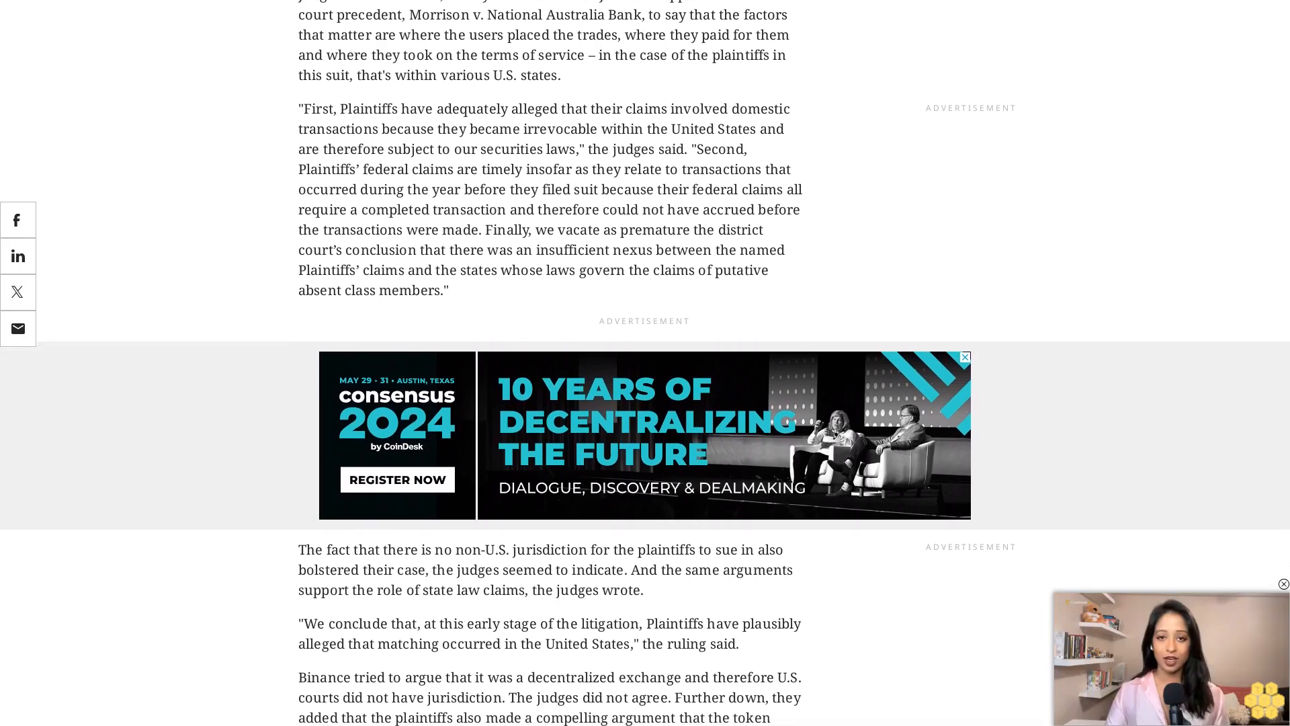
{"action": "scroll", "scroll_direction": "down", "scroll_amount": 3}
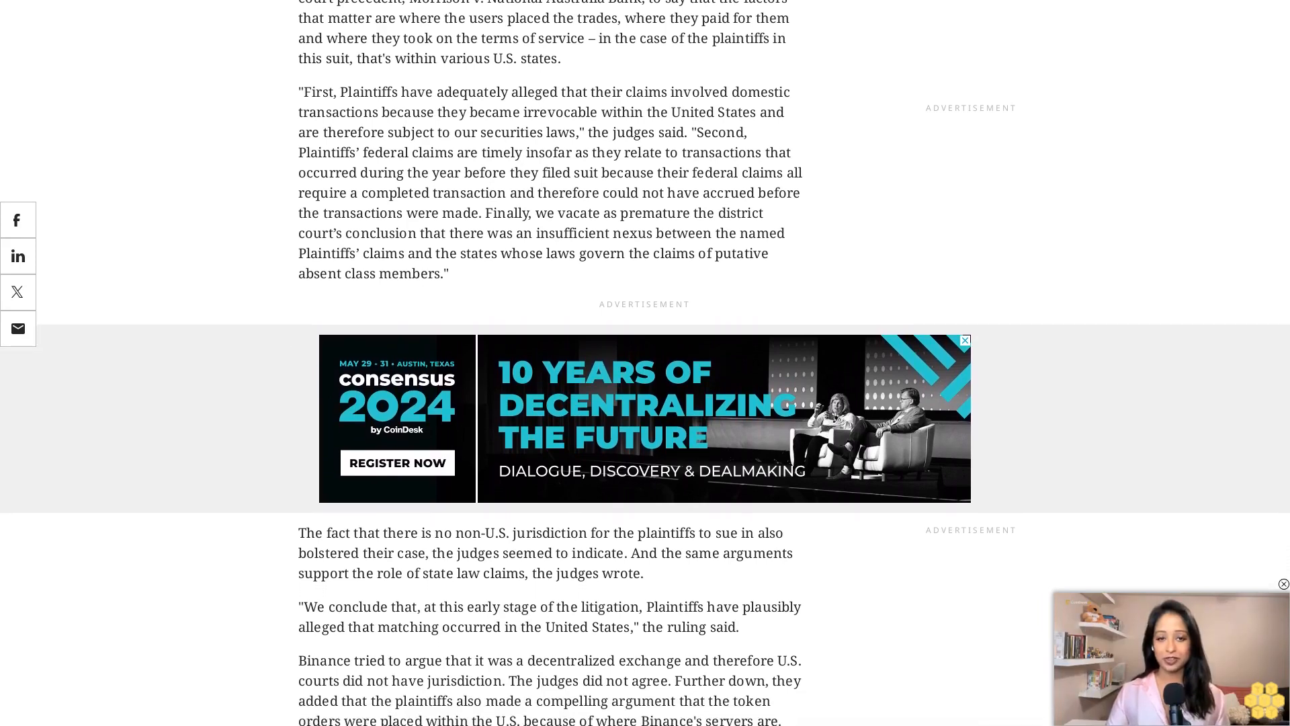
{"action": "scroll", "scroll_direction": "down", "scroll_amount": 3}
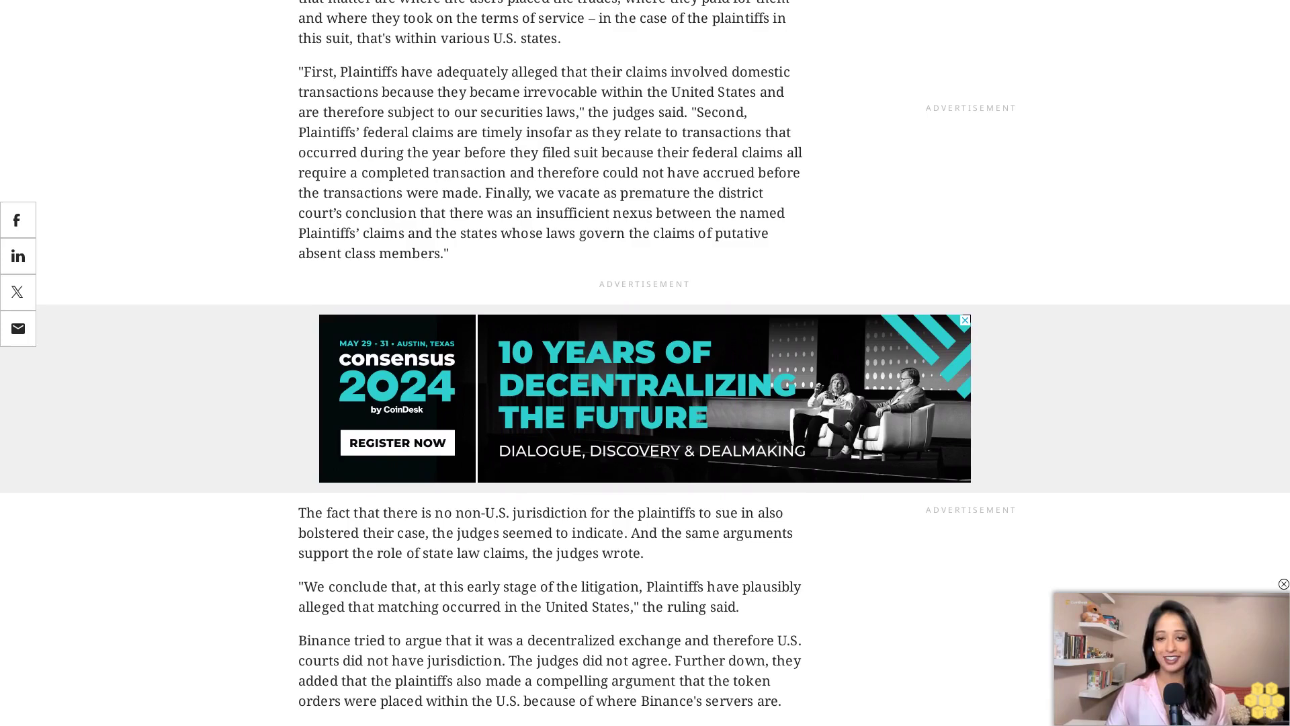
{"action": "scroll", "scroll_direction": "down", "scroll_amount": 3}
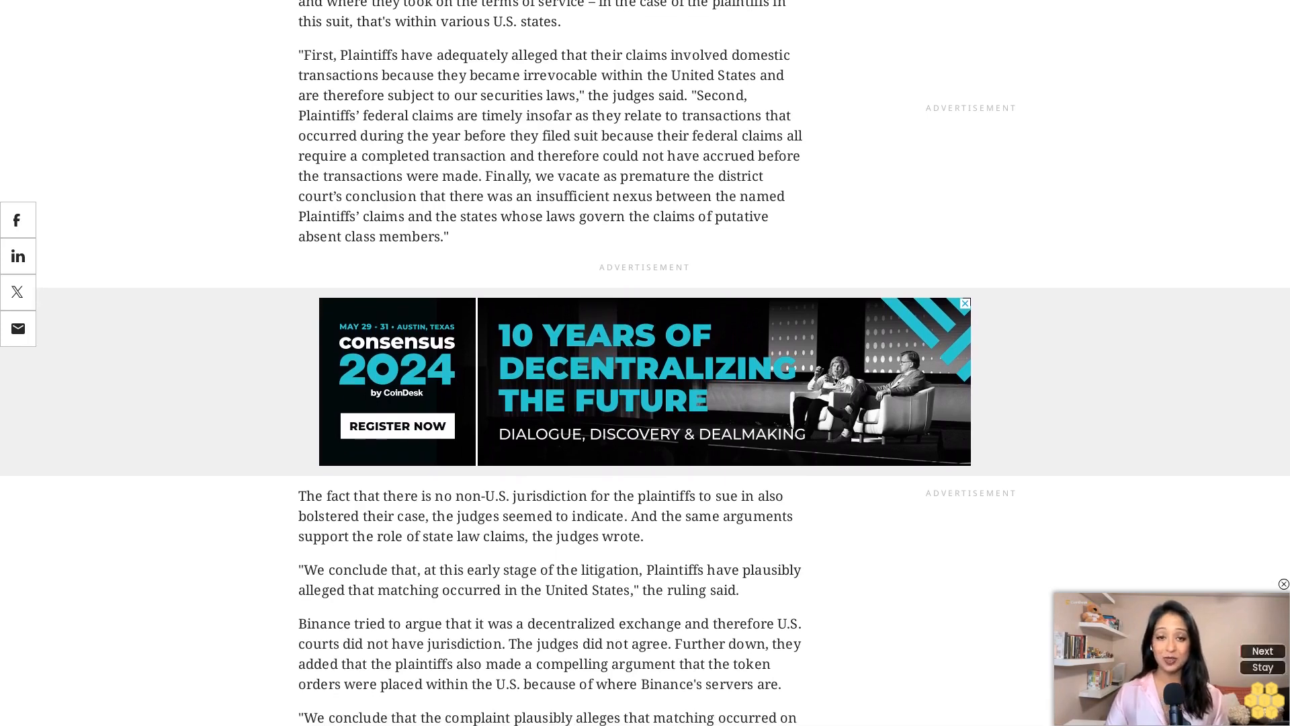
{"action": "scroll", "scroll_direction": "down", "scroll_amount": 3}
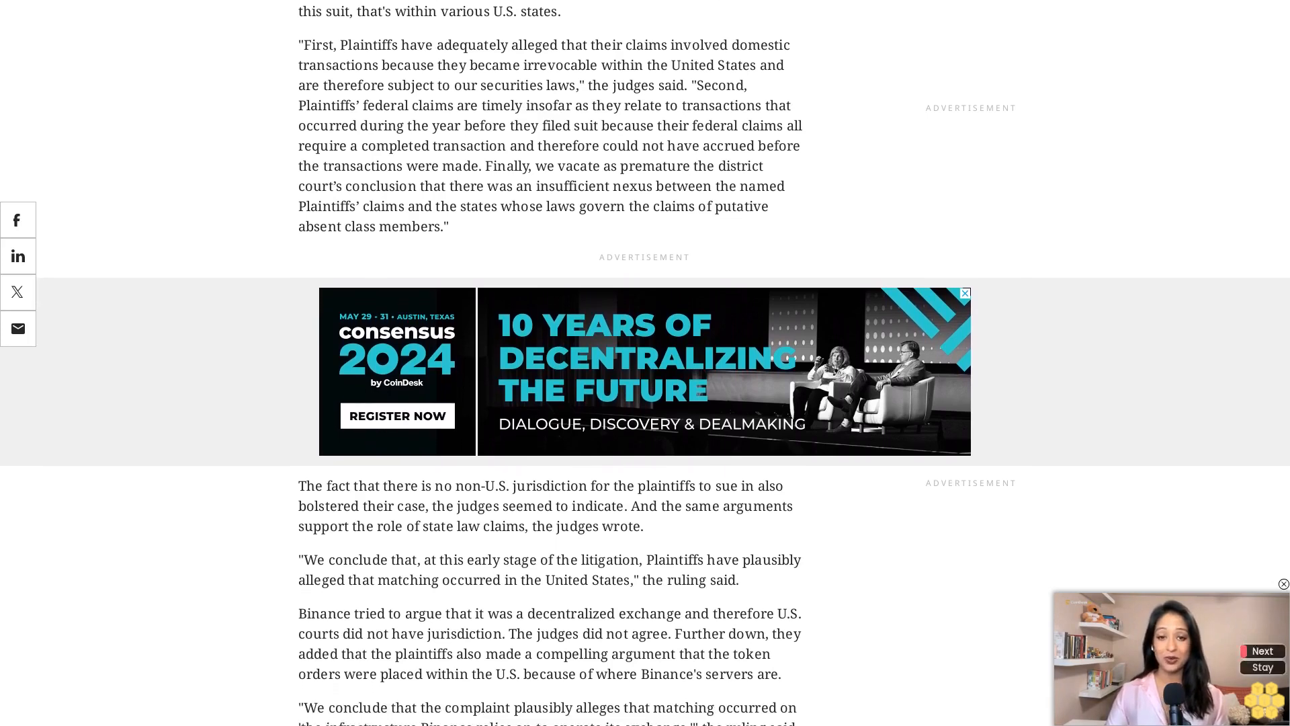
{"action": "scroll", "scroll_direction": "down", "scroll_amount": 3}
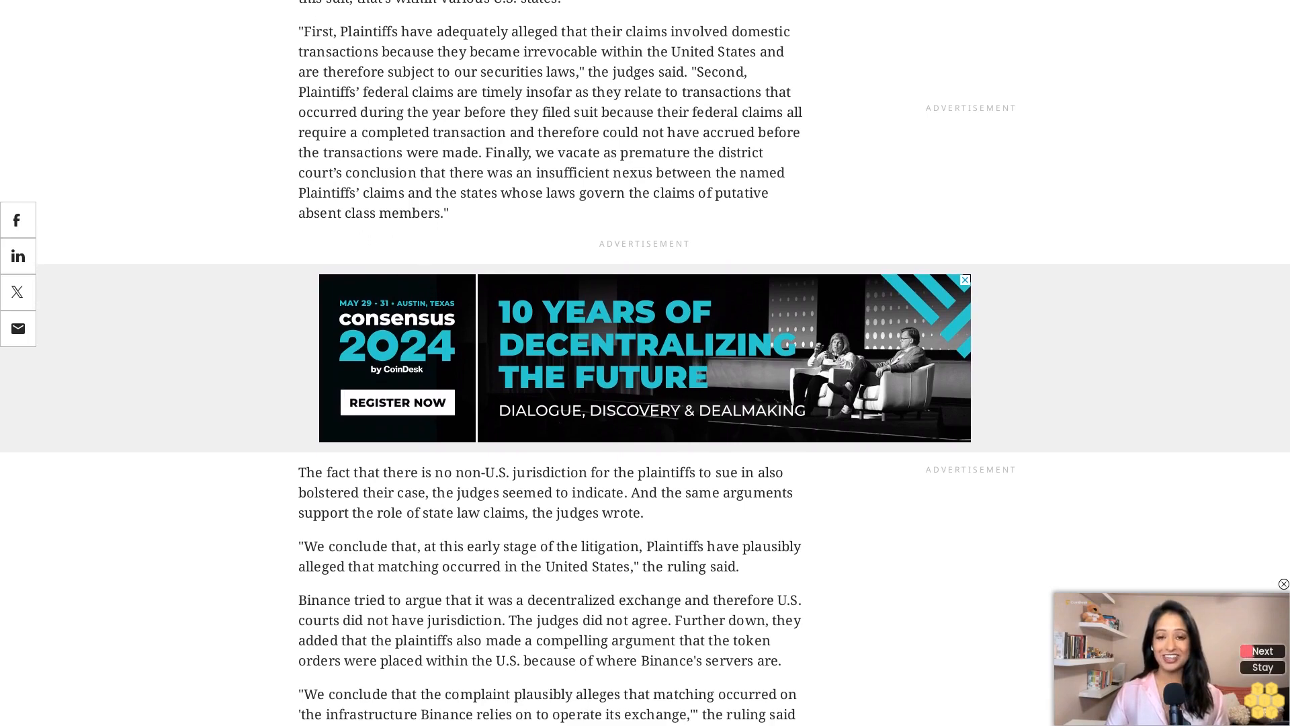
{"action": "scroll", "scroll_direction": "down", "scroll_amount": 3}
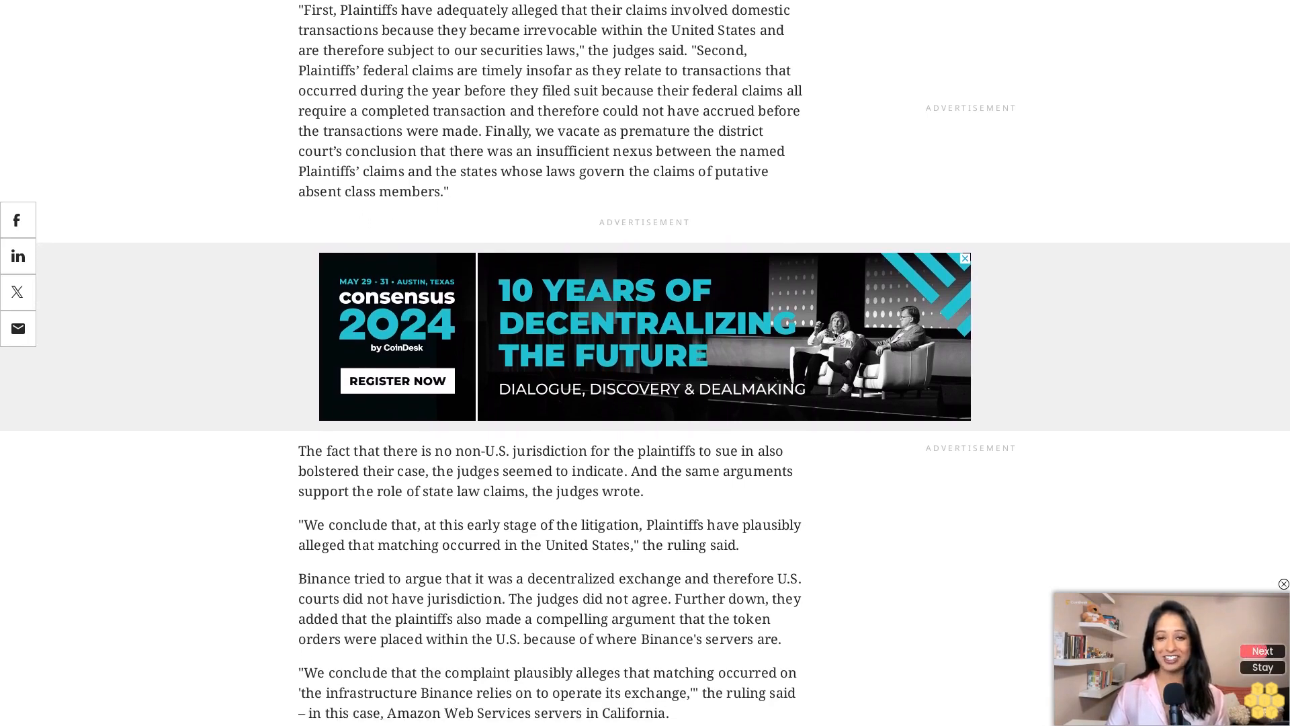
{"action": "scroll", "scroll_direction": "down", "scroll_amount": 3}
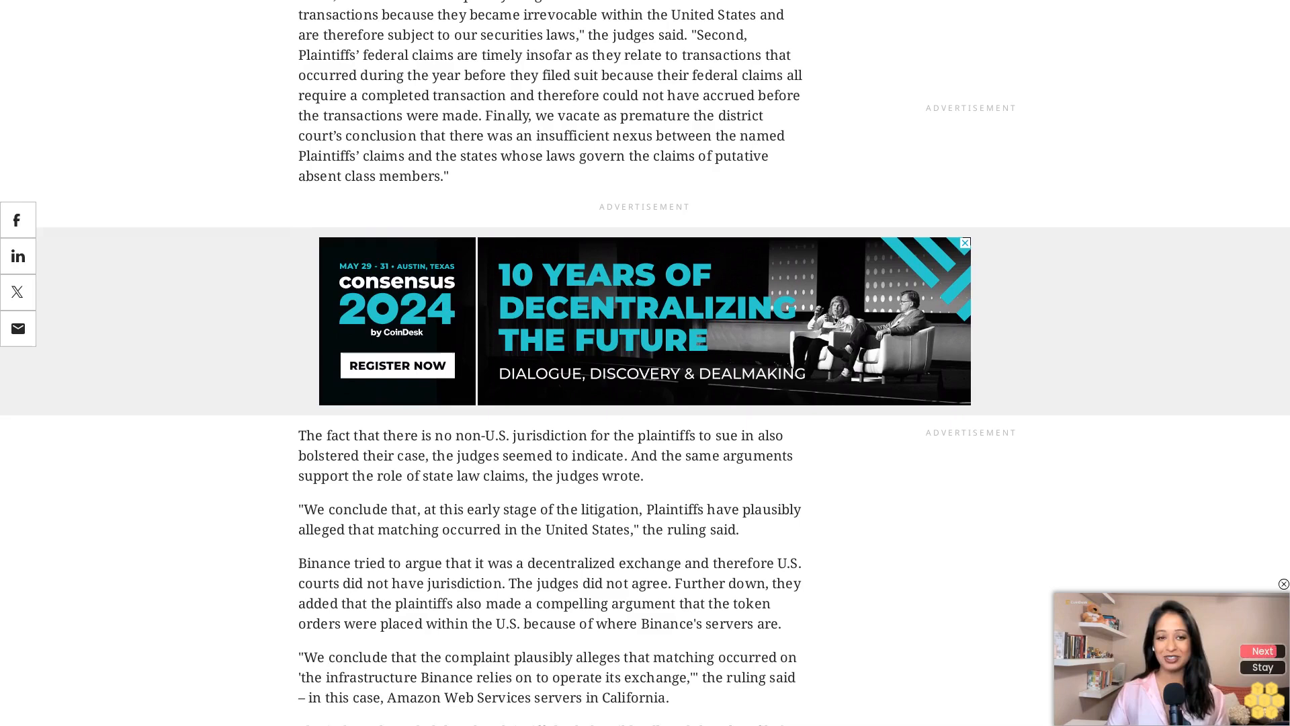
{"action": "scroll", "scroll_direction": "down", "scroll_amount": 3}
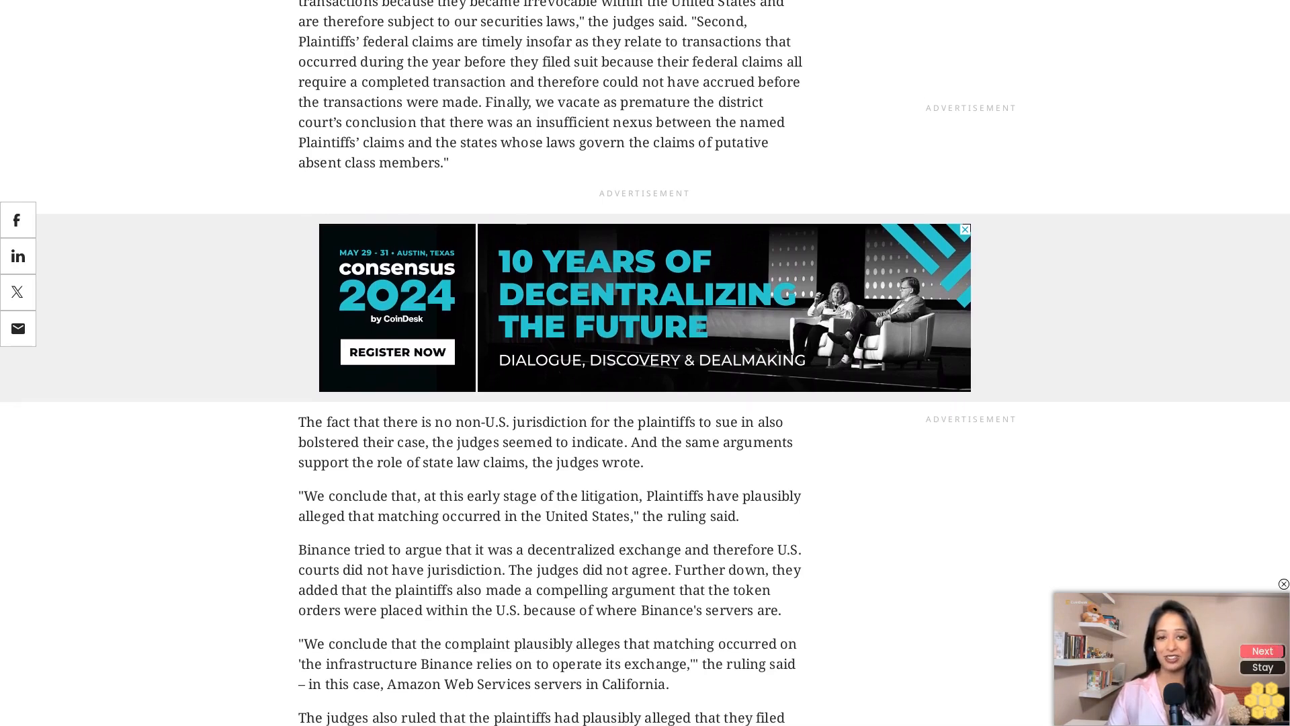
{"action": "scroll", "scroll_direction": "down", "scroll_amount": 3}
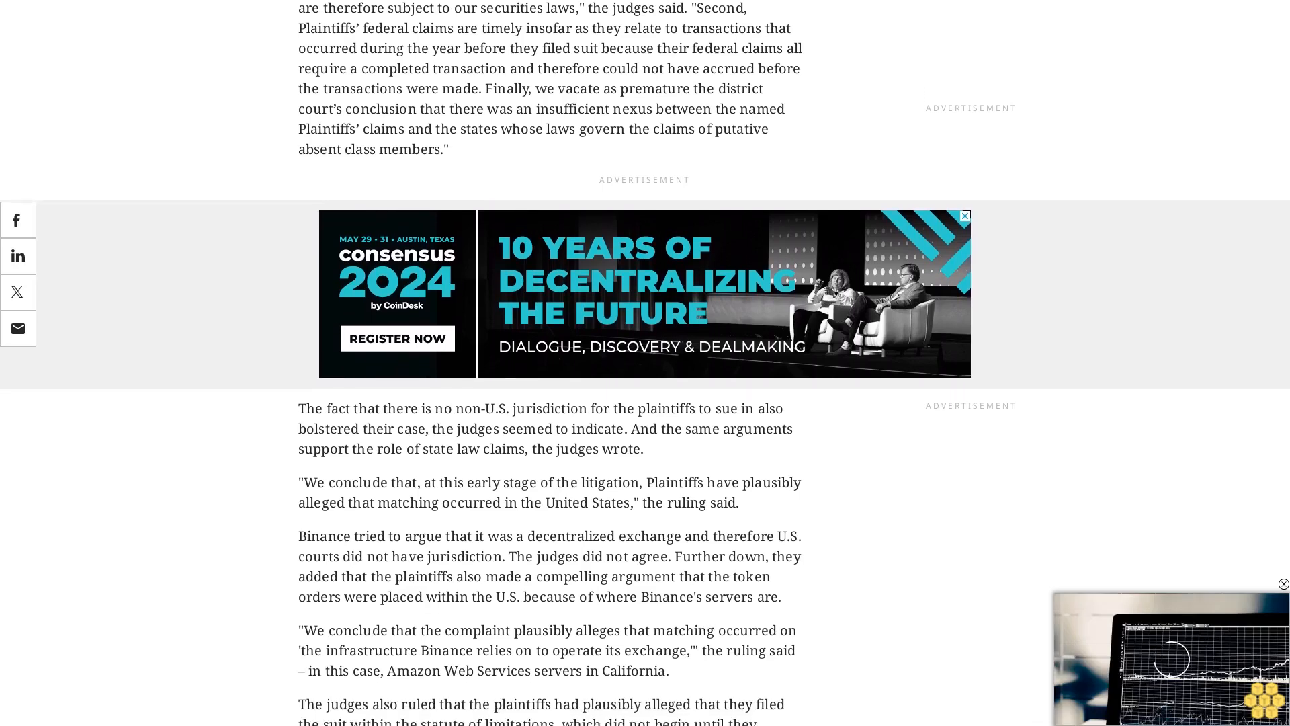
{"action": "scroll", "scroll_direction": "down", "scroll_amount": 3}
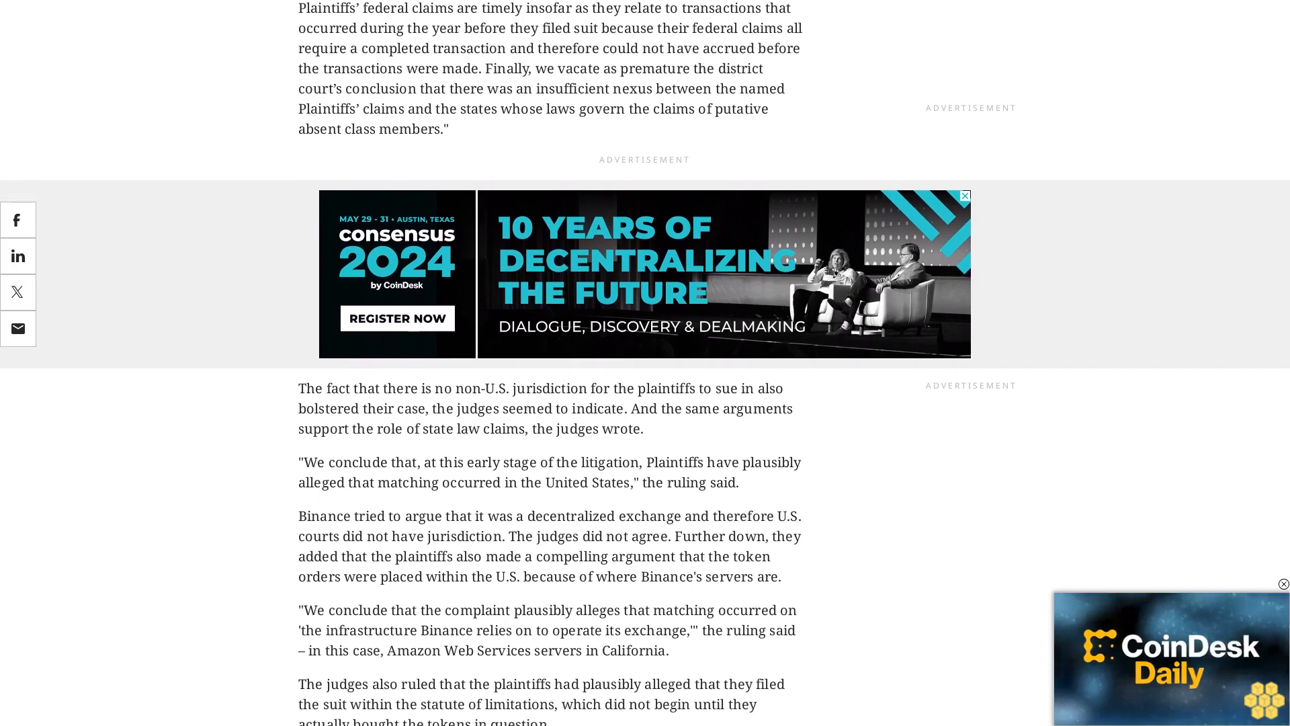
{"action": "scroll", "scroll_direction": "down", "scroll_amount": 3}
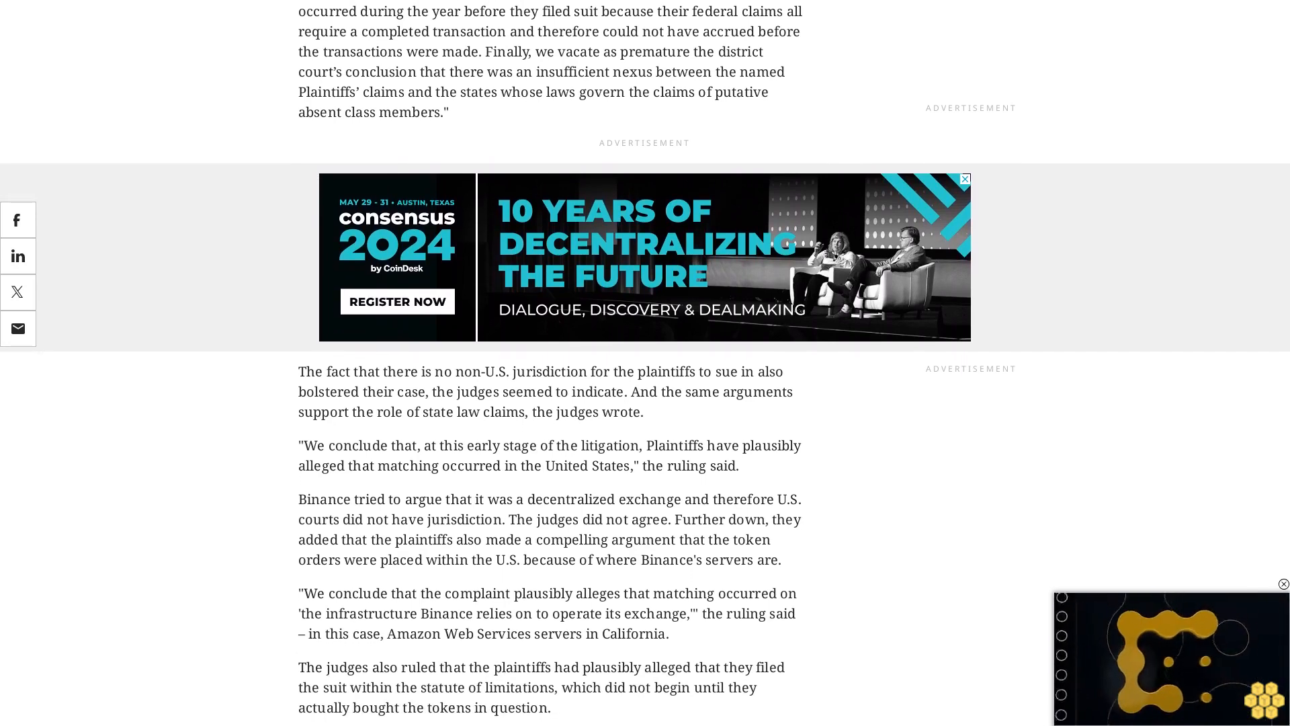
{"action": "scroll", "scroll_direction": "down", "scroll_amount": 3}
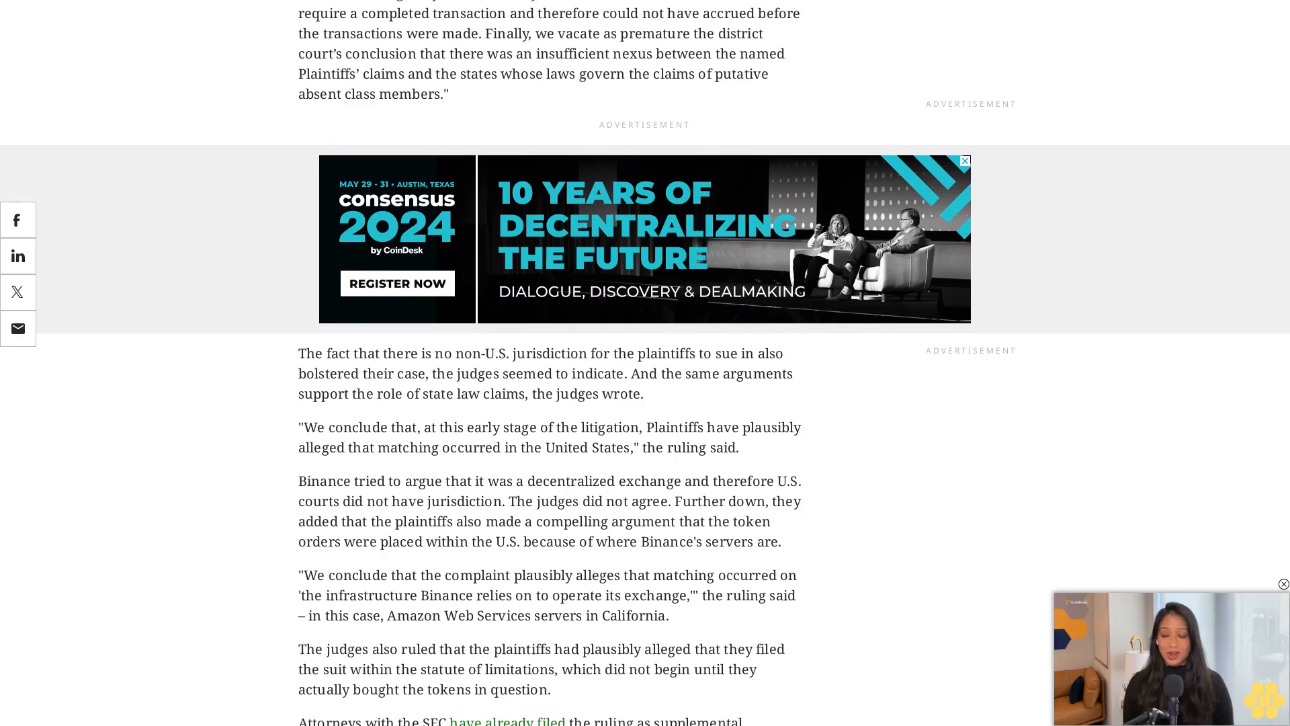
{"action": "scroll", "scroll_direction": "down", "scroll_amount": 3}
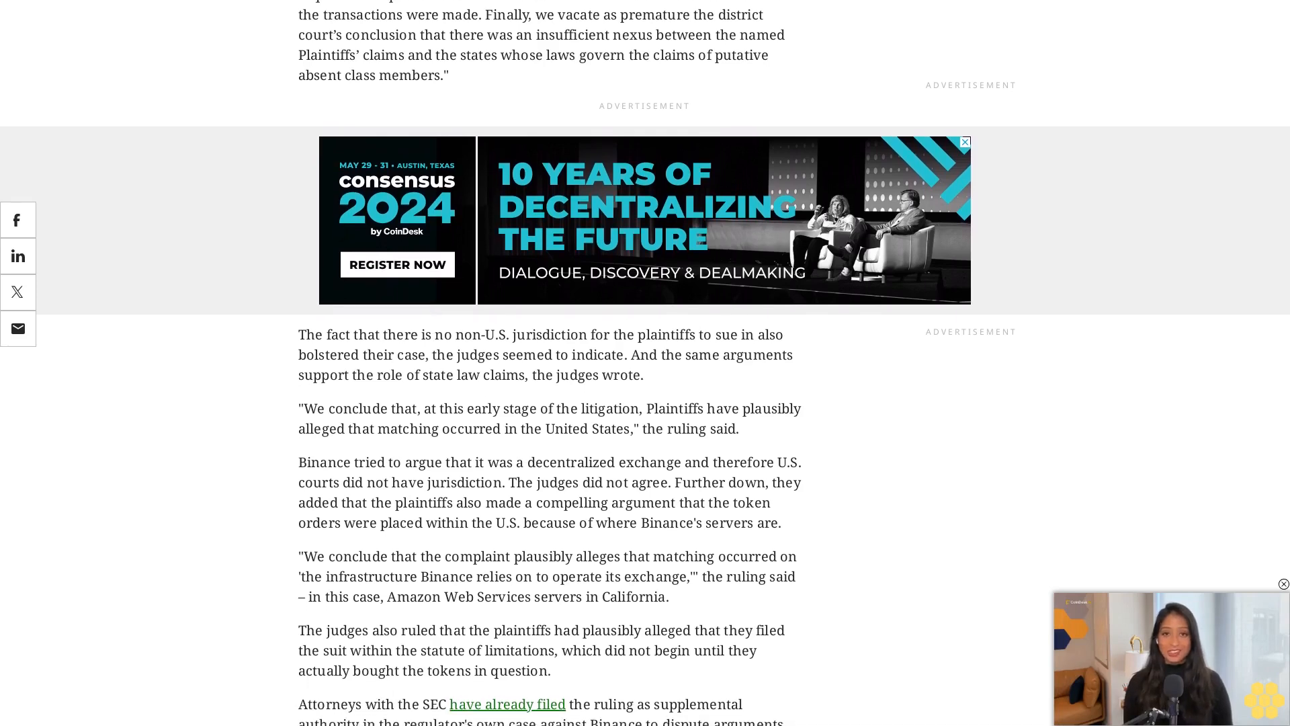
{"action": "scroll", "scroll_direction": "down", "scroll_amount": 3}
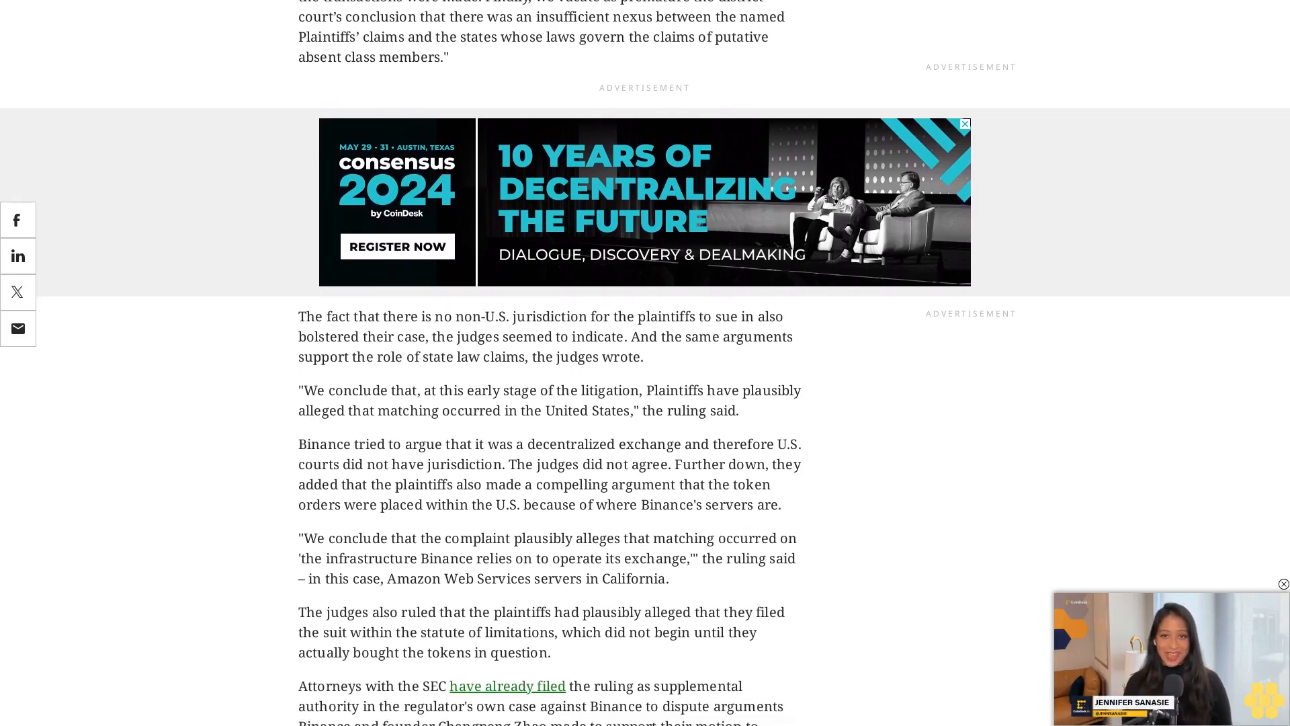
{"action": "scroll", "scroll_direction": "down", "scroll_amount": 3}
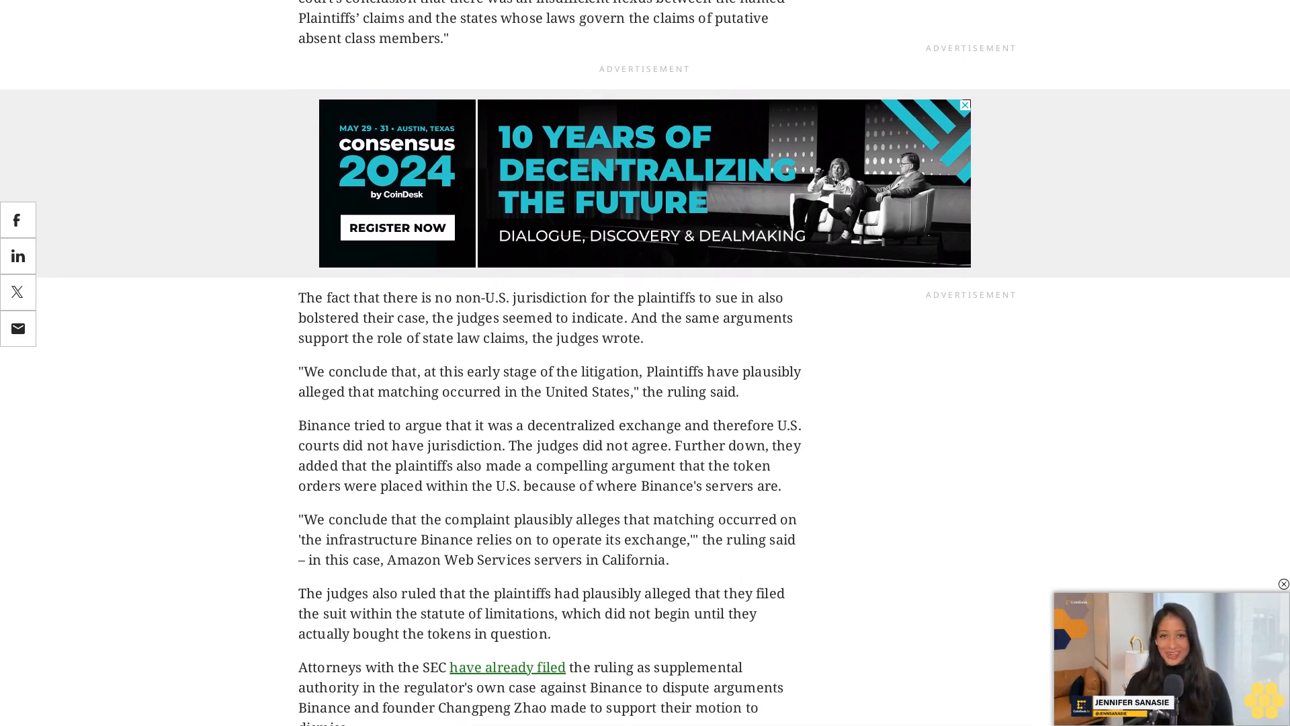
{"action": "scroll", "scroll_direction": "down", "scroll_amount": 3}
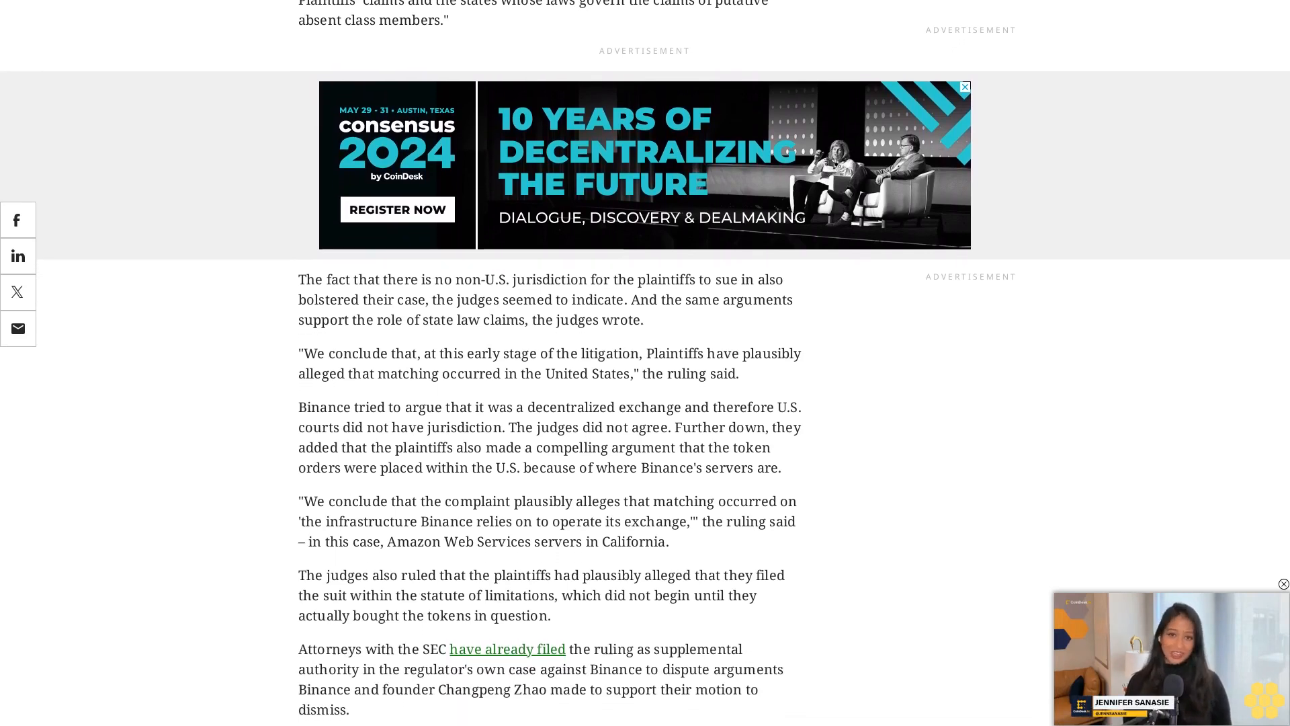
{"action": "scroll", "scroll_direction": "down", "scroll_amount": 3}
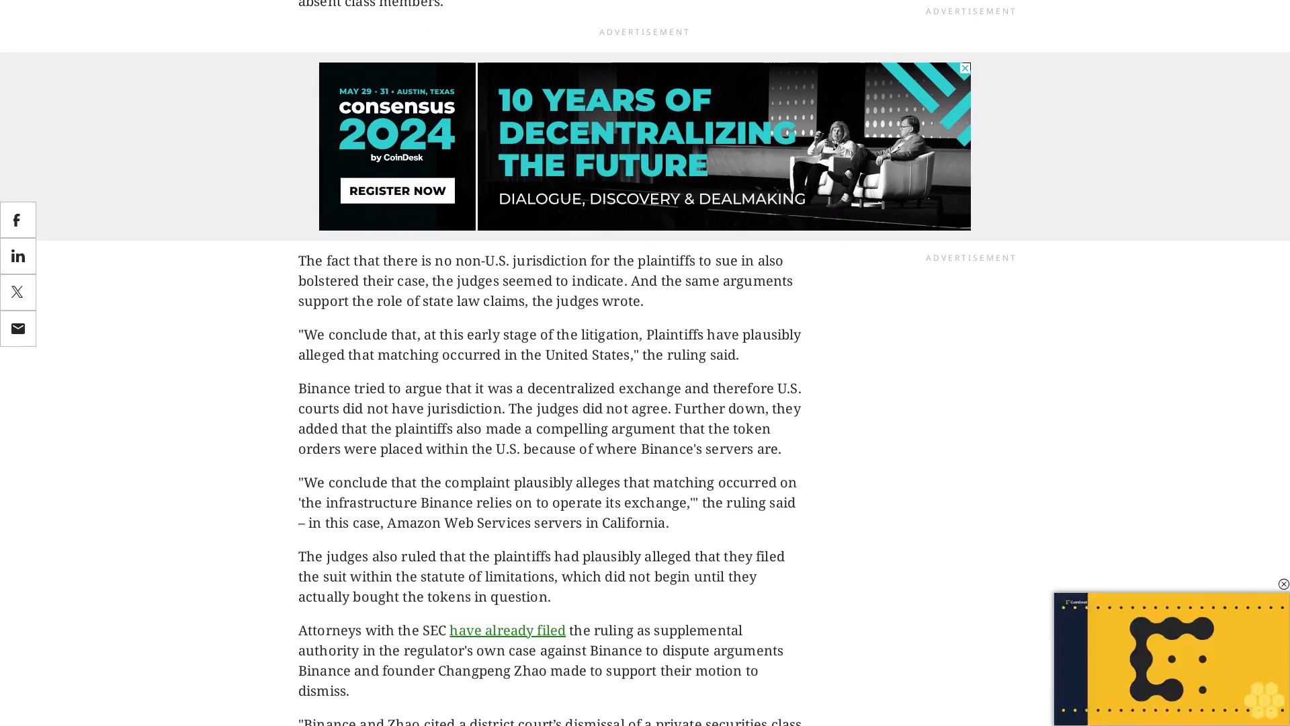
{"action": "scroll", "scroll_direction": "down", "scroll_amount": 3}
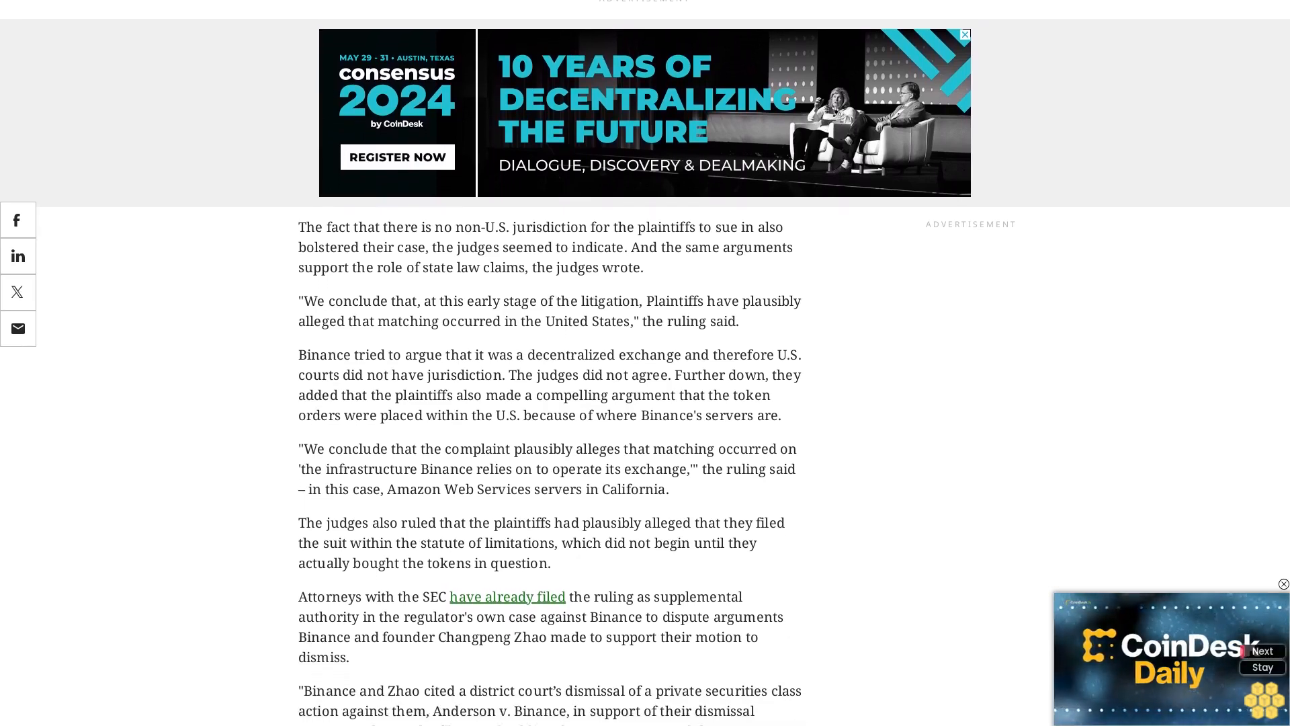
{"action": "scroll", "scroll_direction": "down", "scroll_amount": 3}
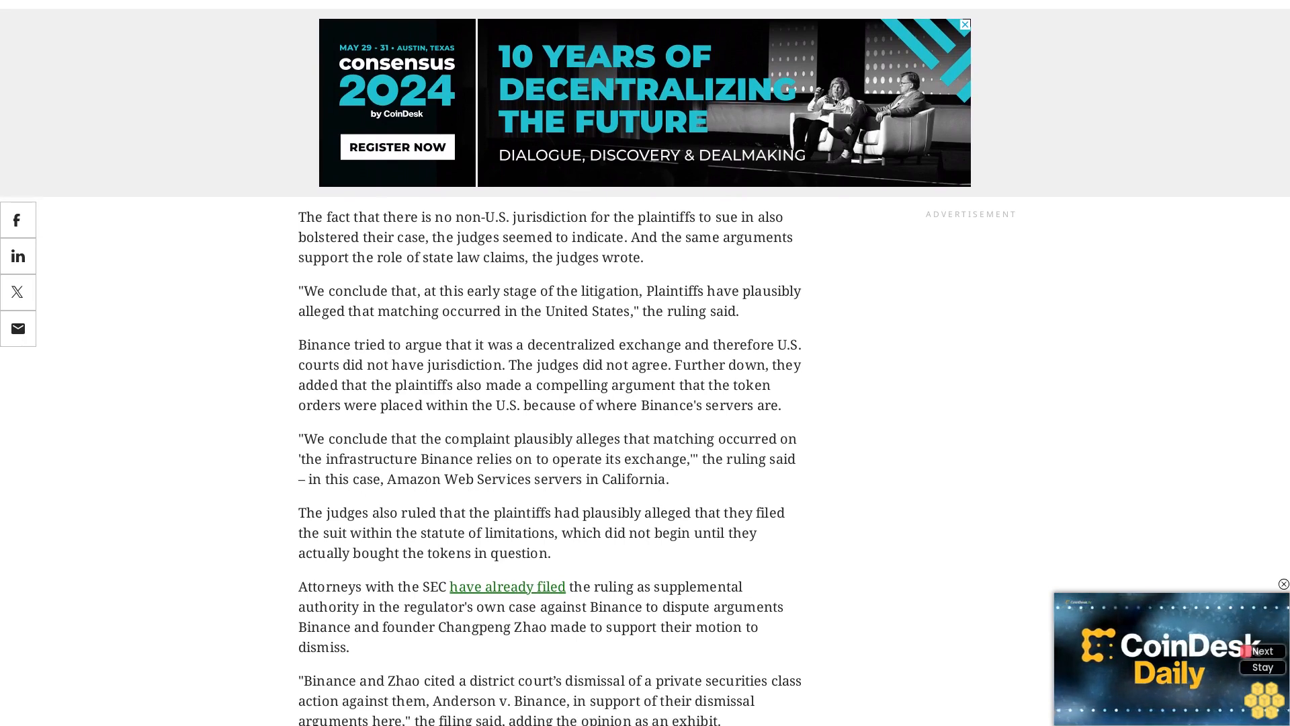
{"action": "scroll", "scroll_direction": "down", "scroll_amount": 3}
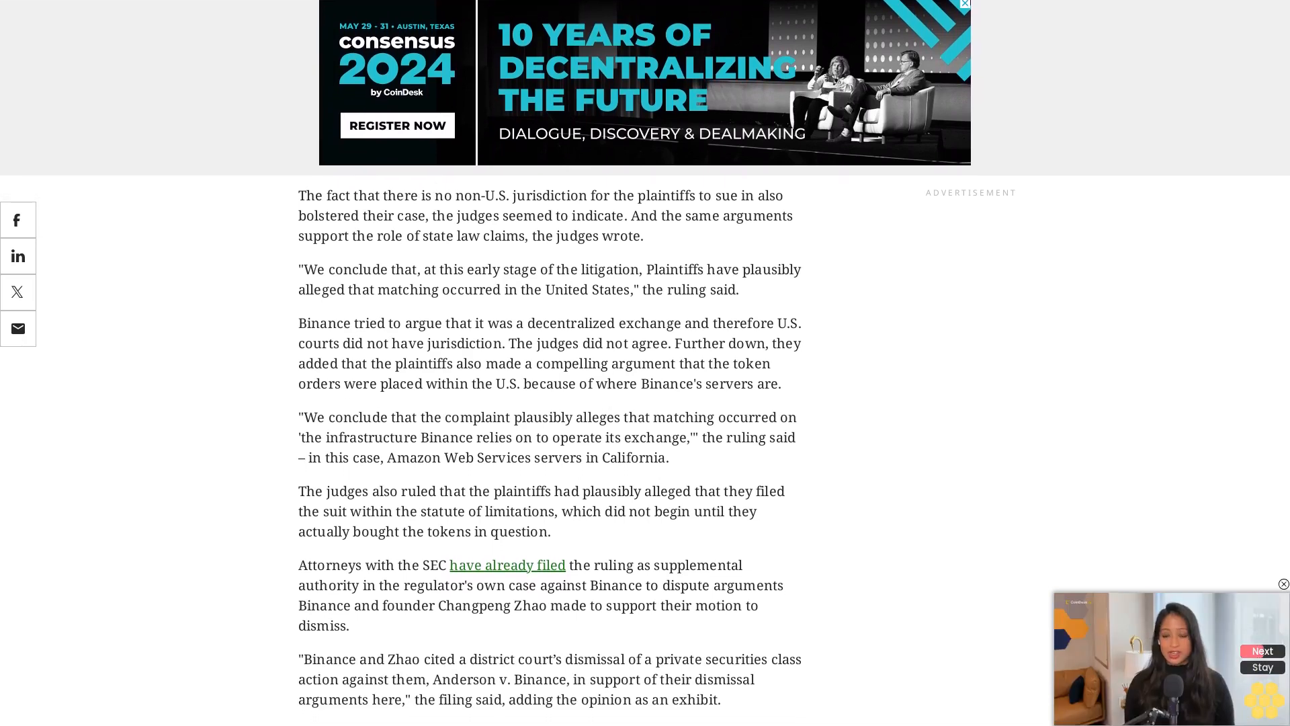
{"action": "scroll", "scroll_direction": "down", "scroll_amount": 3}
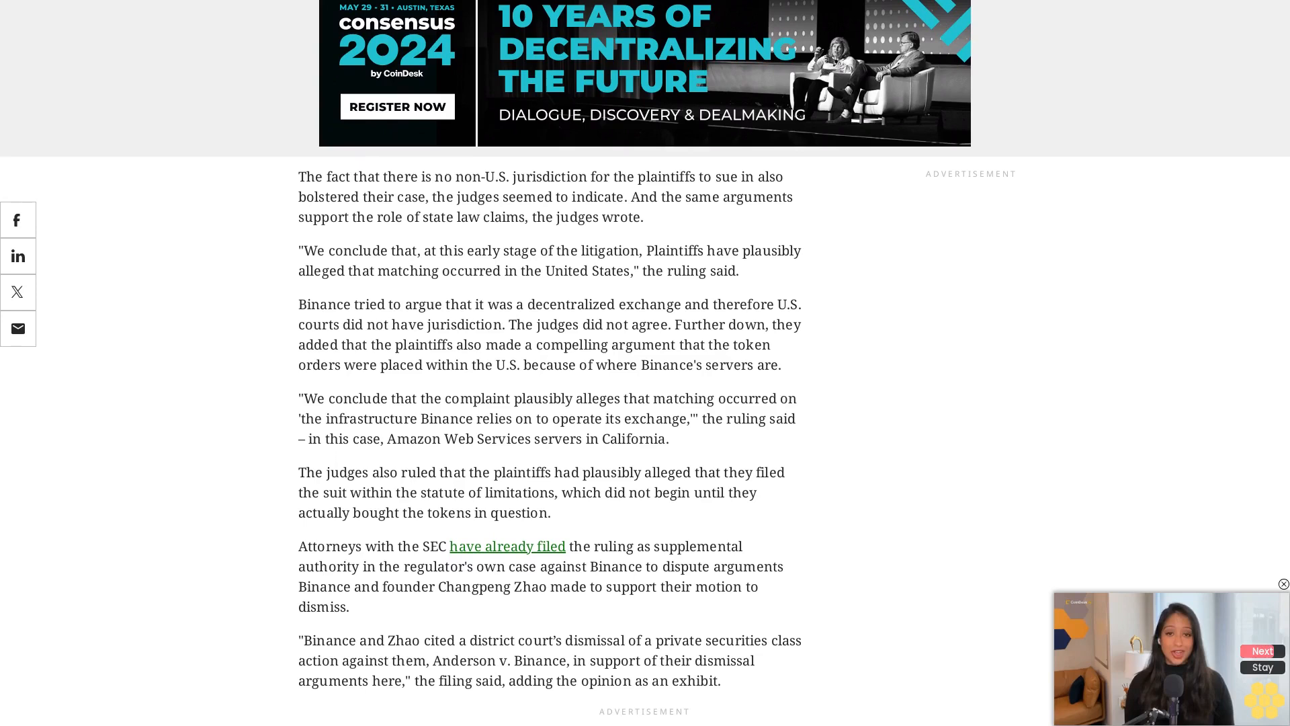
{"action": "scroll", "scroll_direction": "down", "scroll_amount": 3}
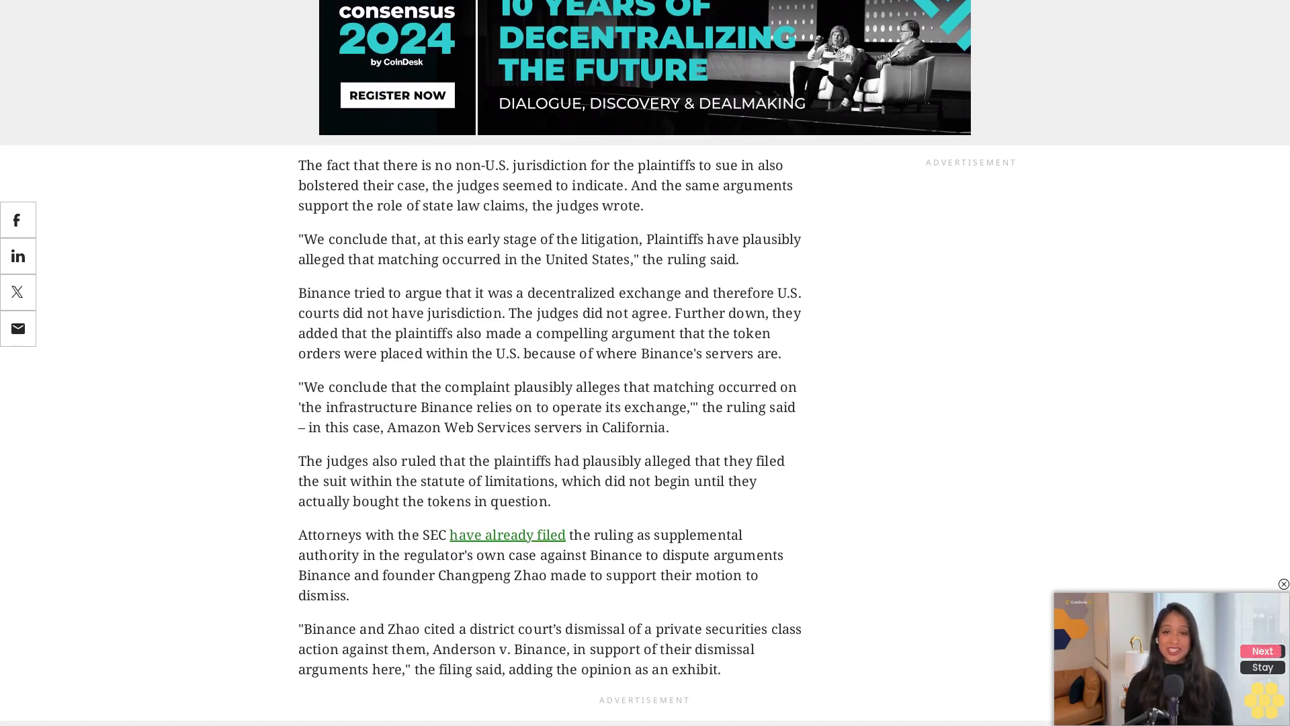
{"action": "scroll", "scroll_direction": "down", "scroll_amount": 3}
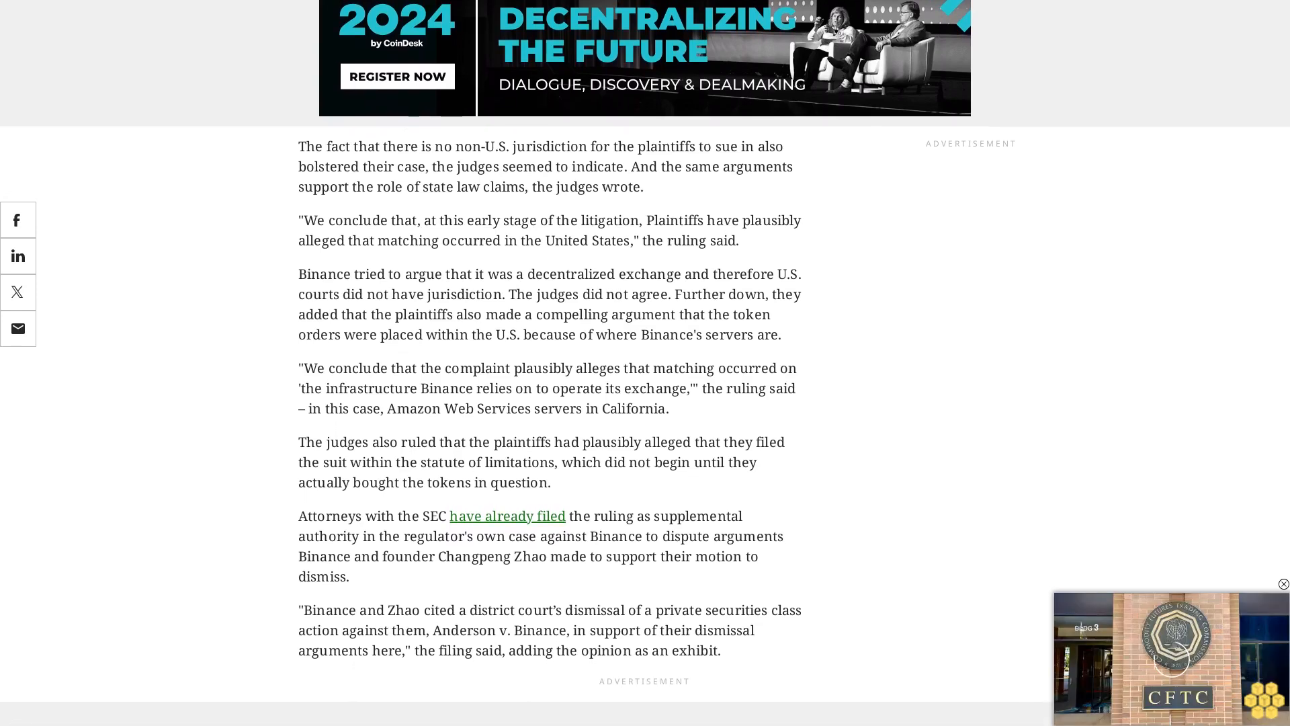
{"action": "scroll", "scroll_direction": "down", "scroll_amount": 3}
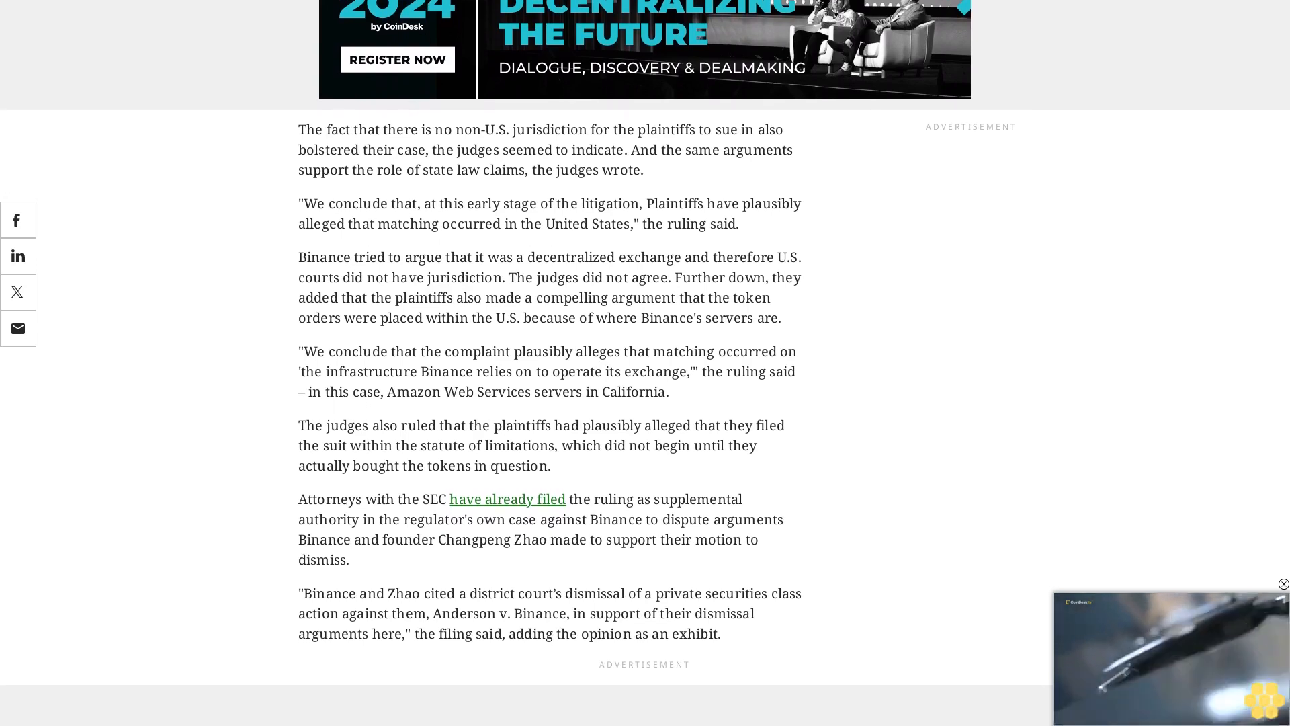
{"action": "scroll", "scroll_direction": "down", "scroll_amount": 3}
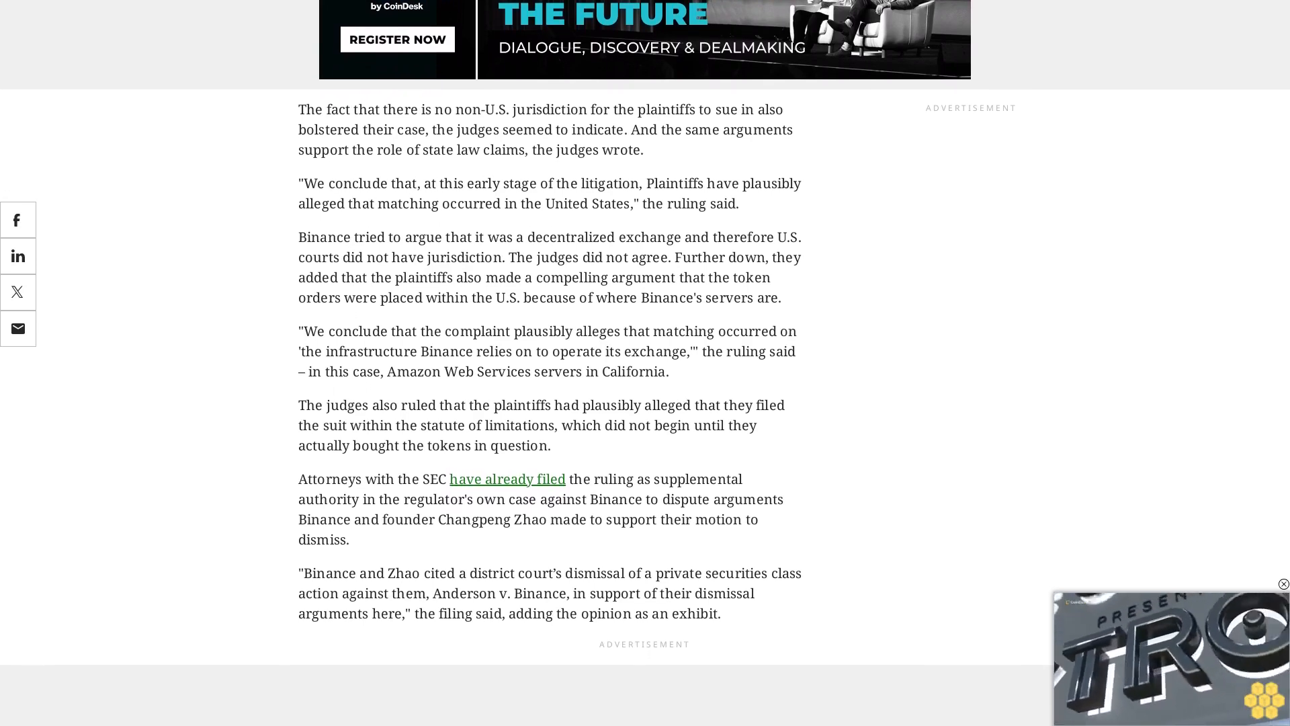
{"action": "scroll", "scroll_direction": "down", "scroll_amount": 3}
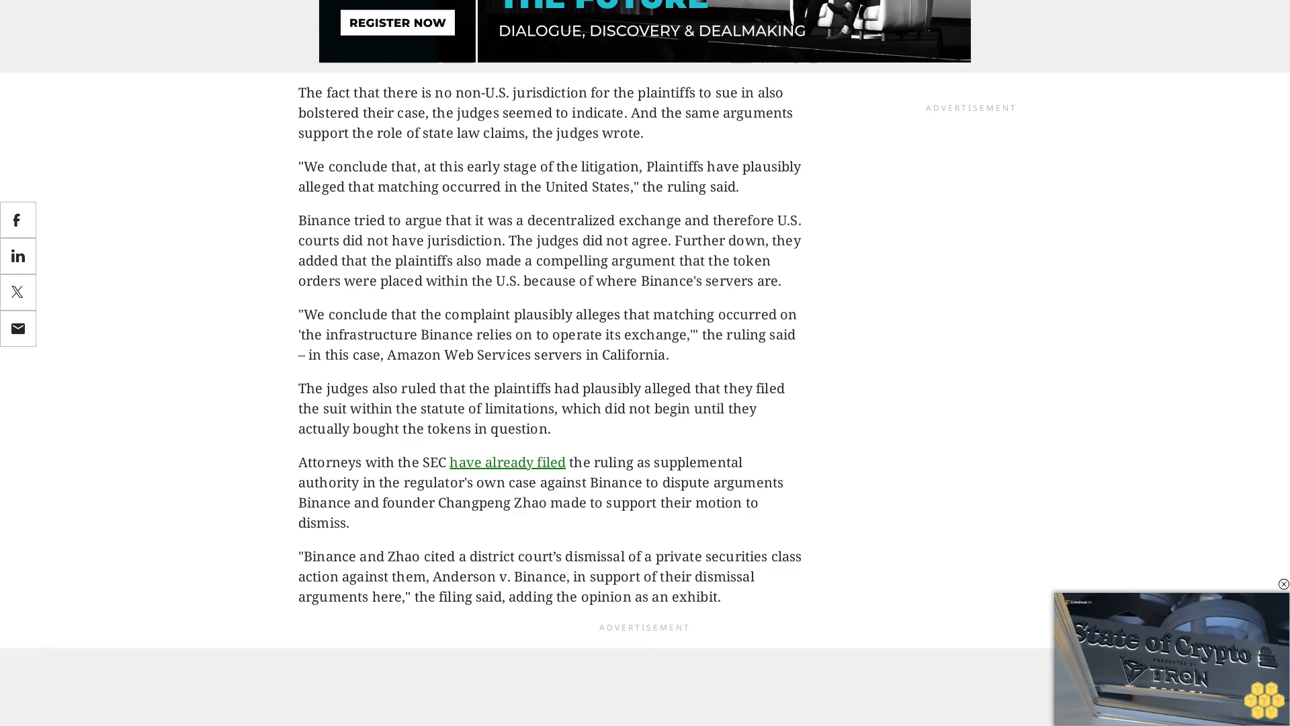
{"action": "scroll", "scroll_direction": "down", "scroll_amount": 3}
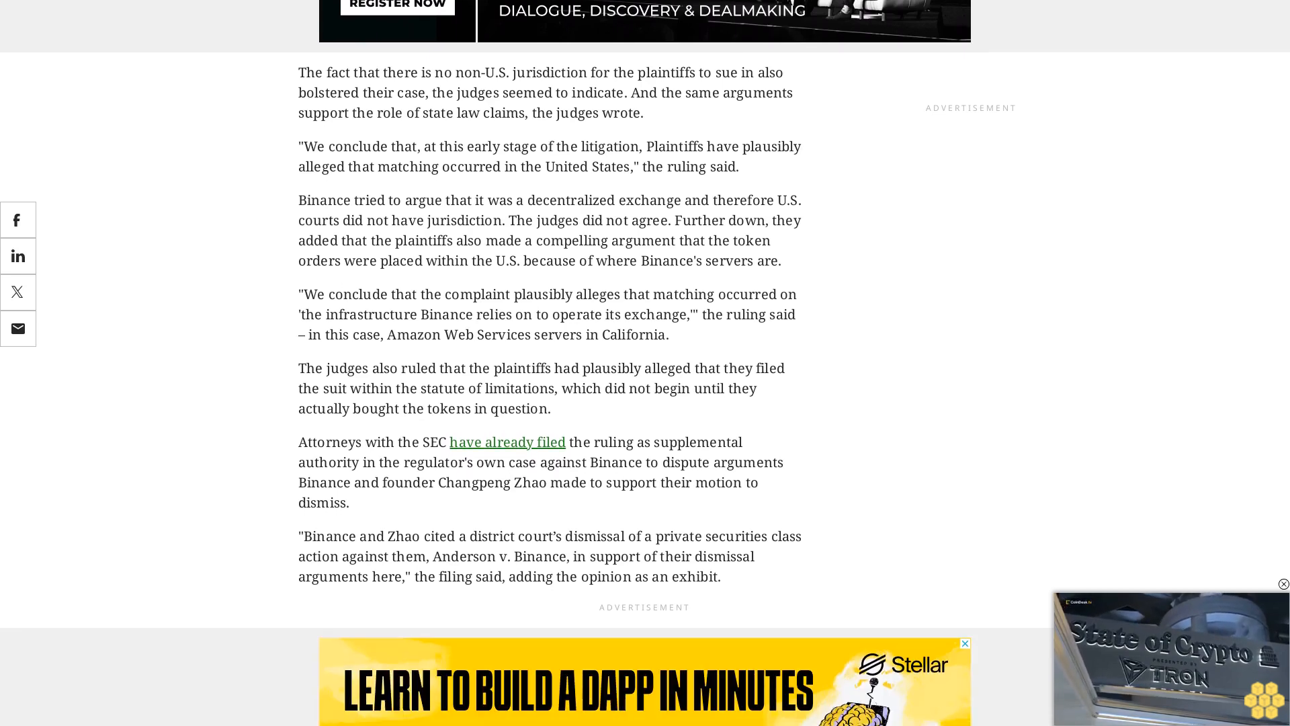
{"action": "scroll", "scroll_direction": "down", "scroll_amount": 3}
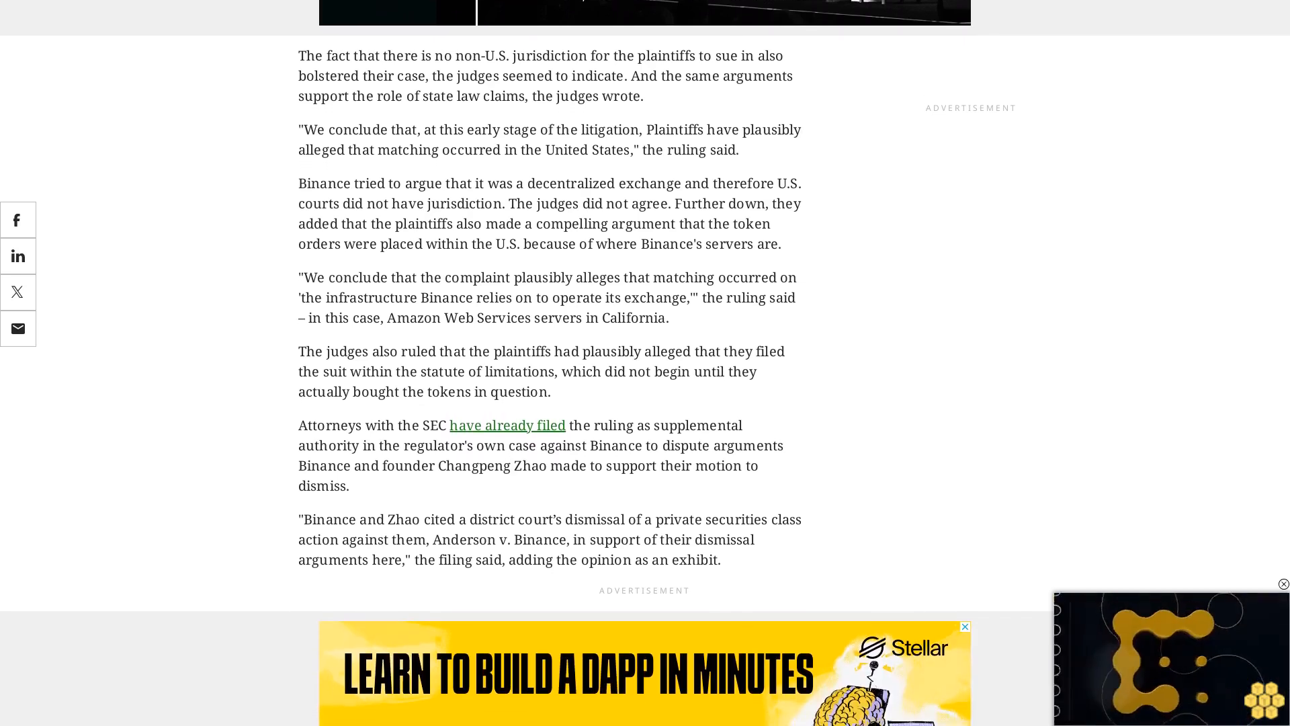
{"action": "scroll", "scroll_direction": "down", "scroll_amount": 3}
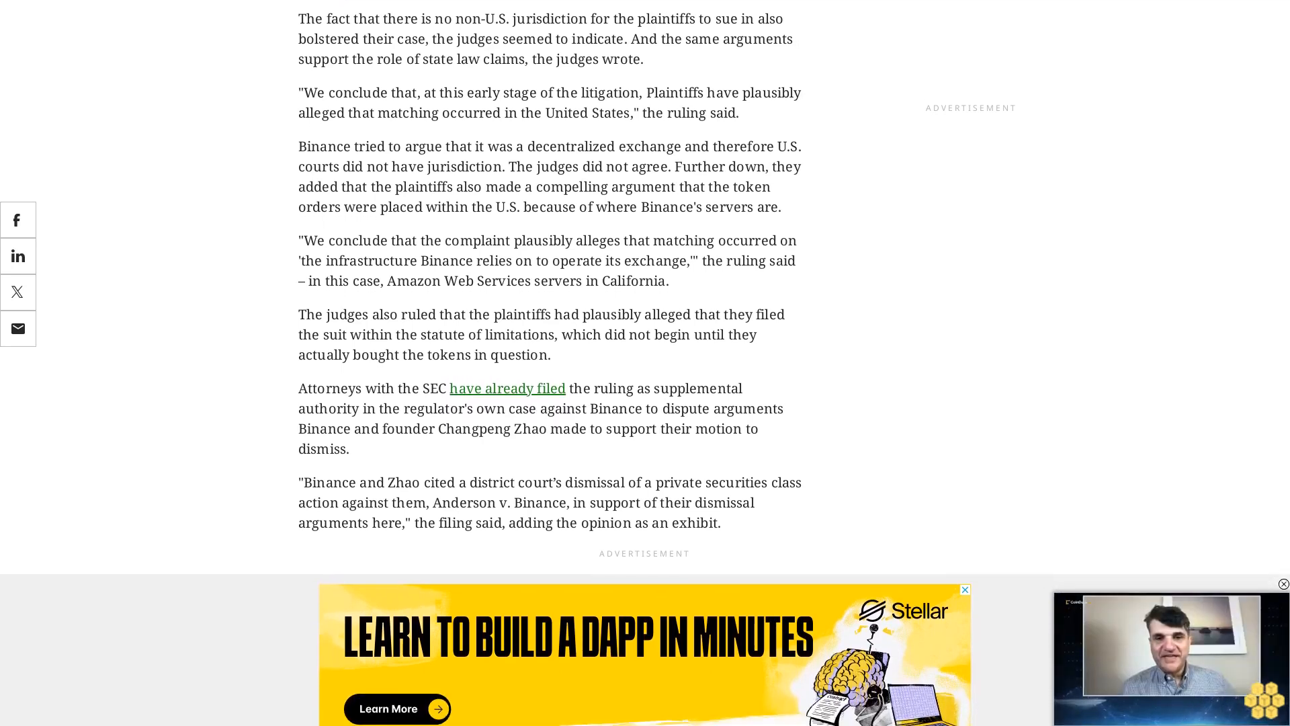
{"action": "scroll", "scroll_direction": "down", "scroll_amount": 3}
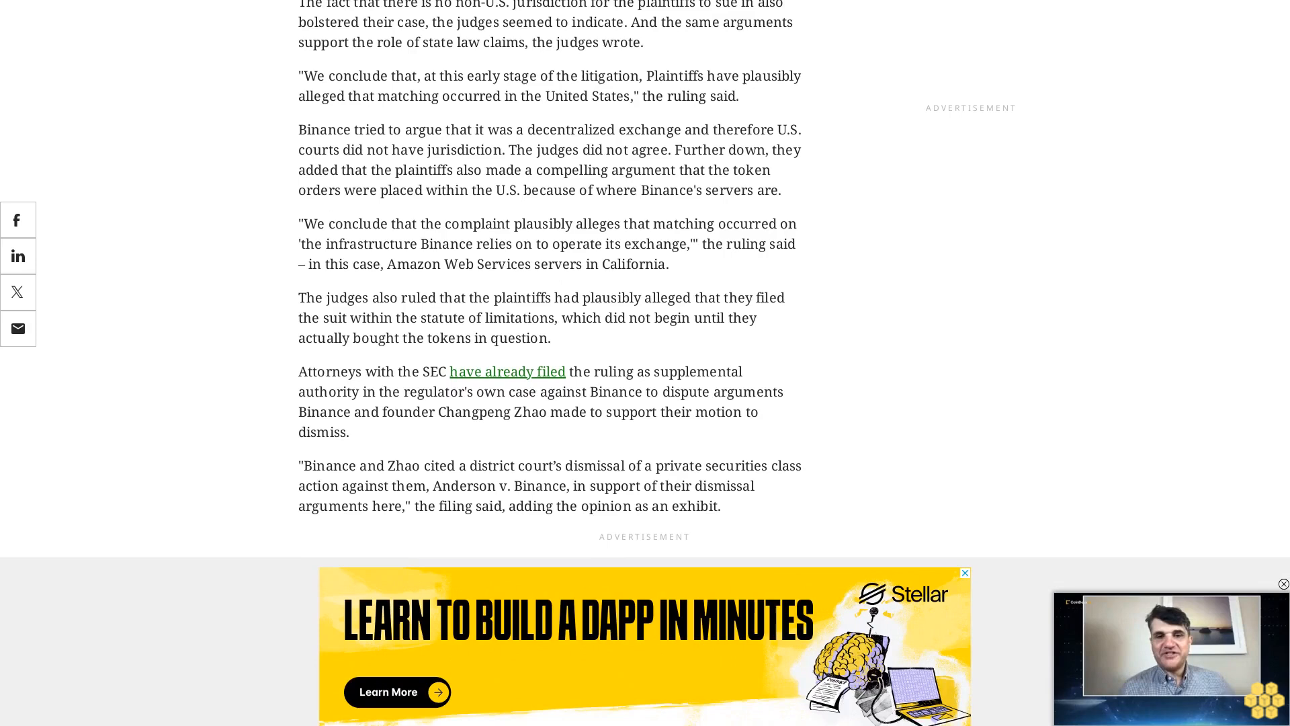
{"action": "scroll", "scroll_direction": "down", "scroll_amount": 3}
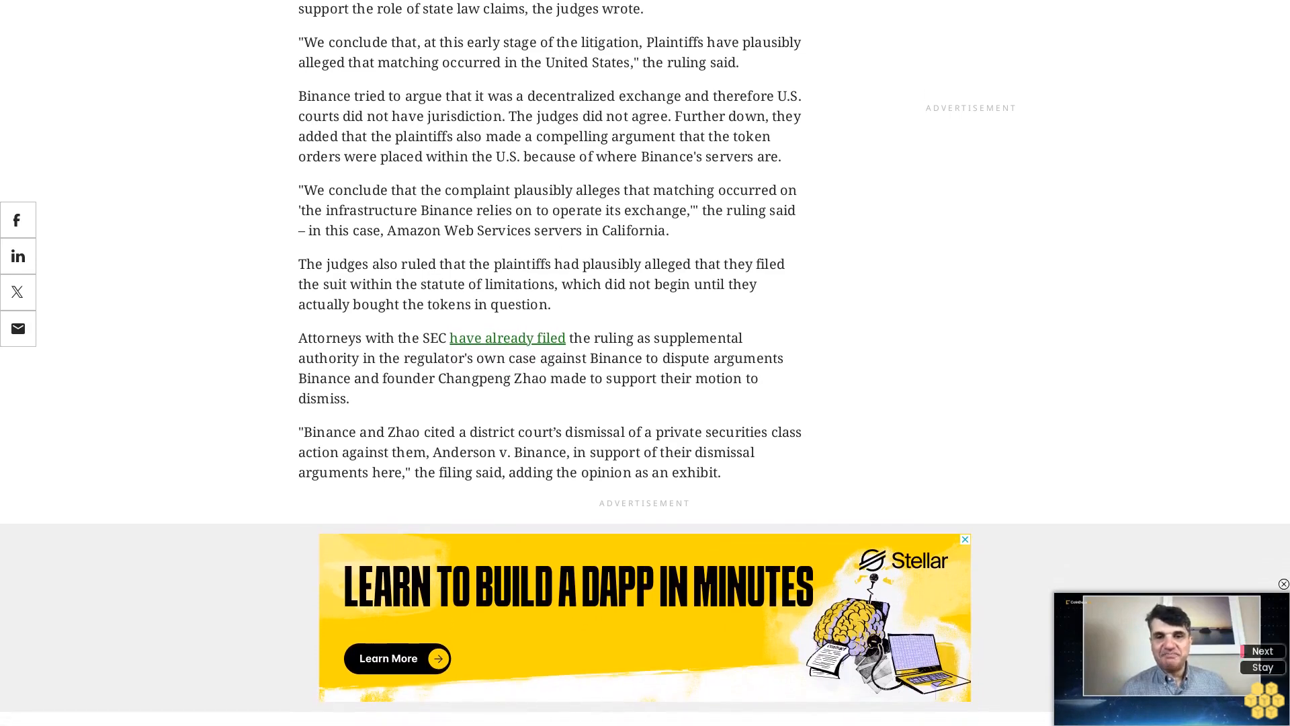
{"action": "scroll", "scroll_direction": "down", "scroll_amount": 3}
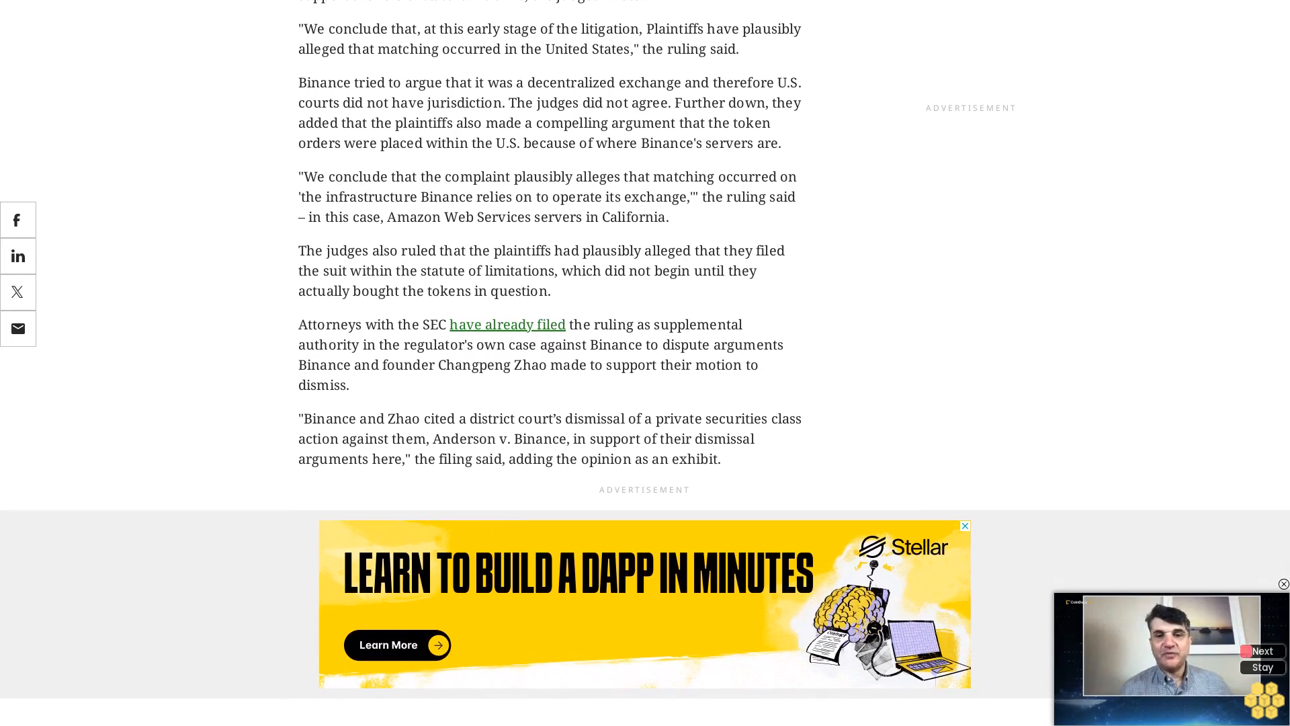
{"action": "scroll", "scroll_direction": "down", "scroll_amount": 3}
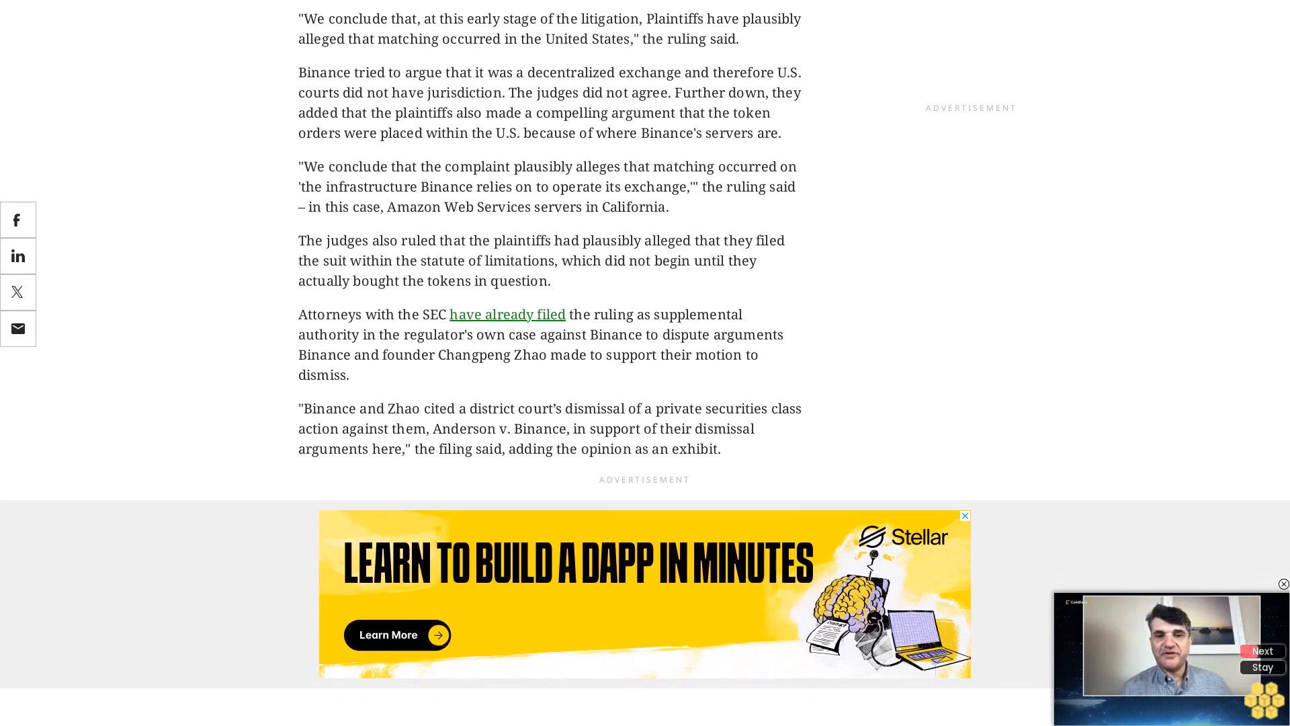
{"action": "scroll", "scroll_direction": "down", "scroll_amount": 3}
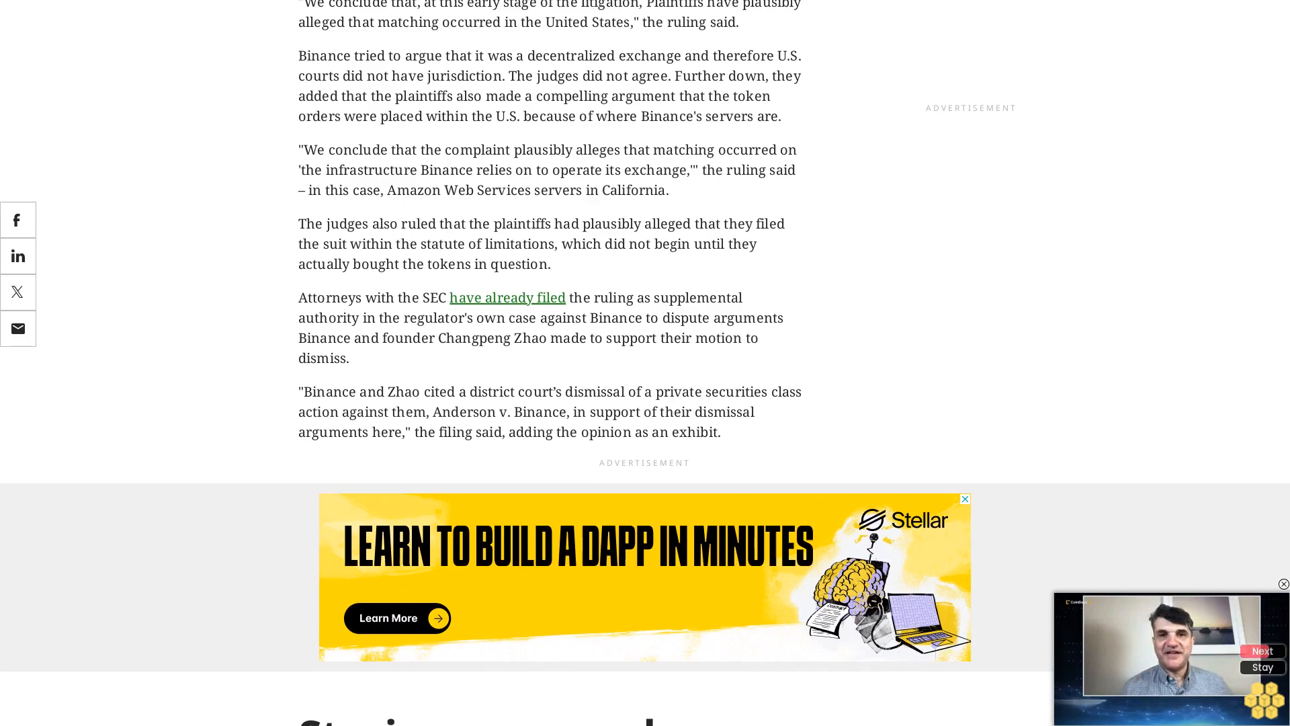
{"action": "scroll", "scroll_direction": "down", "scroll_amount": 3}
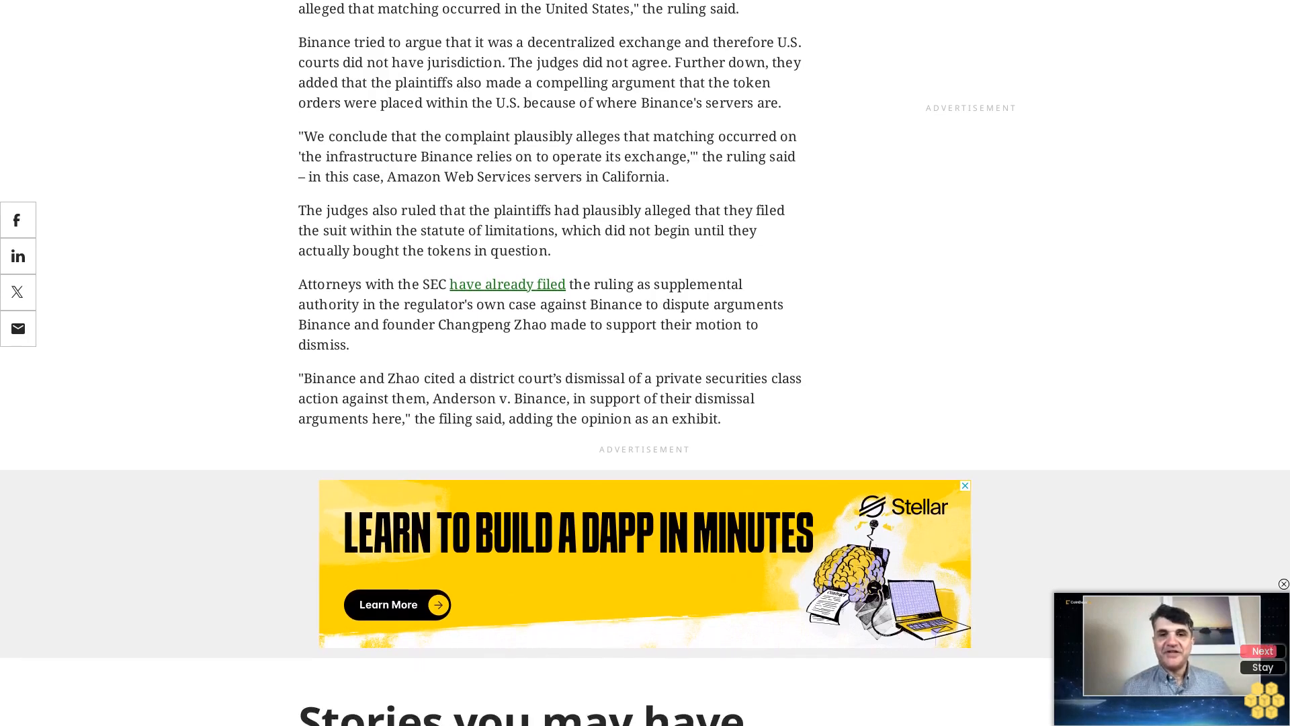
{"action": "scroll", "scroll_direction": "down", "scroll_amount": 3}
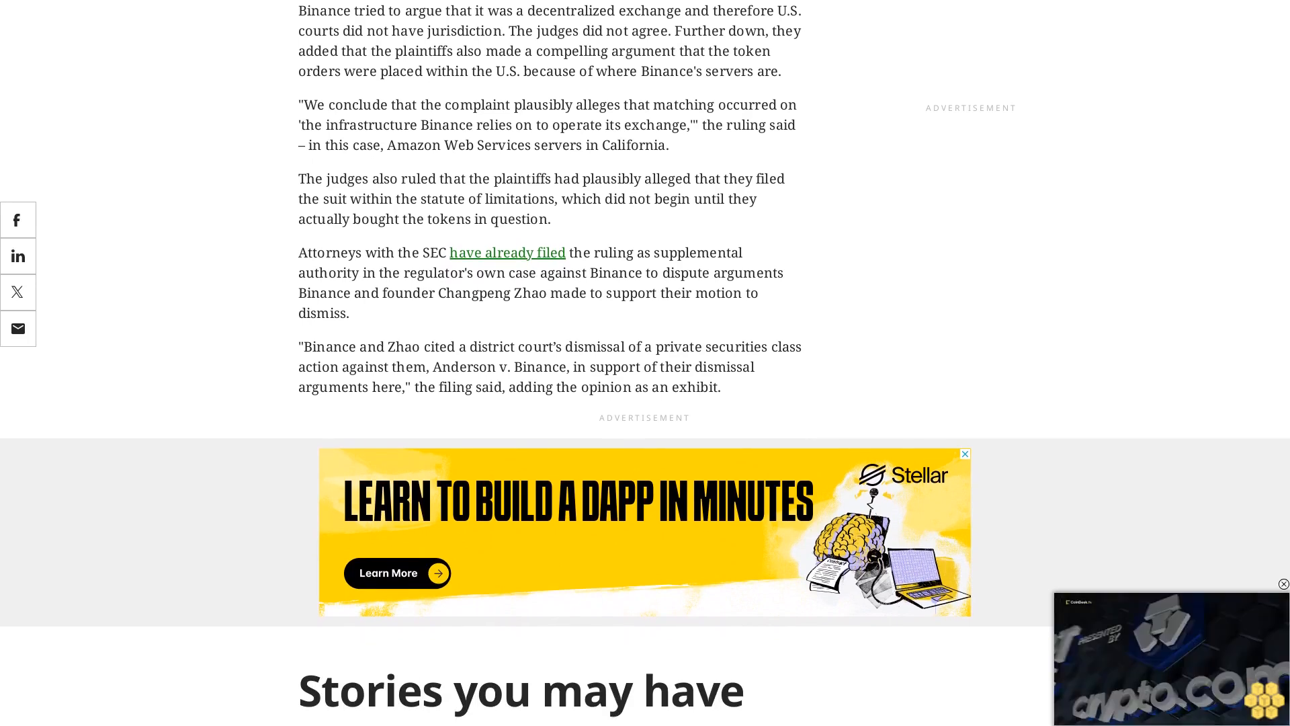
{"action": "scroll", "scroll_direction": "down", "scroll_amount": 3}
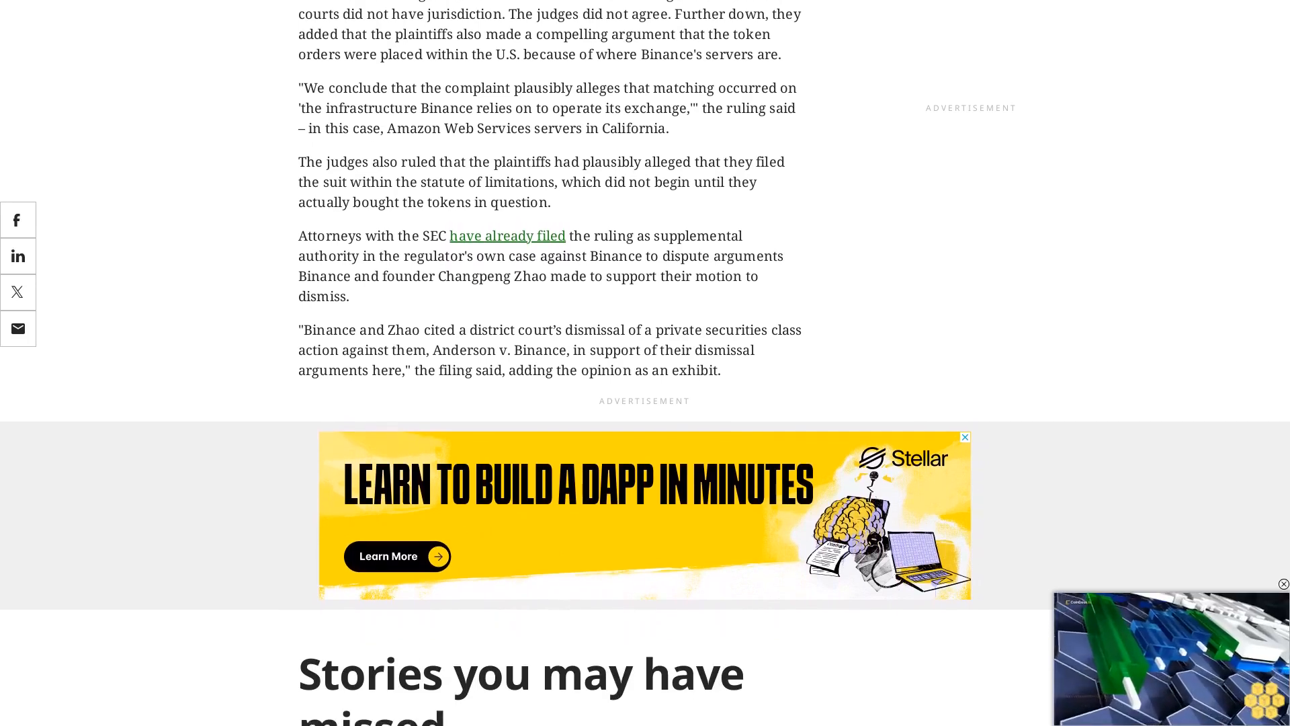
{"action": "scroll", "scroll_direction": "down", "scroll_amount": 3}
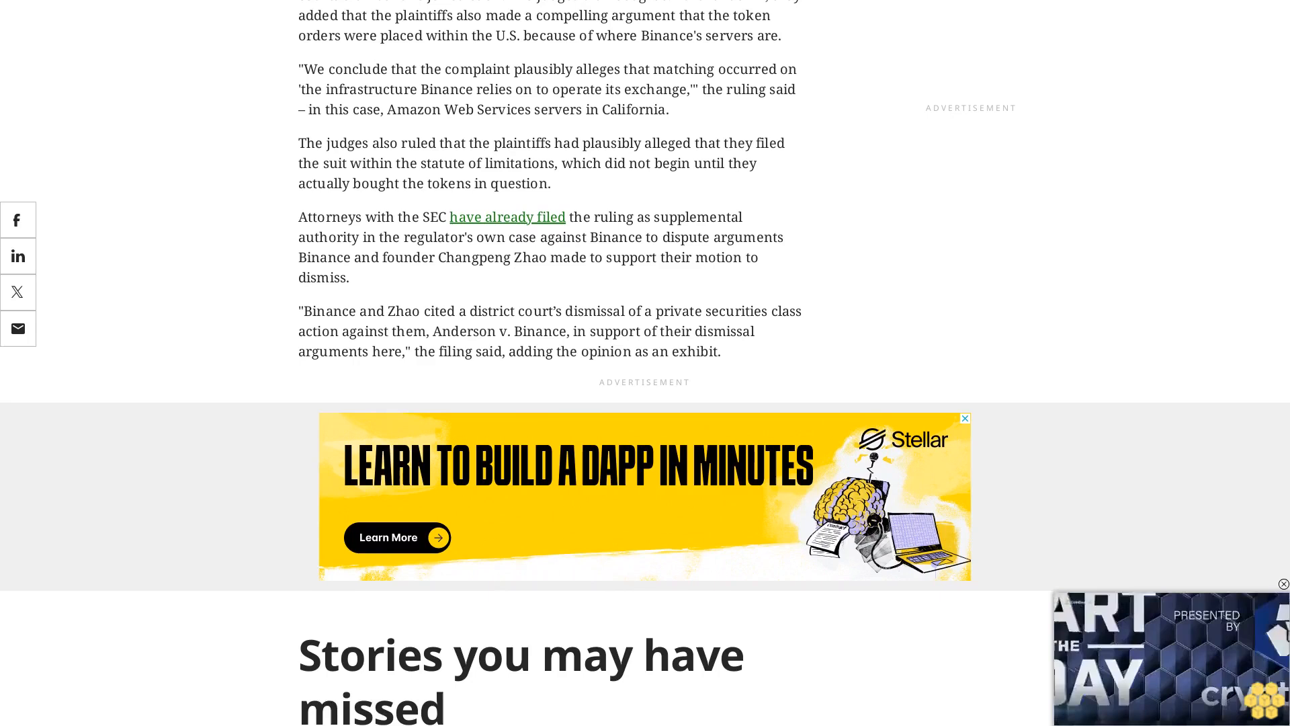
{"action": "scroll", "scroll_direction": "down", "scroll_amount": 3}
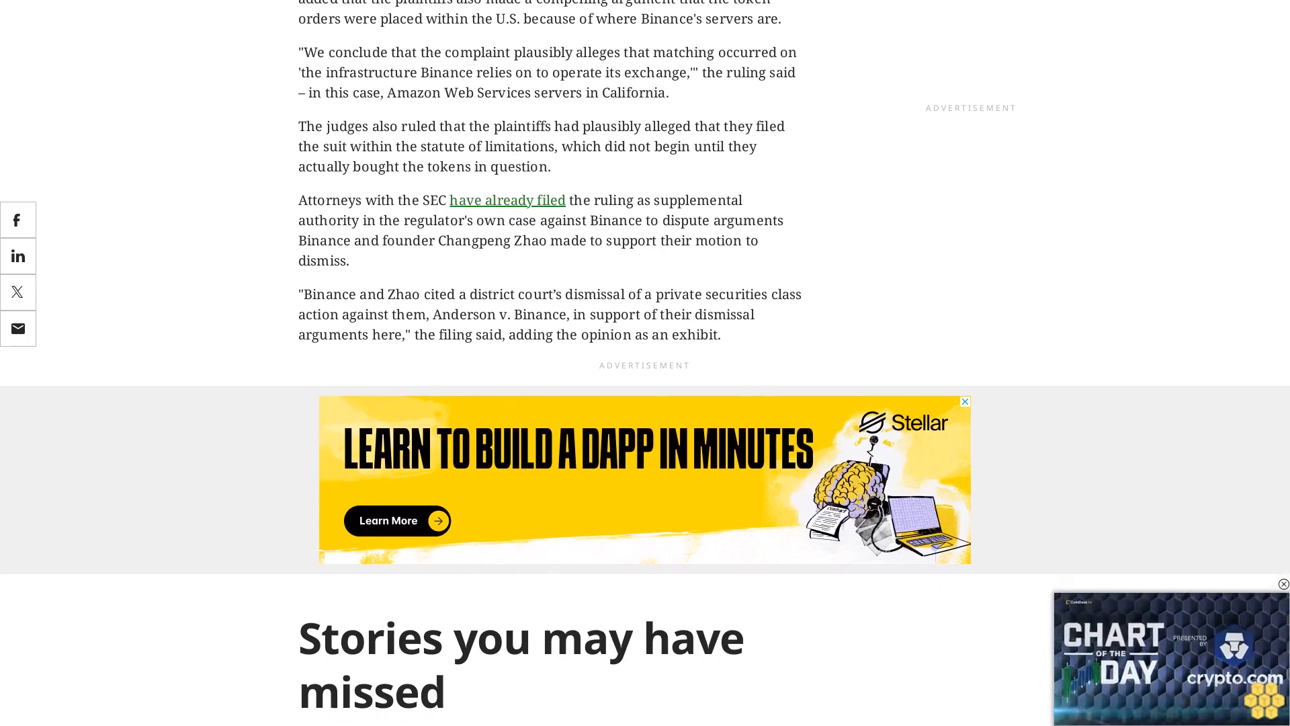
{"action": "scroll", "scroll_direction": "down", "scroll_amount": 3}
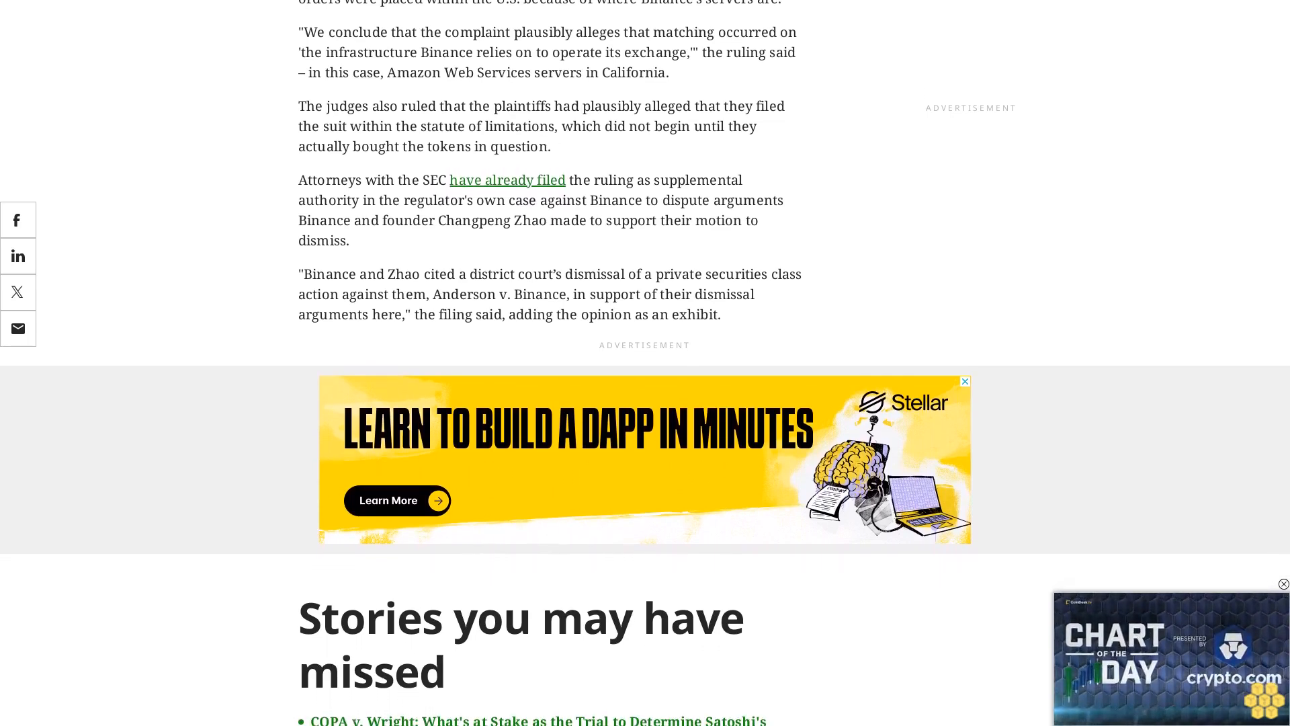
{"action": "scroll", "scroll_direction": "down", "scroll_amount": 3}
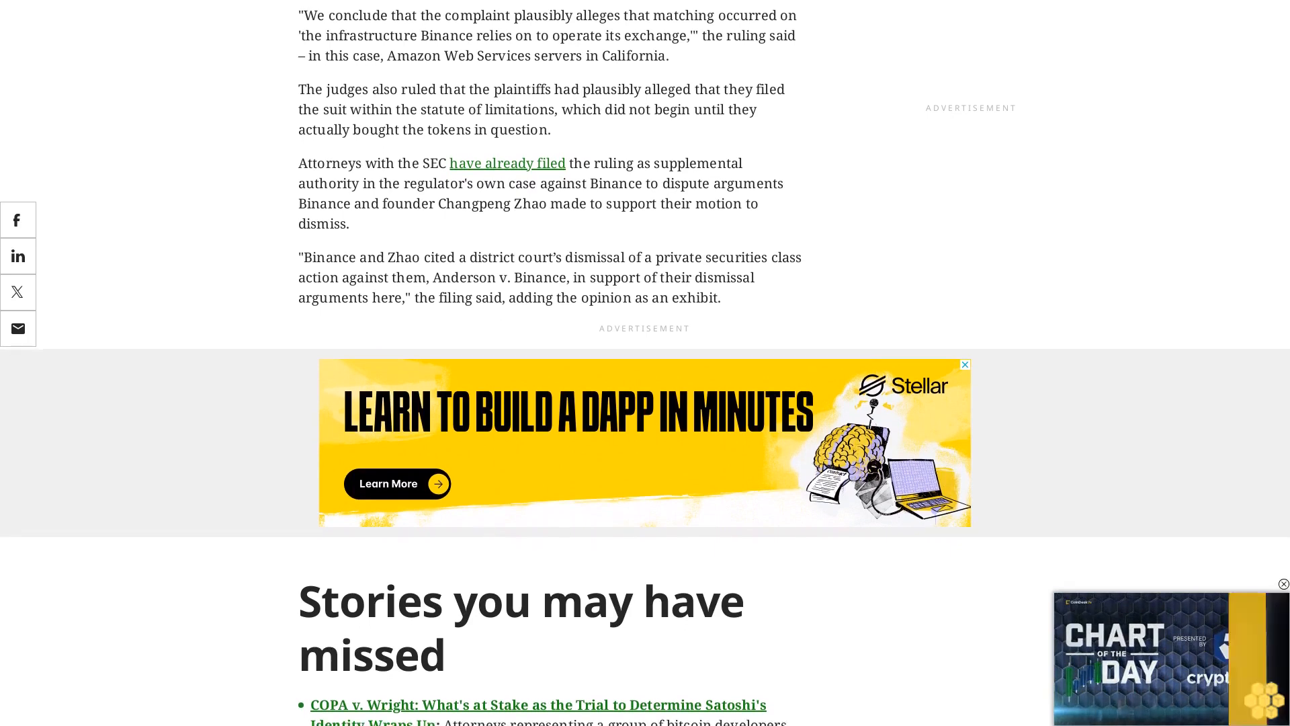
{"action": "scroll", "scroll_direction": "down", "scroll_amount": 3}
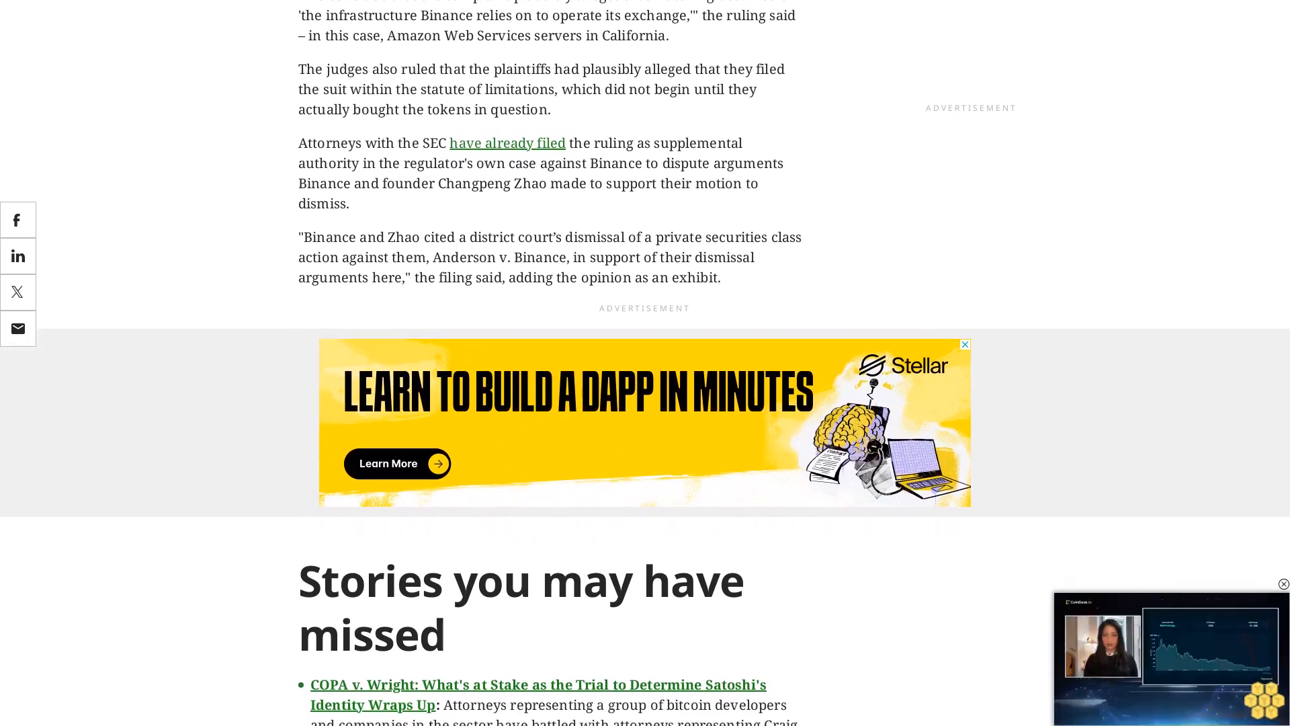
{"action": "scroll", "scroll_direction": "down", "scroll_amount": 3}
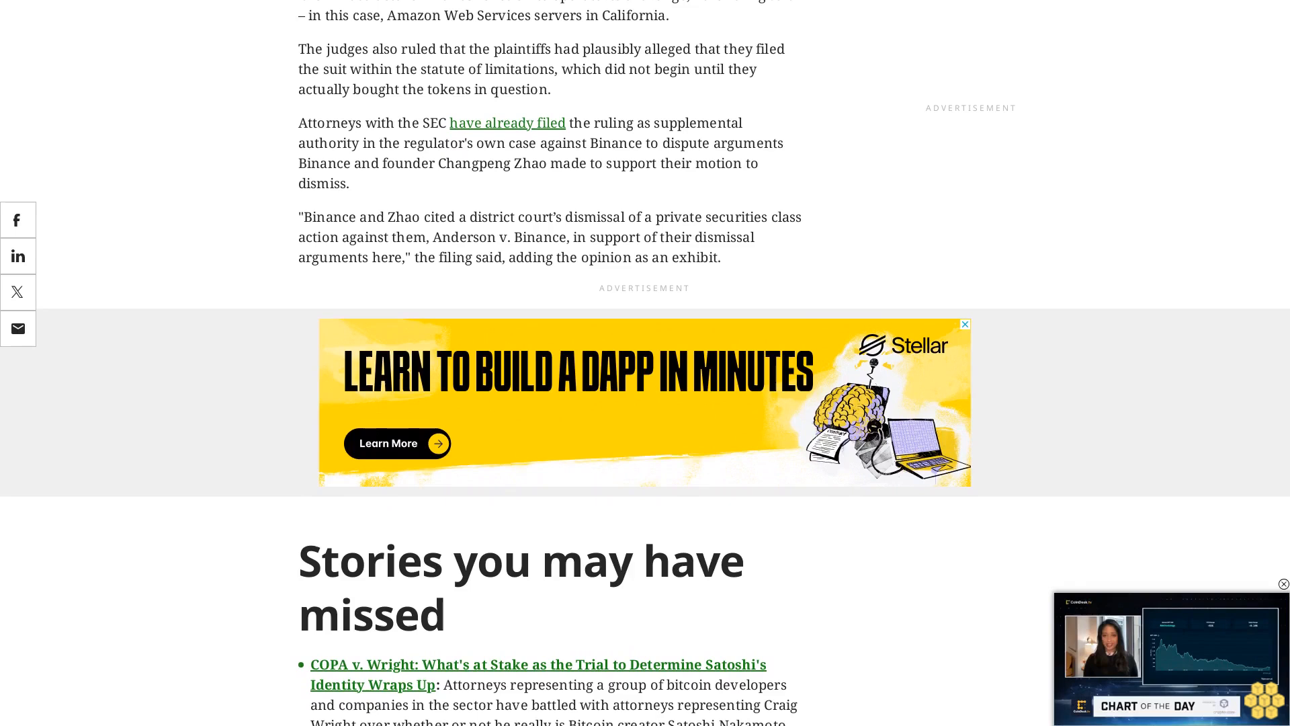
{"action": "scroll", "scroll_direction": "down", "scroll_amount": 3}
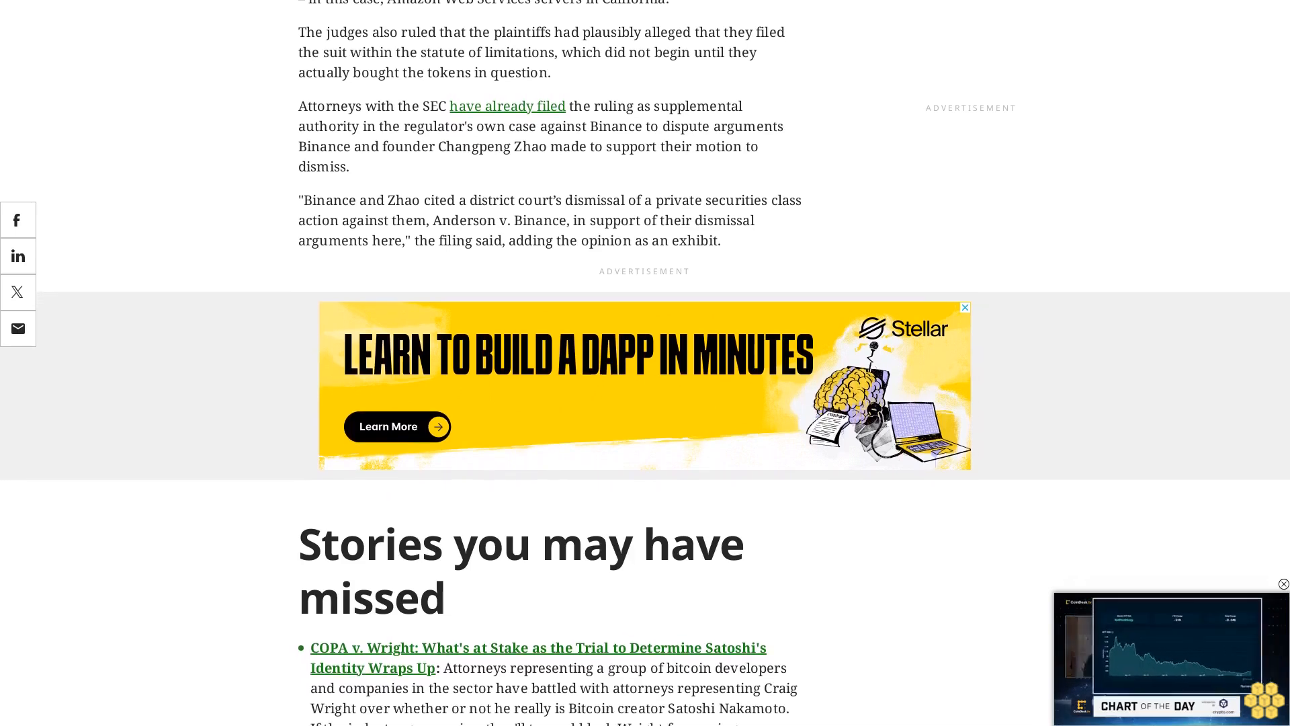
{"action": "scroll", "scroll_direction": "down", "scroll_amount": 3}
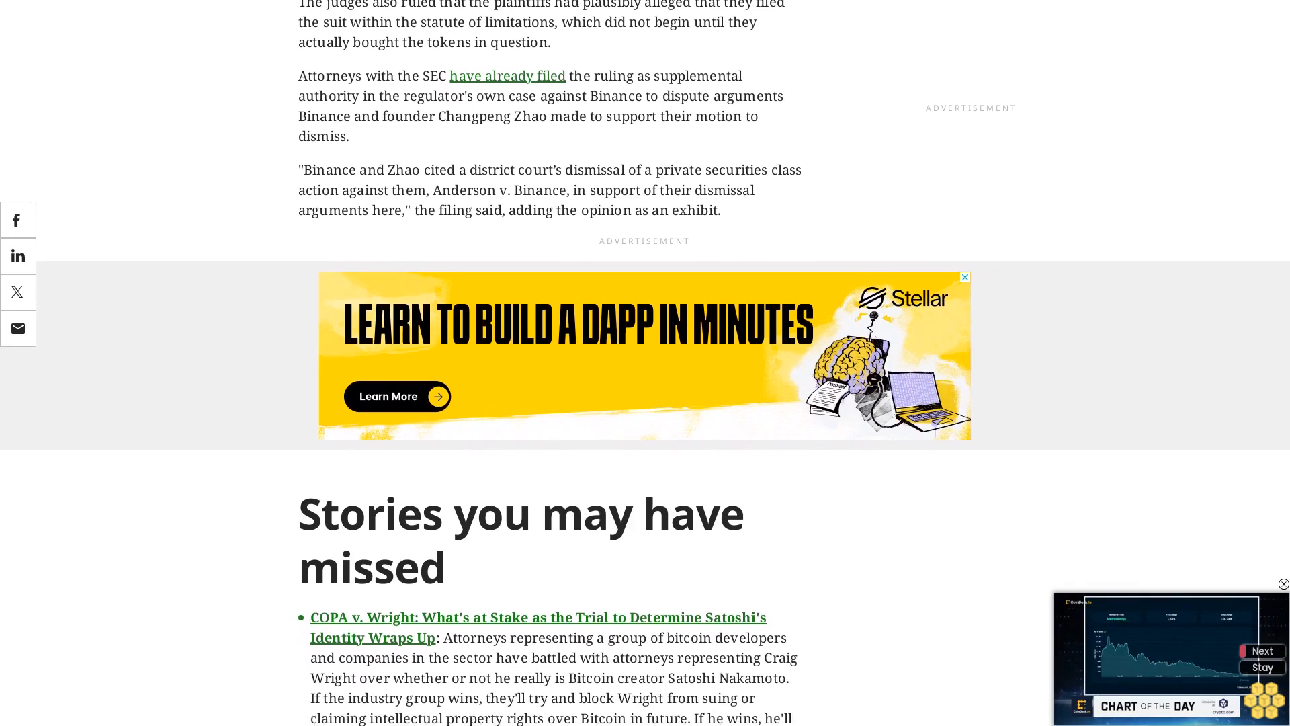
{"action": "scroll", "scroll_direction": "down", "scroll_amount": 3}
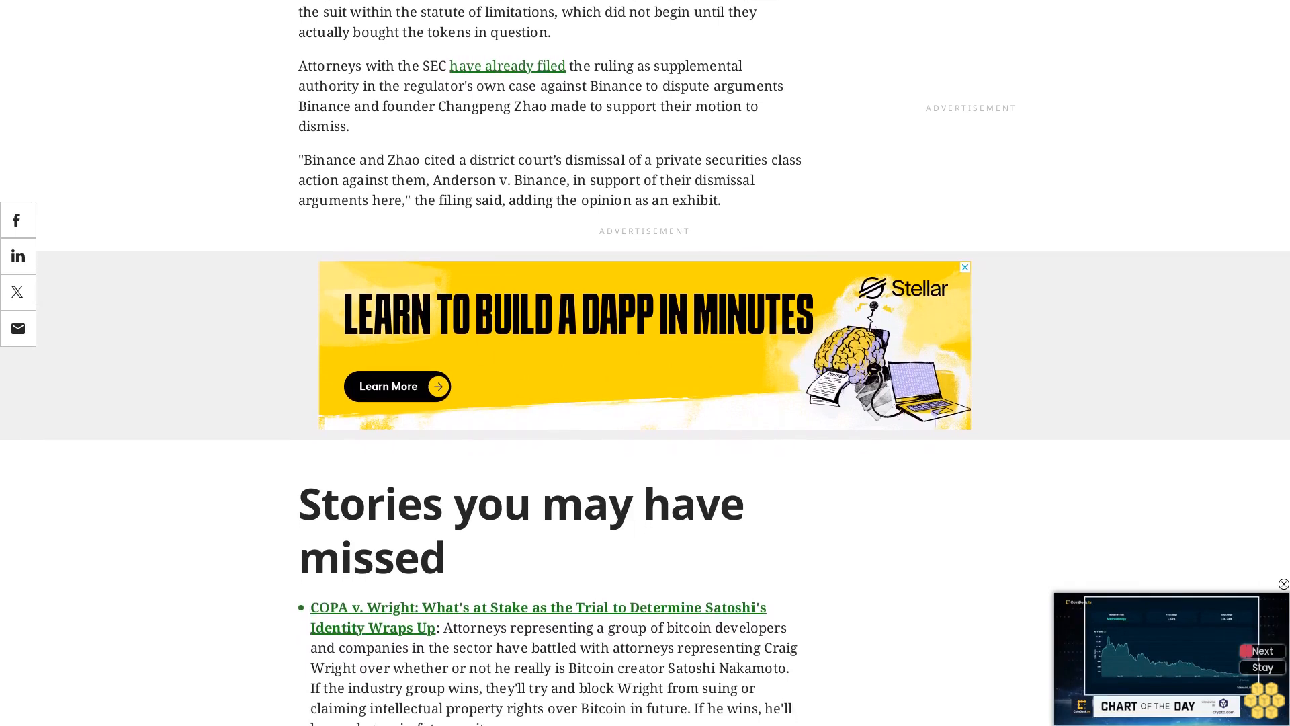
{"action": "scroll", "scroll_direction": "down", "scroll_amount": 3}
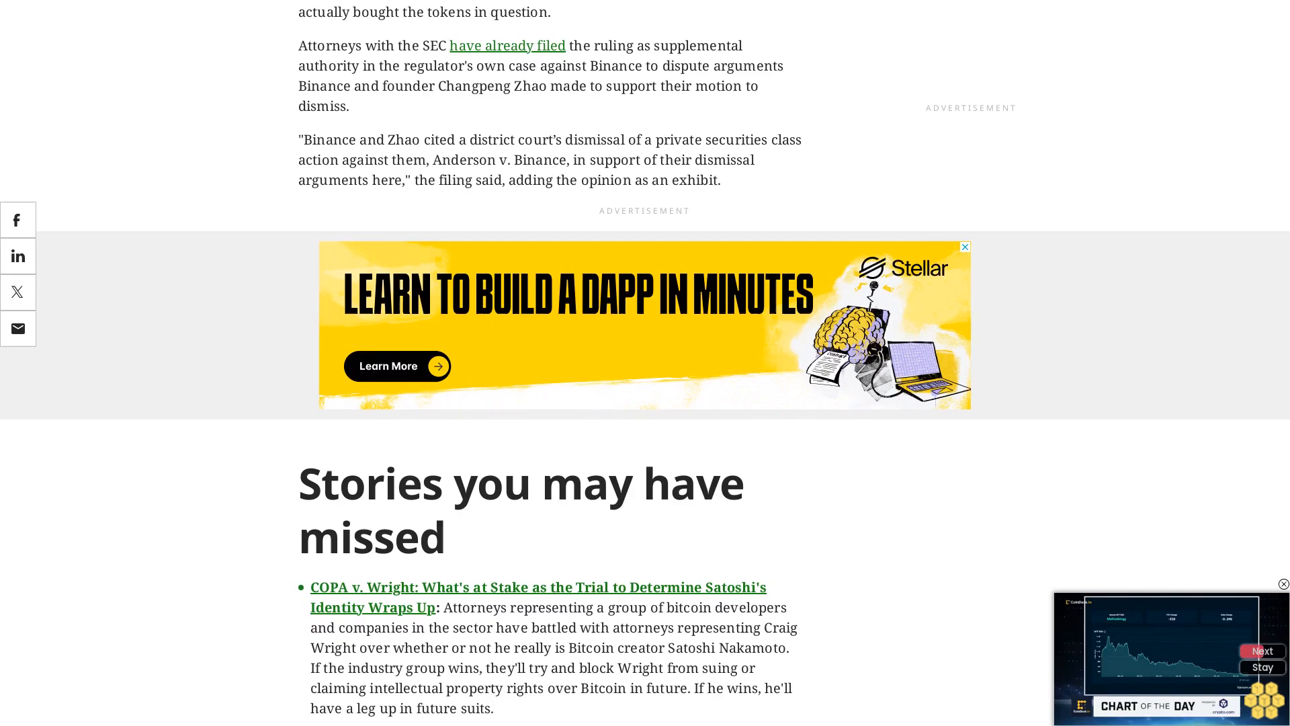
{"action": "scroll", "scroll_direction": "down", "scroll_amount": 3}
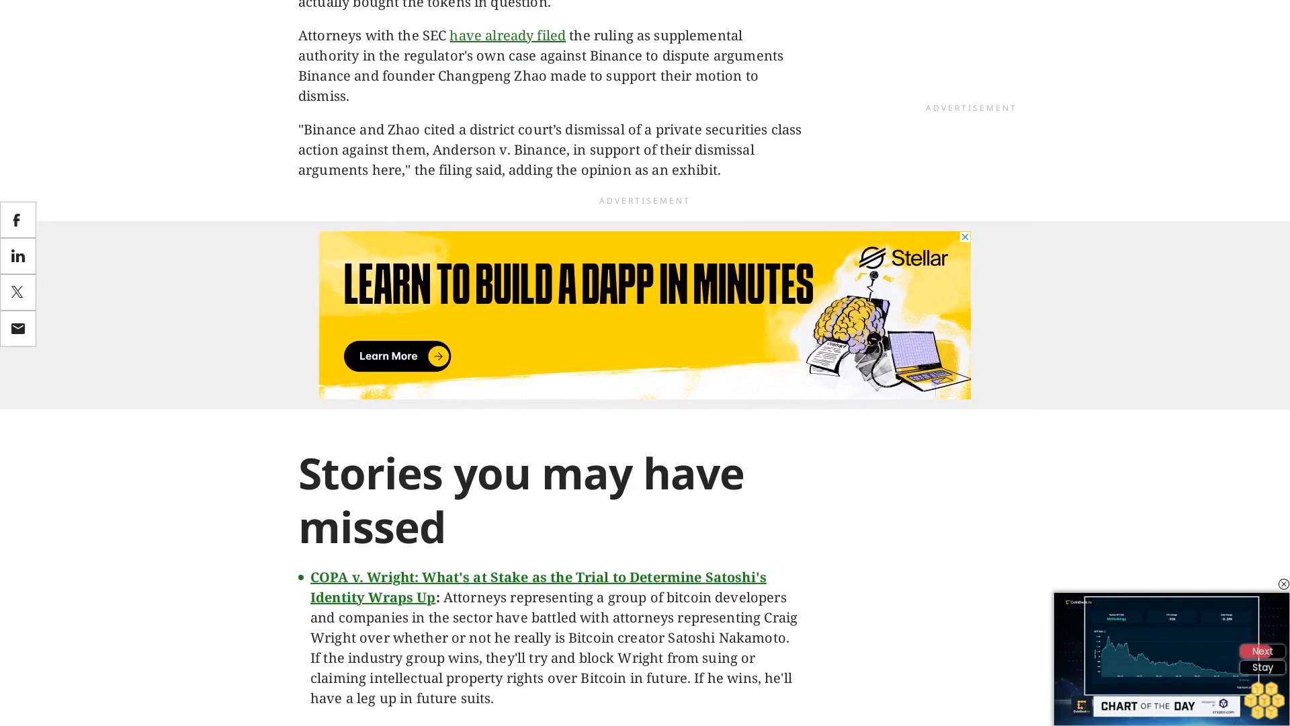
{"action": "scroll", "scroll_direction": "down", "scroll_amount": 3}
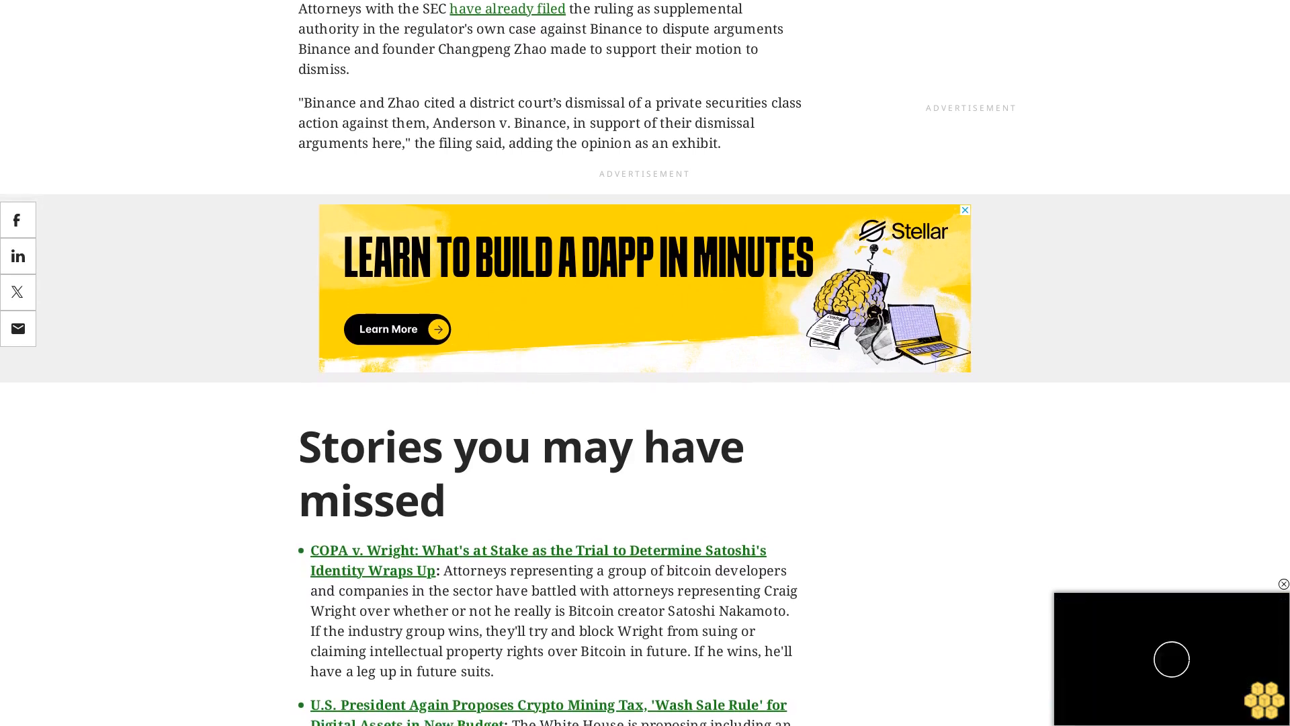
{"action": "scroll", "scroll_direction": "down", "scroll_amount": 3}
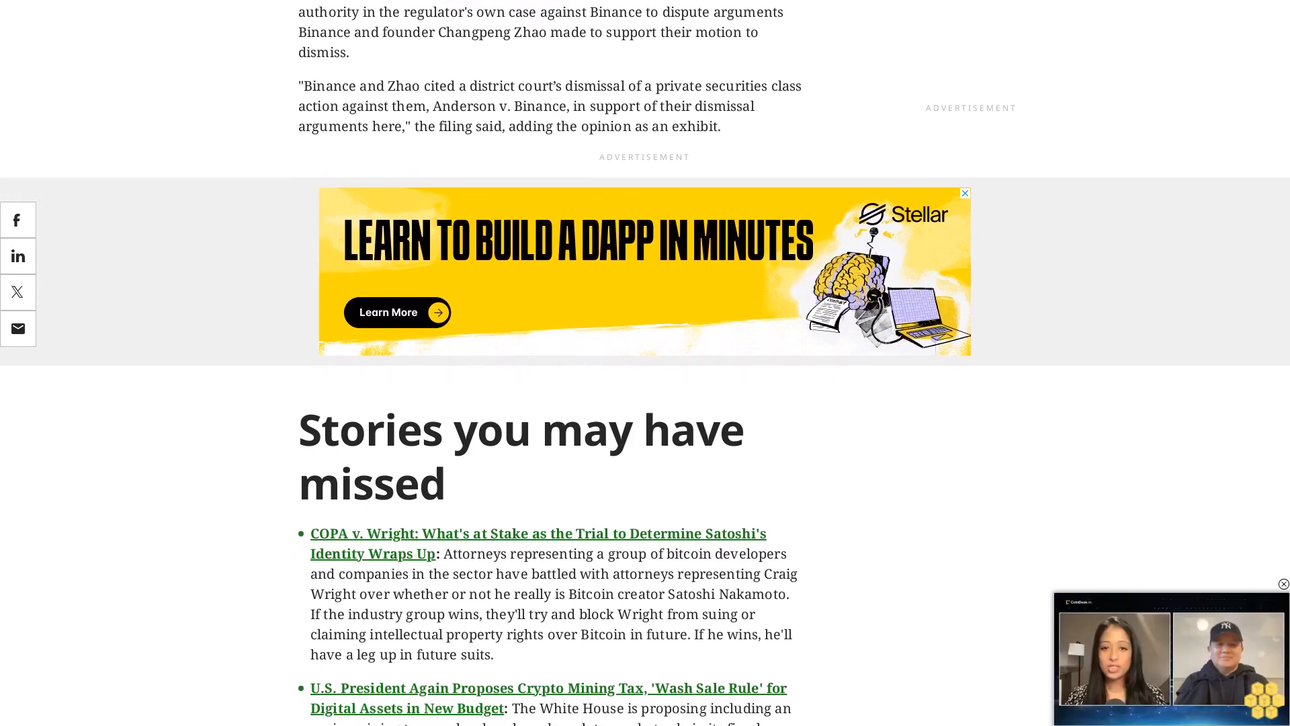
{"action": "scroll", "scroll_direction": "down", "scroll_amount": 3}
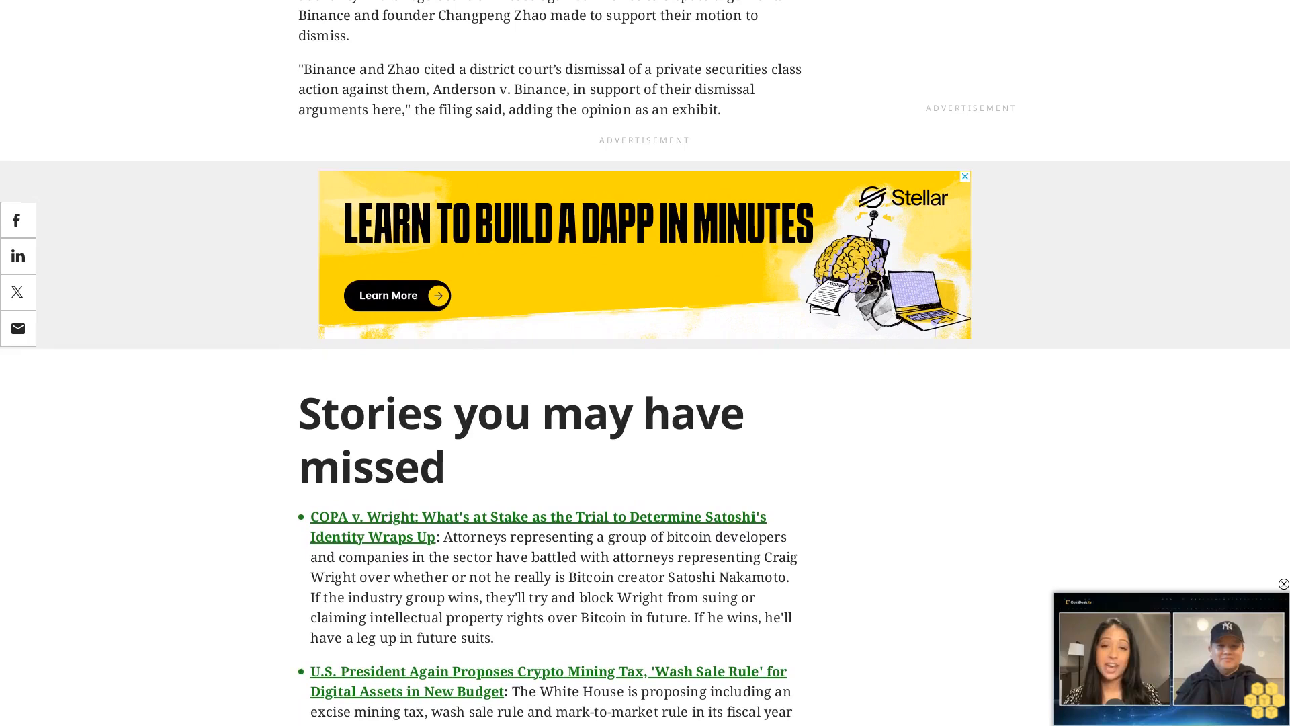
{"action": "scroll", "scroll_direction": "down", "scroll_amount": 3}
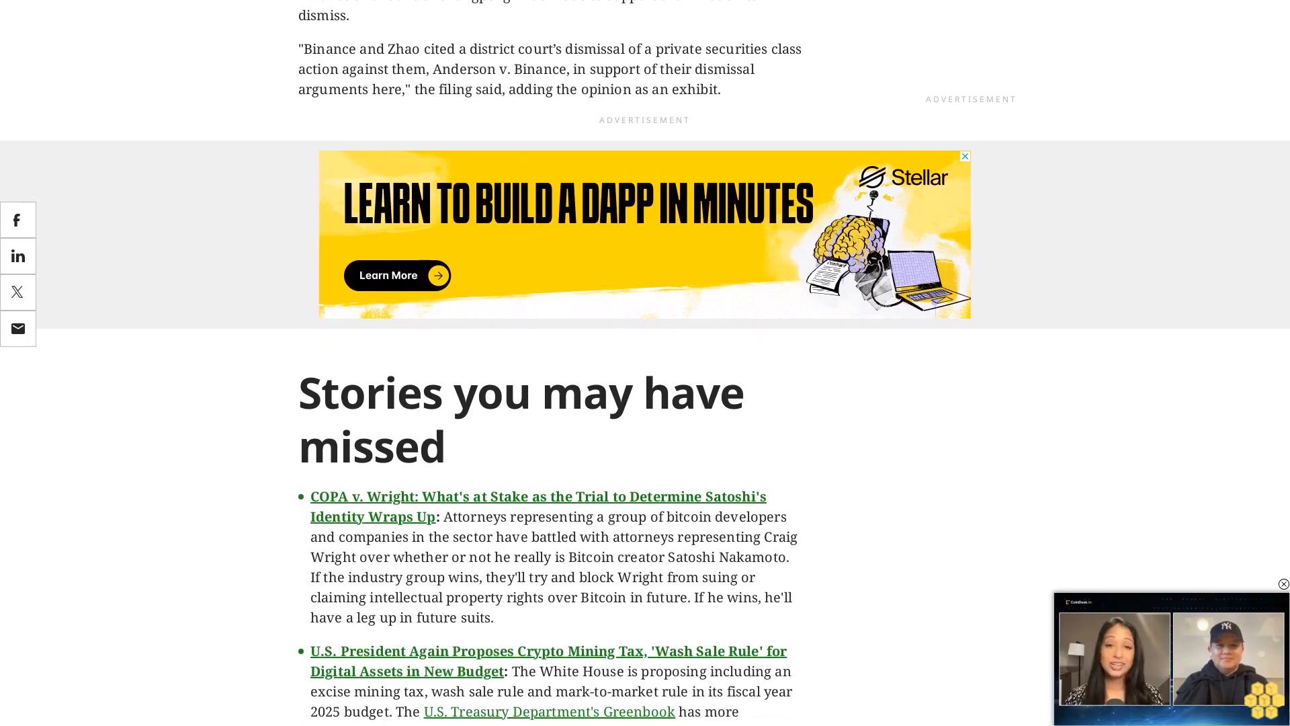
{"action": "scroll", "scroll_direction": "down", "scroll_amount": 3}
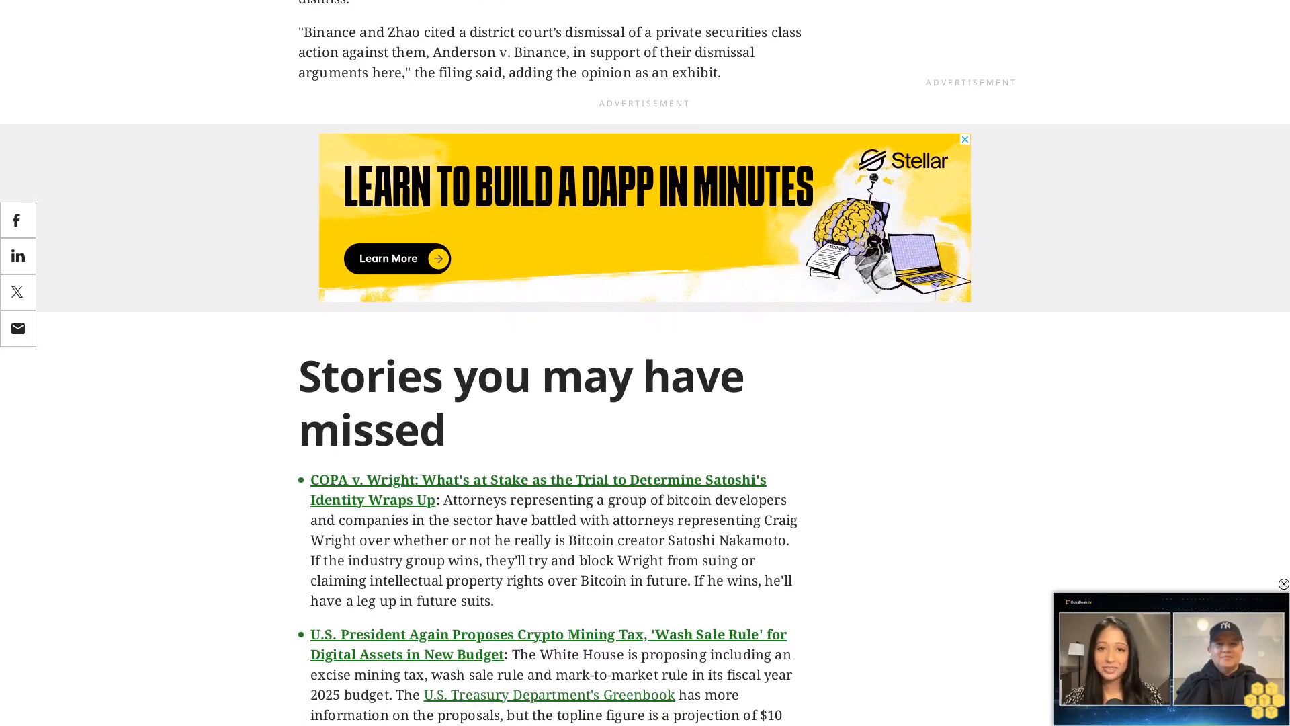
{"action": "scroll", "scroll_direction": "down", "scroll_amount": 3}
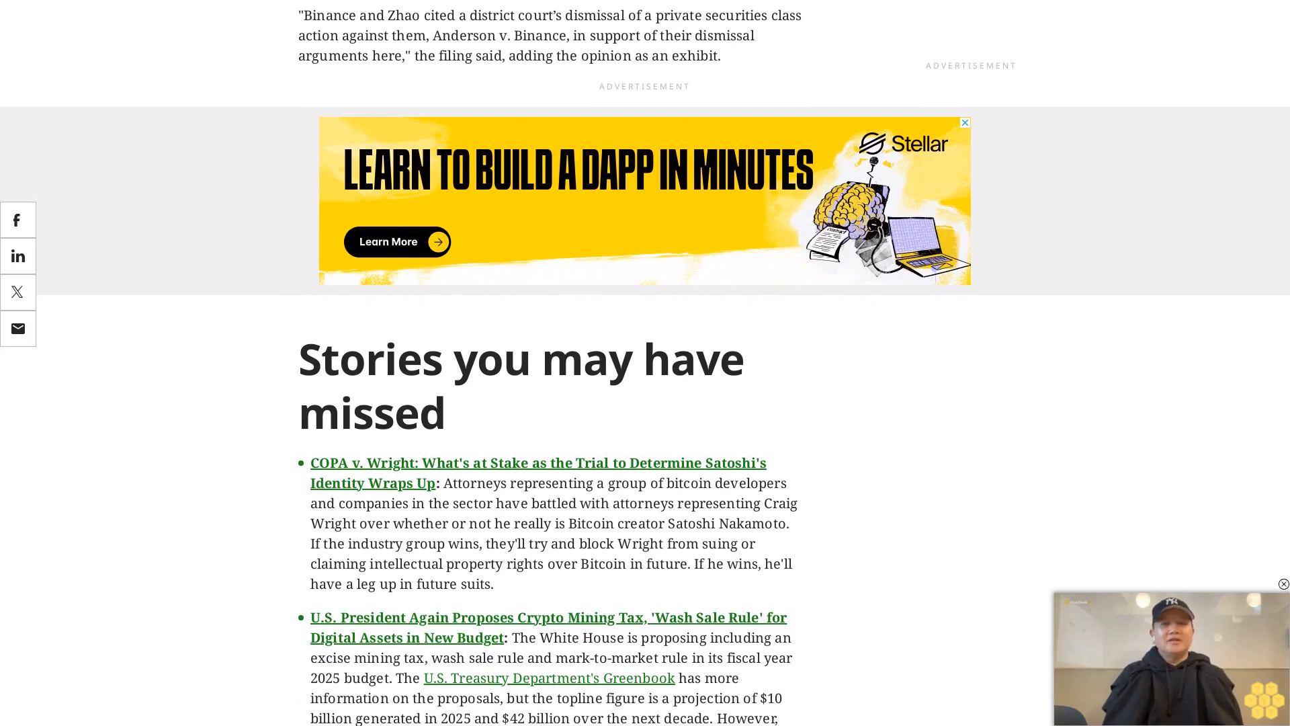
{"action": "scroll", "scroll_direction": "down", "scroll_amount": 3}
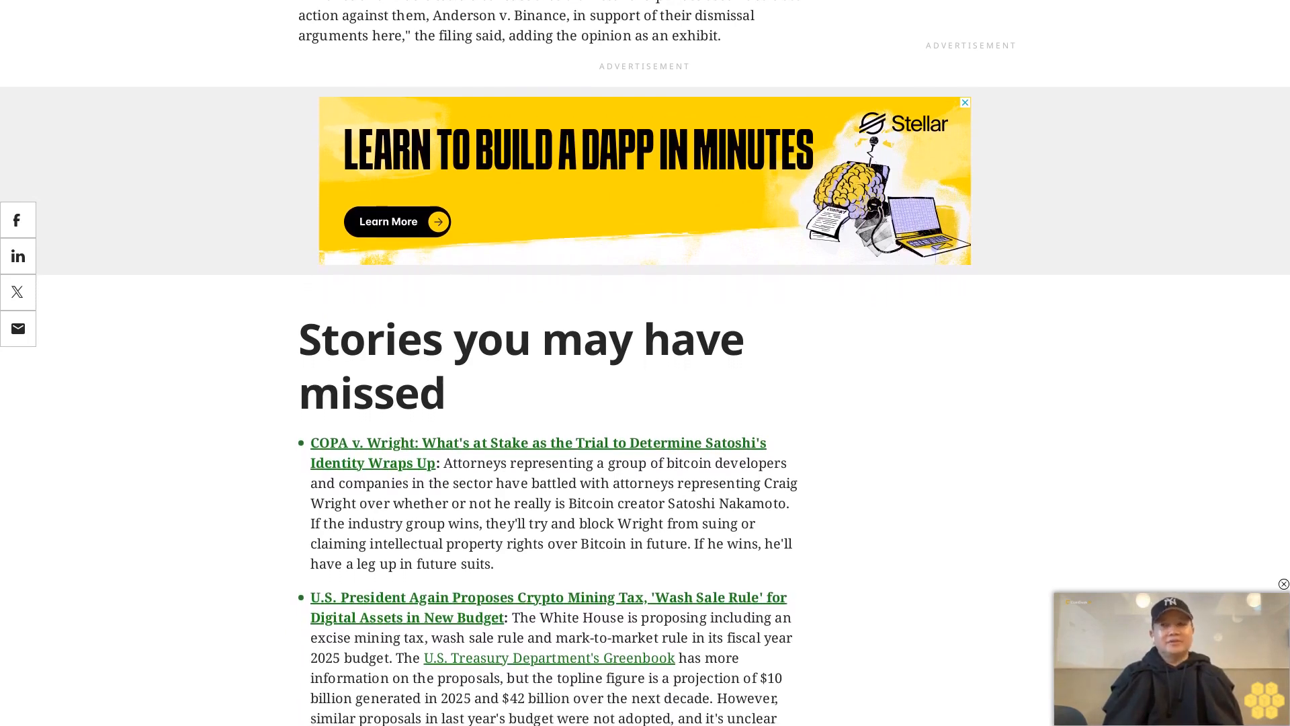
{"action": "scroll", "scroll_direction": "down", "scroll_amount": 3}
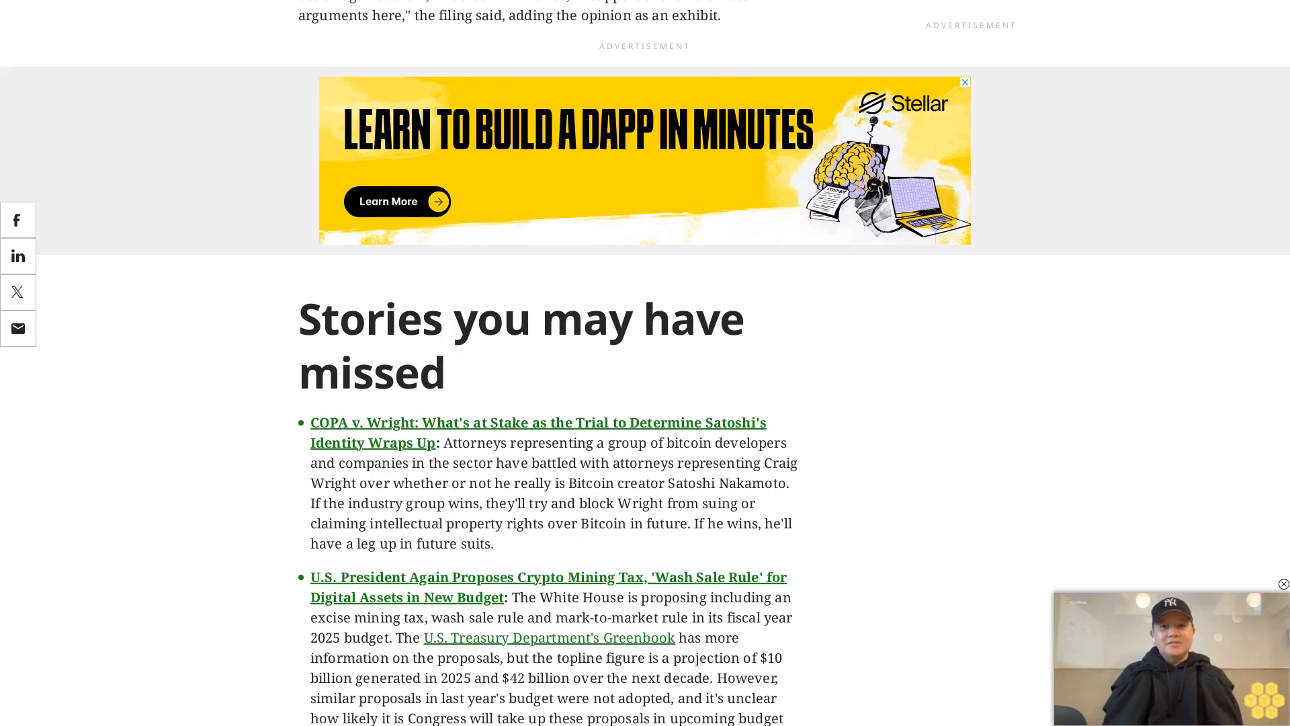
{"action": "scroll", "scroll_direction": "down", "scroll_amount": 3}
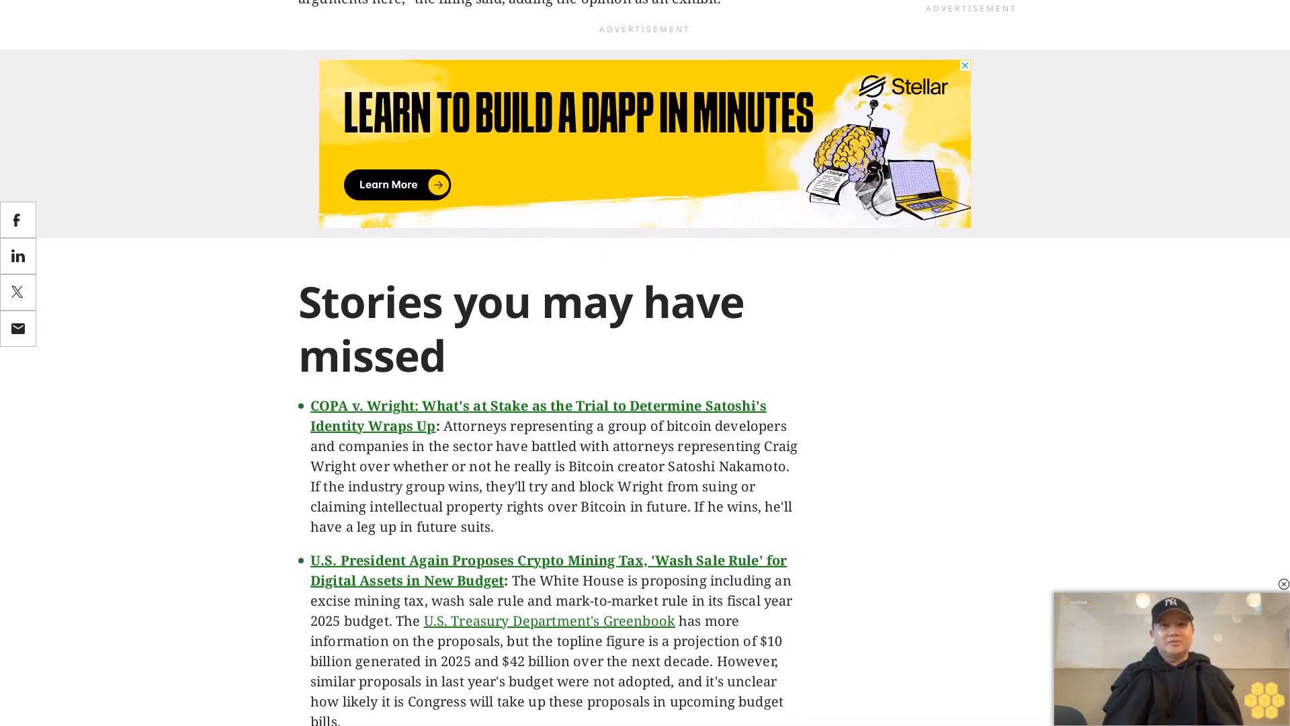
{"action": "scroll", "scroll_direction": "down", "scroll_amount": 3}
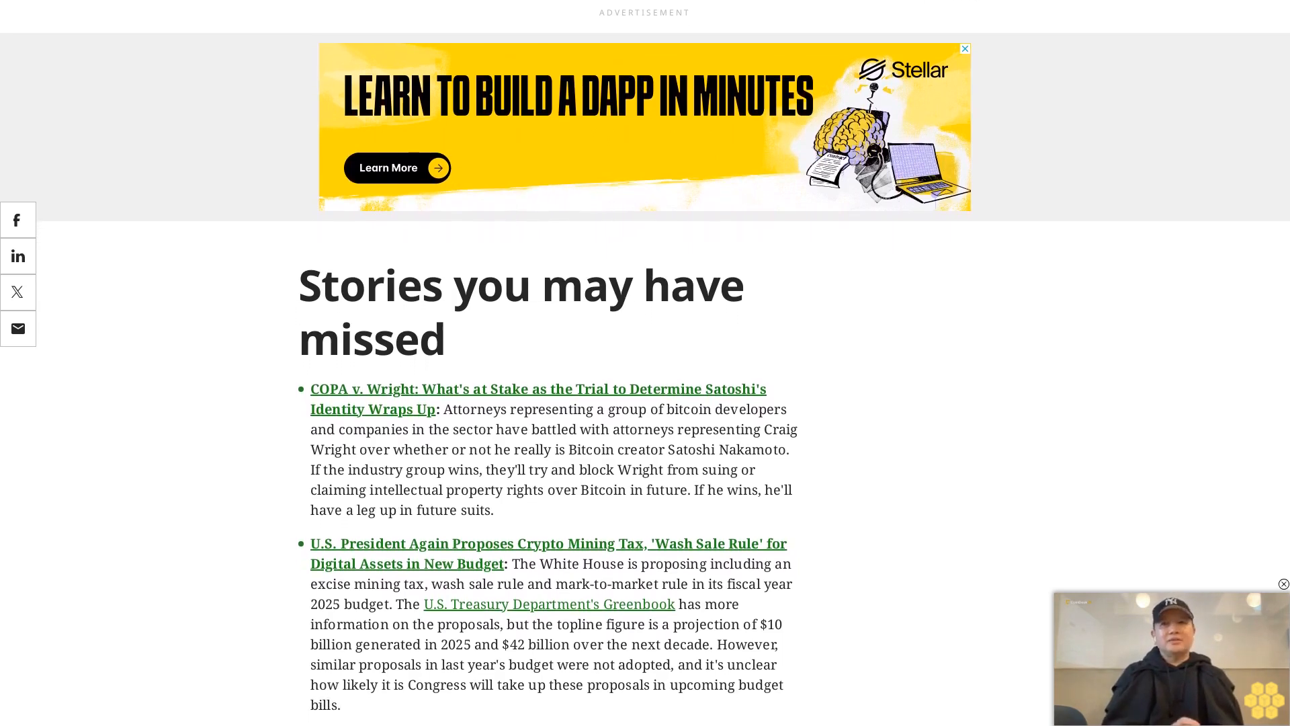
{"action": "scroll", "scroll_direction": "down", "scroll_amount": 3}
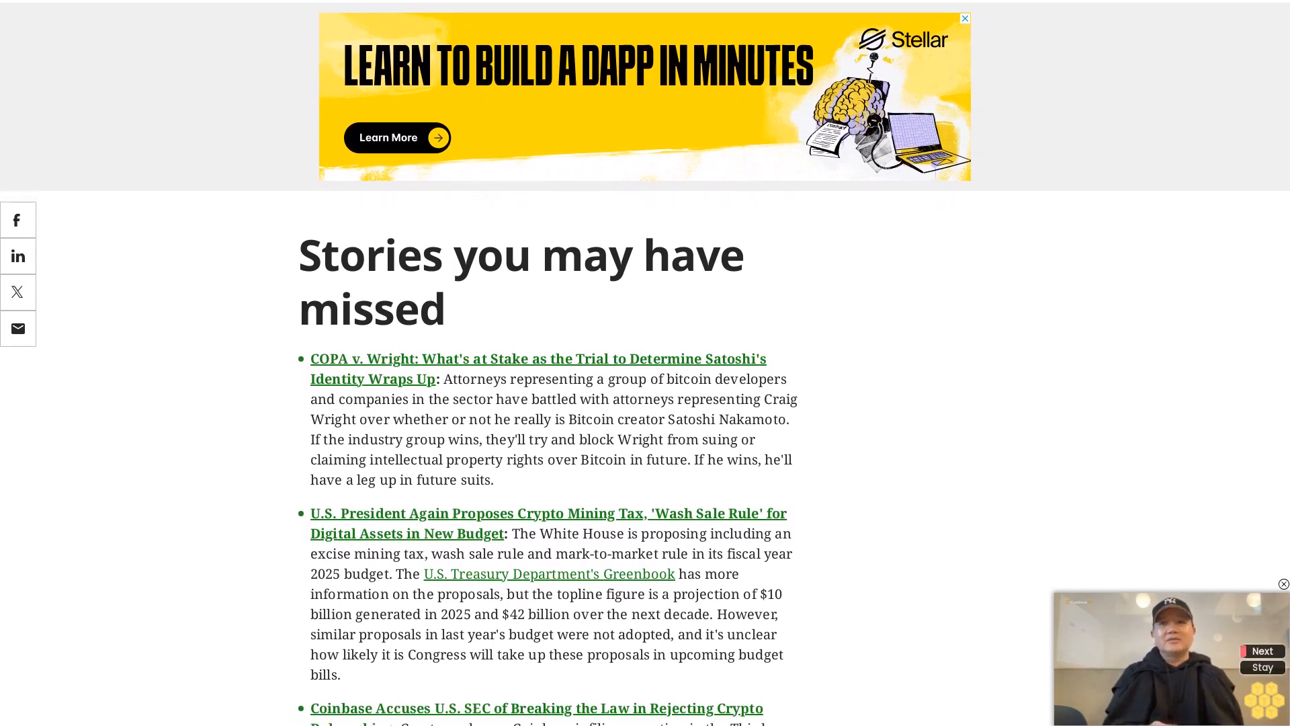
{"action": "scroll", "scroll_direction": "down", "scroll_amount": 3}
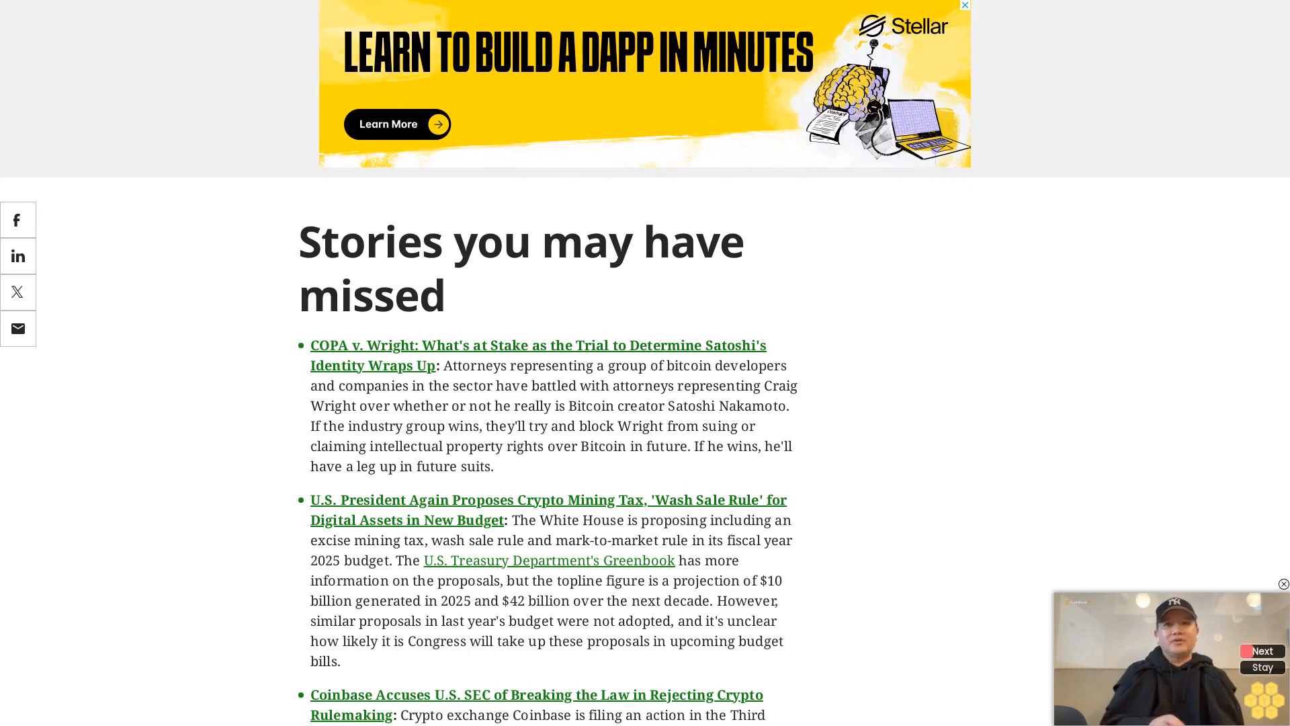
{"action": "scroll", "scroll_direction": "down", "scroll_amount": 3}
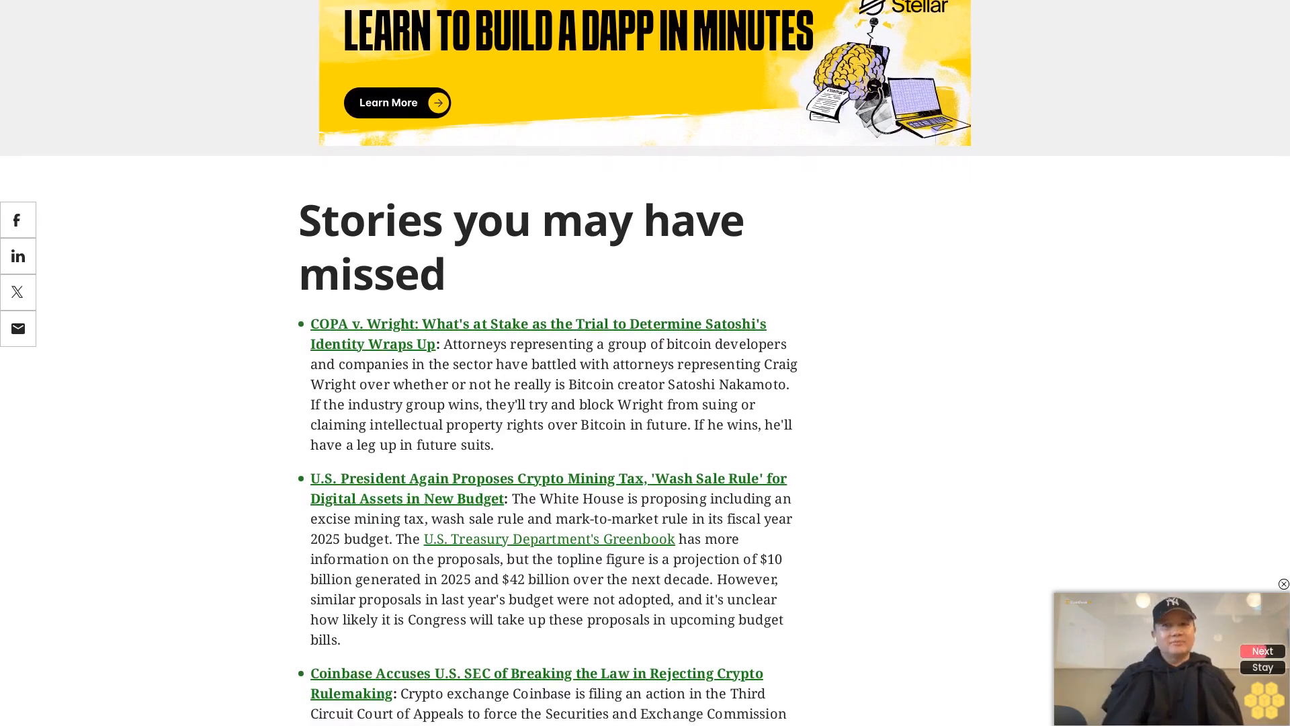
{"action": "scroll", "scroll_direction": "down", "scroll_amount": 3}
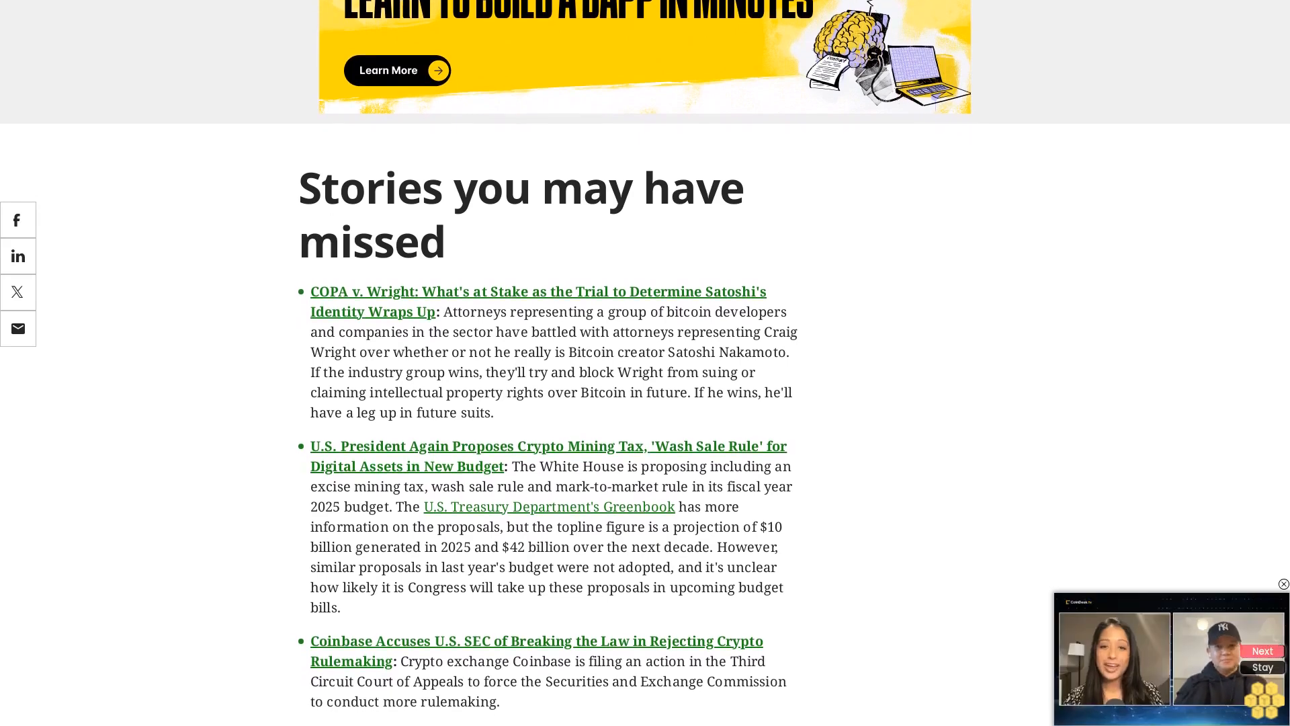
{"action": "scroll", "scroll_direction": "down", "scroll_amount": 3}
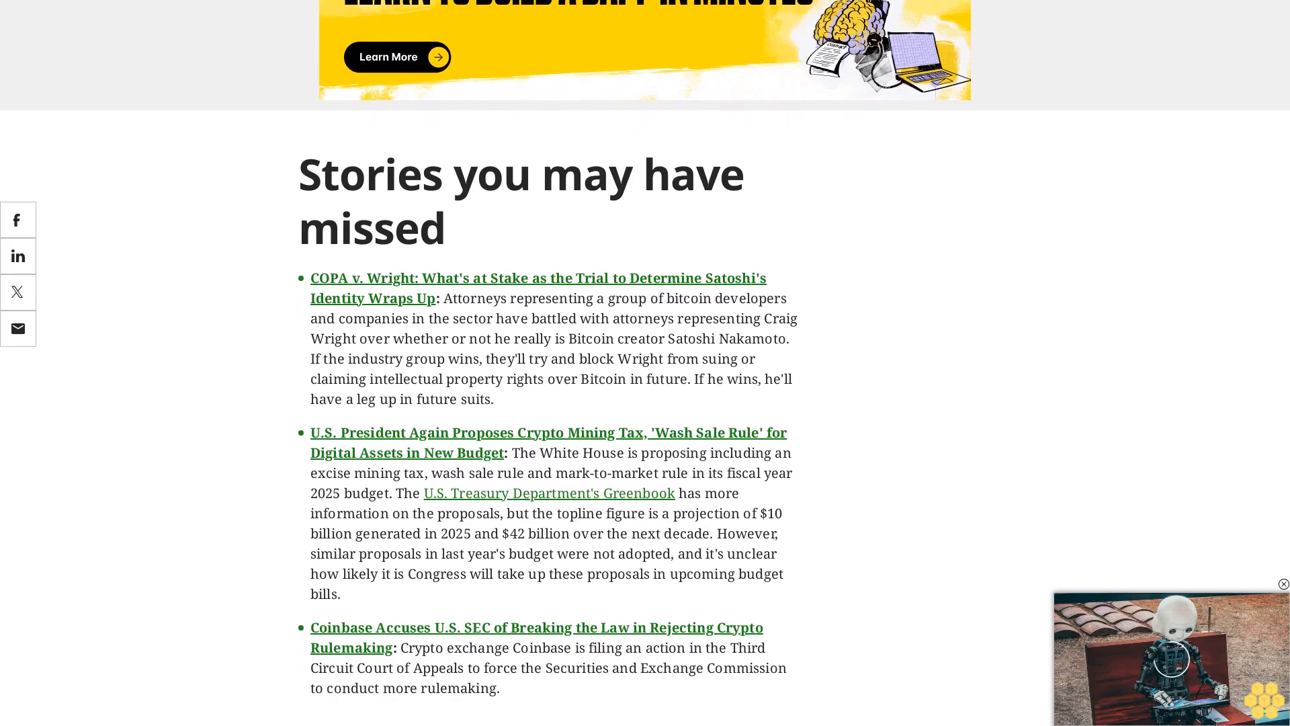
{"action": "scroll", "scroll_direction": "down", "scroll_amount": 3}
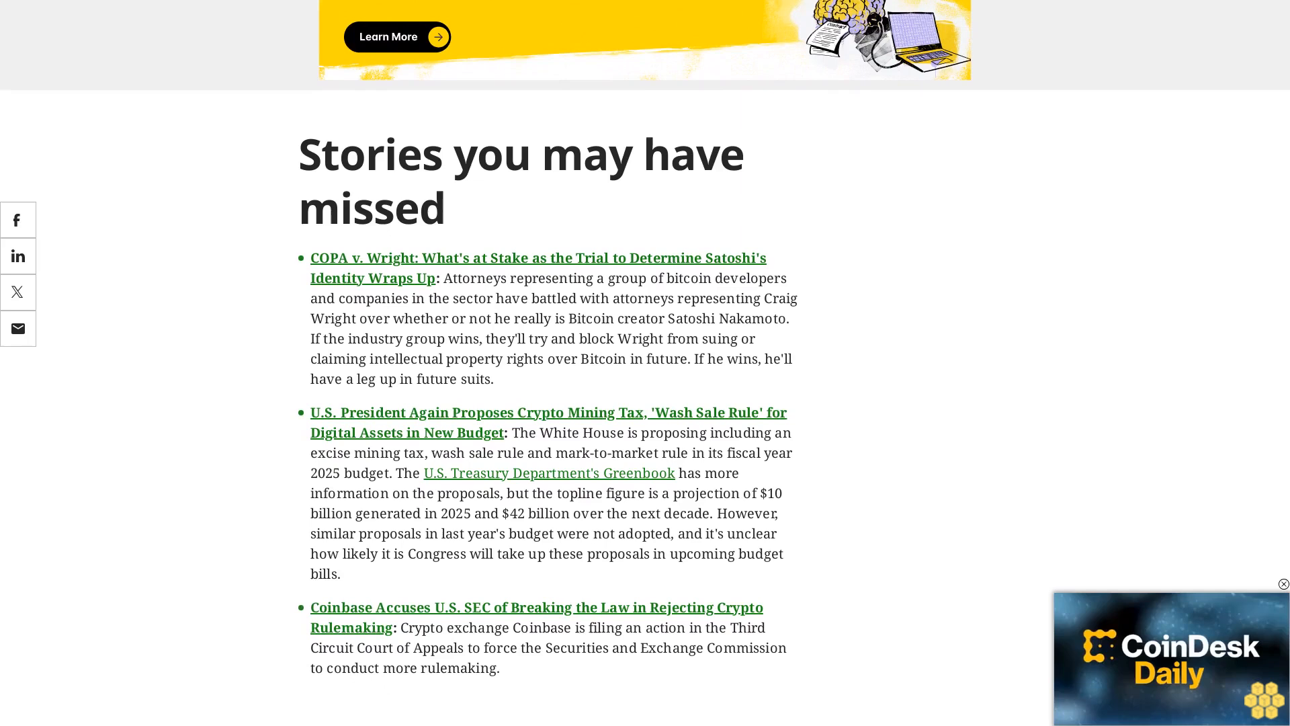
{"action": "scroll", "scroll_direction": "down", "scroll_amount": 3}
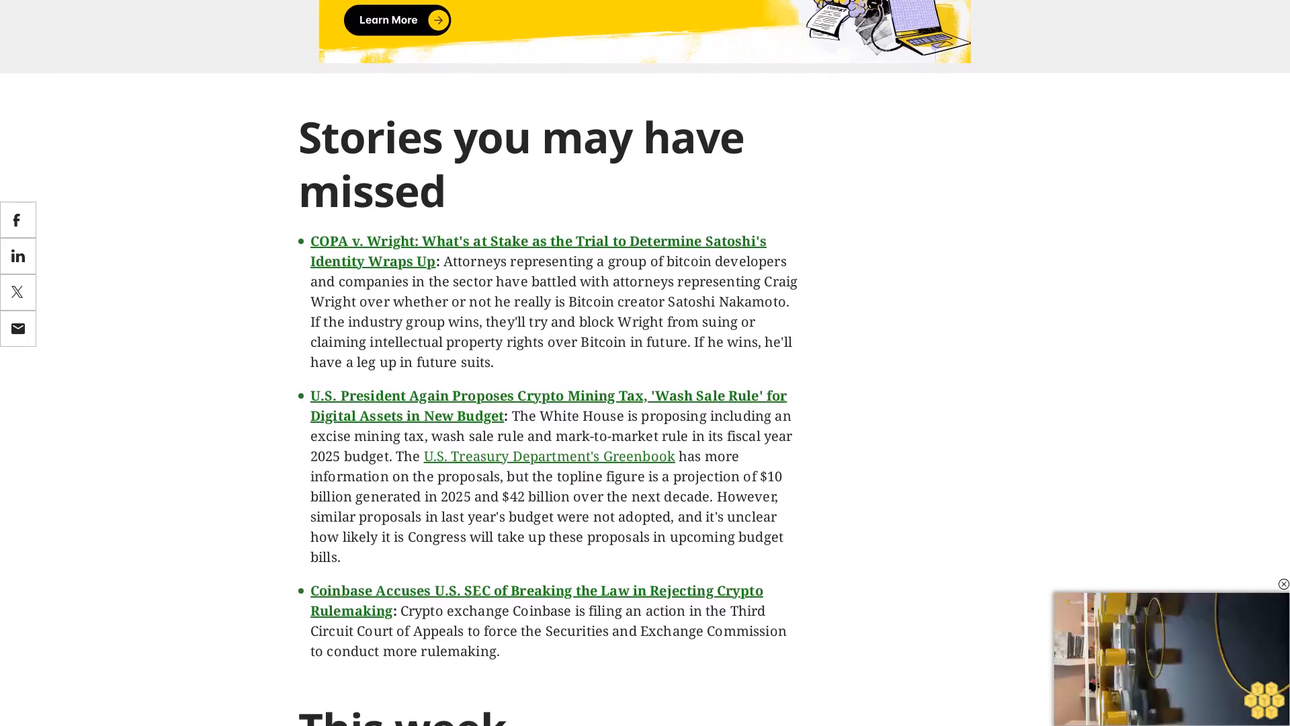
{"action": "scroll", "scroll_direction": "down", "scroll_amount": 3}
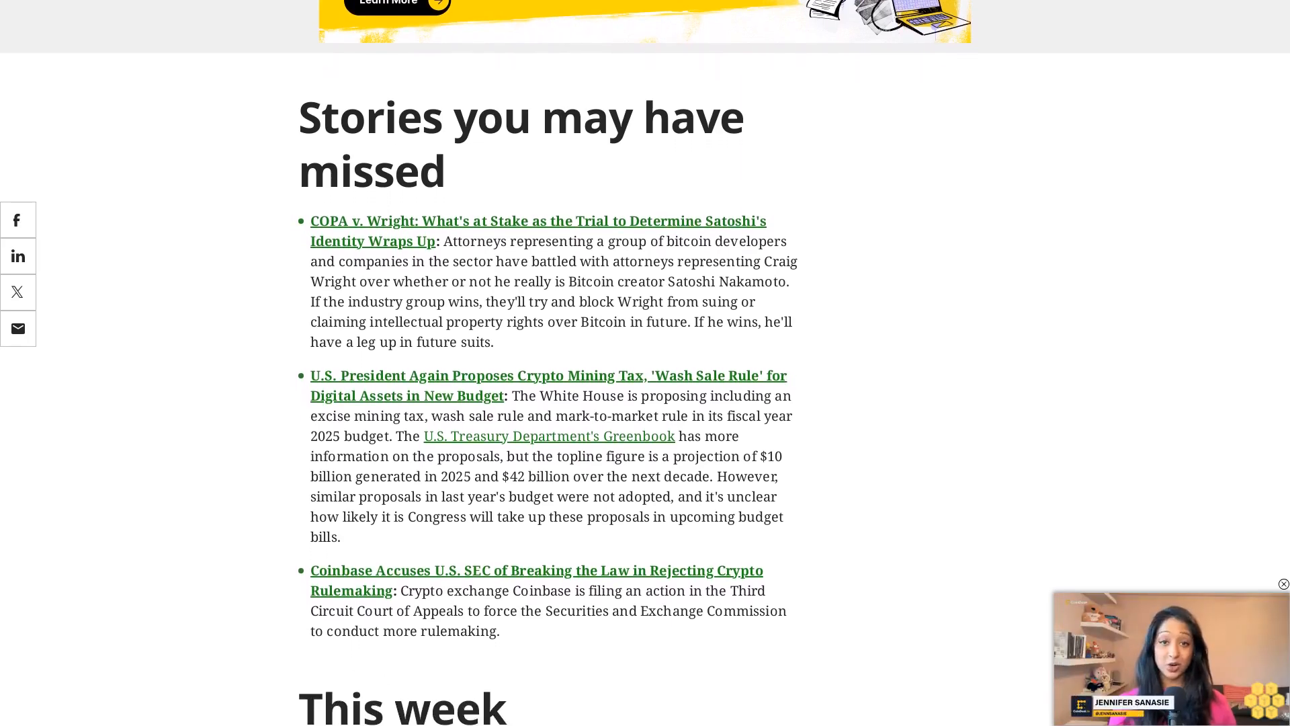
{"action": "scroll", "scroll_direction": "down", "scroll_amount": 3}
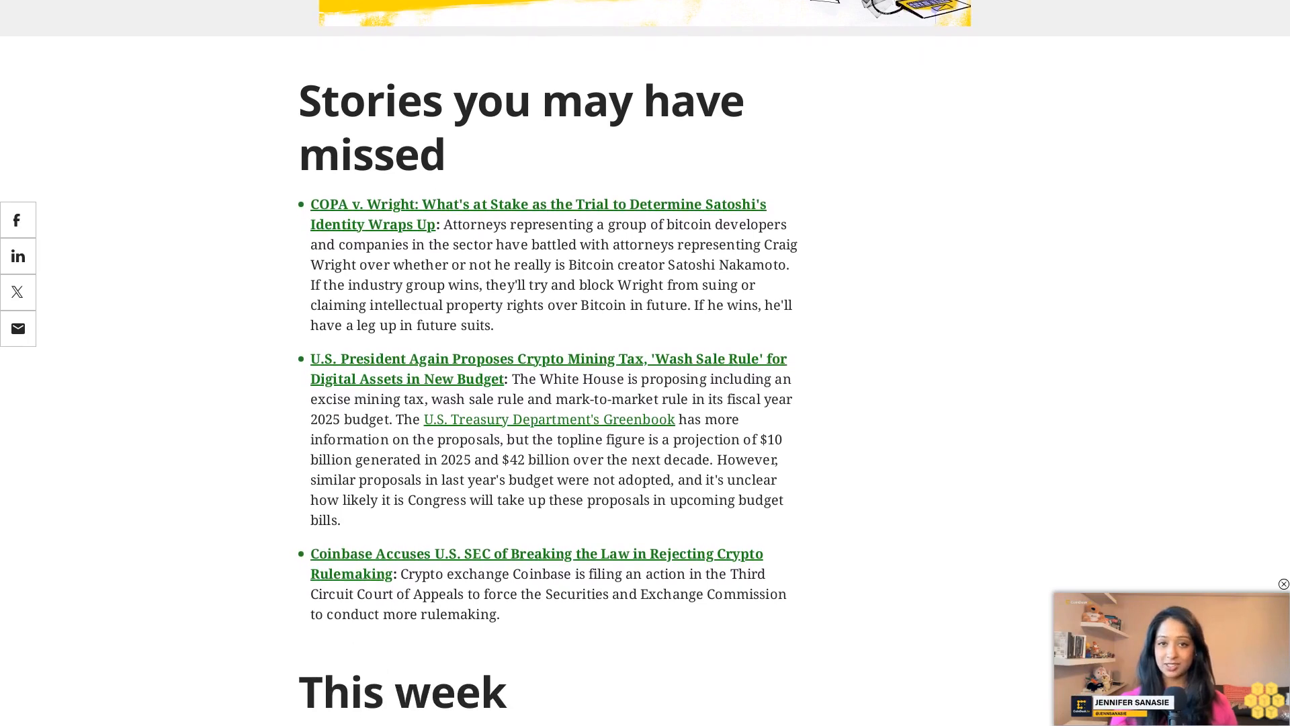
{"action": "scroll", "scroll_direction": "down", "scroll_amount": 3}
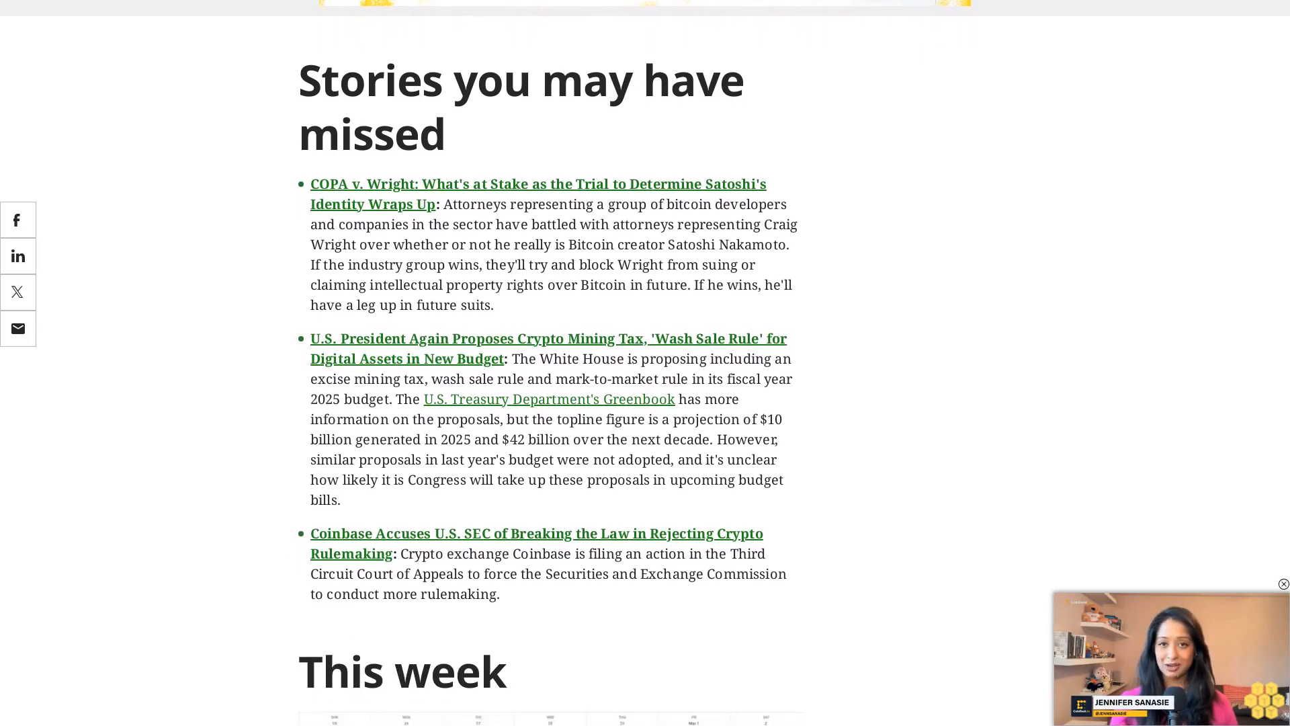
{"action": "scroll", "scroll_direction": "down", "scroll_amount": 3}
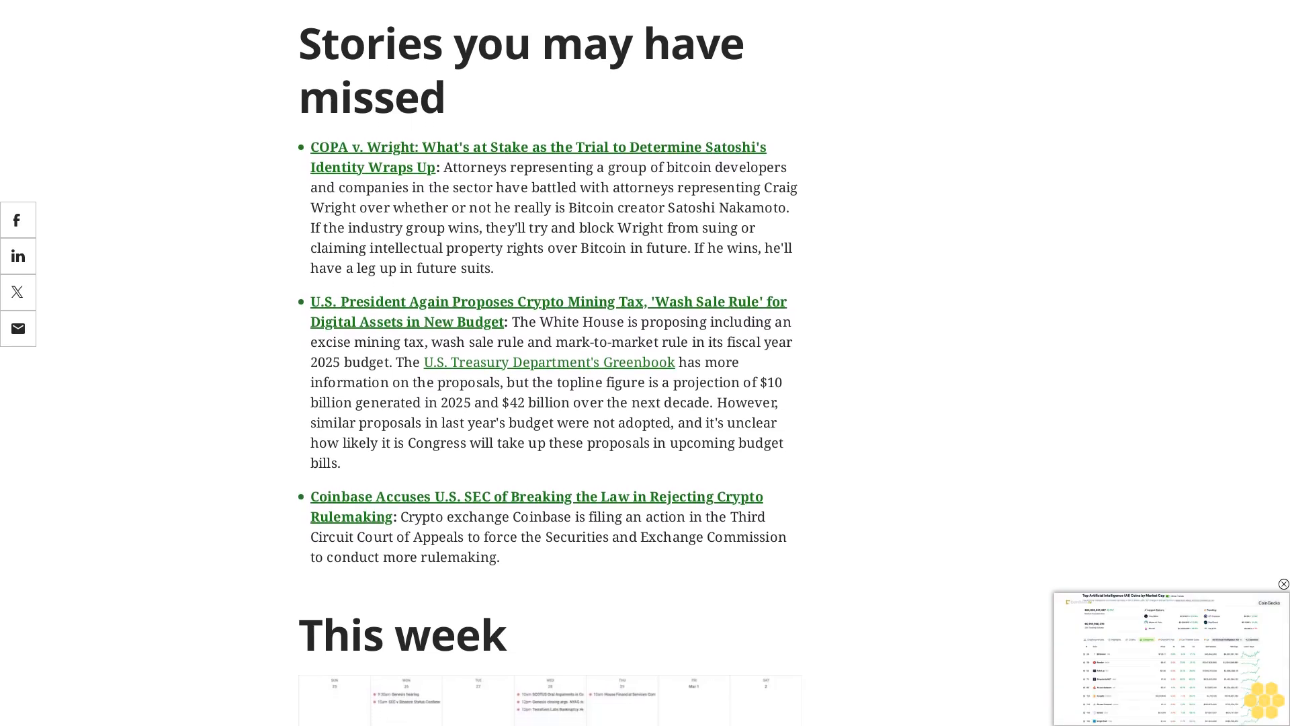
{"action": "scroll", "scroll_direction": "down", "scroll_amount": 3}
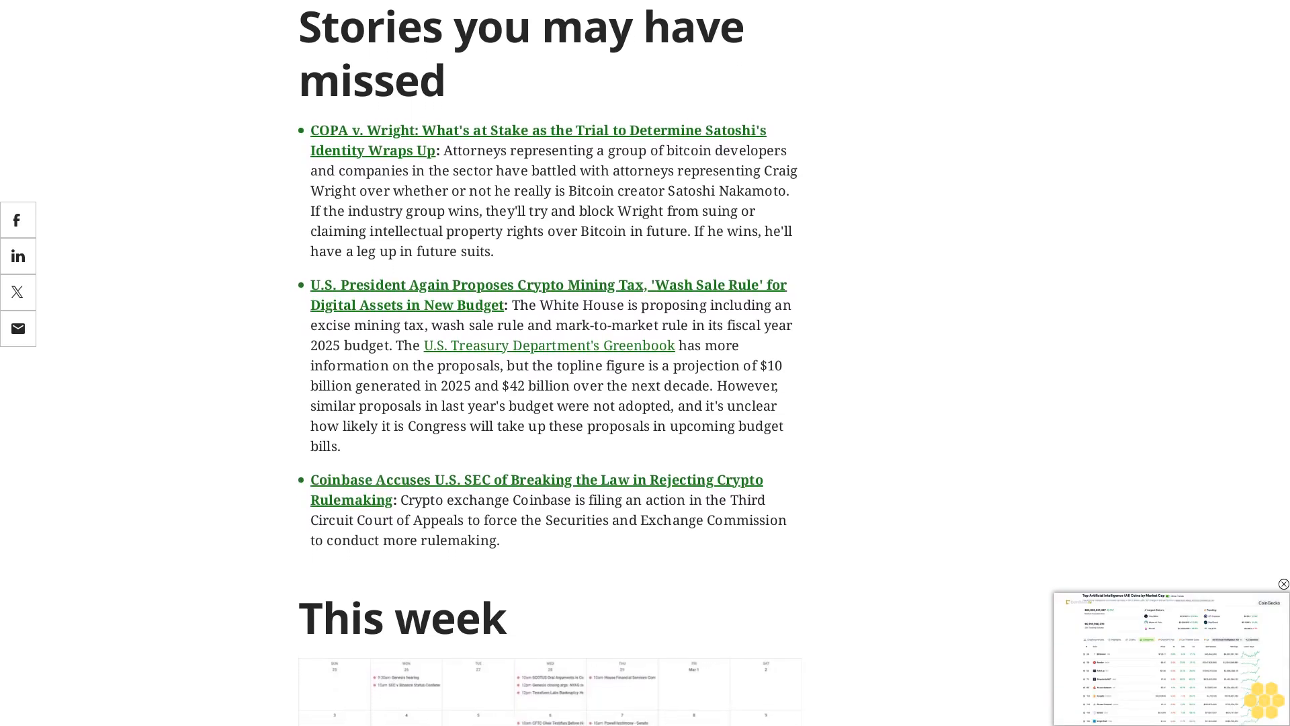
{"action": "scroll", "scroll_direction": "down", "scroll_amount": 3}
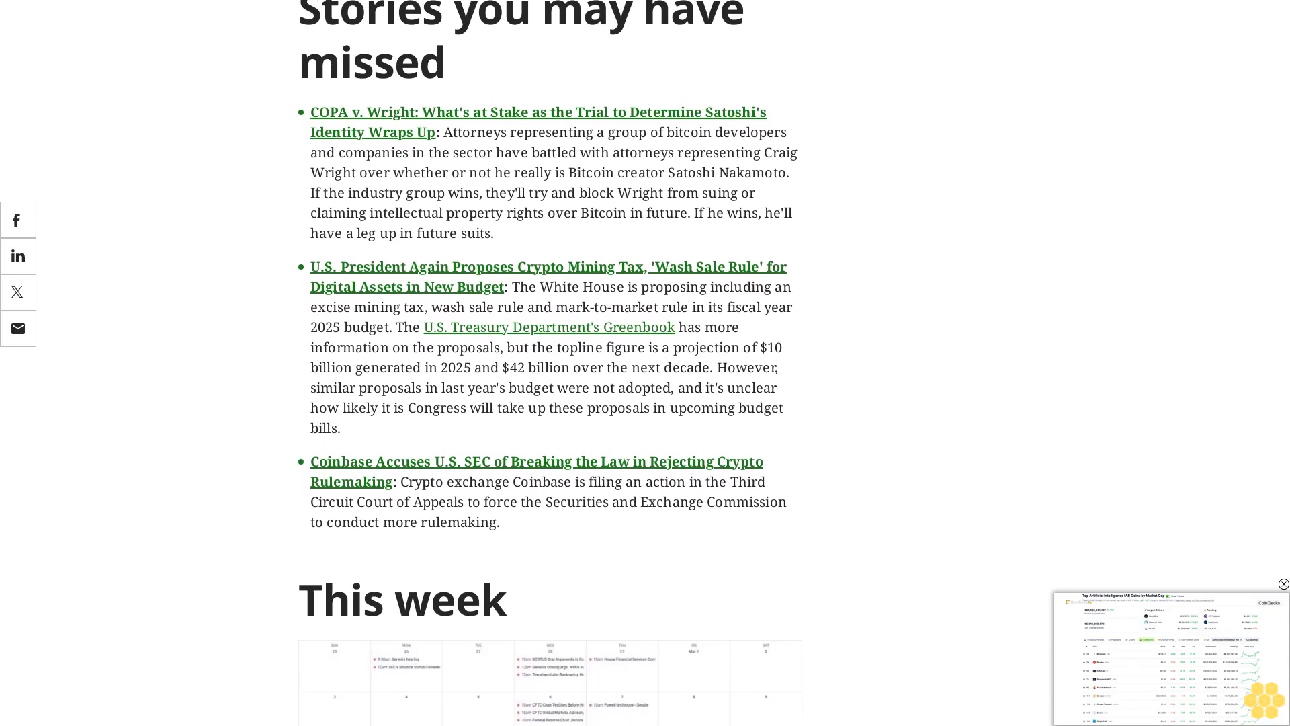
{"action": "scroll", "scroll_direction": "down", "scroll_amount": 3}
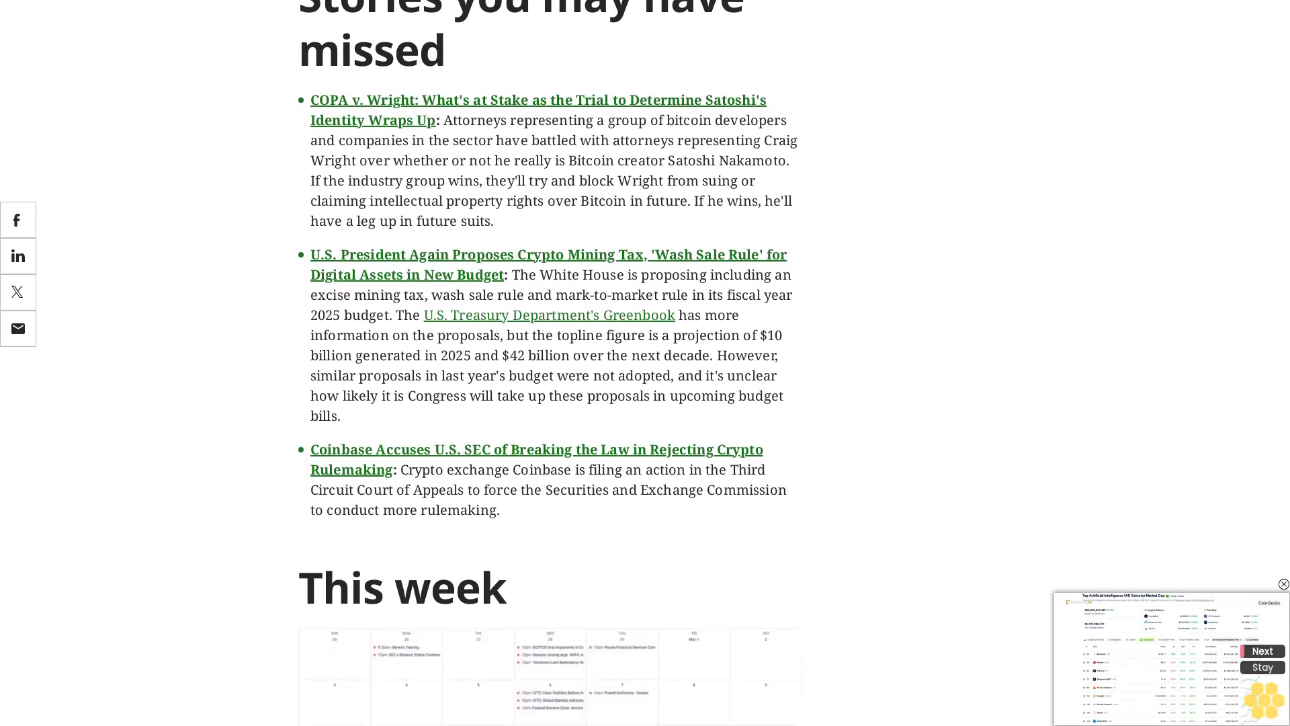
{"action": "scroll", "scroll_direction": "down", "scroll_amount": 3}
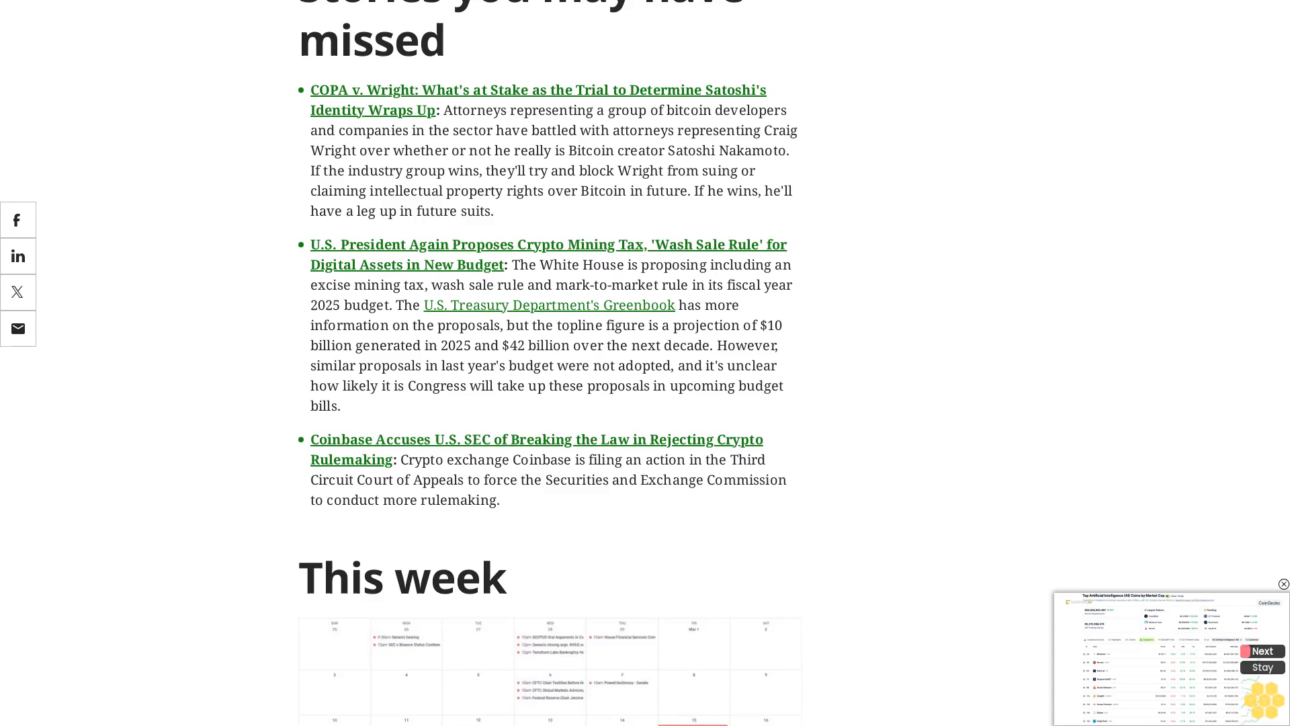
{"action": "scroll", "scroll_direction": "down", "scroll_amount": 3}
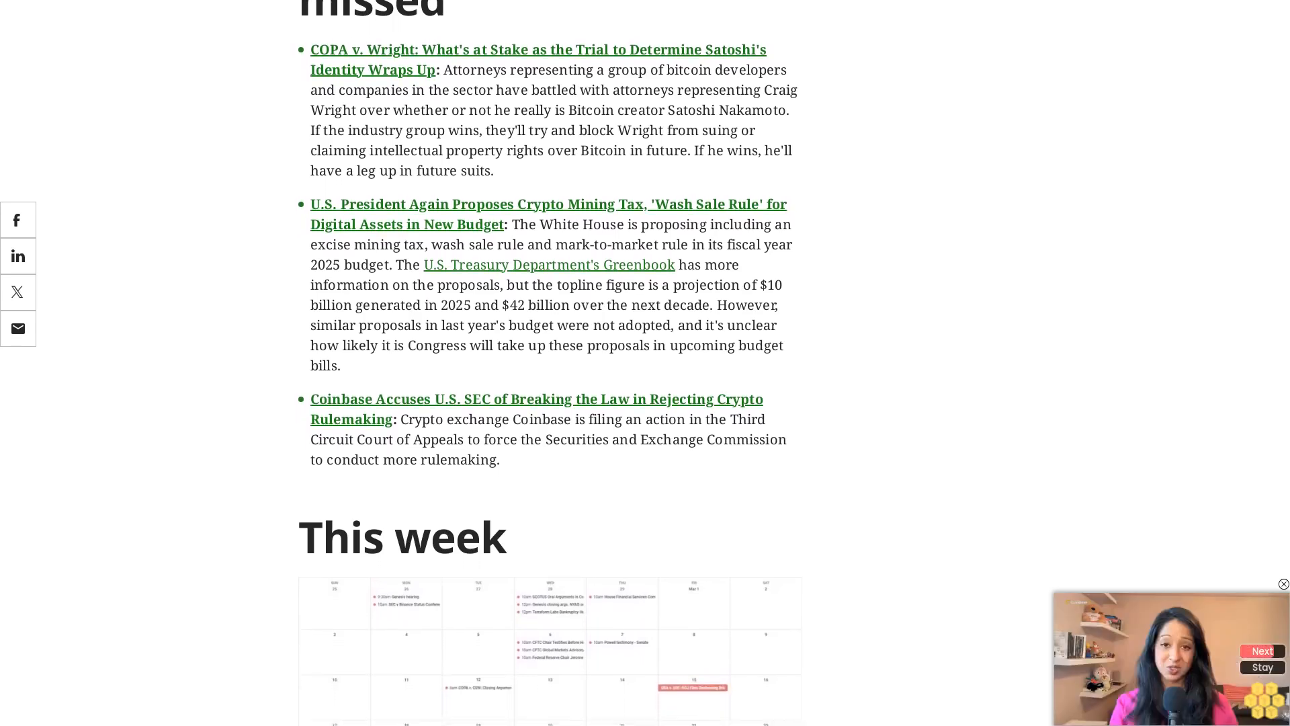
{"action": "scroll", "scroll_direction": "down", "scroll_amount": 3}
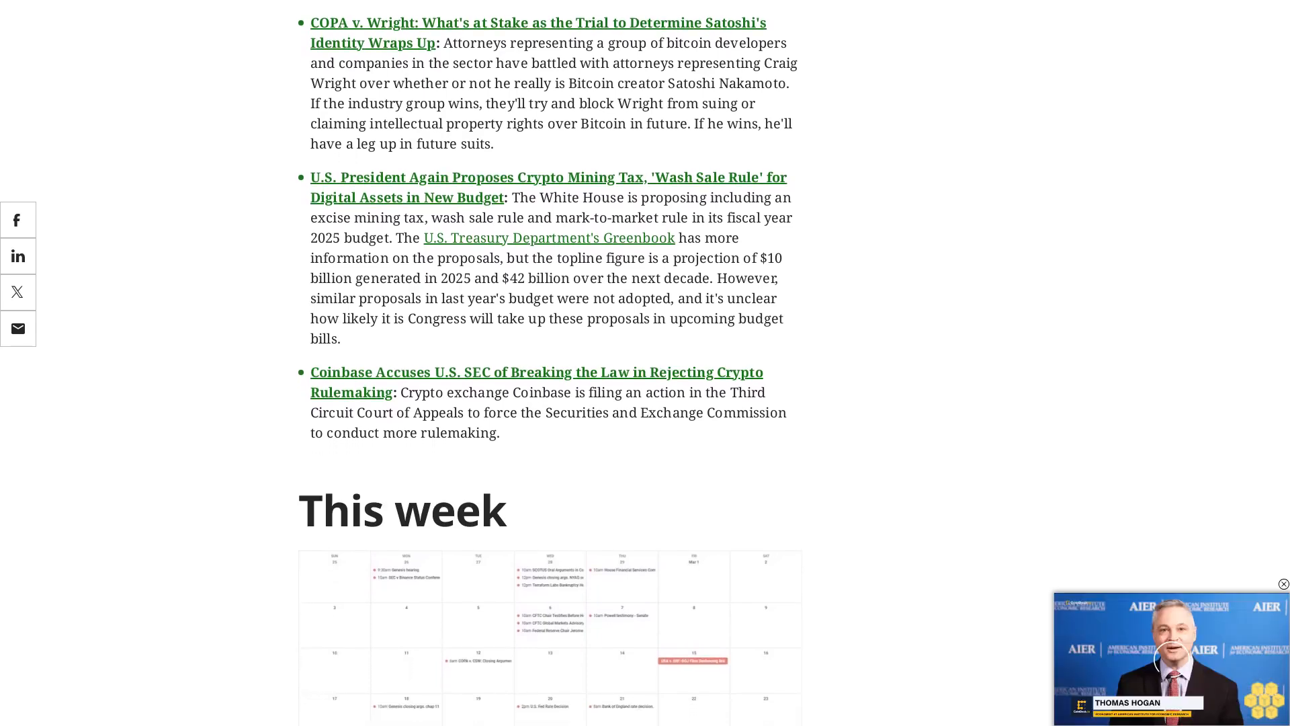
{"action": "scroll", "scroll_direction": "down", "scroll_amount": 3}
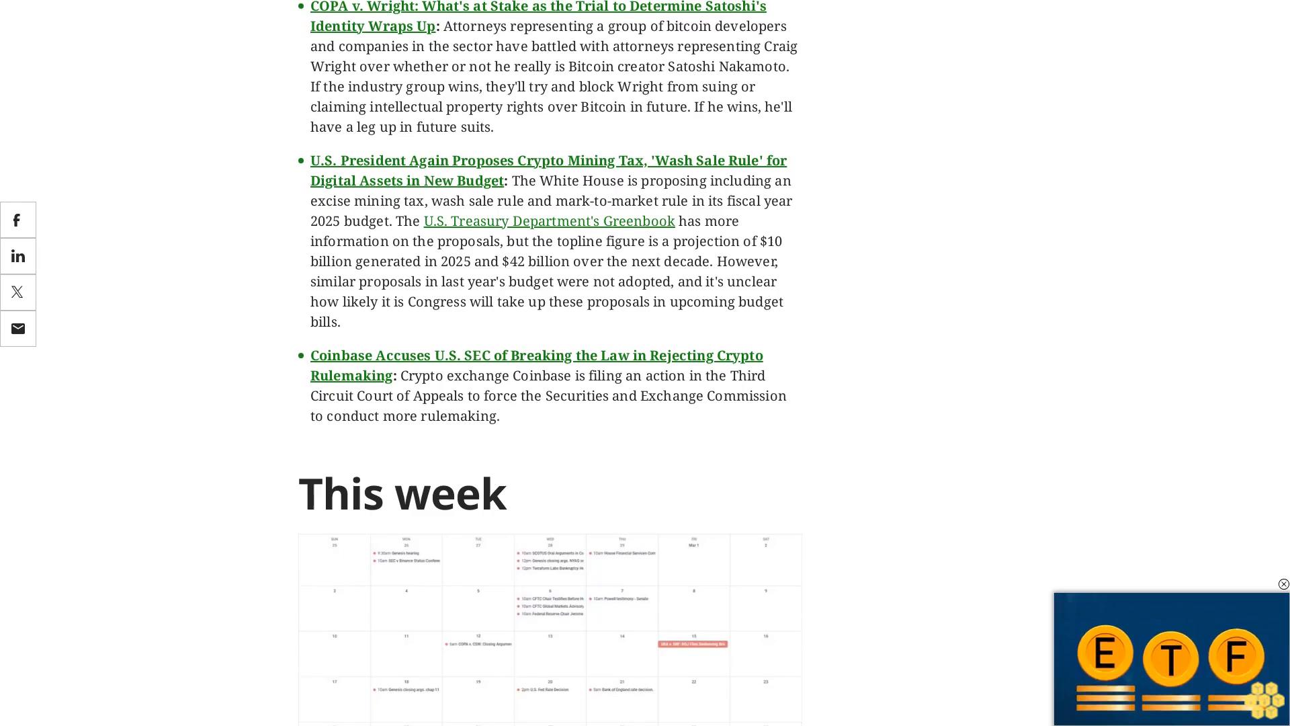
{"action": "scroll", "scroll_direction": "down", "scroll_amount": 3}
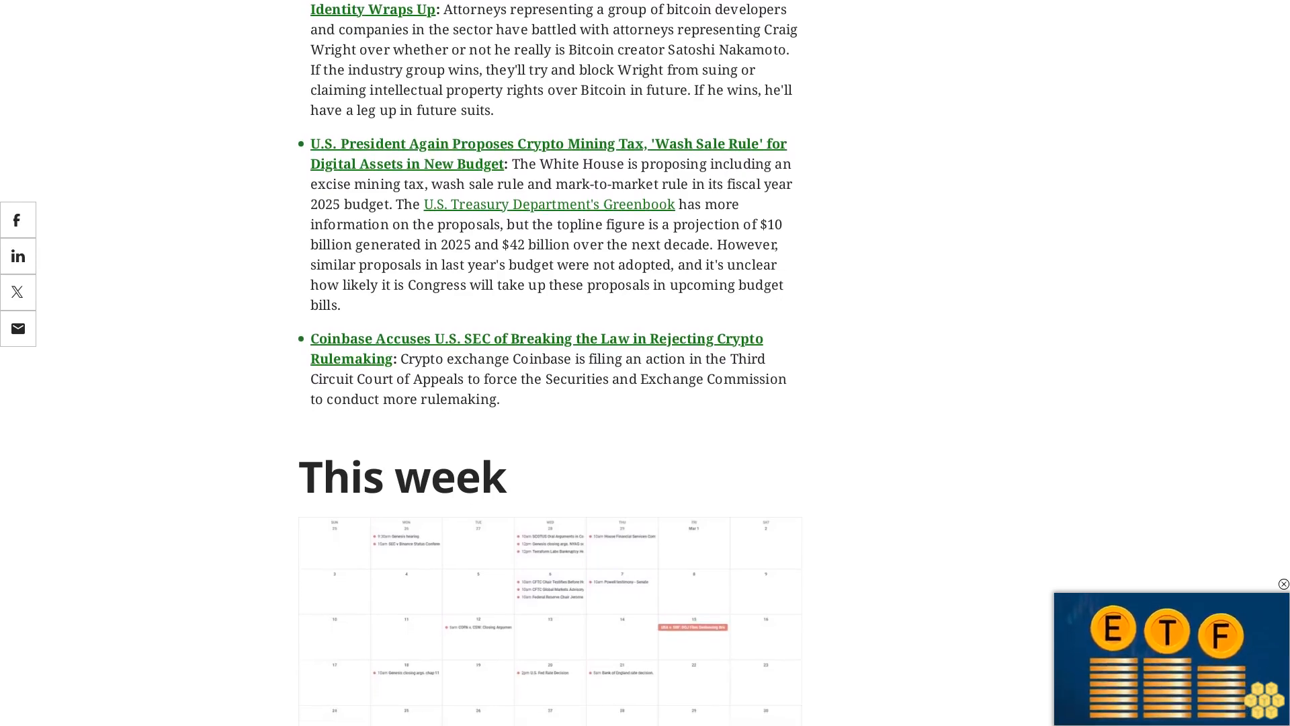
{"action": "scroll", "scroll_direction": "down", "scroll_amount": 3}
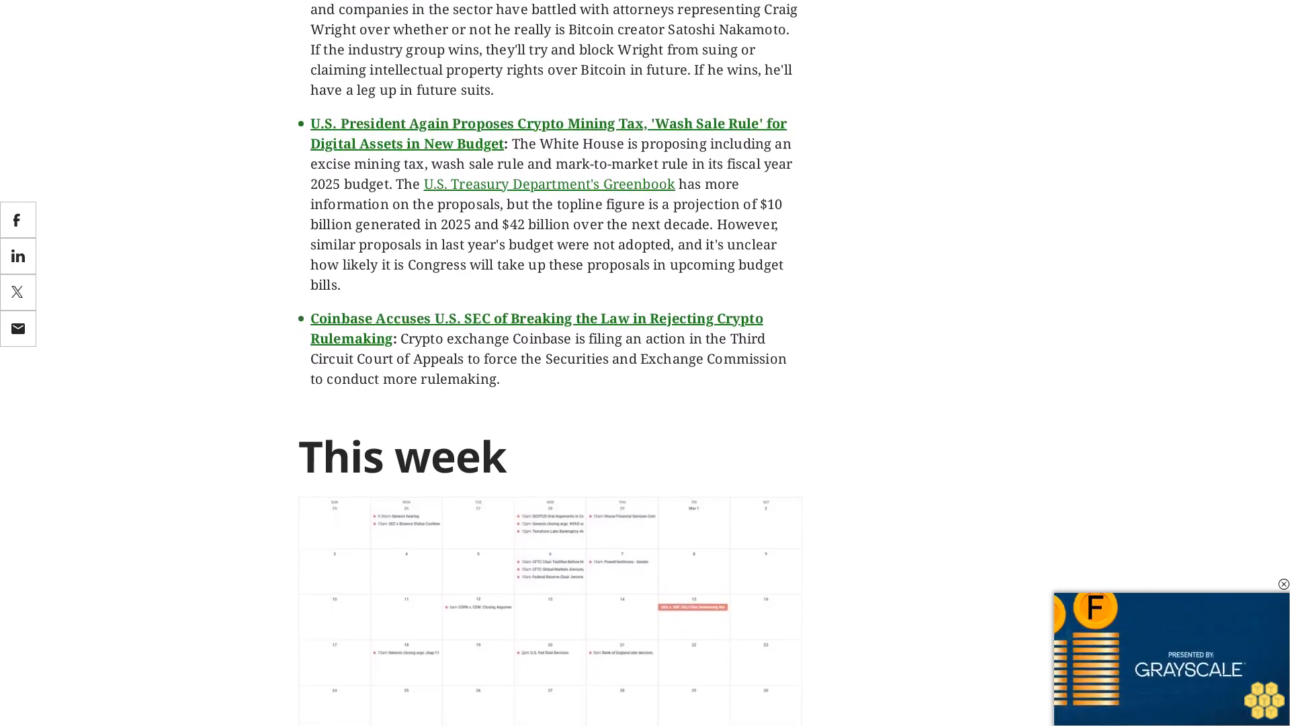
{"action": "scroll", "scroll_direction": "down", "scroll_amount": 3}
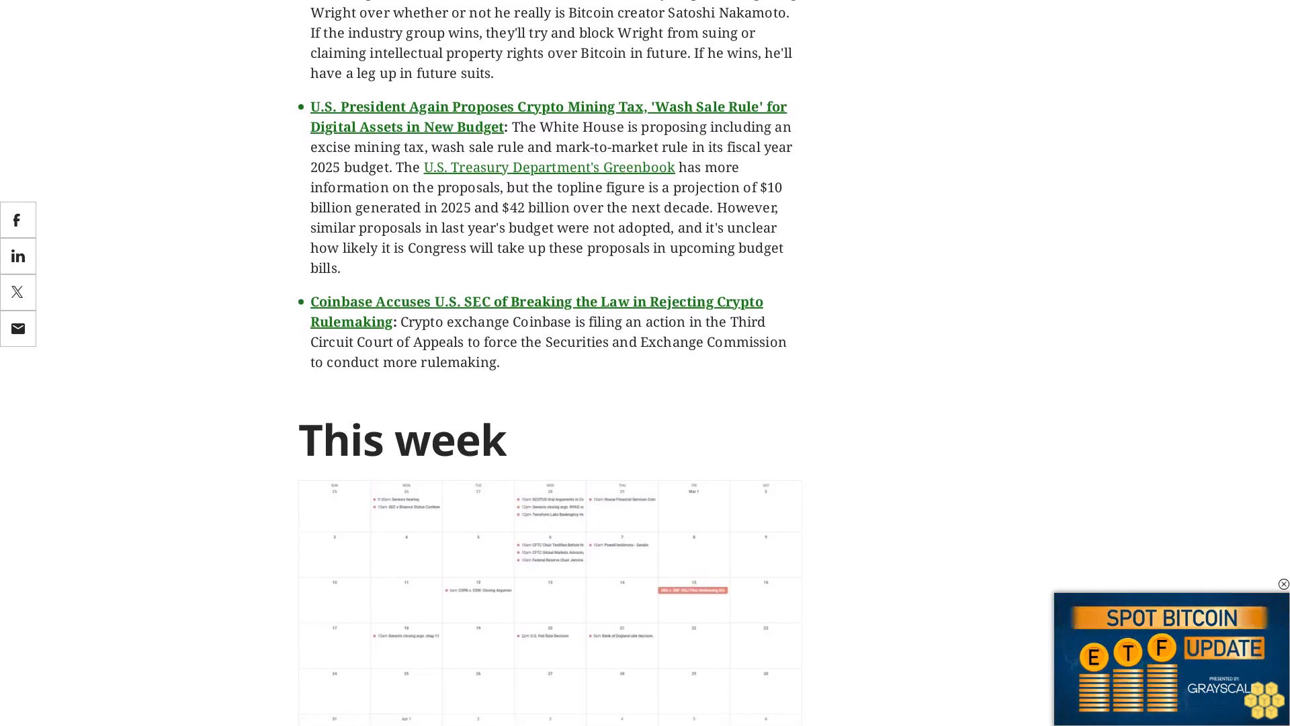
{"action": "scroll", "scroll_direction": "down", "scroll_amount": 3}
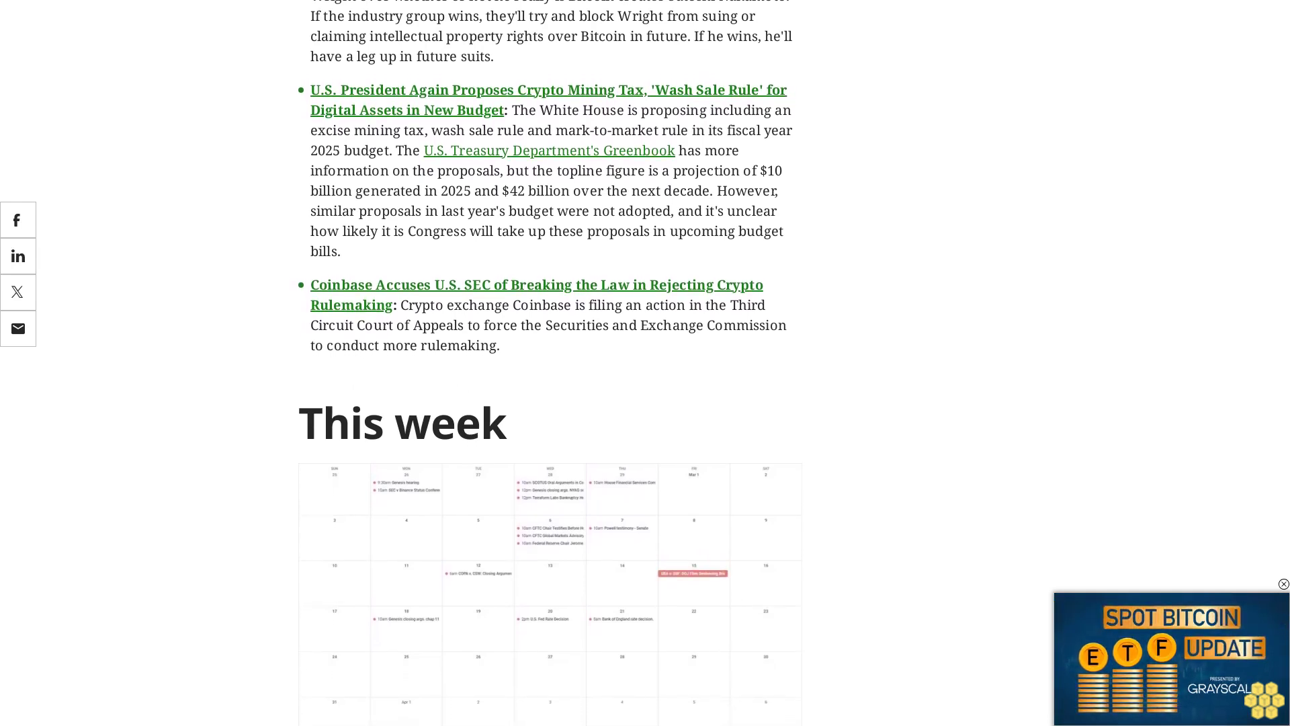
{"action": "scroll", "scroll_direction": "down", "scroll_amount": 3}
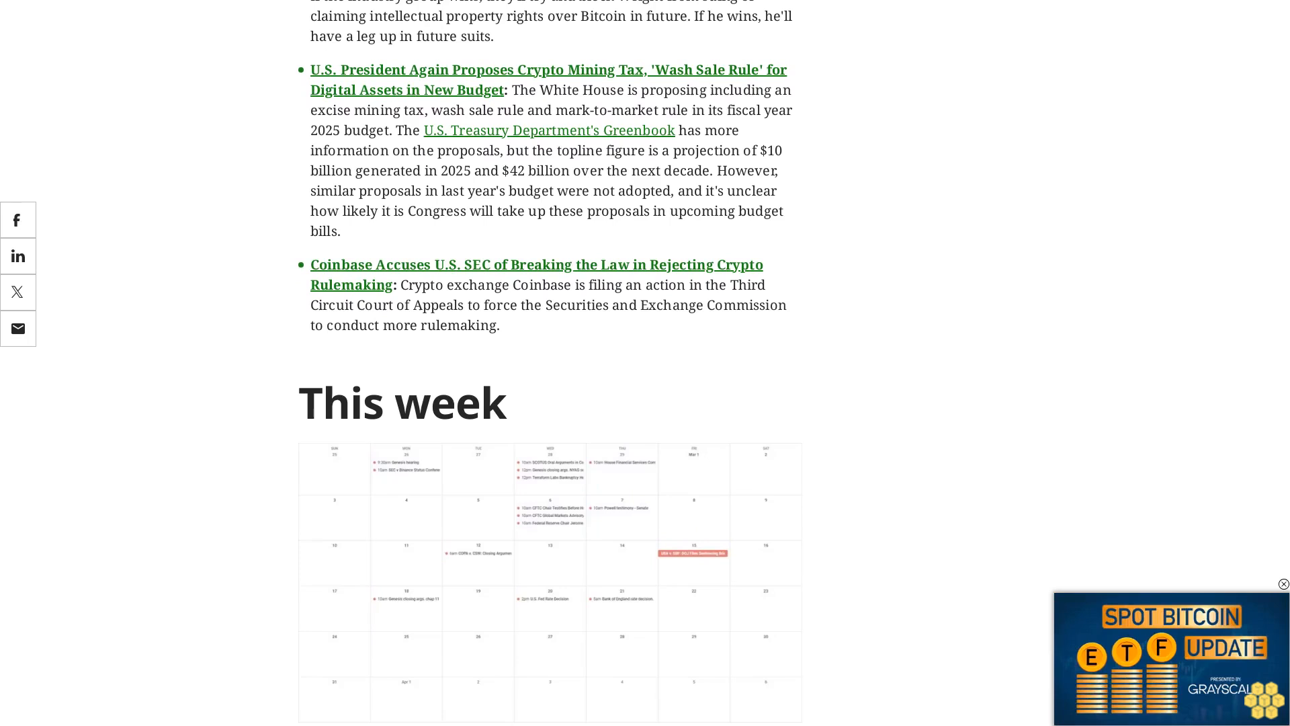
{"action": "scroll", "scroll_direction": "down", "scroll_amount": 3}
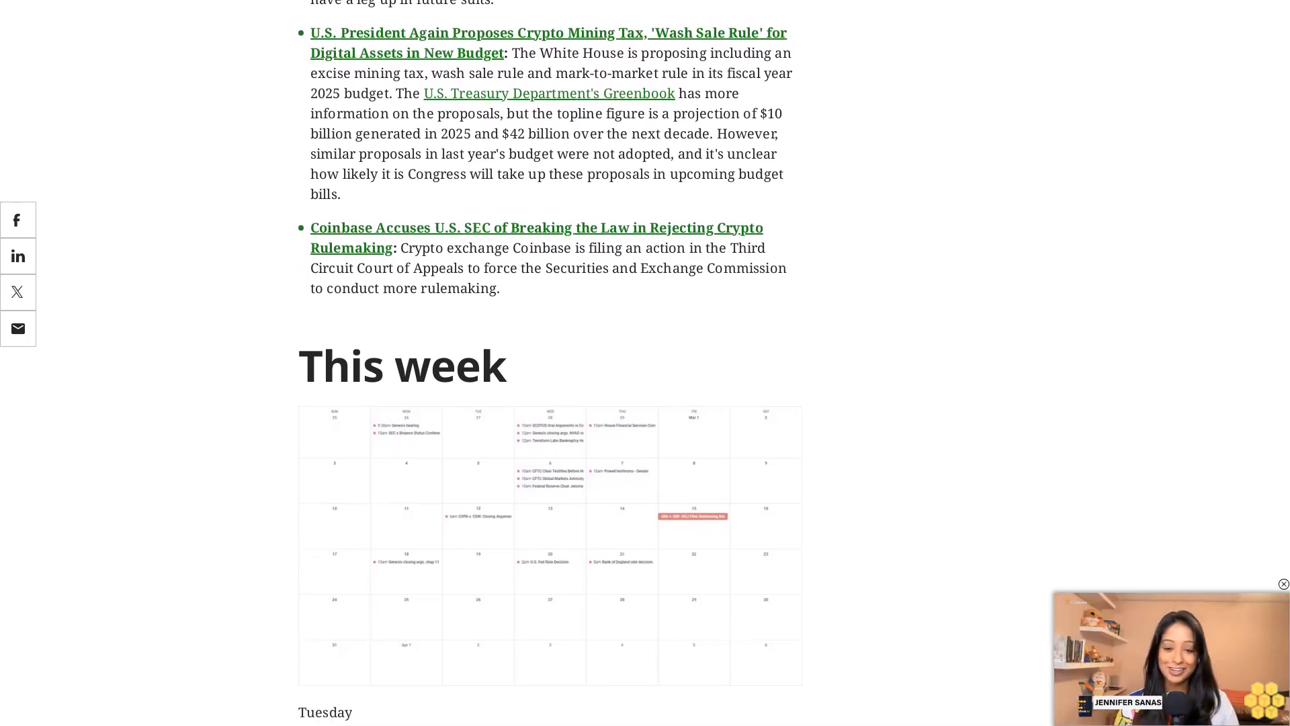
{"action": "scroll", "scroll_direction": "down", "scroll_amount": 3}
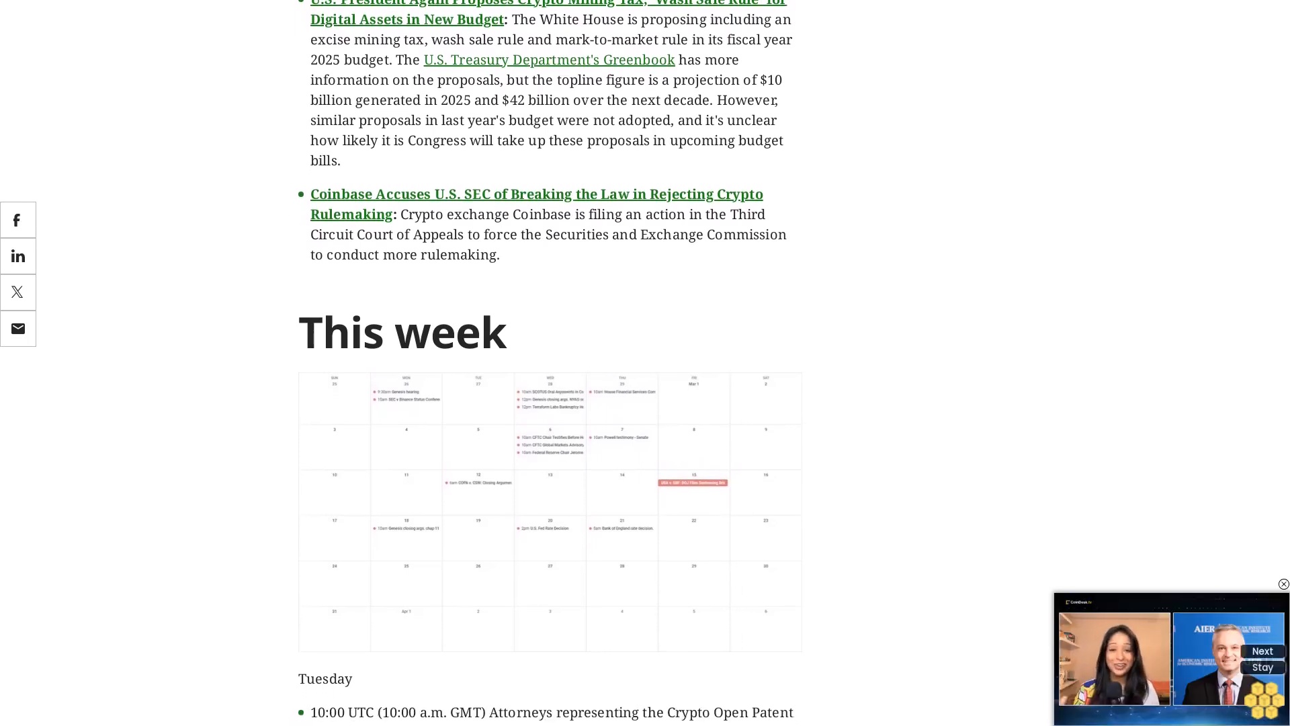
{"action": "scroll", "scroll_direction": "down", "scroll_amount": 3}
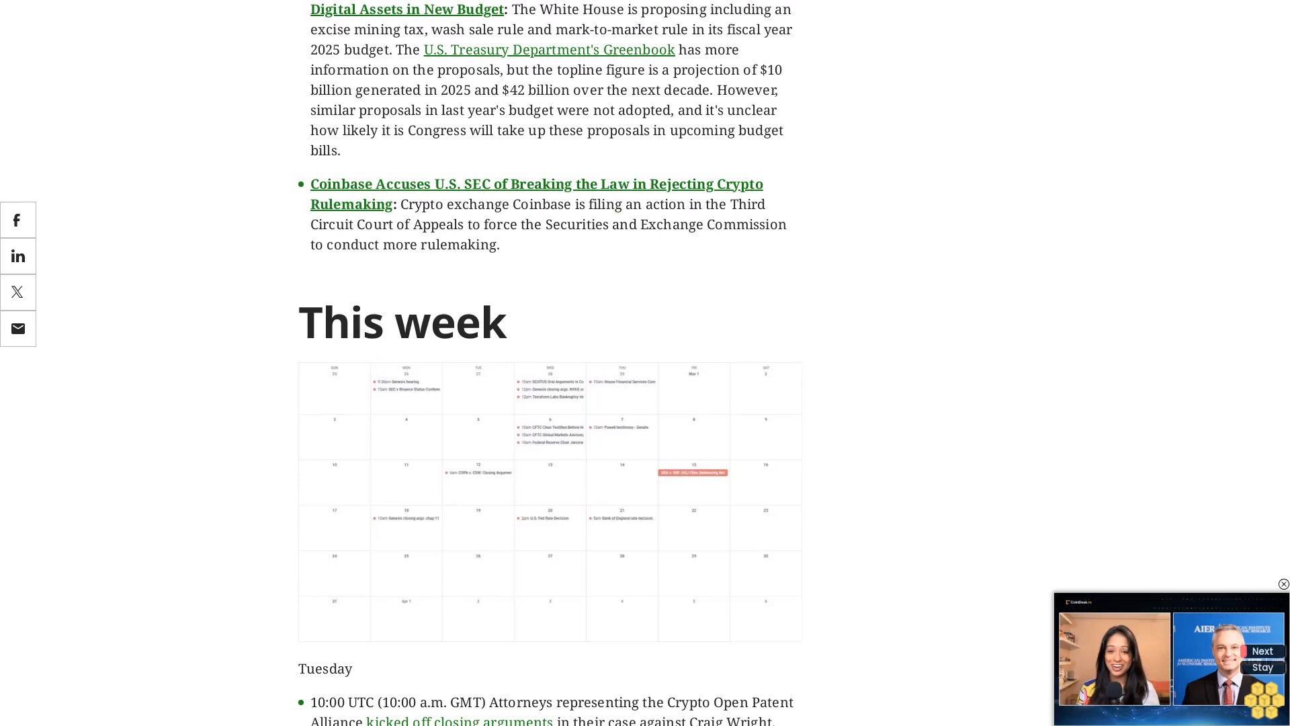
{"action": "scroll", "scroll_direction": "down", "scroll_amount": 3}
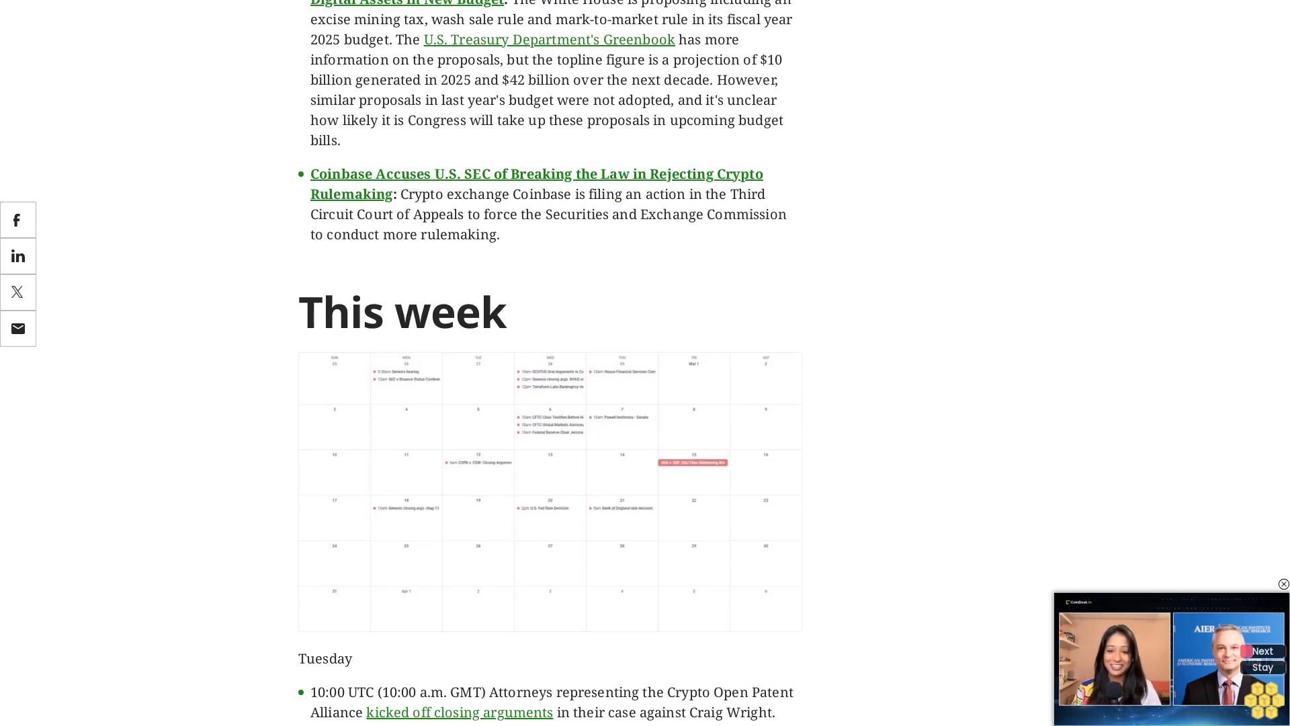
{"action": "scroll", "scroll_direction": "down", "scroll_amount": 3}
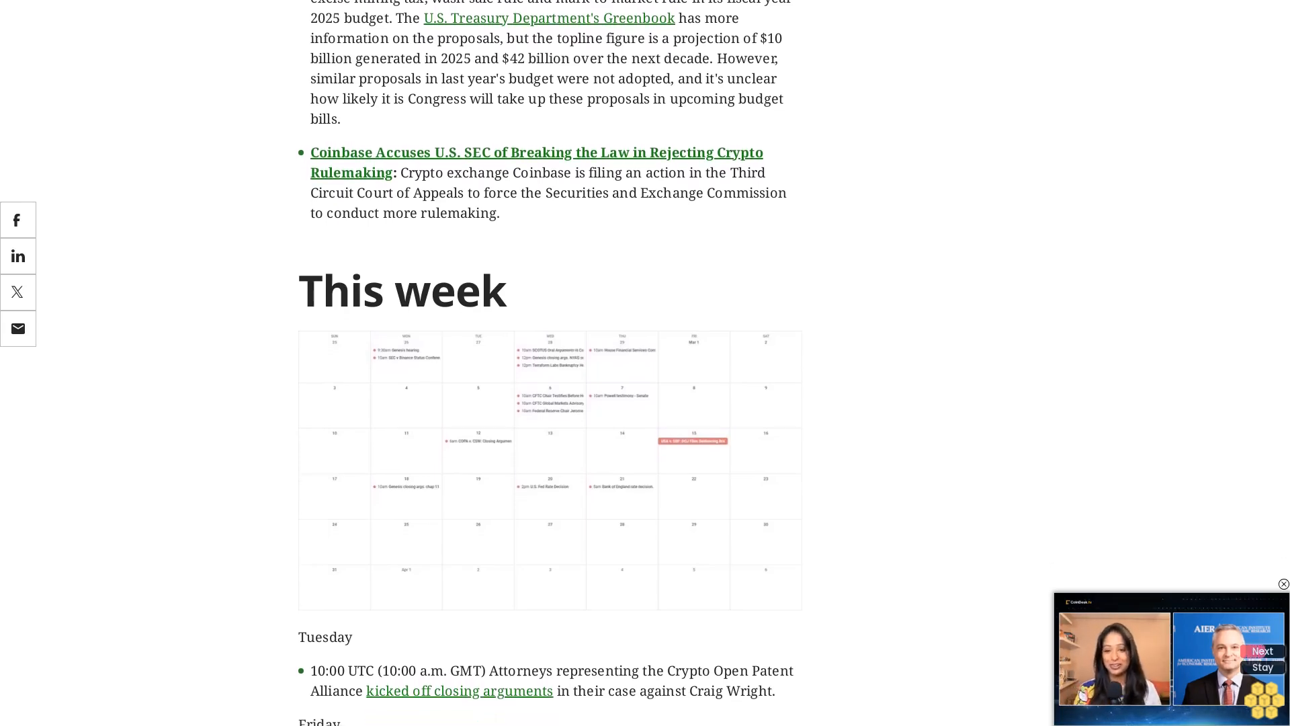
{"action": "scroll", "scroll_direction": "down", "scroll_amount": 3}
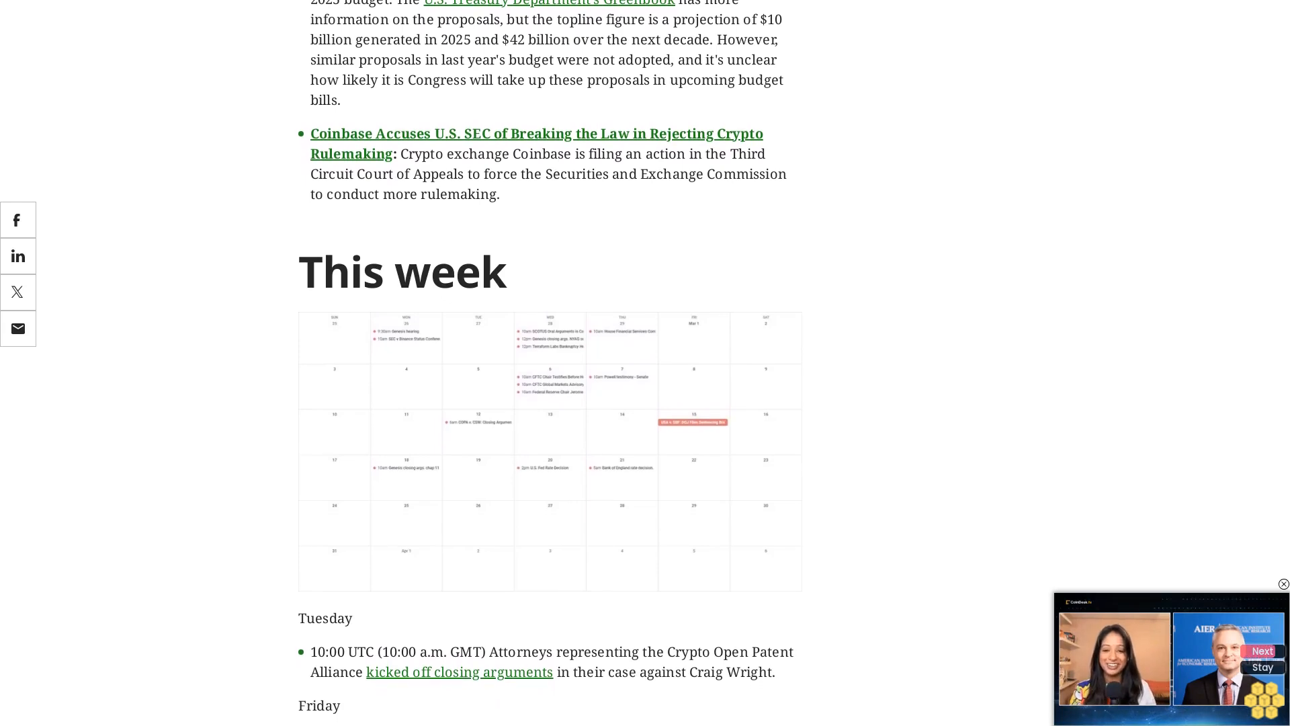
{"action": "scroll", "scroll_direction": "down", "scroll_amount": 3}
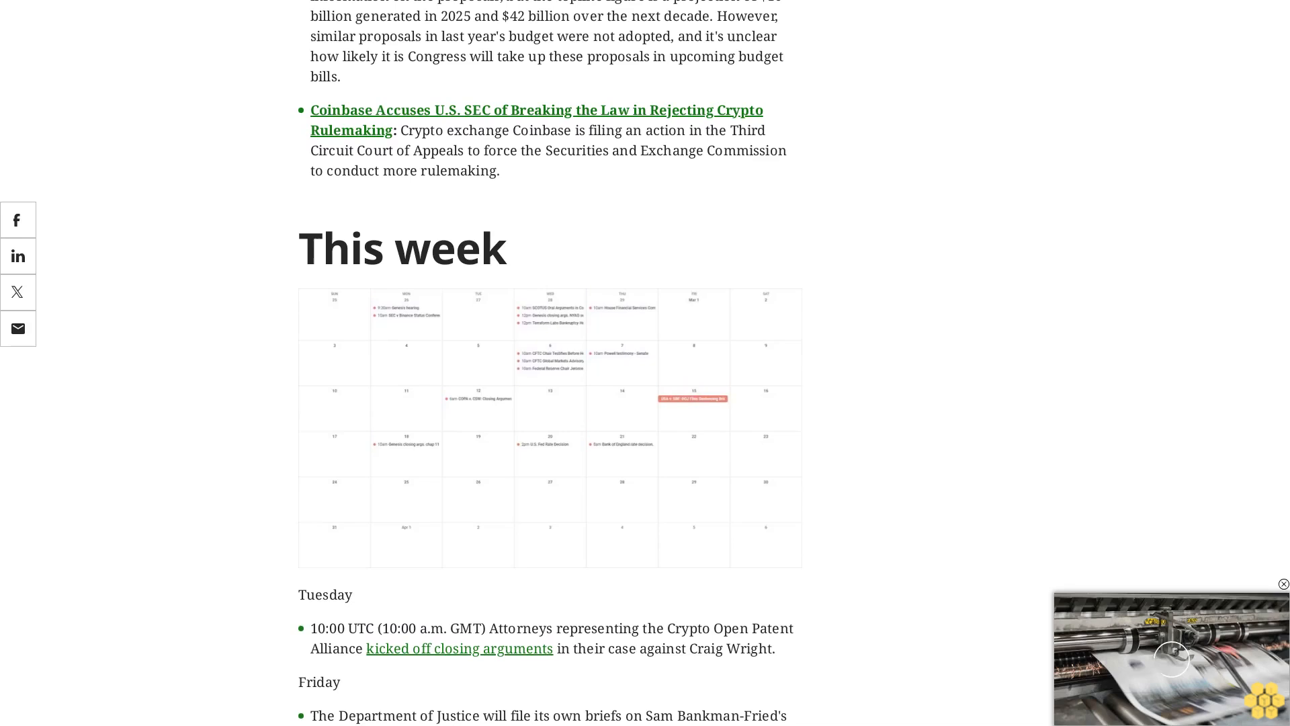
{"action": "scroll", "scroll_direction": "down", "scroll_amount": 3}
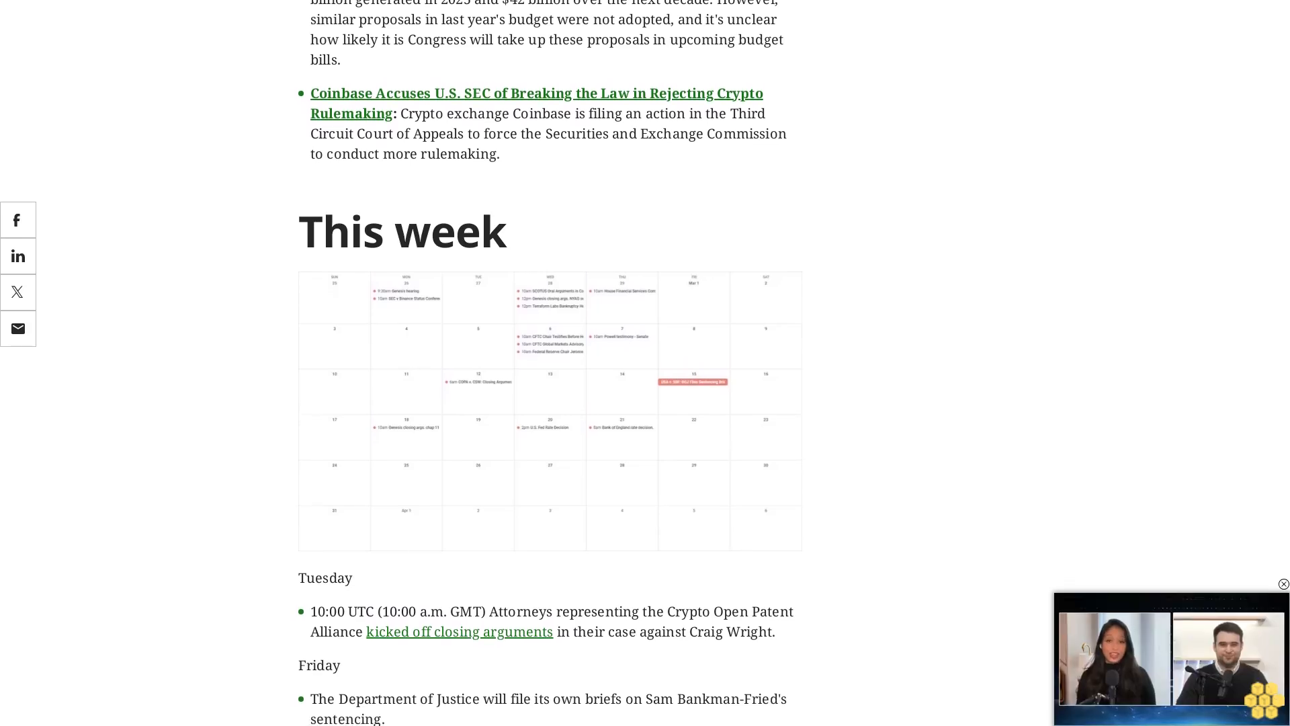
{"action": "scroll", "scroll_direction": "down", "scroll_amount": 3}
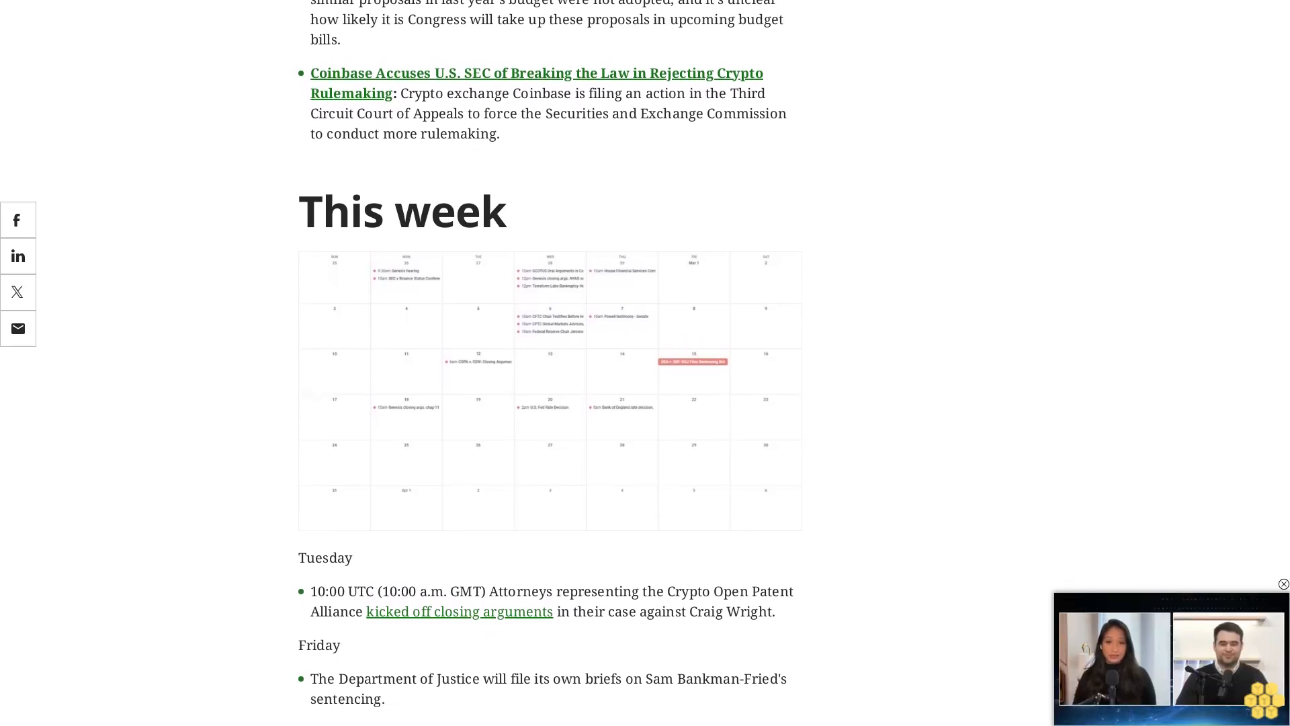
{"action": "scroll", "scroll_direction": "down", "scroll_amount": 3}
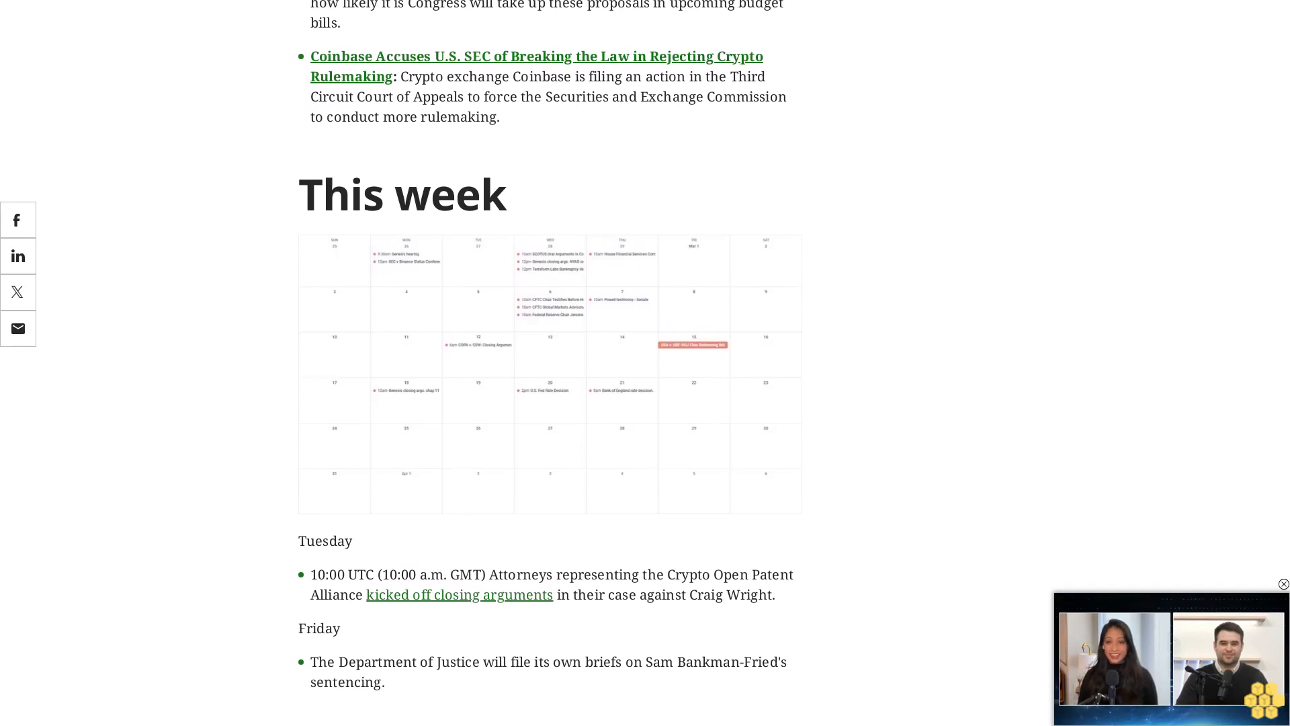
{"action": "scroll", "scroll_direction": "down", "scroll_amount": 3}
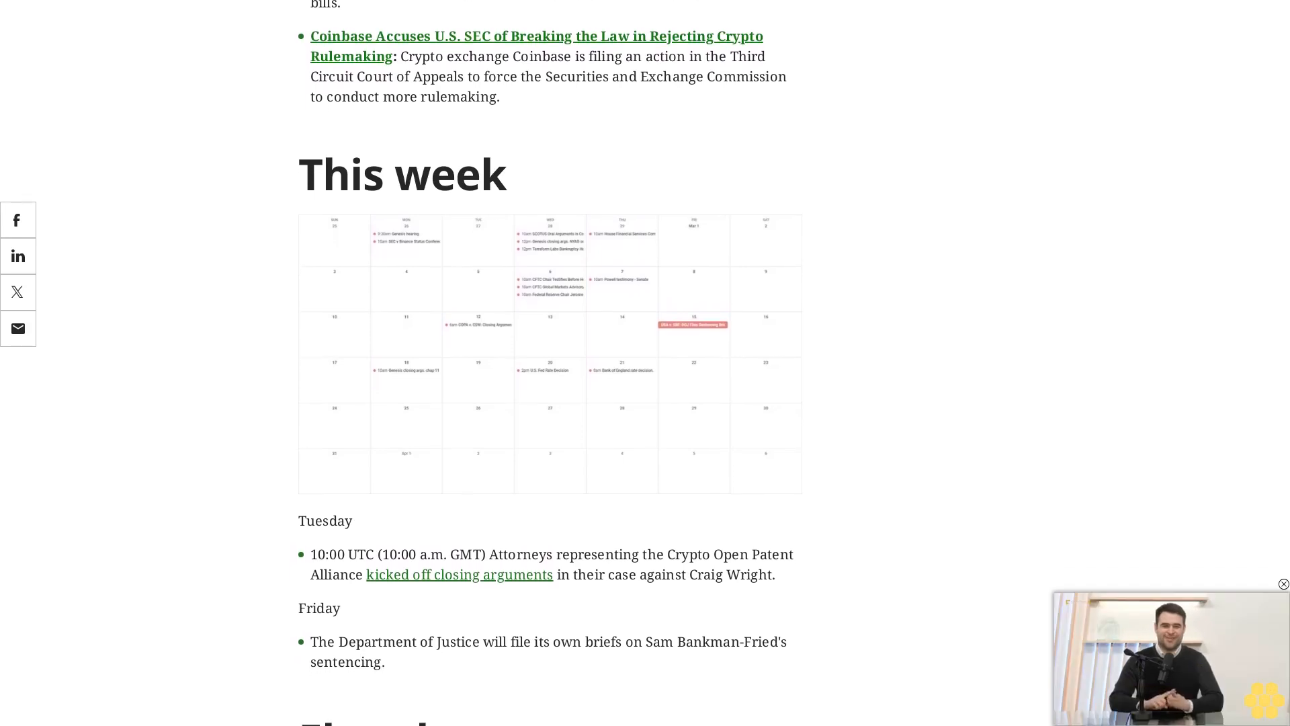